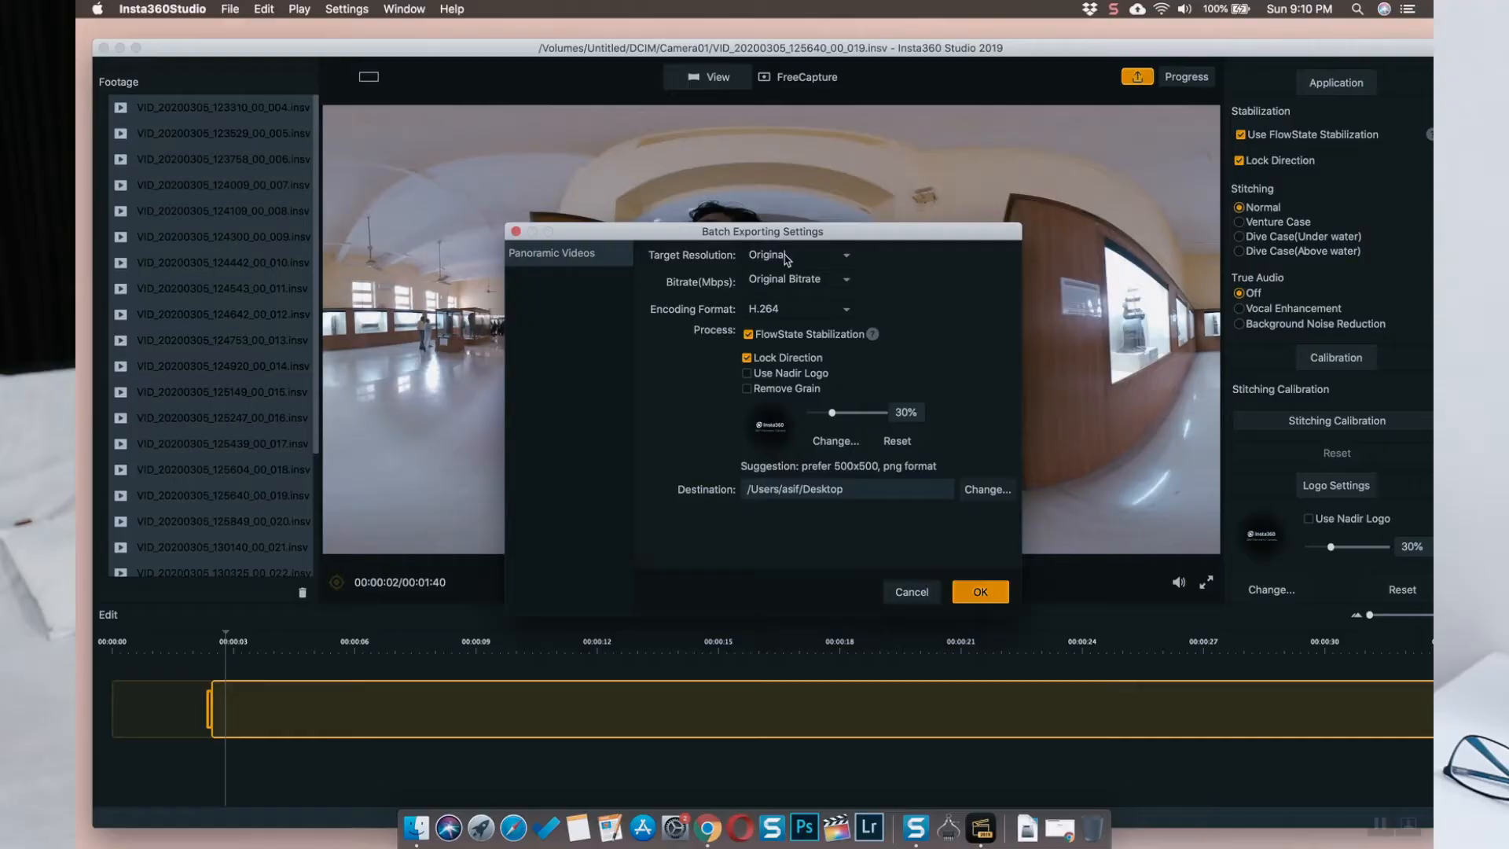
mouse_move(808, 287)
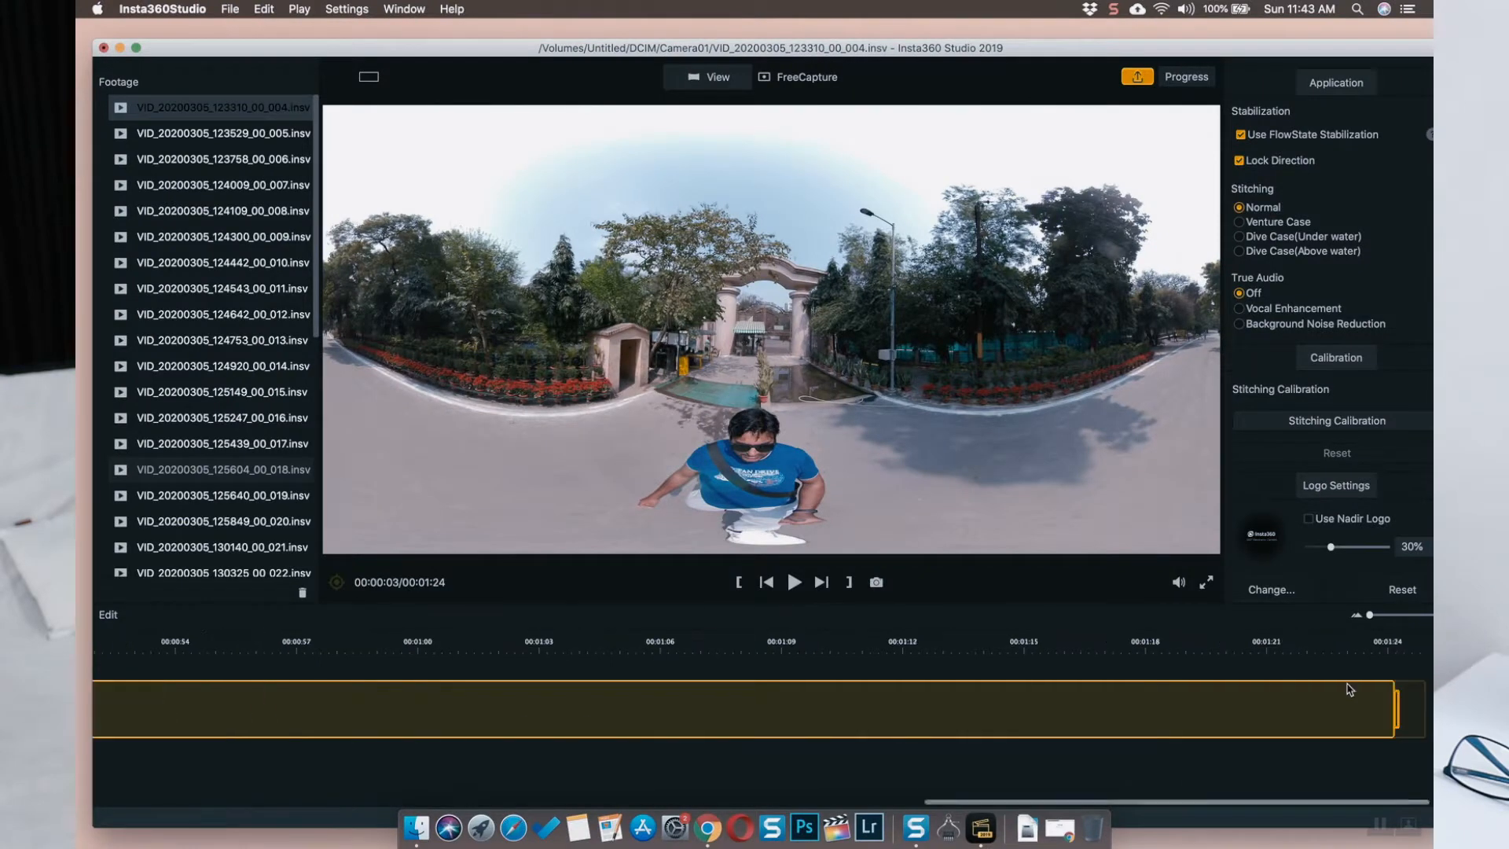
mouse_move(1348, 677)
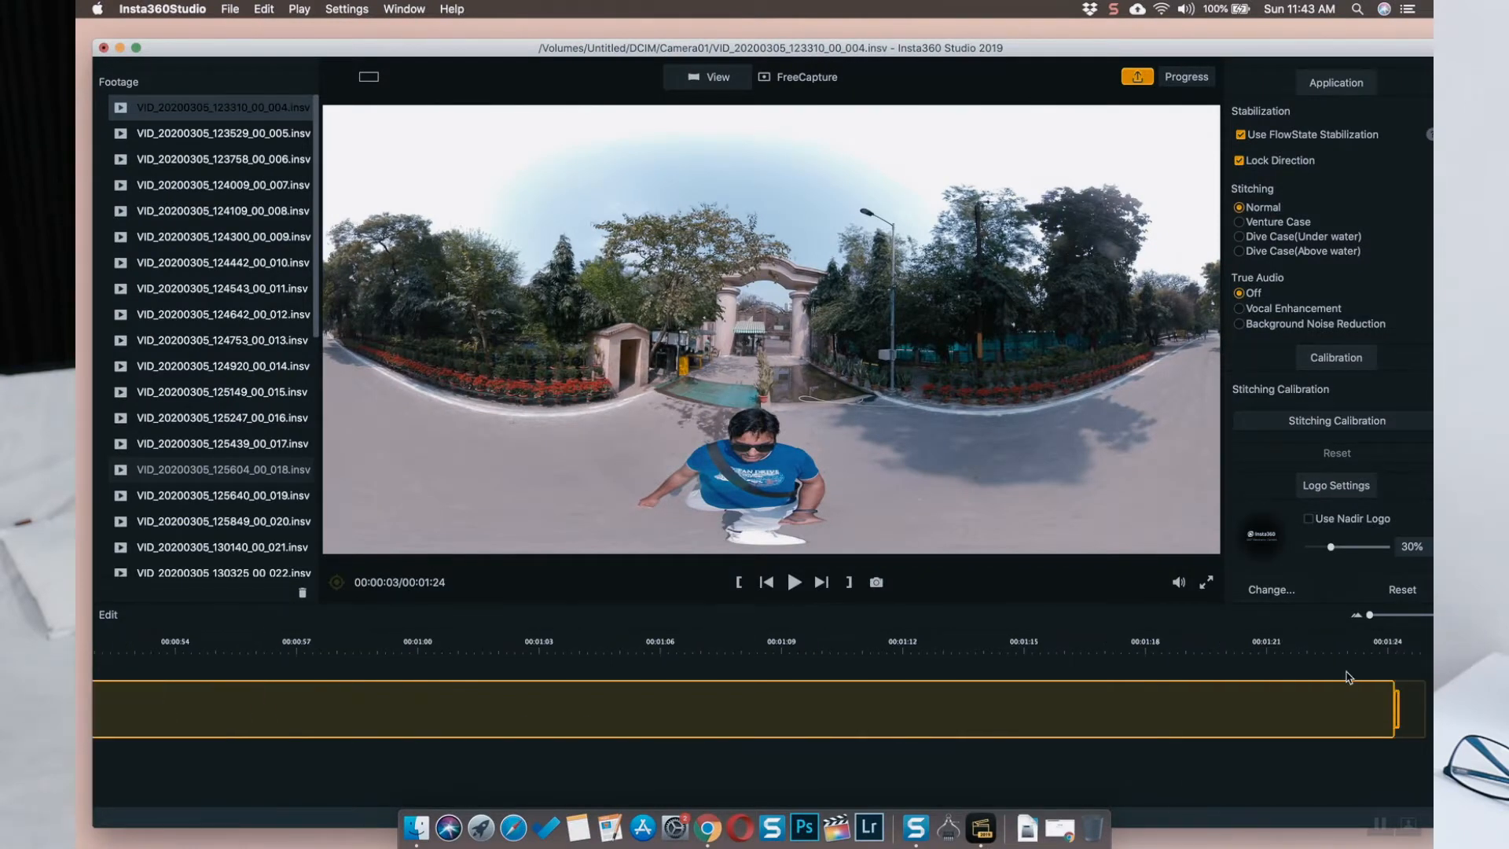
Step: Batch export at original resolution in H.264 with FlowState Stabilization and Lock Direction
click(1203, 641)
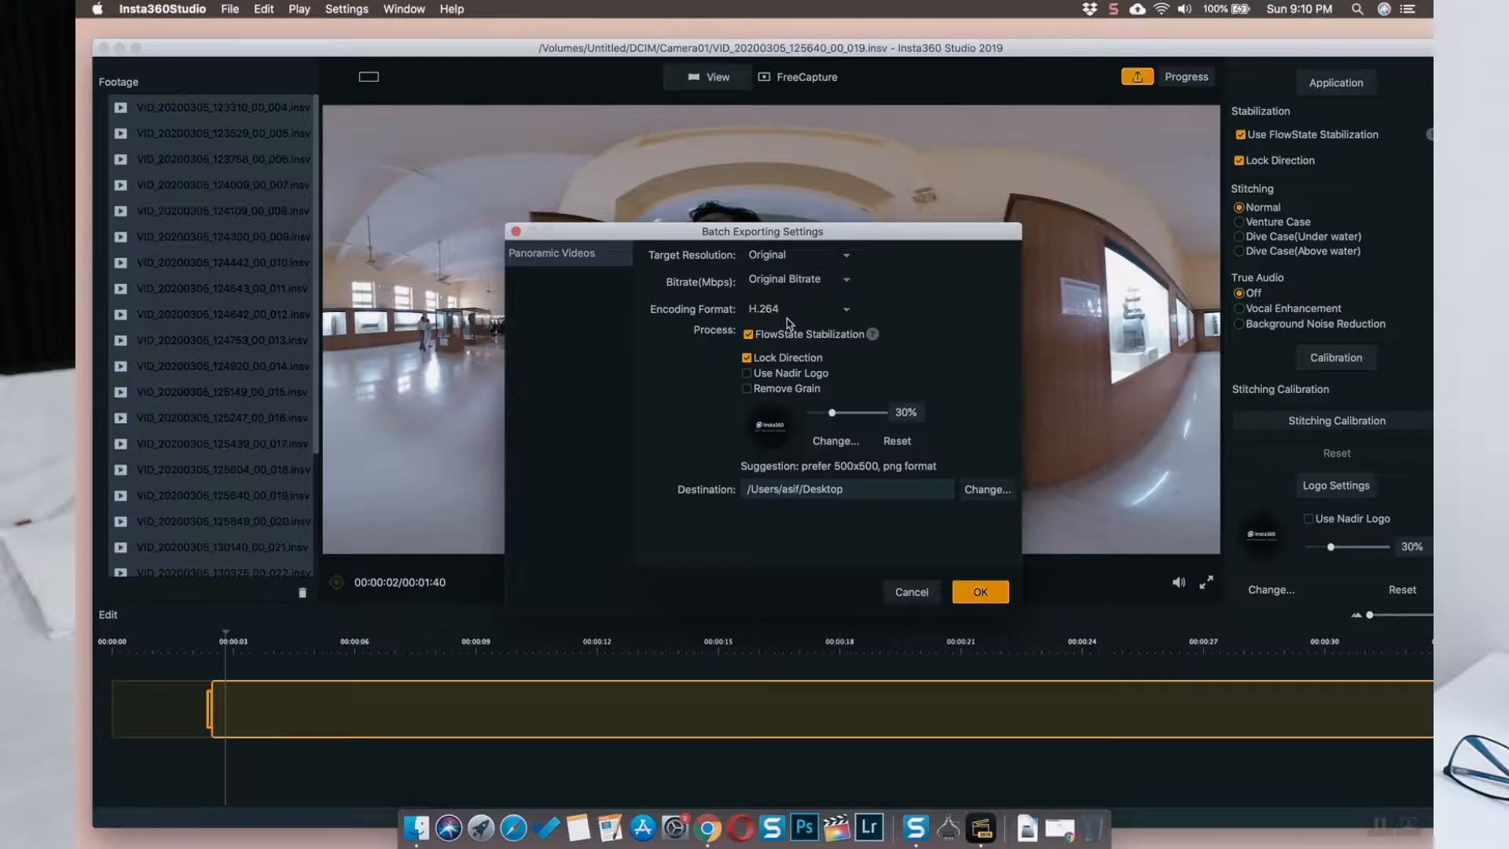
click(796, 309)
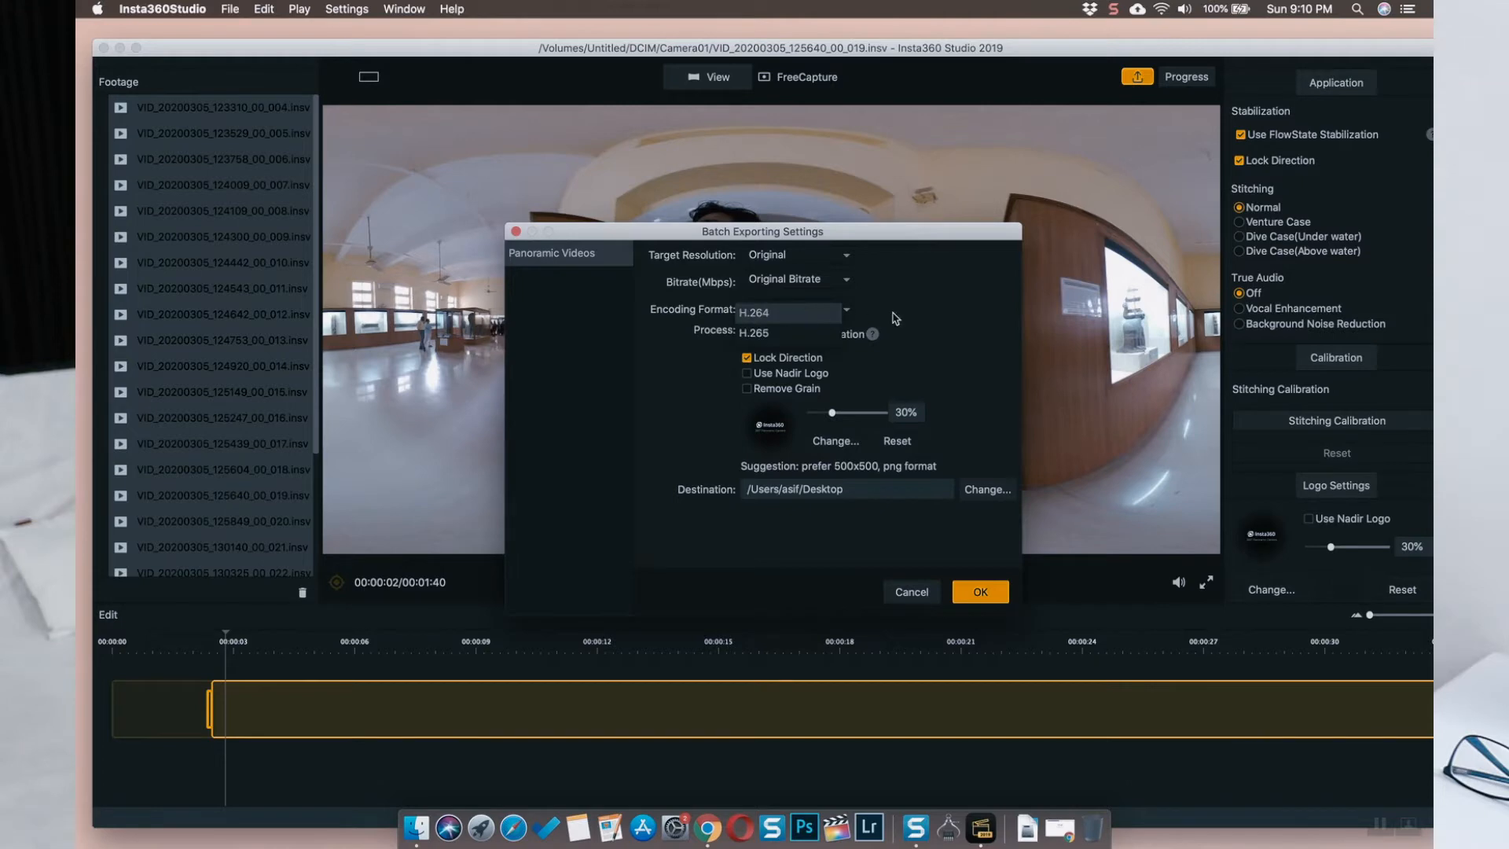
click(762, 308)
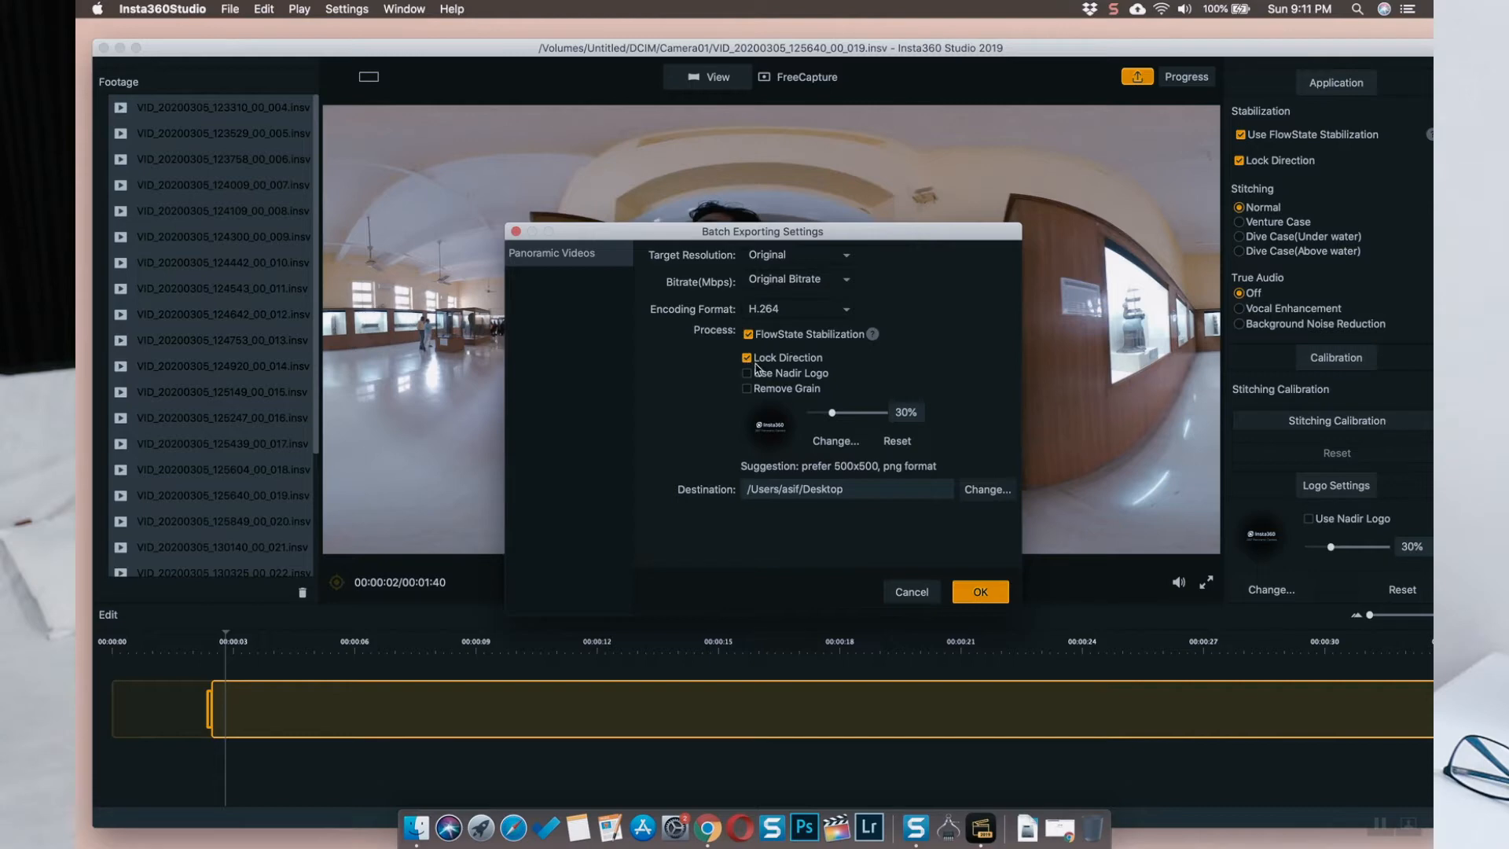
click(979, 591)
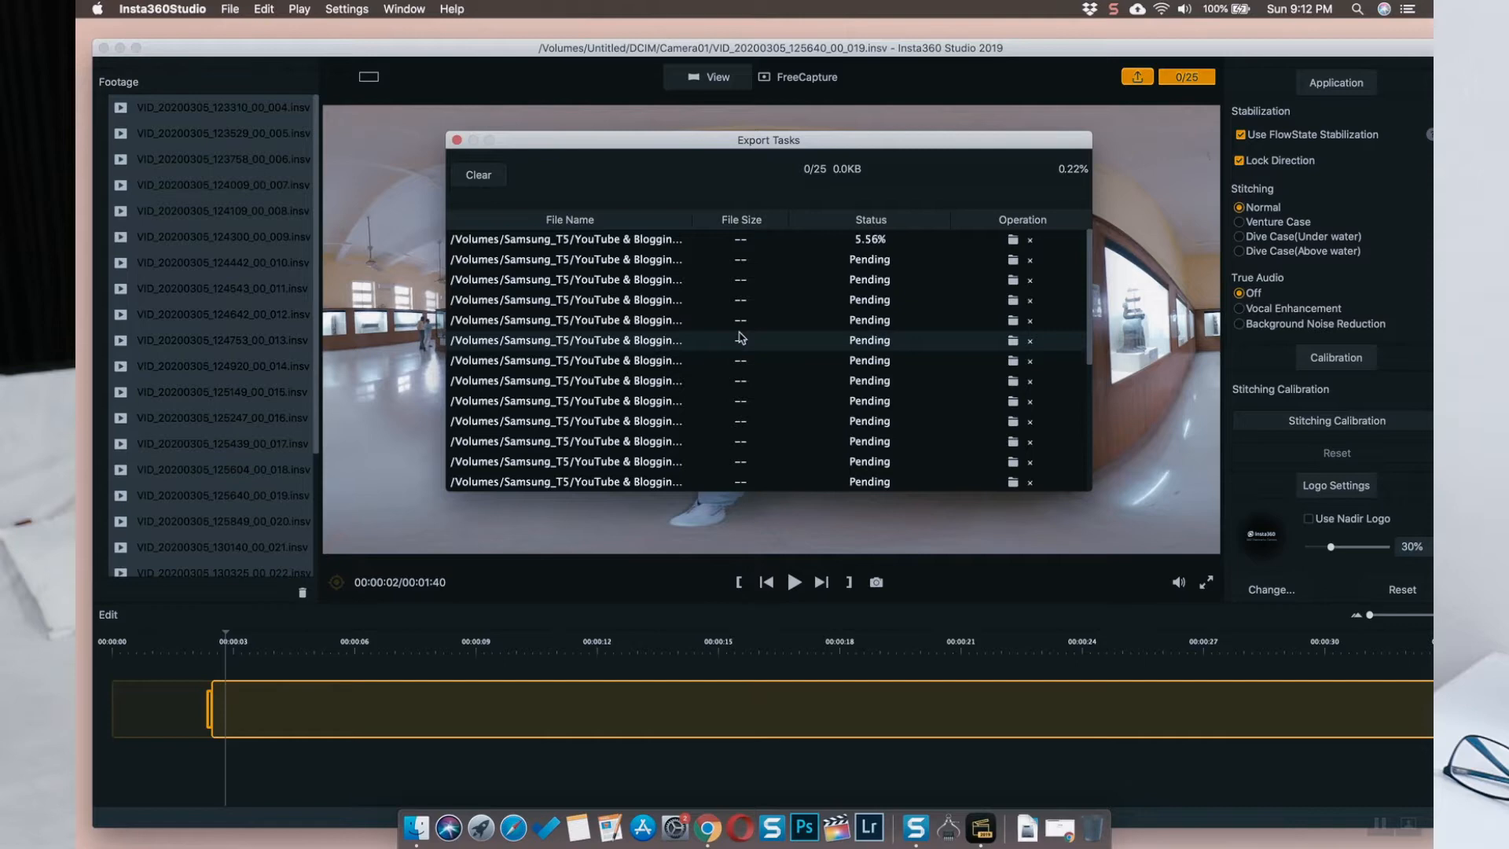
Step: Wait for all 25 export tasks to reach Done, about 16.1 GB total
click(1113, 9)
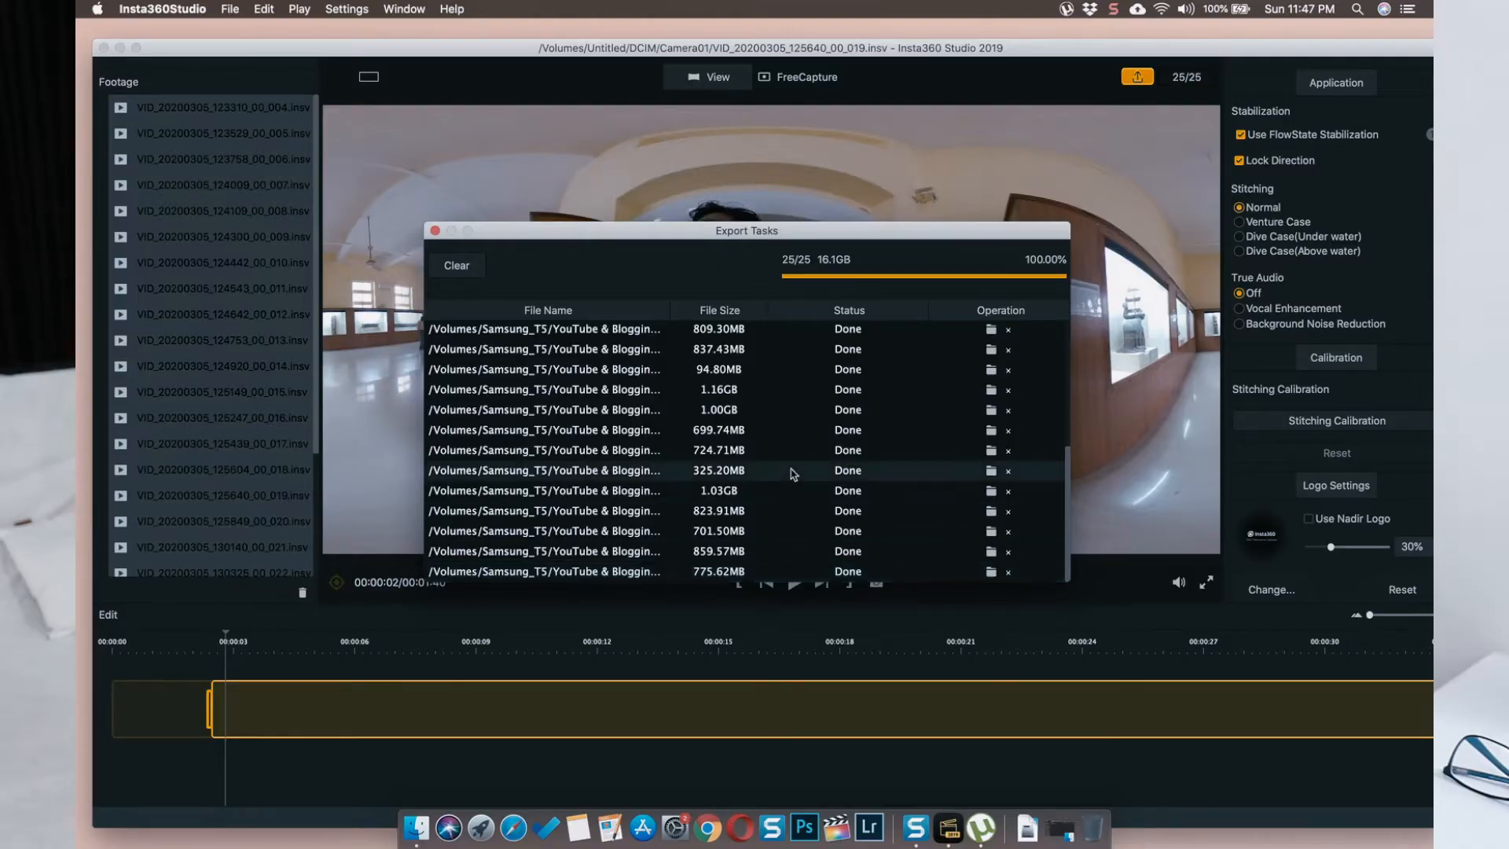
mouse_move(797, 370)
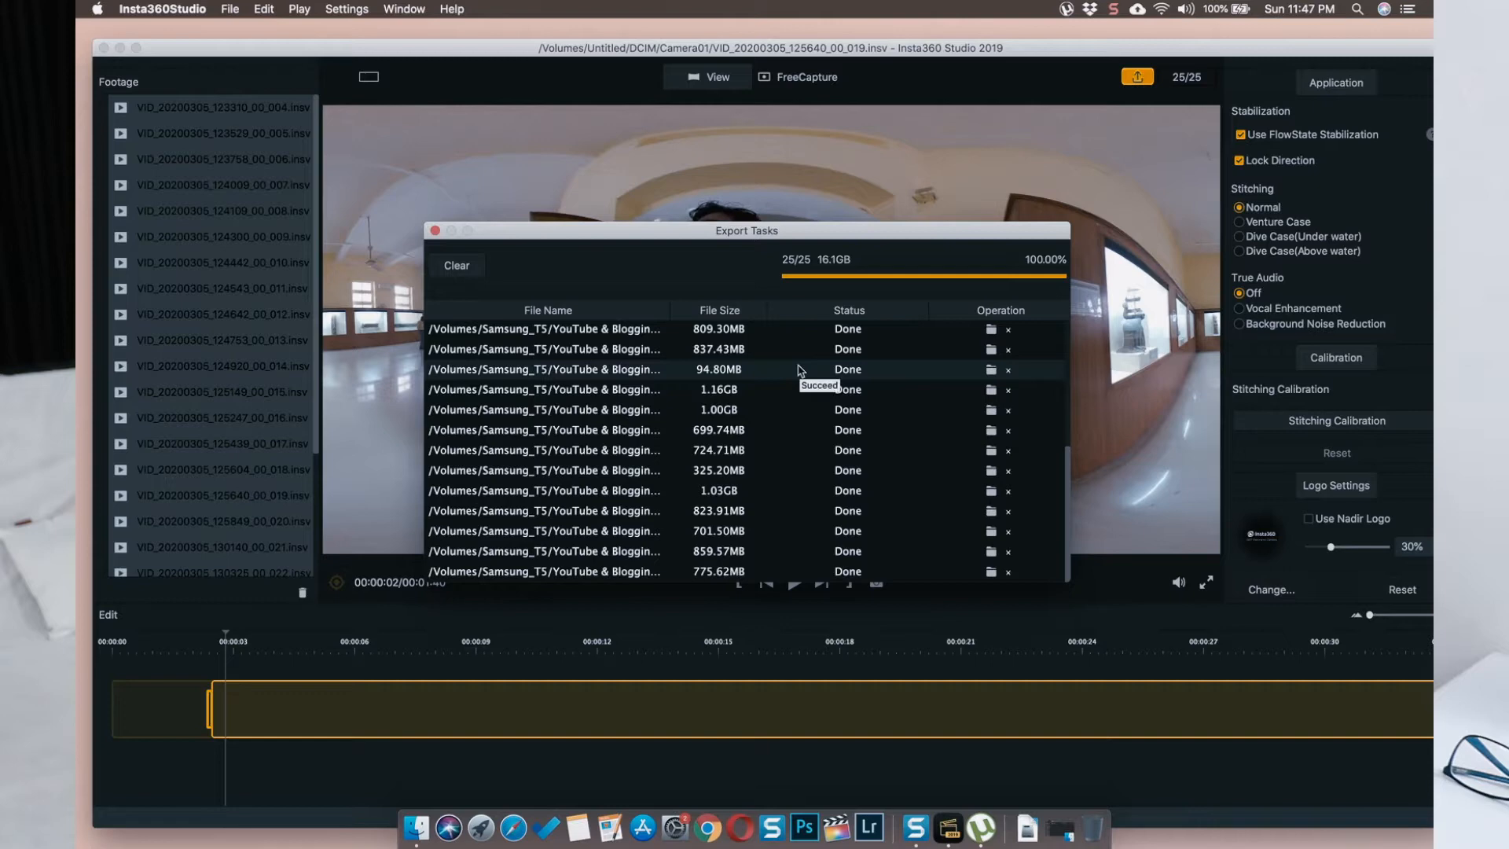
mouse_move(681, 449)
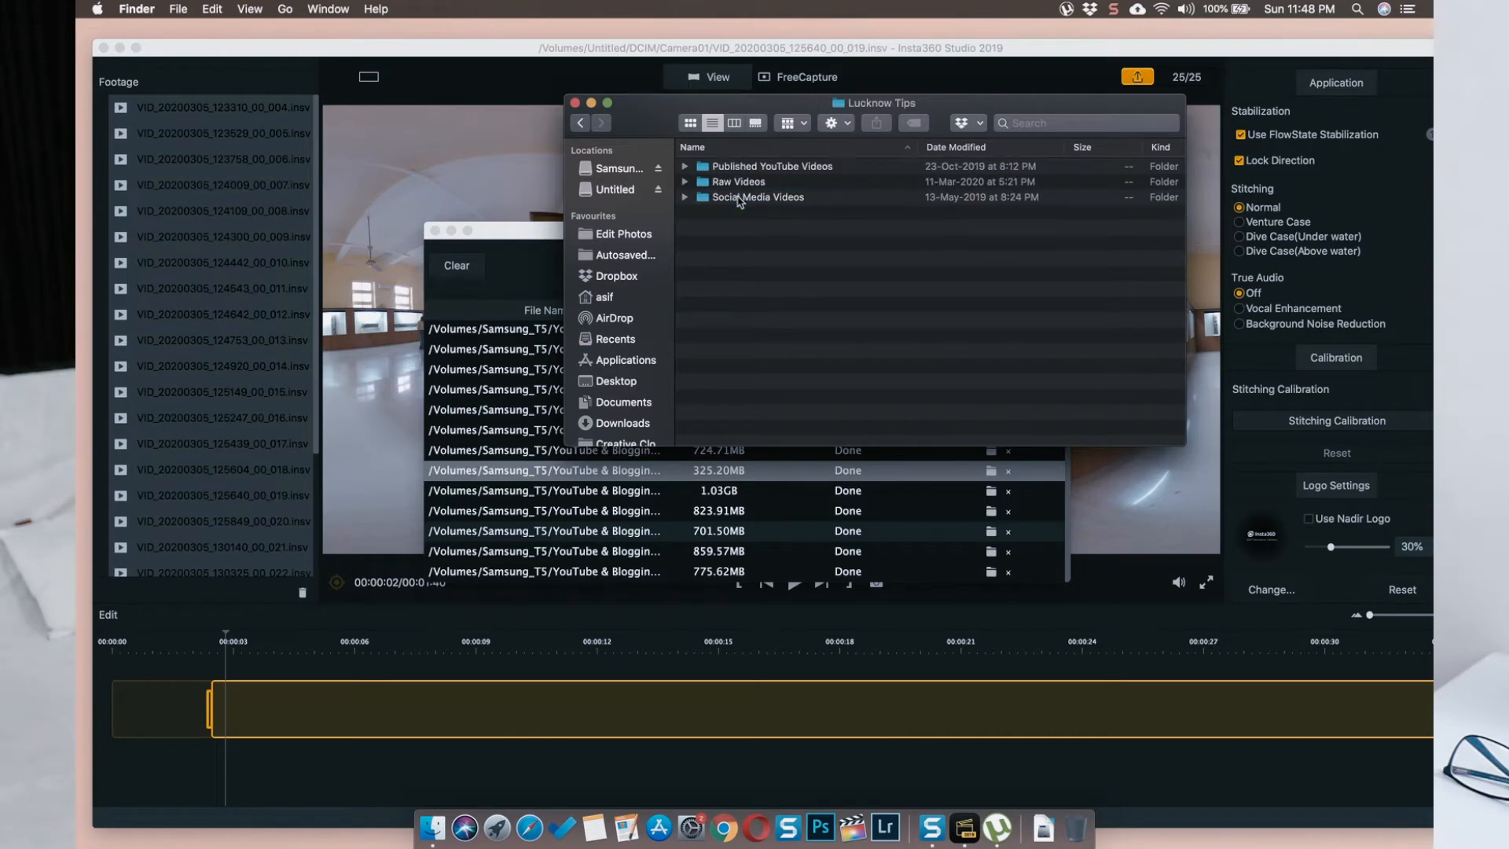
Step: Open Raw Videos, then the Zoo folder of exported clips in Finder
double_click(737, 181)
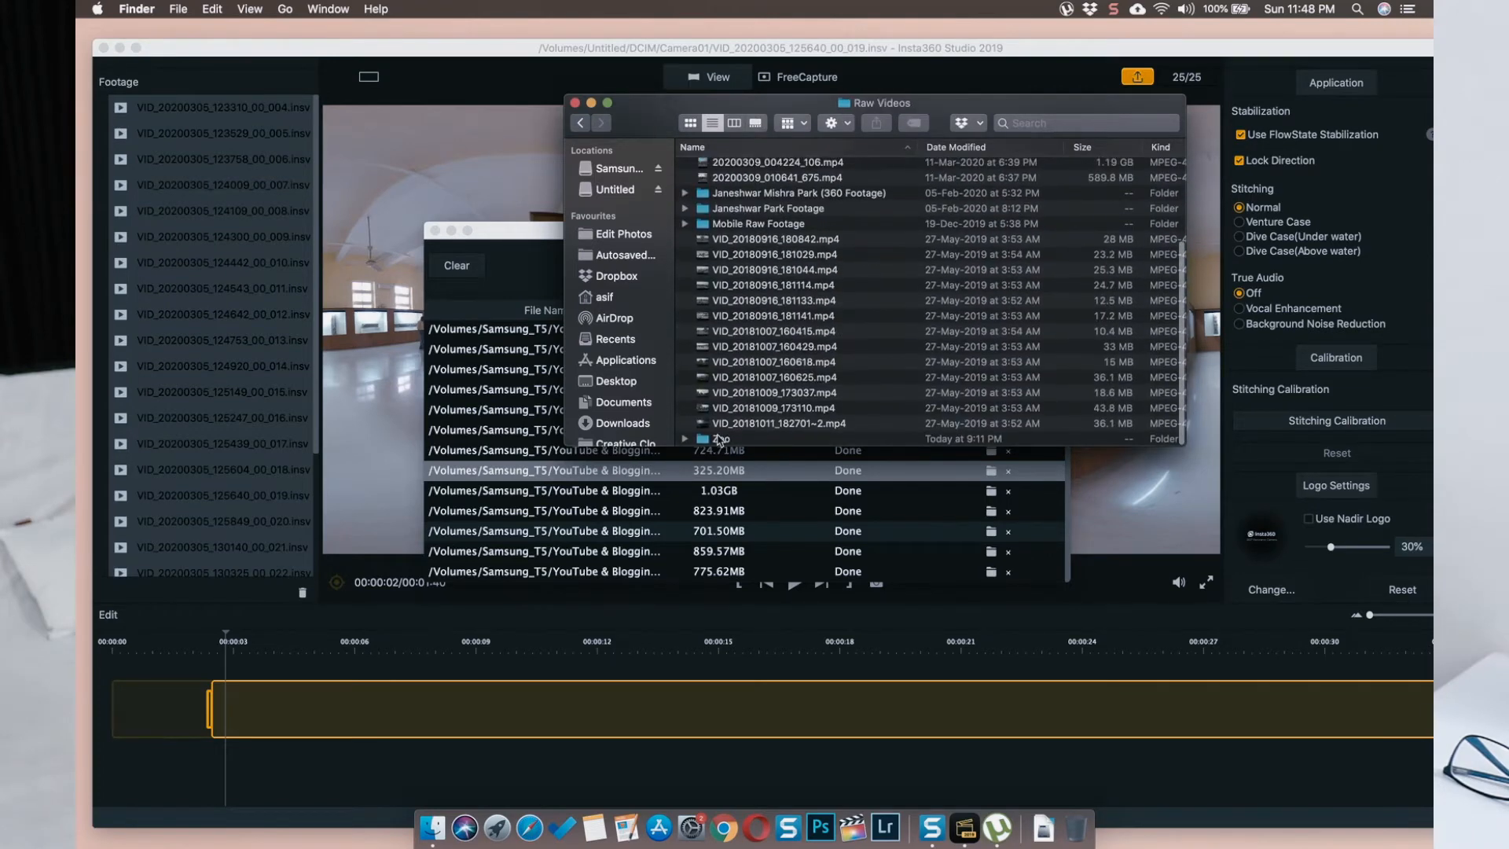
double_click(716, 438)
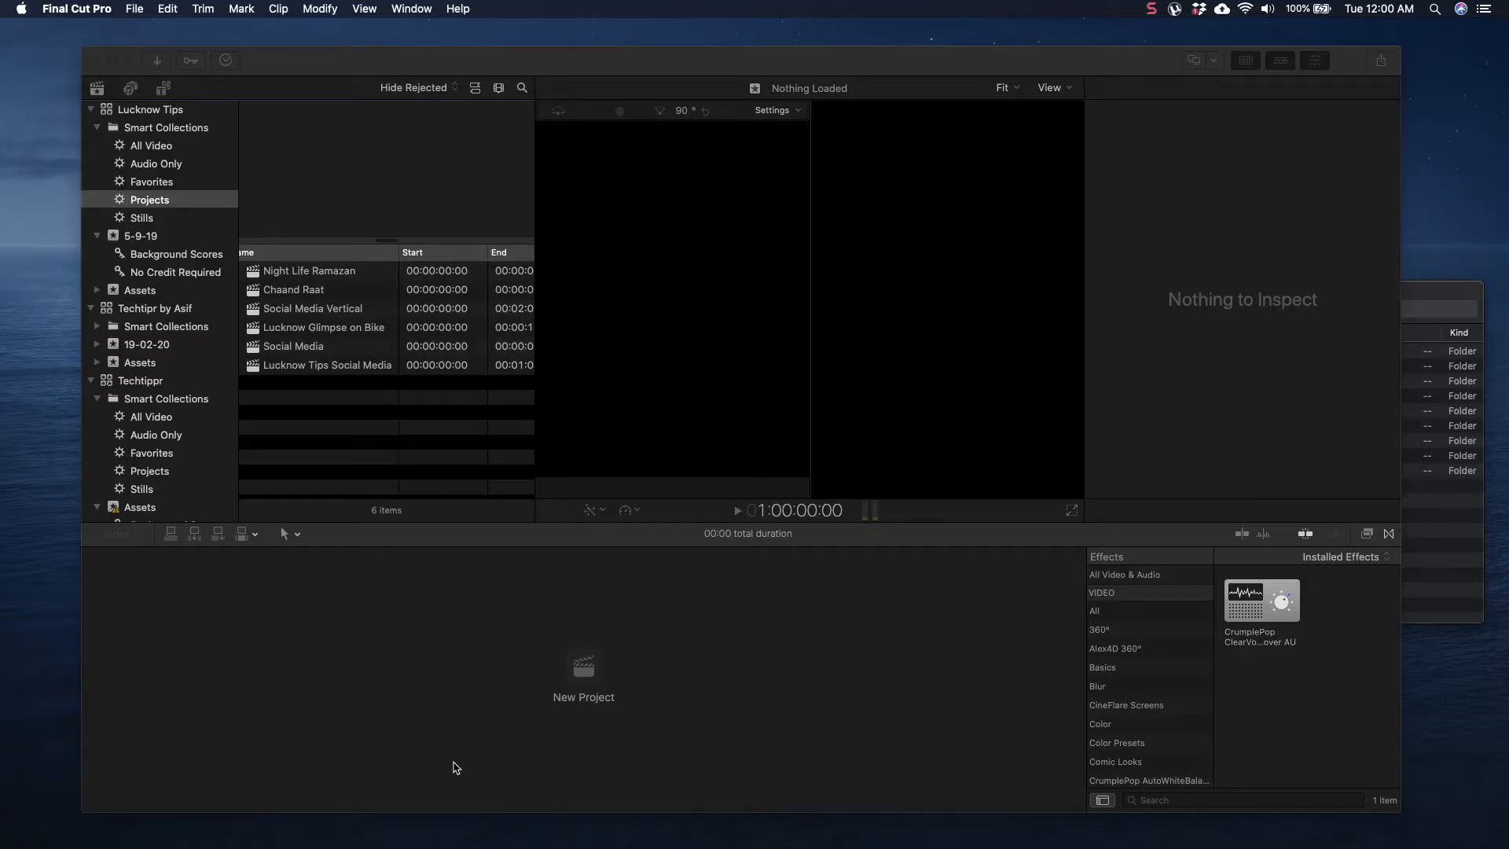
mouse_move(439, 686)
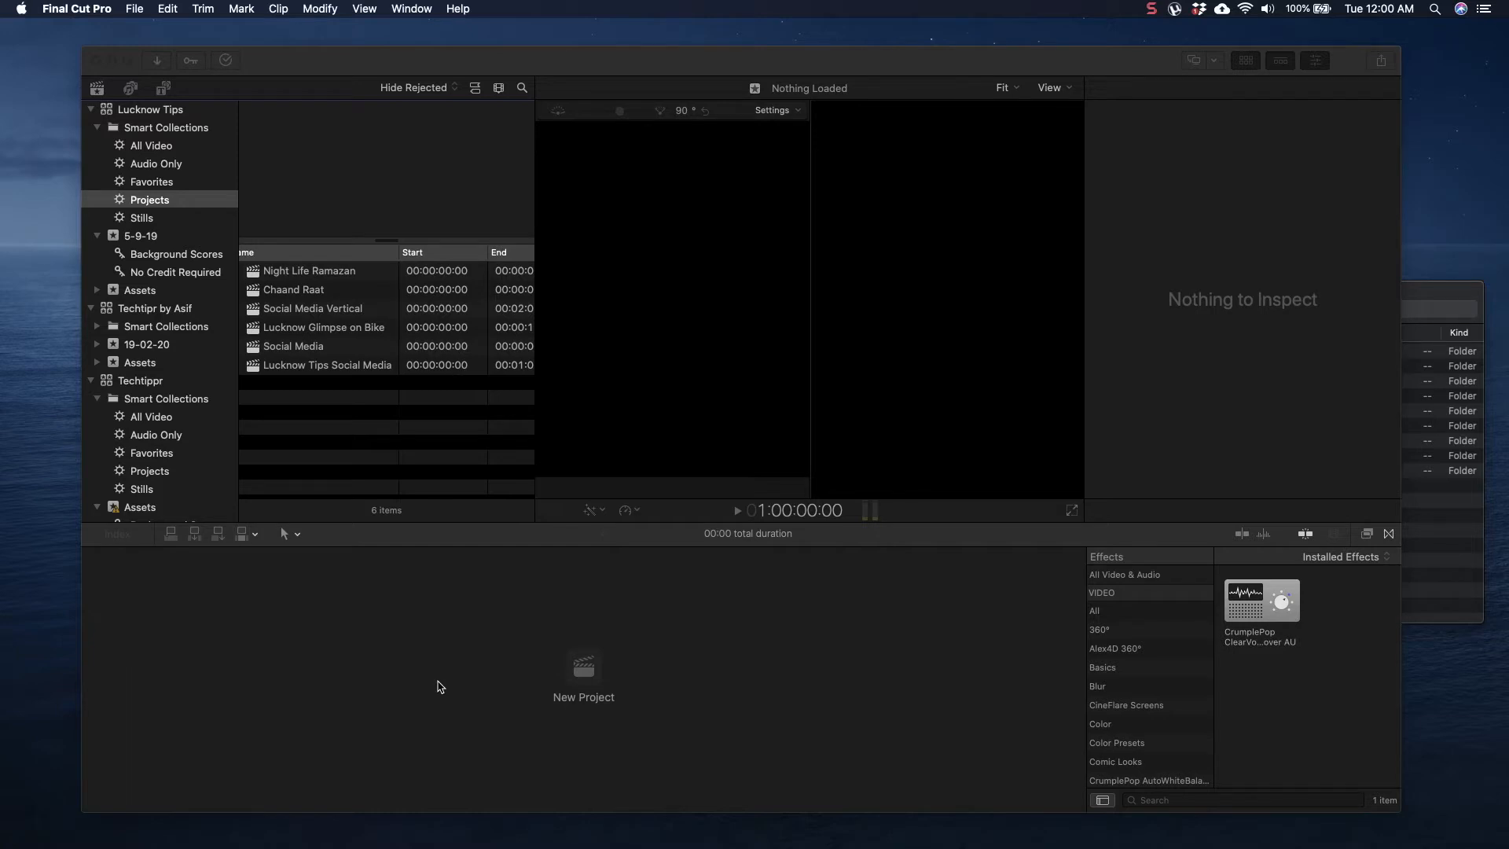
mouse_move(1003, 548)
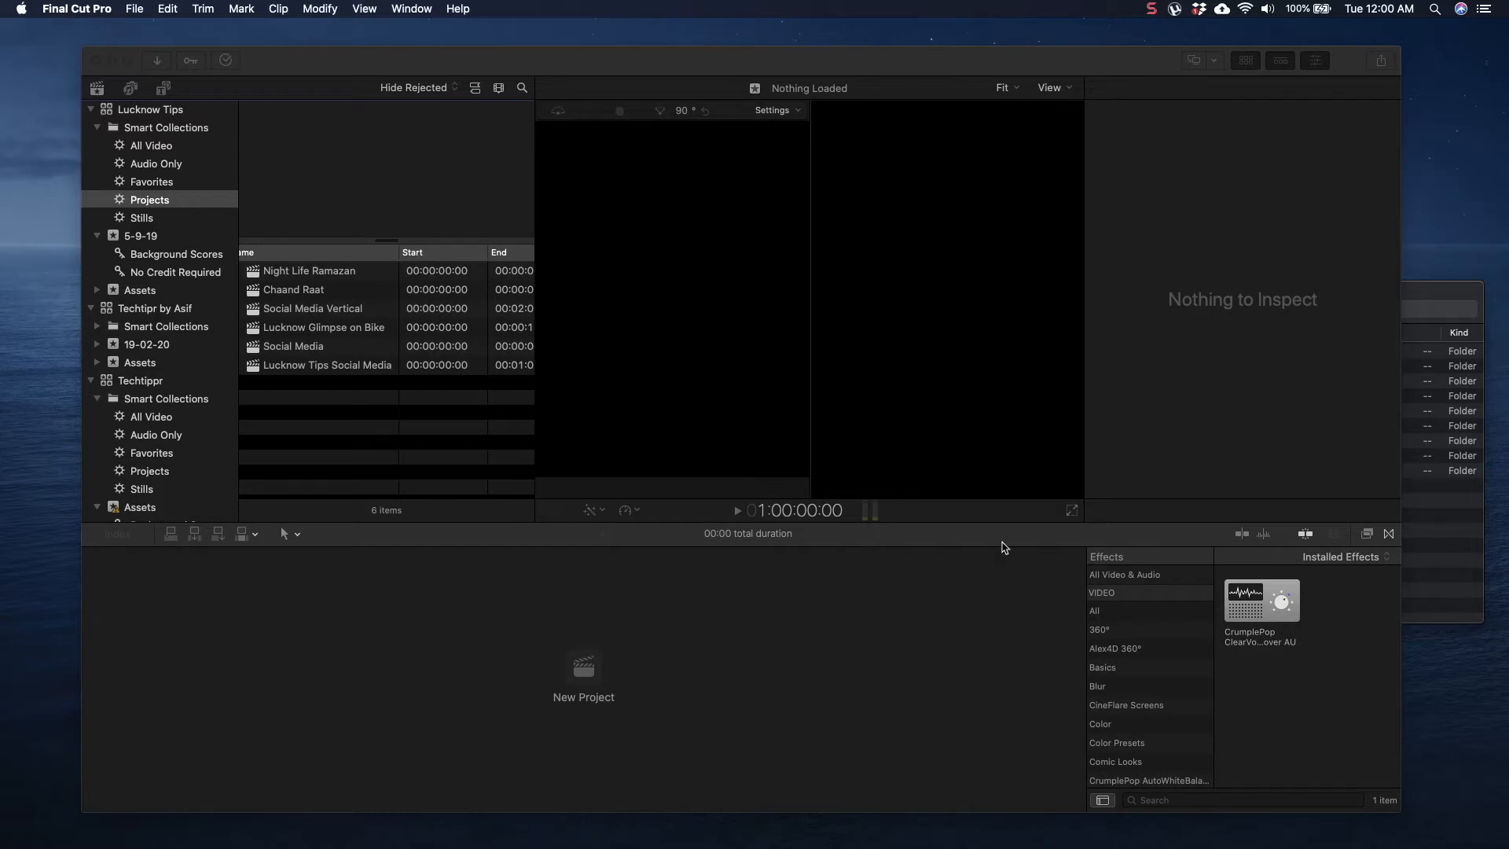
mouse_move(326, 617)
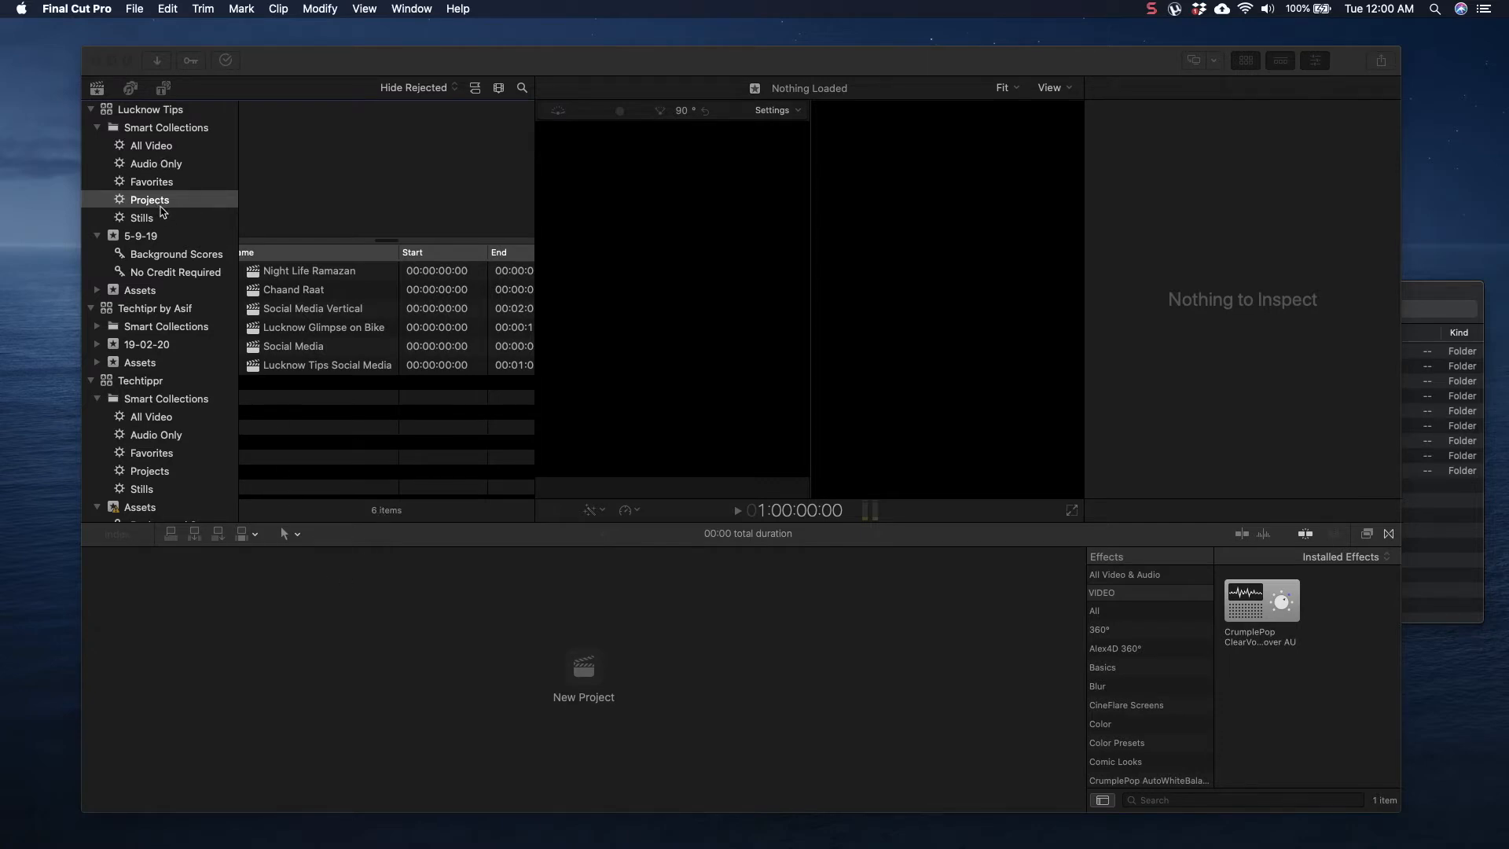
mouse_move(436, 644)
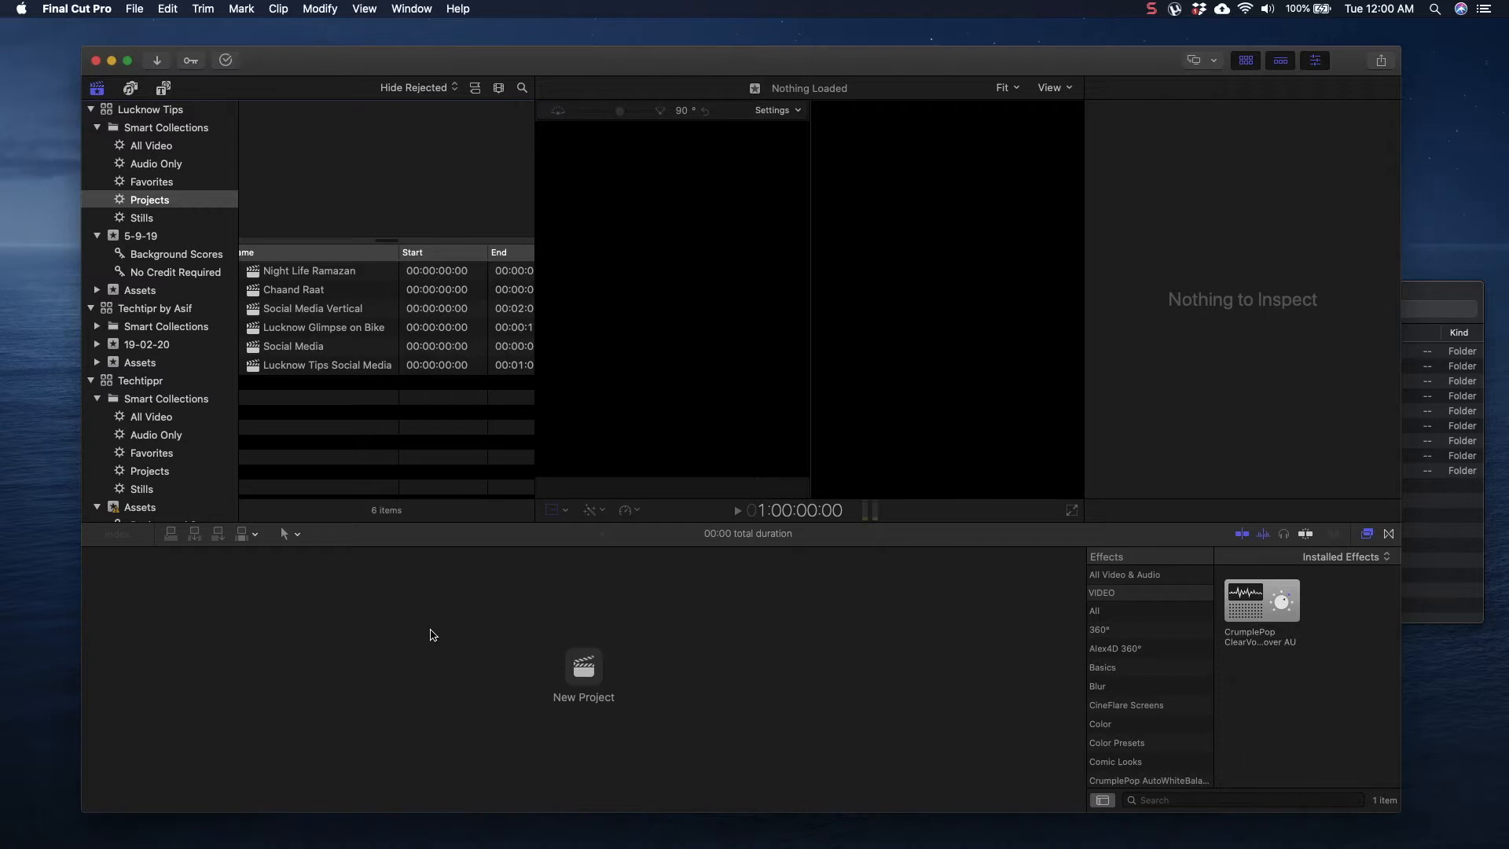
Step: Start a new project from the Projects collection
click(583, 670)
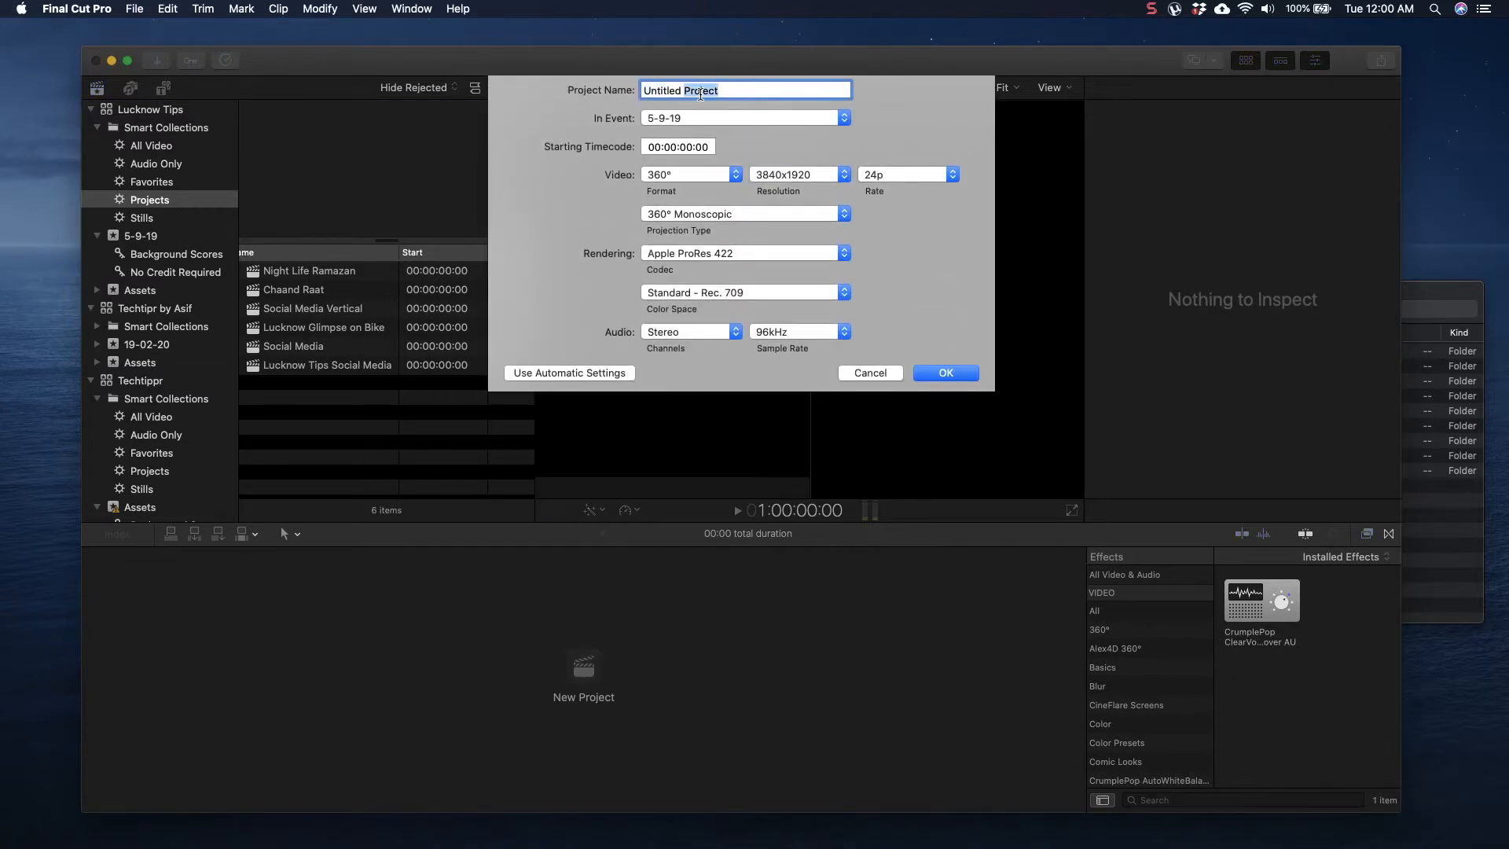
Step: Name the project 'Virtual Tour Zoo' and keep it in the 5-9-19 event
text(V)
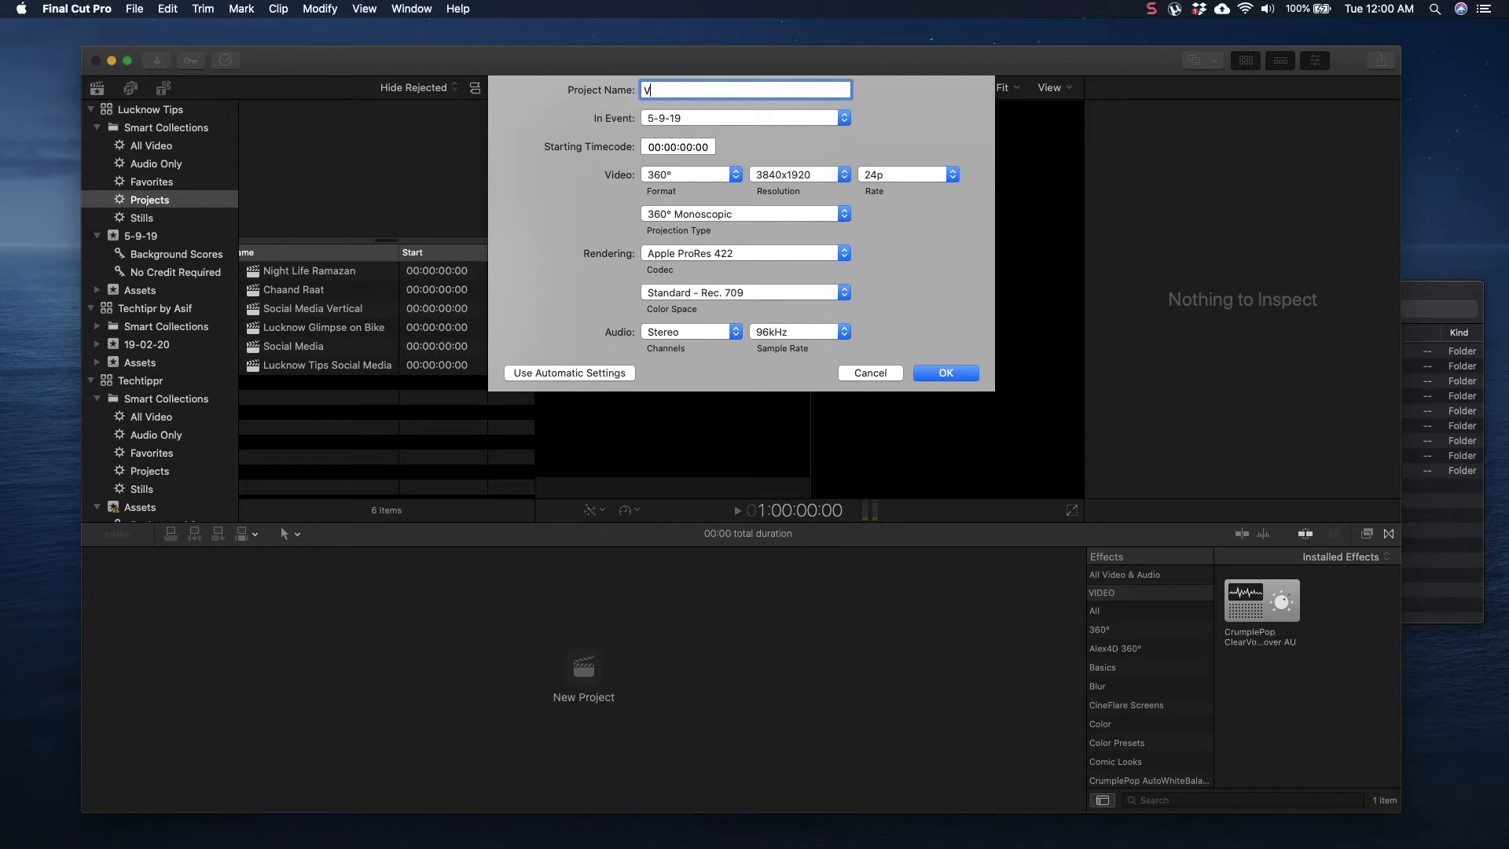
text(irtual Tour)
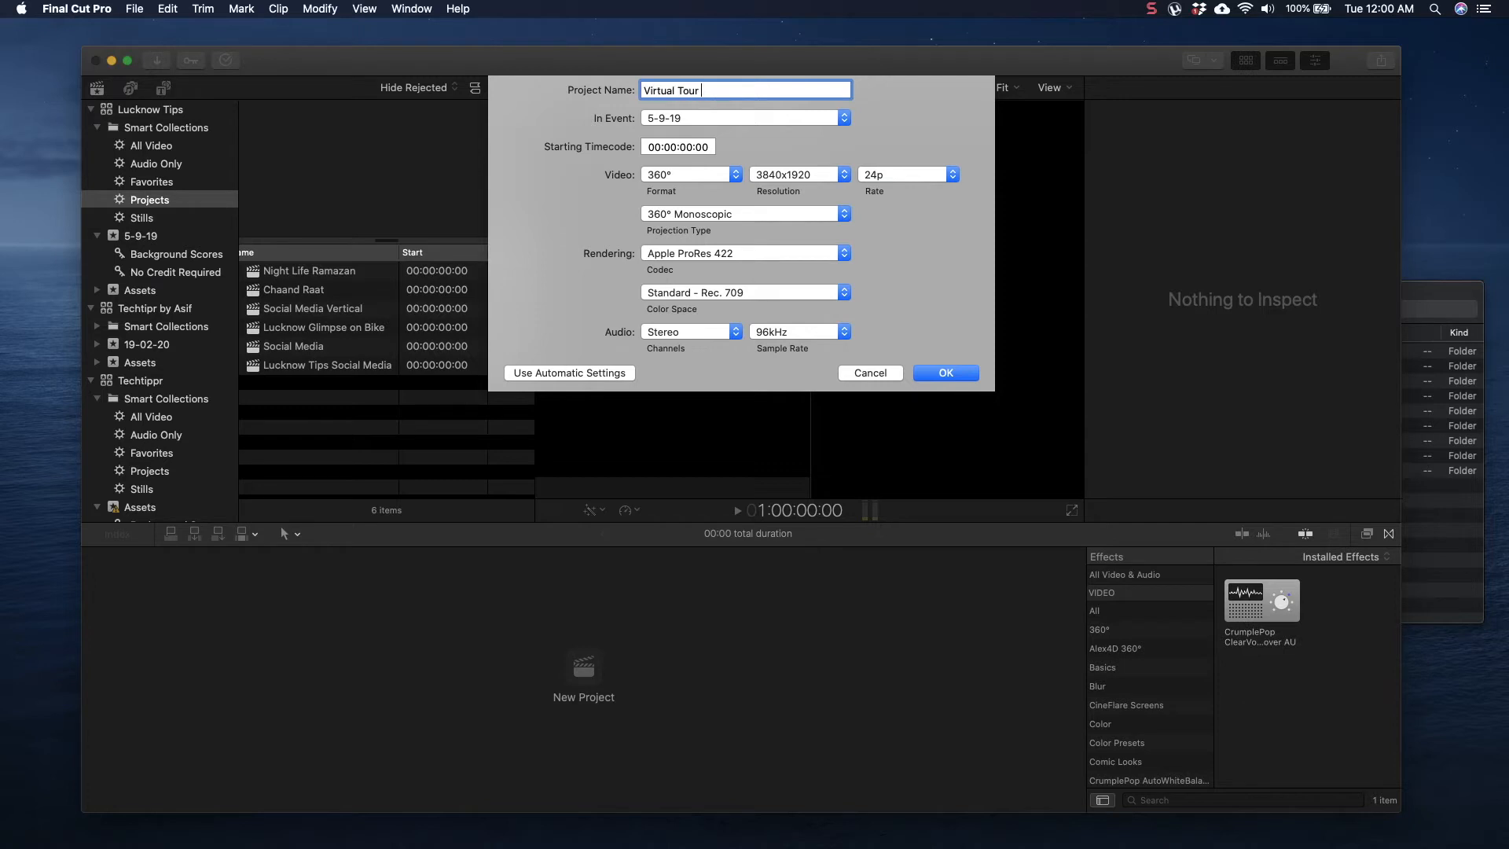
text(Zoo)
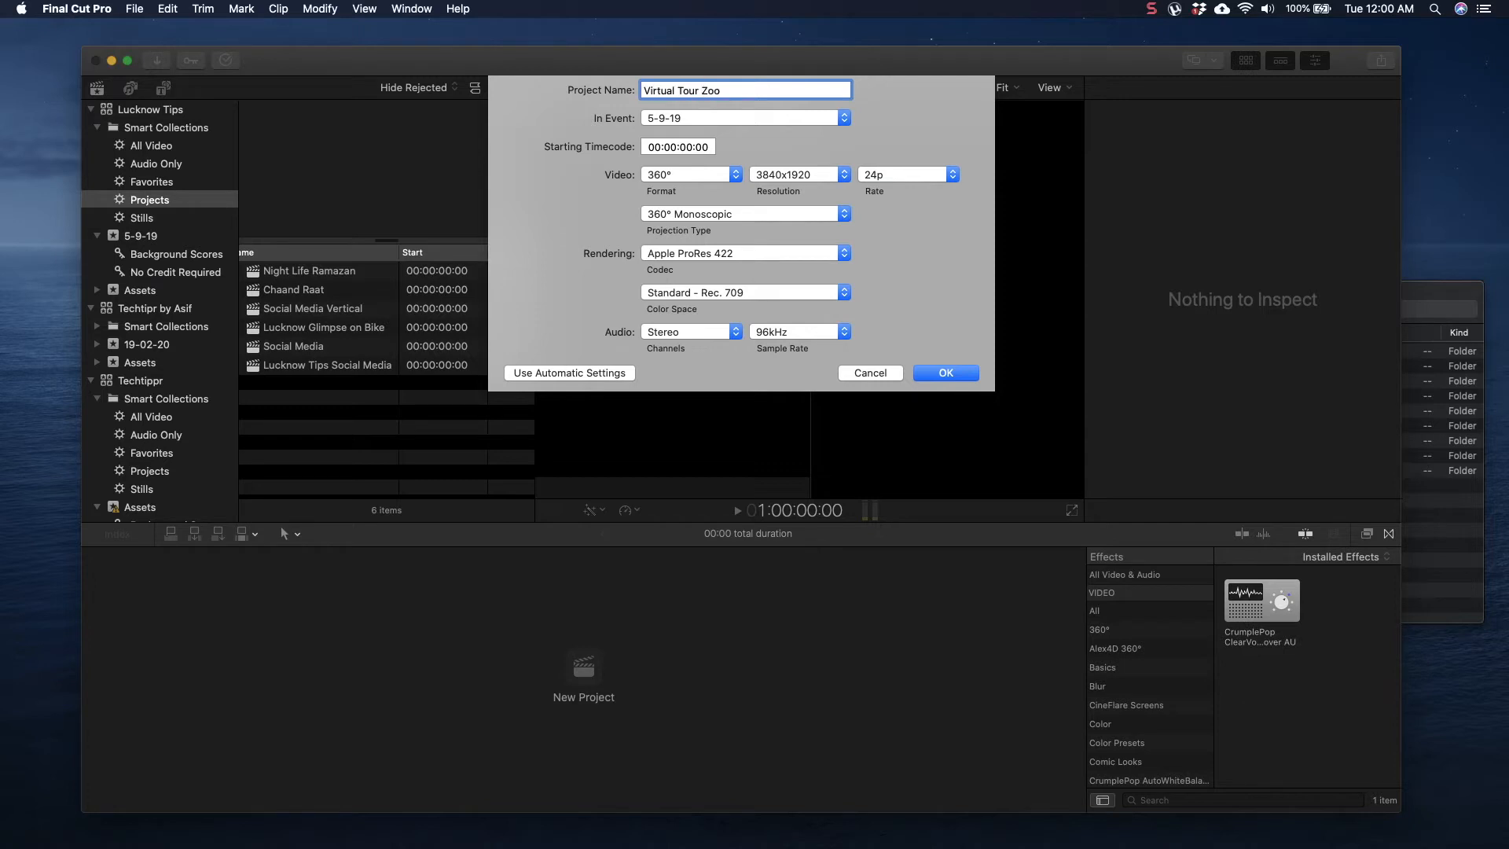
mouse_move(670, 123)
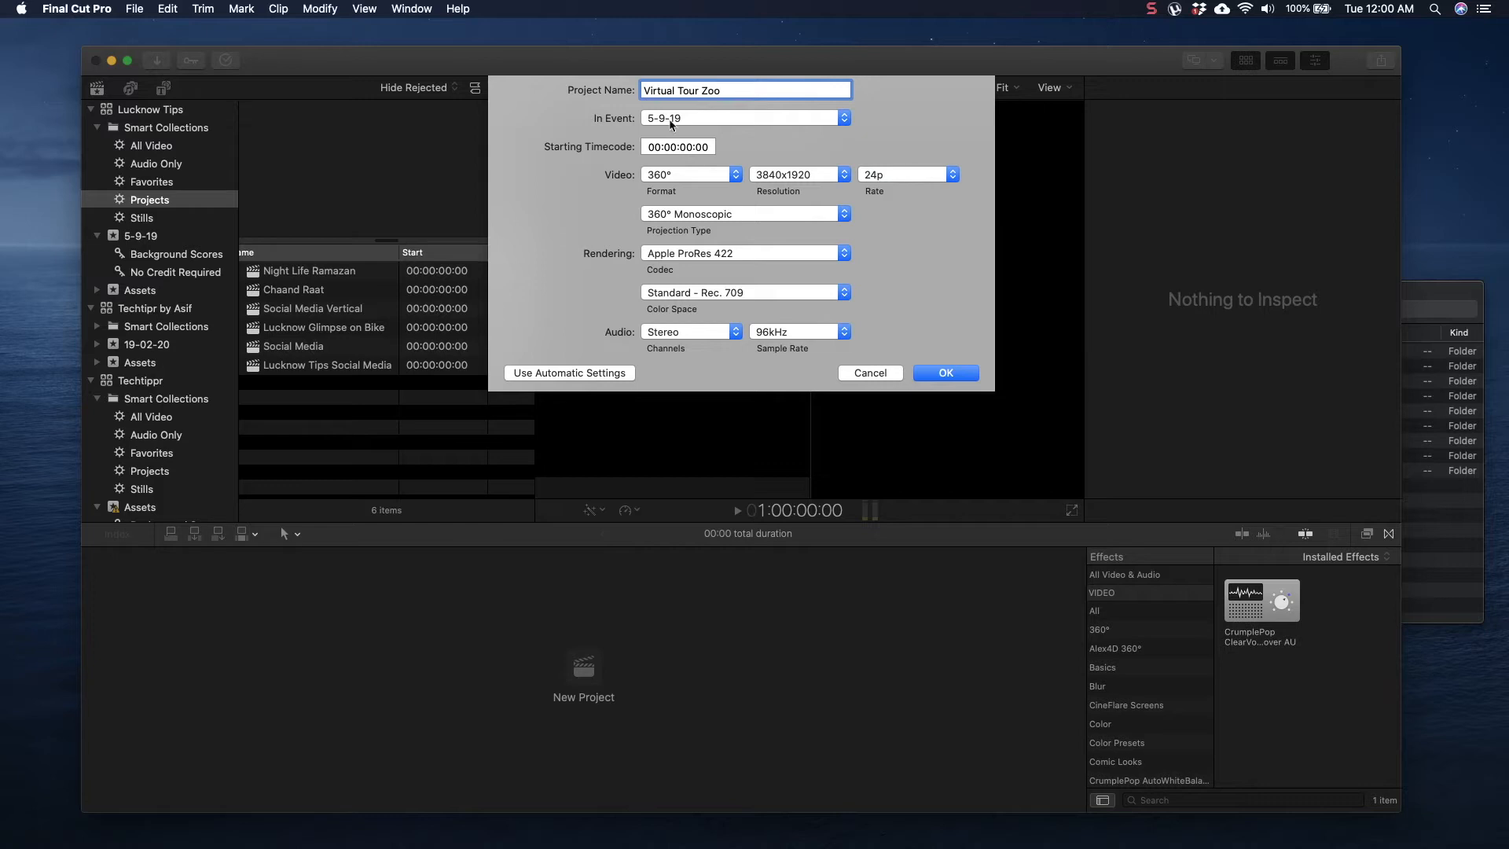
click(842, 117)
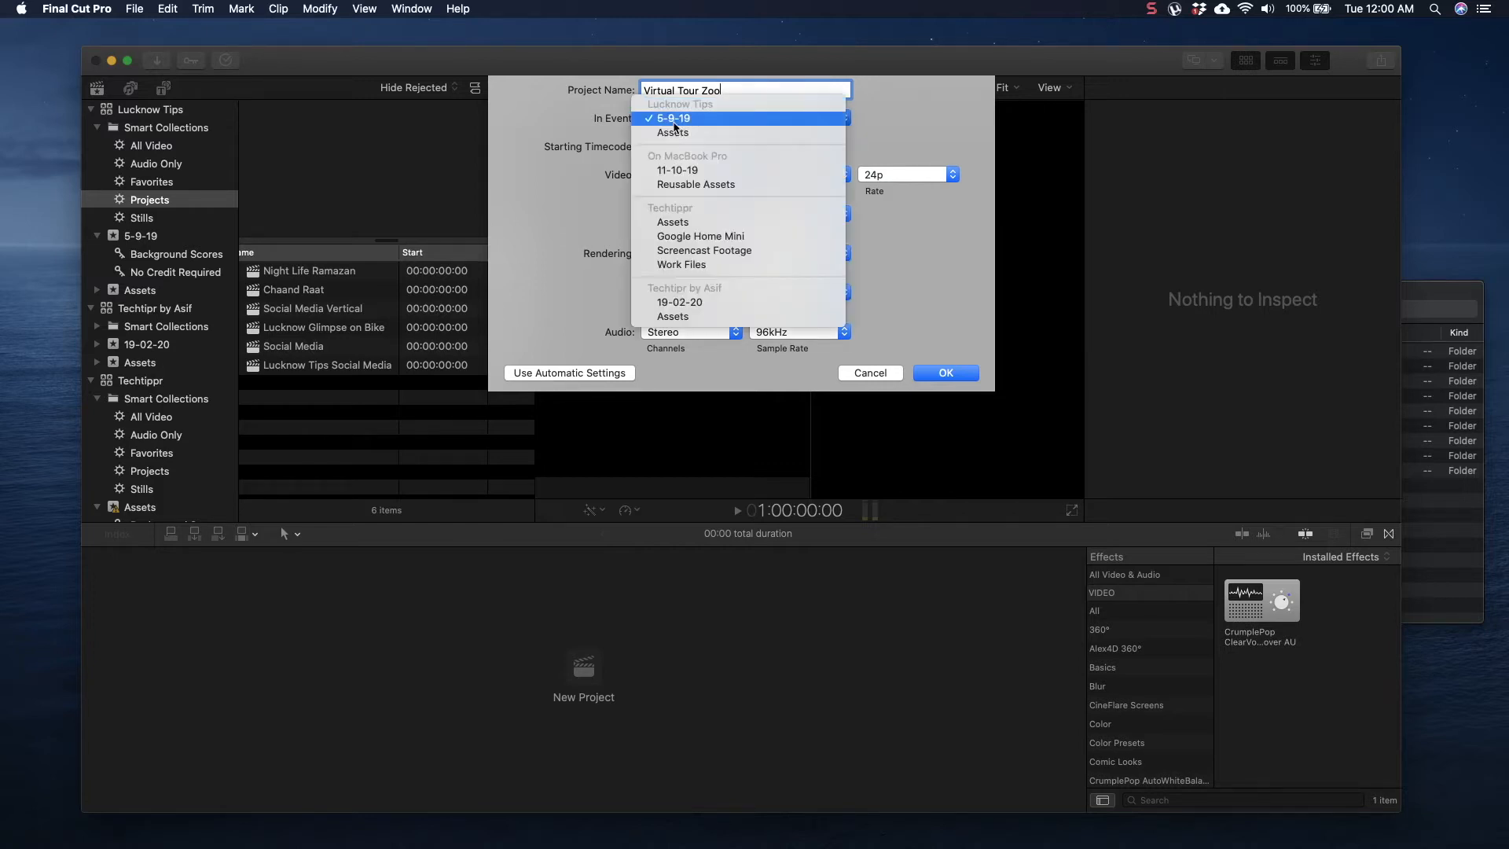
mouse_move(652, 123)
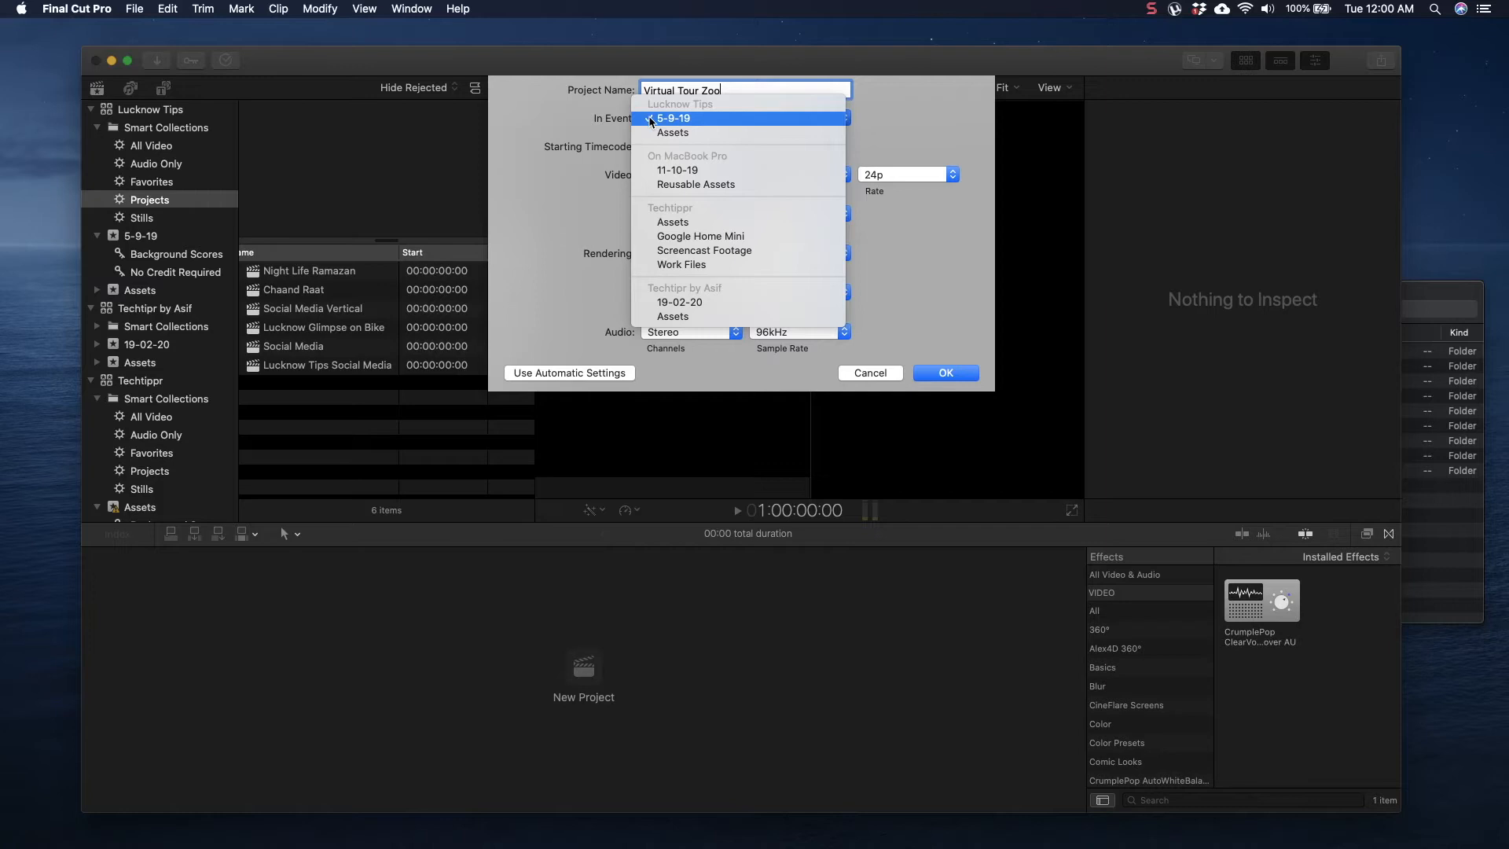
click(671, 117)
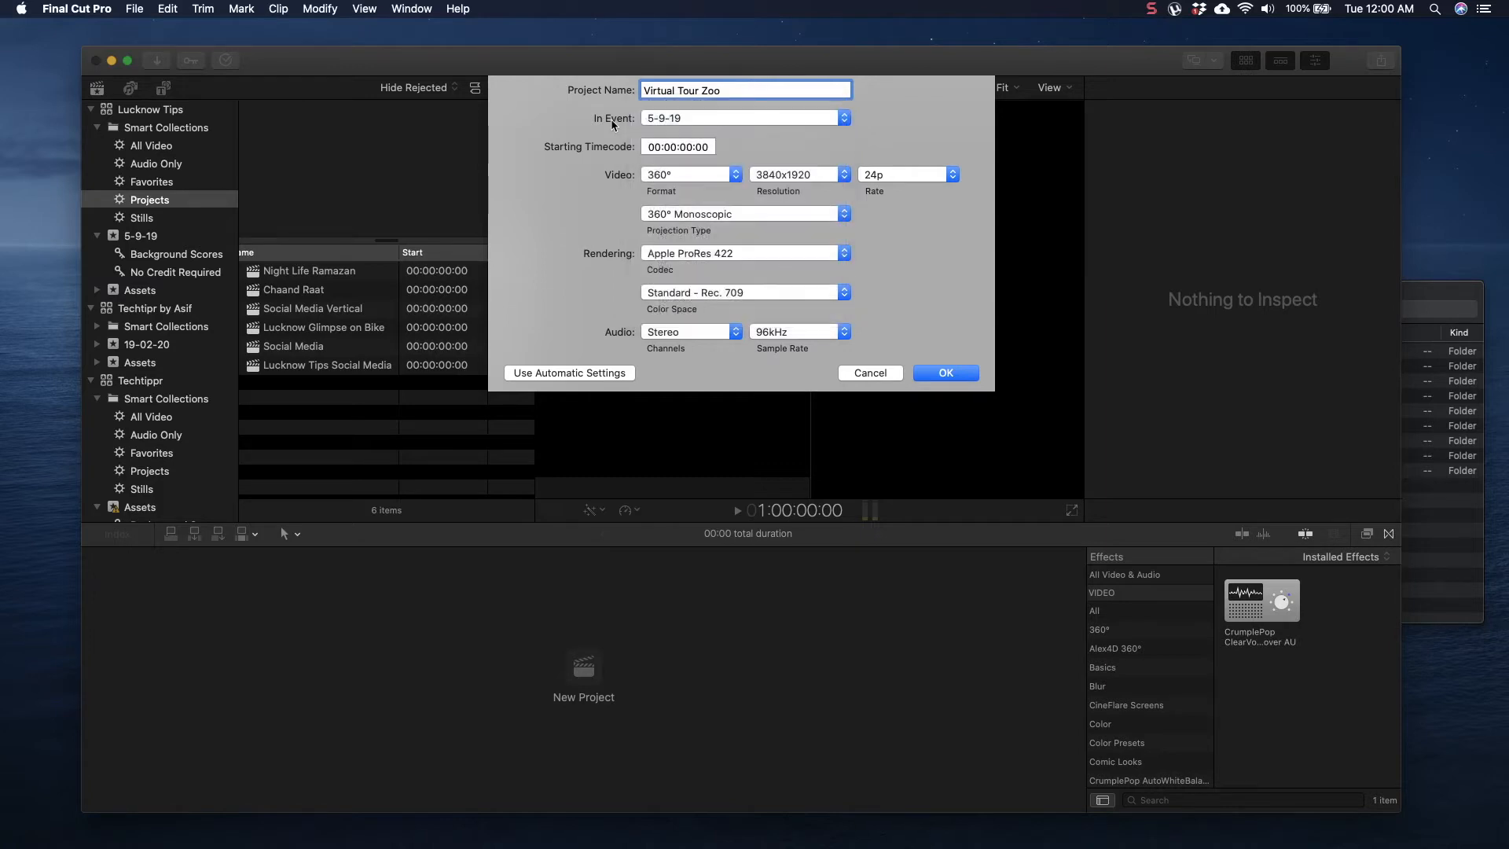
mouse_move(722, 282)
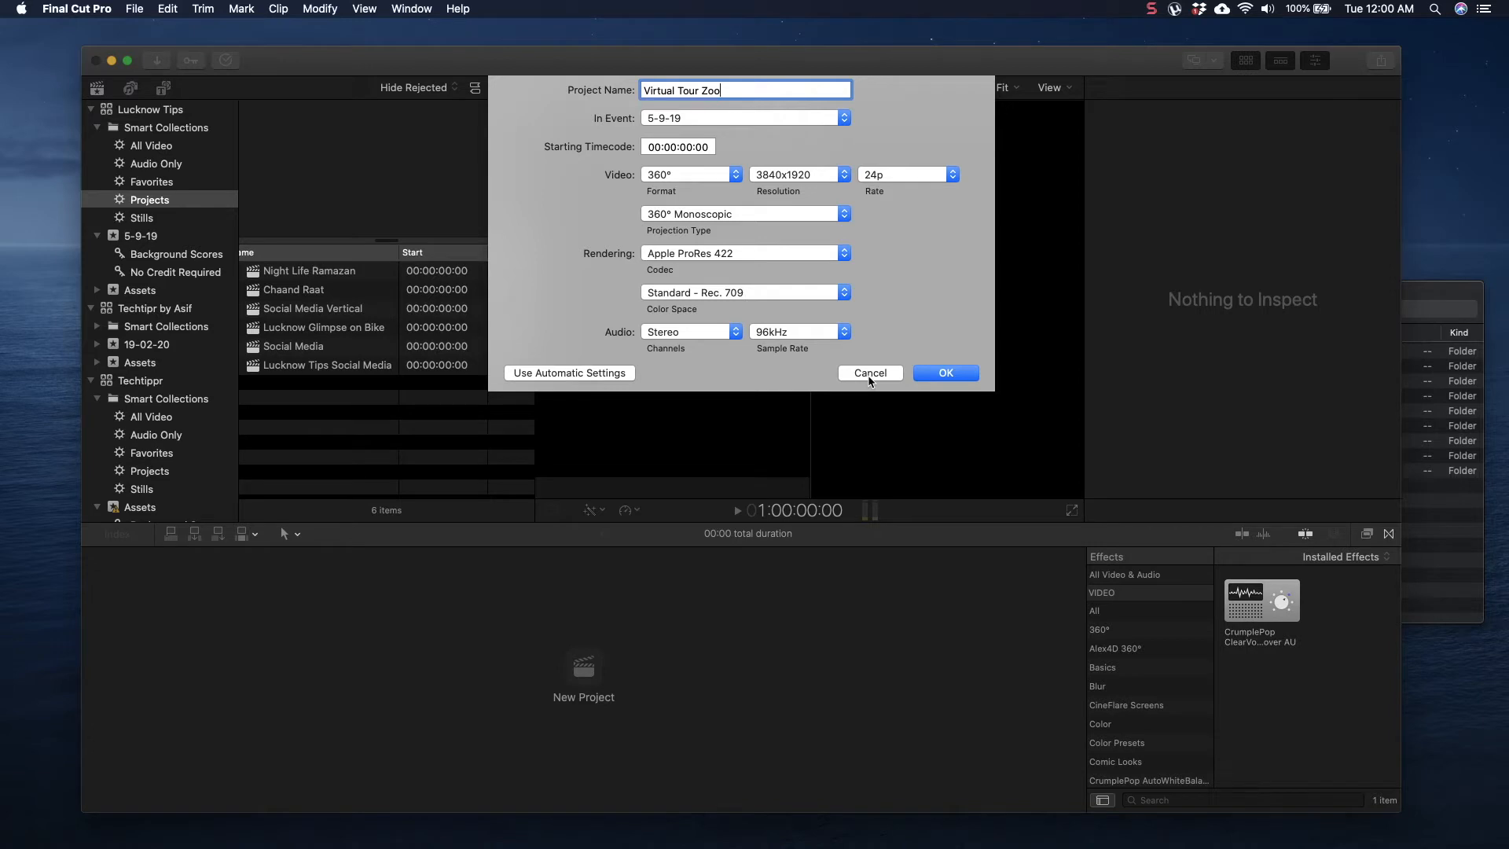
mouse_move(691, 122)
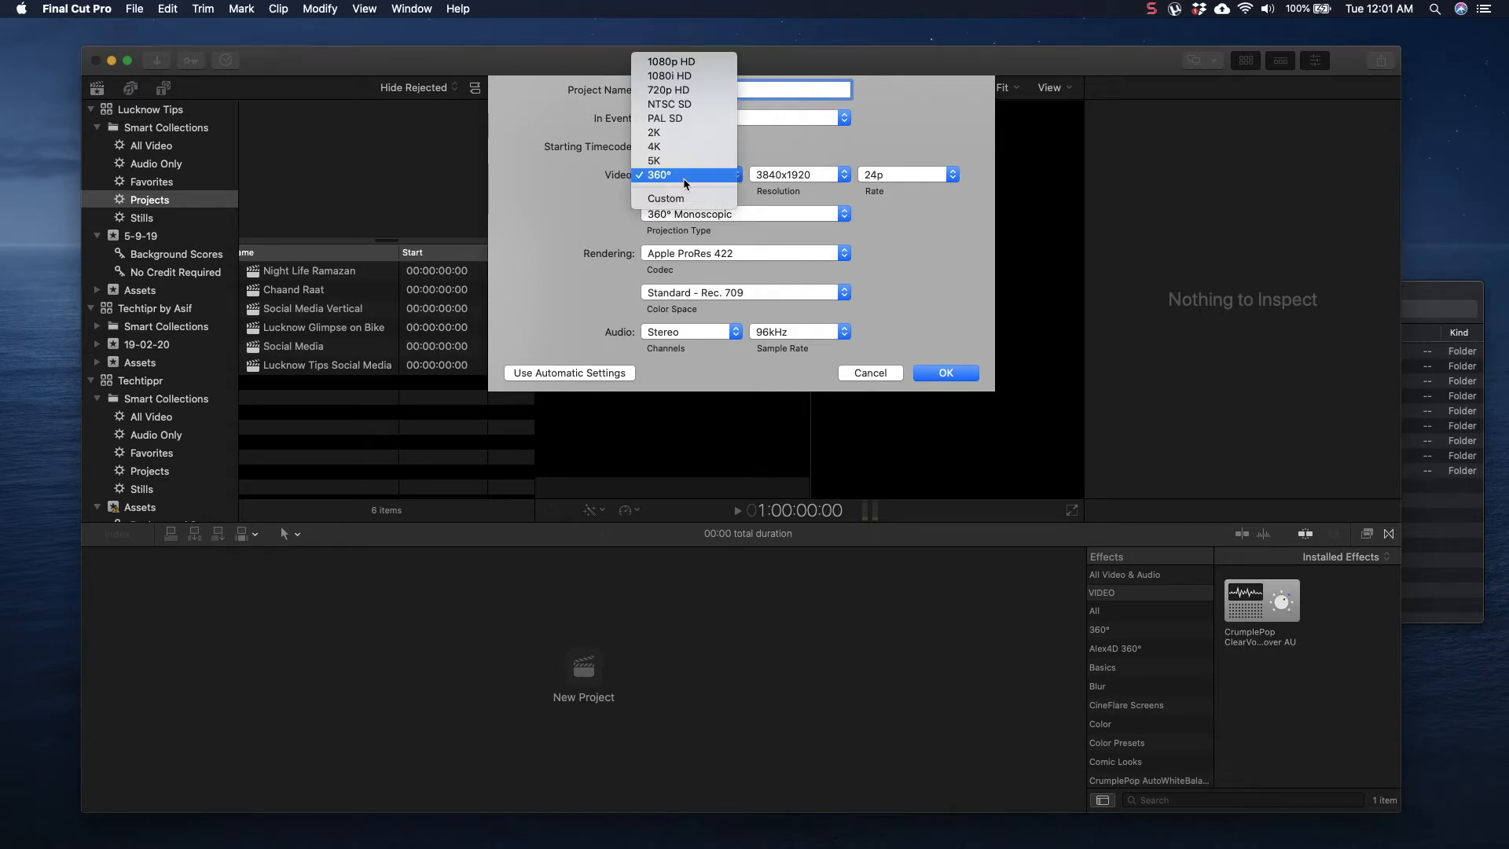
mouse_move(683, 160)
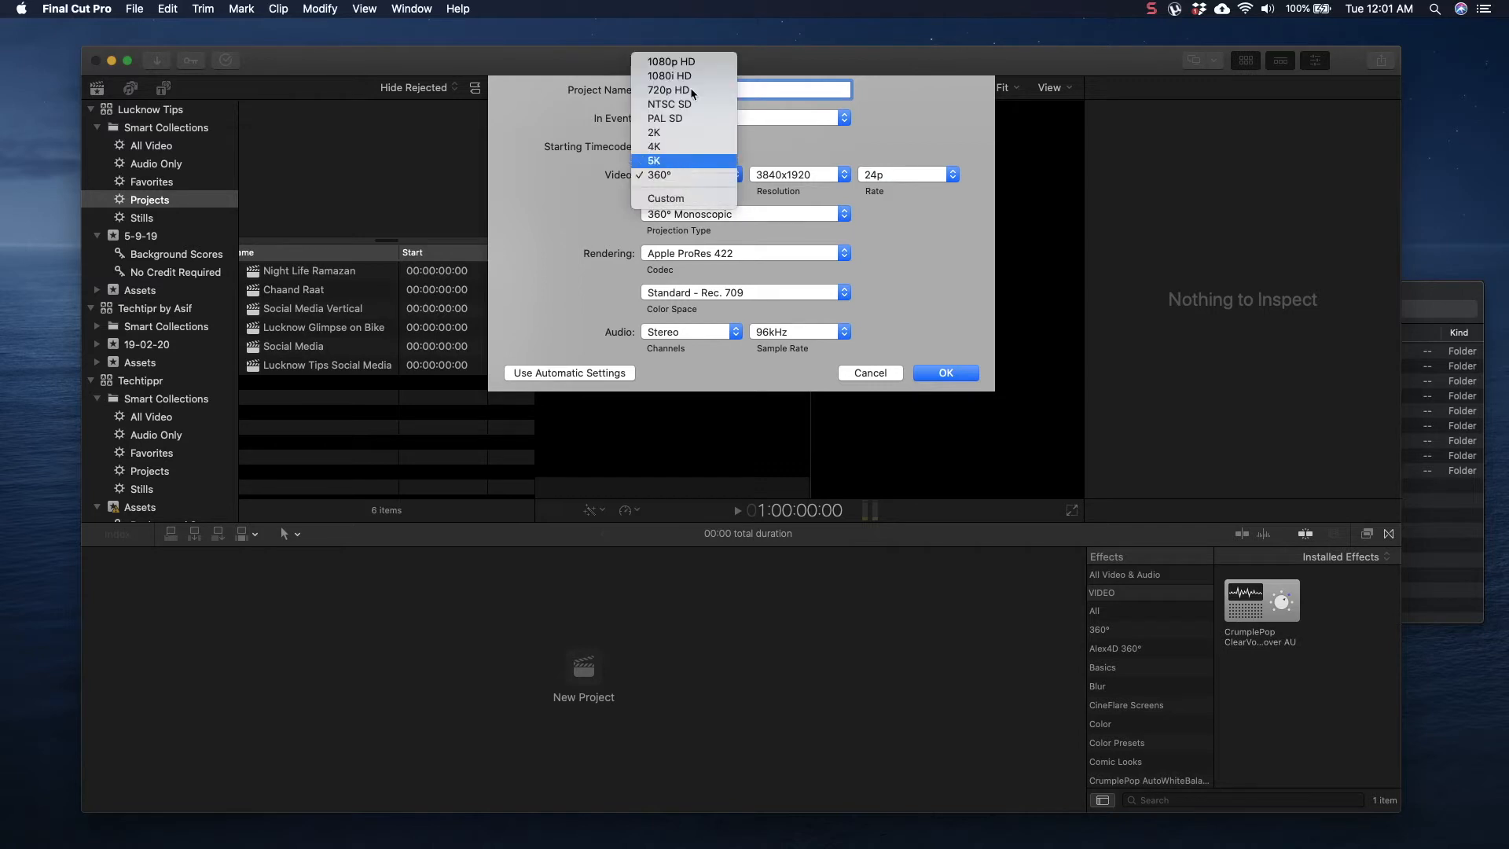
Step: Set the video format to 360° with monoscopic projection
click(672, 61)
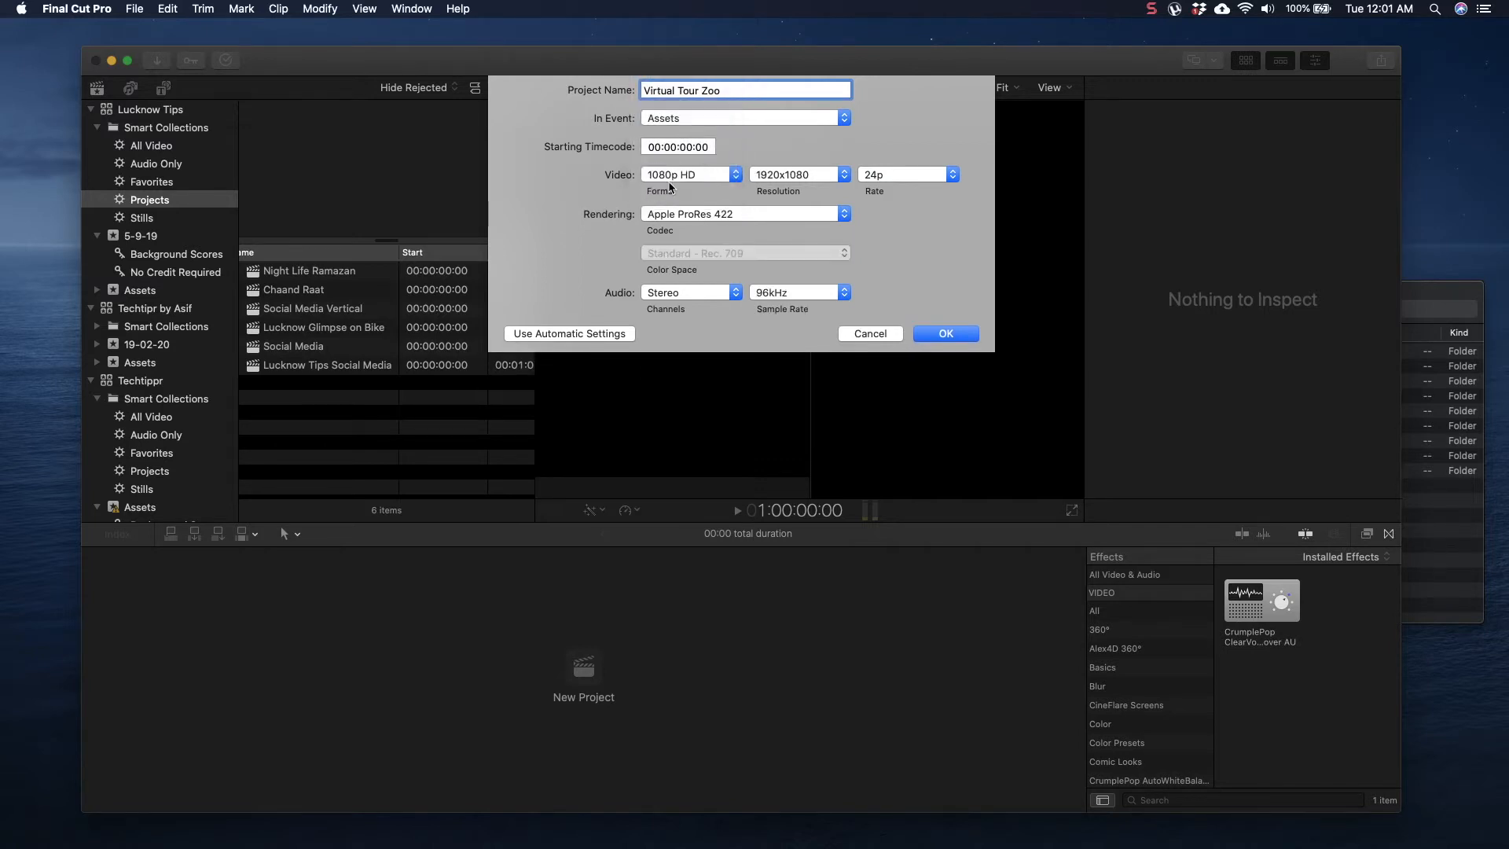
click(744, 89)
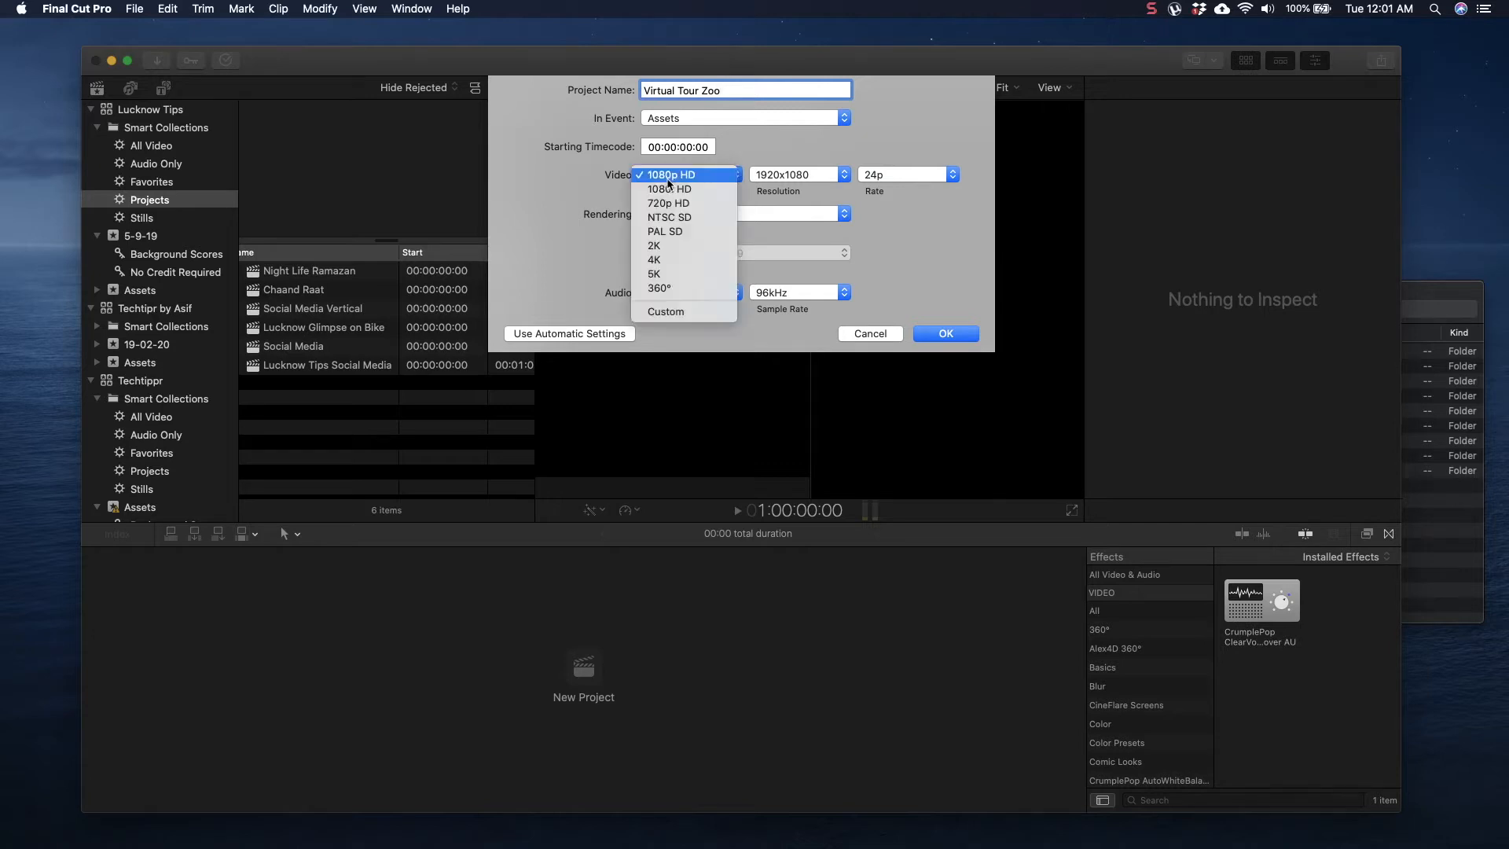
mouse_move(668, 189)
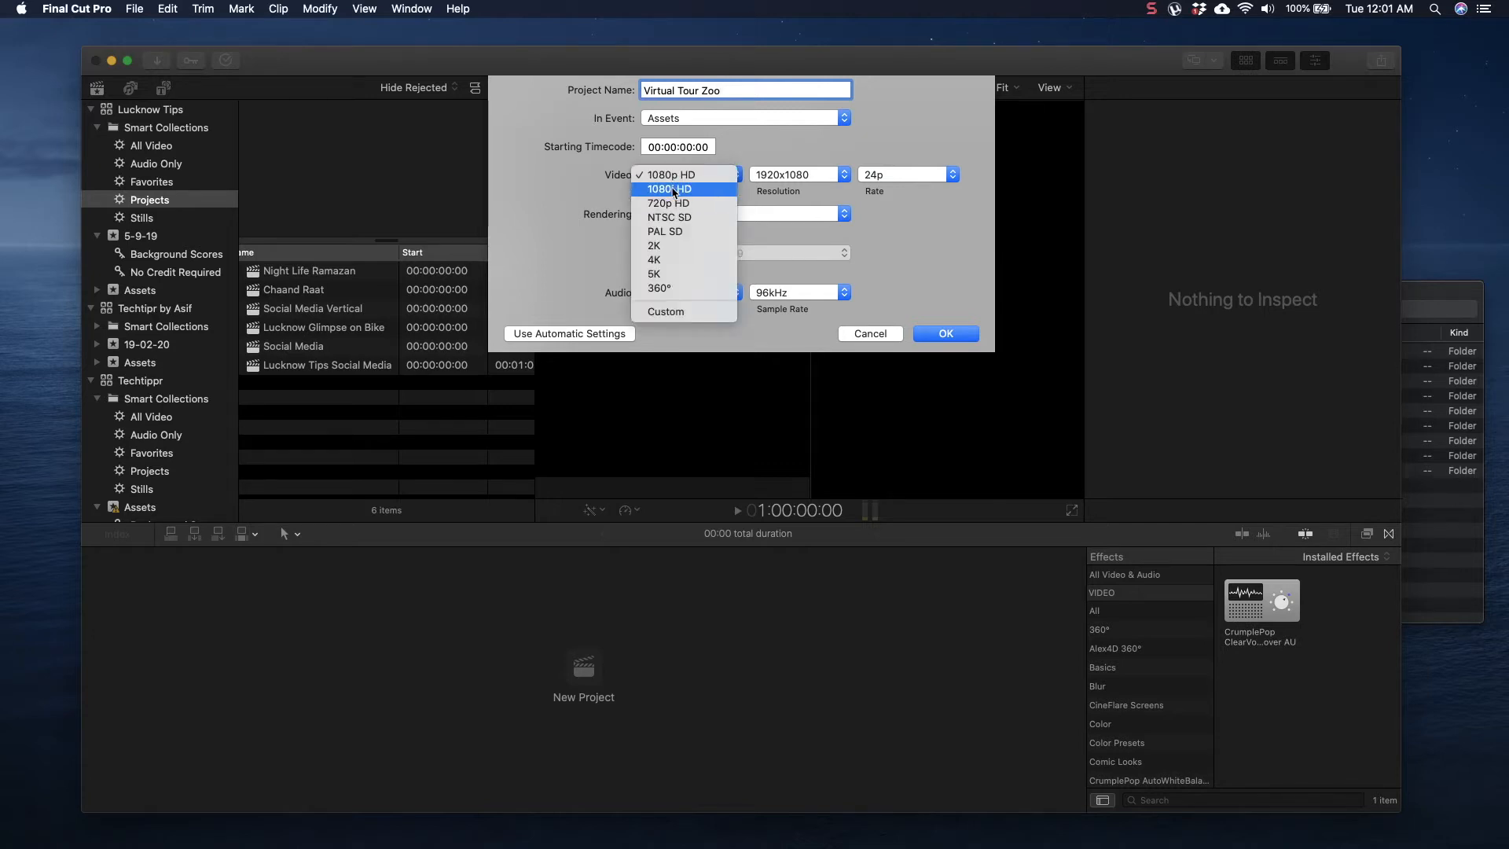
mouse_move(659, 287)
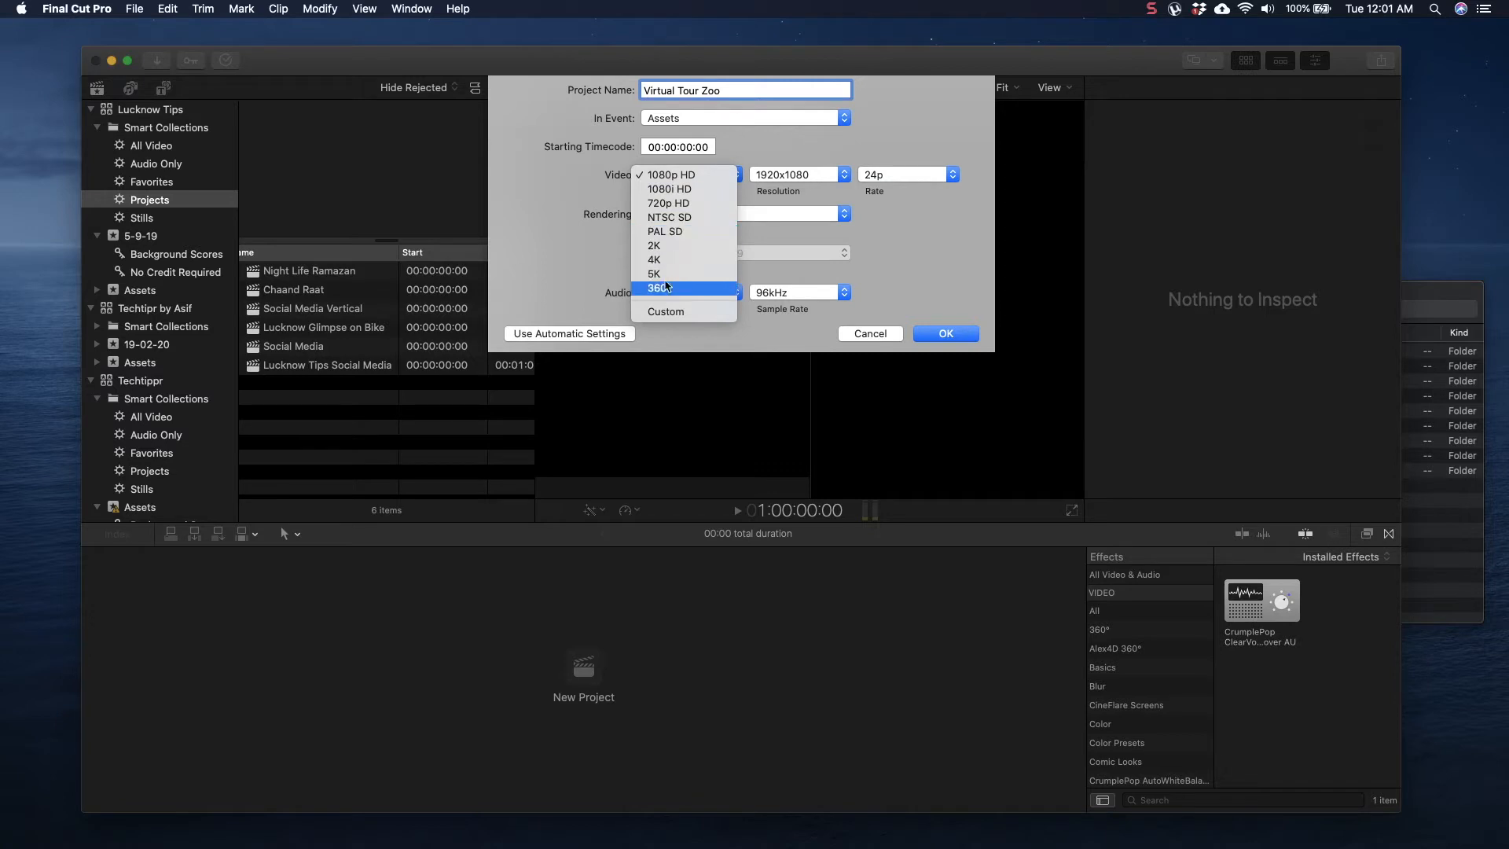
click(655, 287)
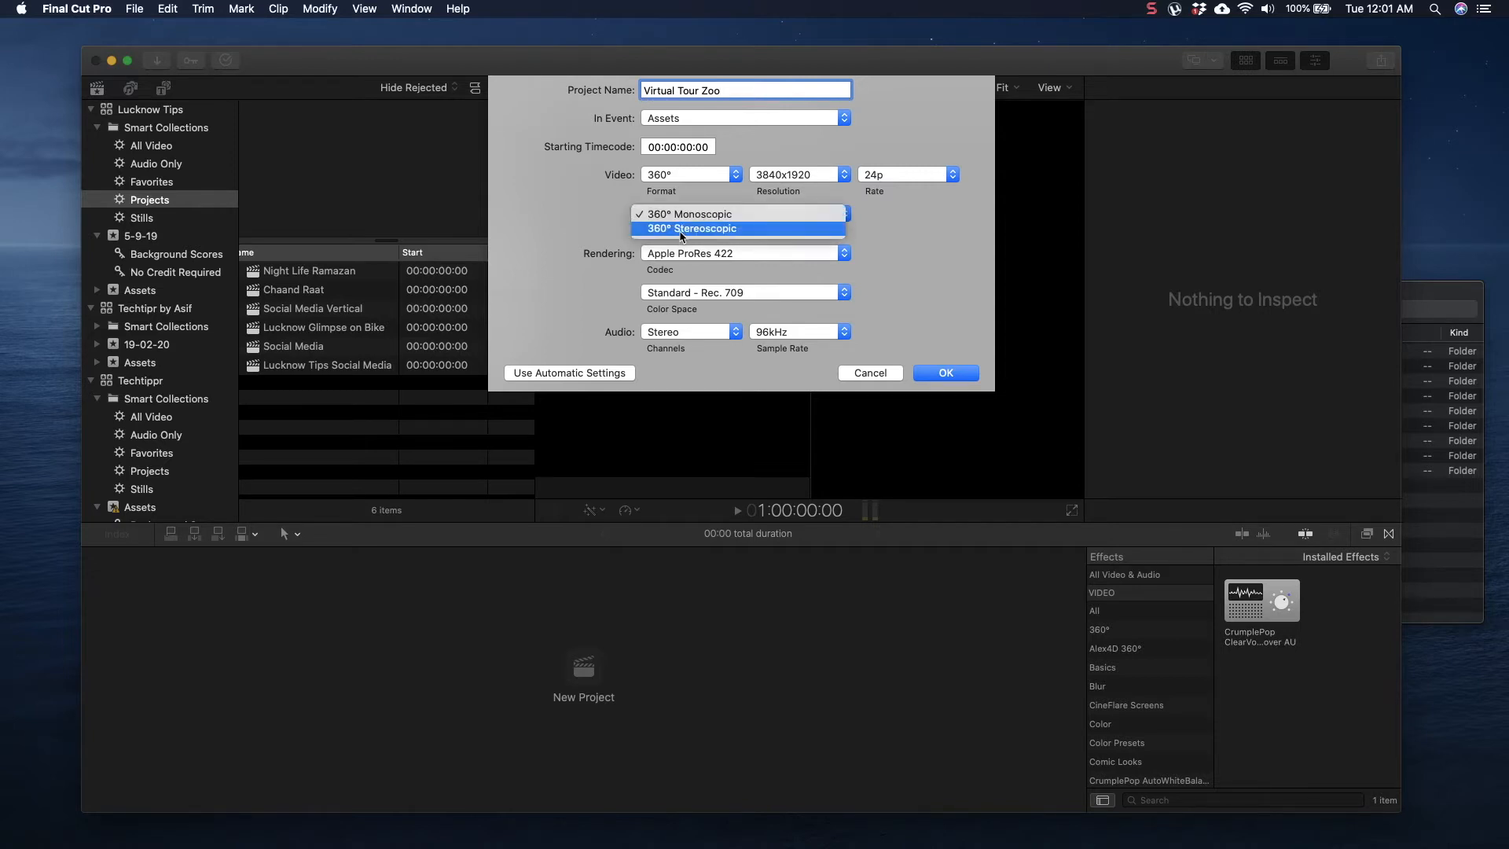
click(689, 213)
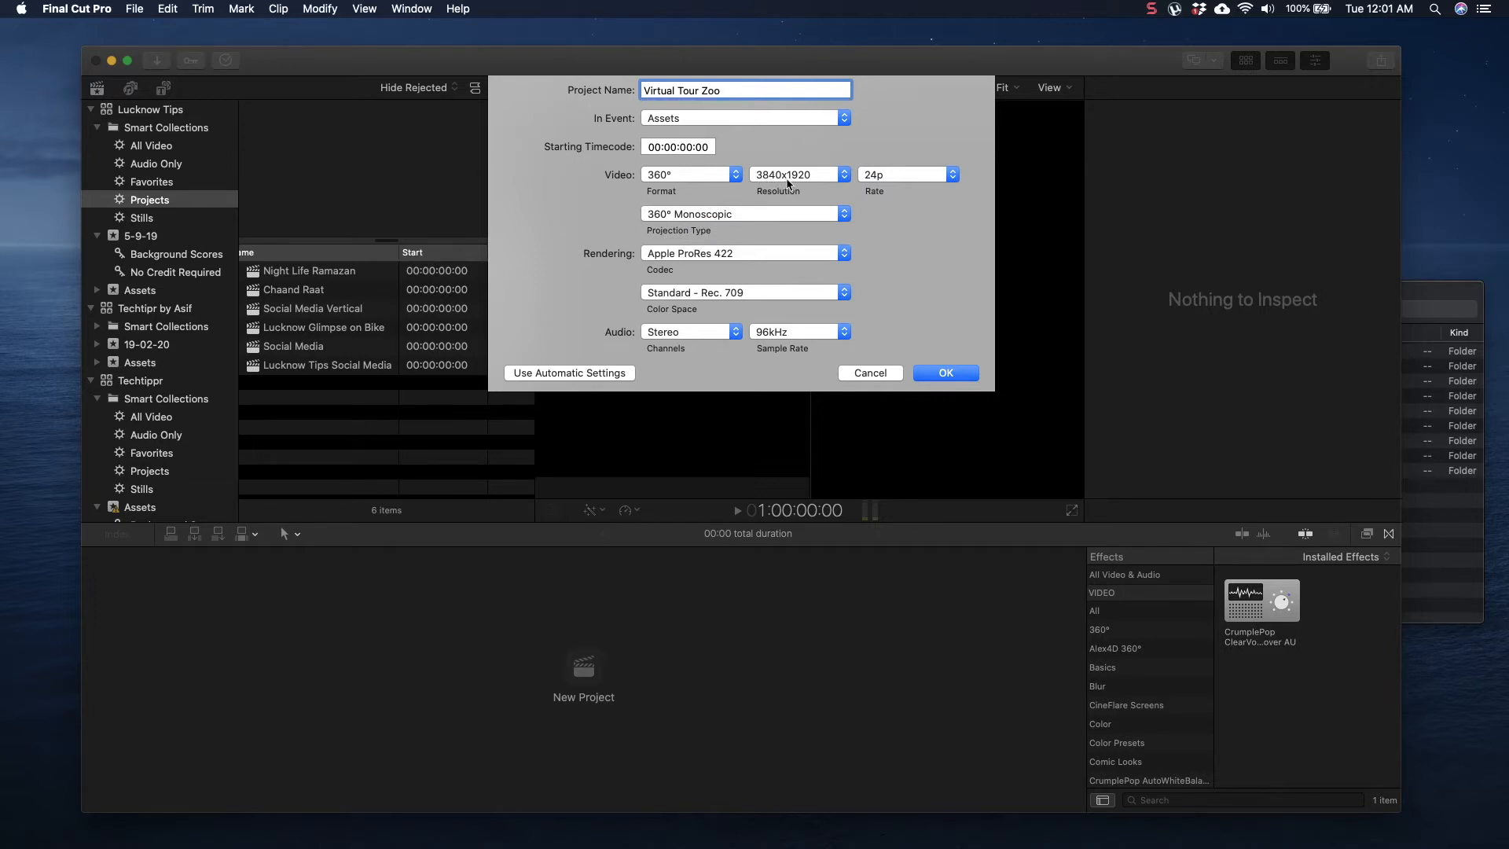
Step: Set the project frame rate to 24p
click(950, 175)
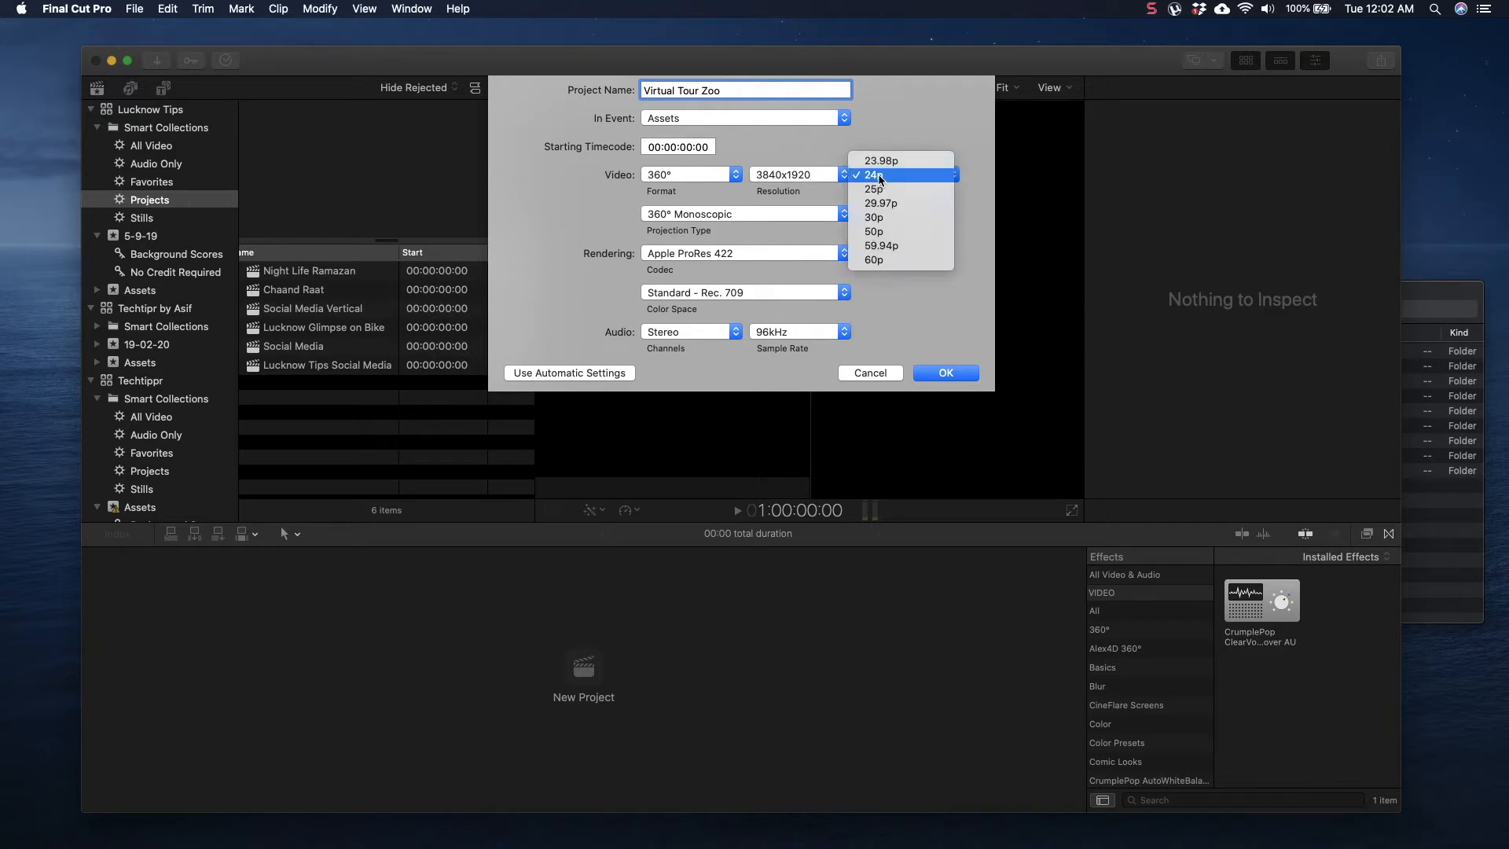
click(882, 174)
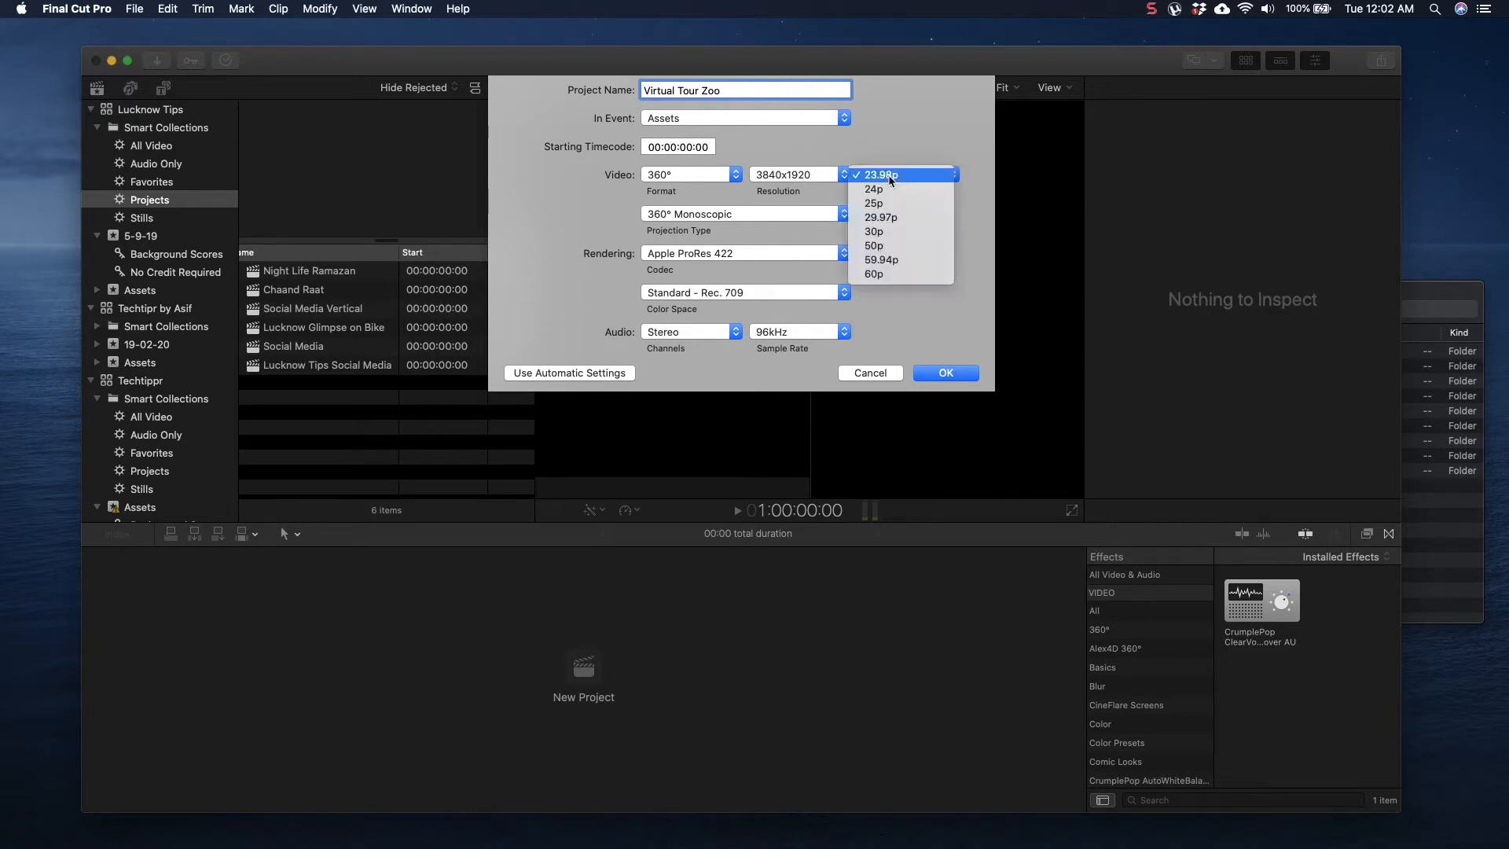
mouse_move(875, 188)
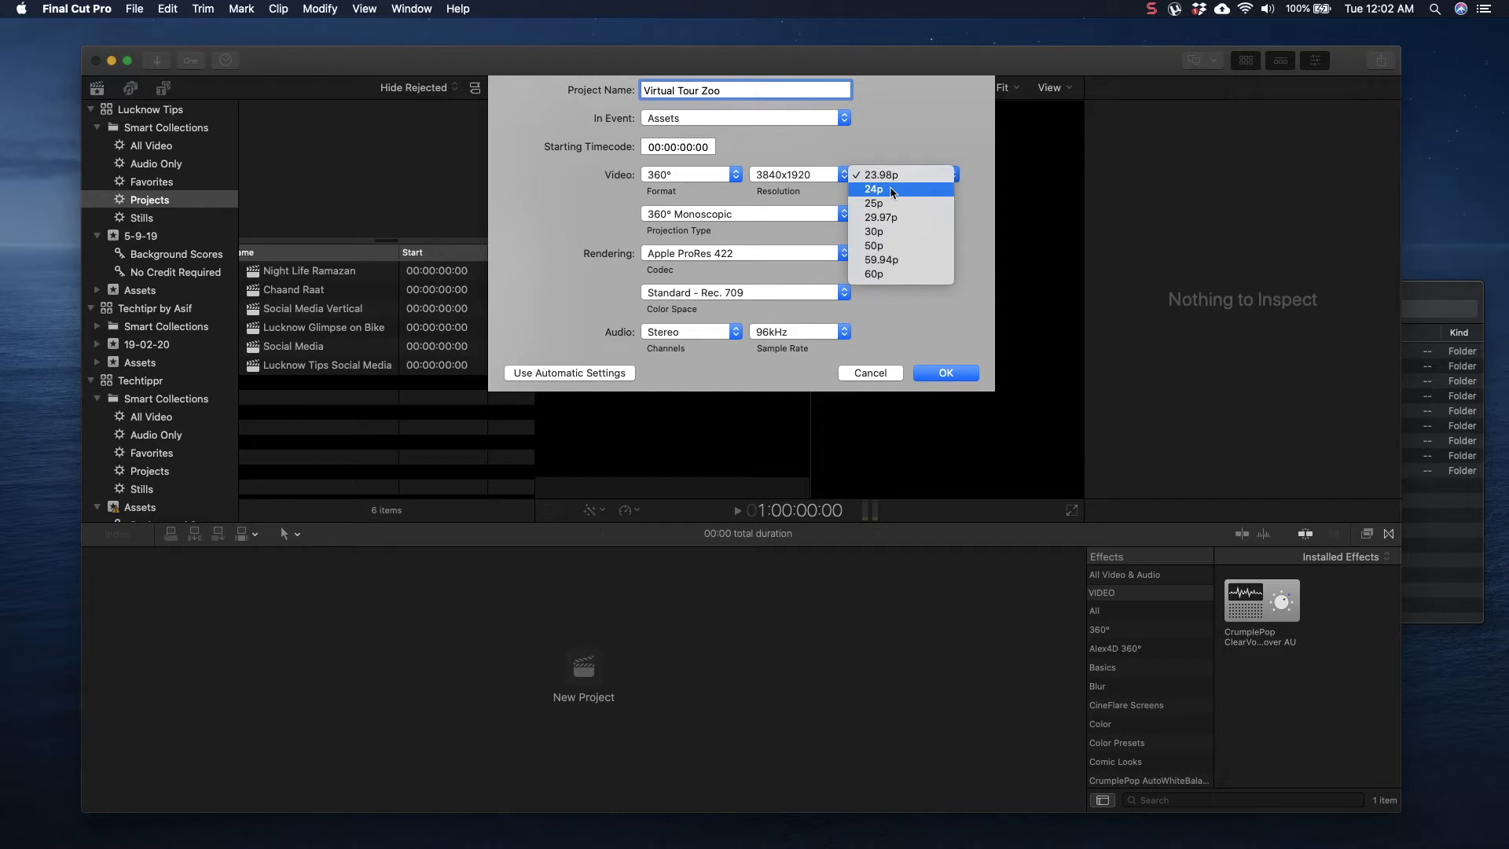
click(873, 188)
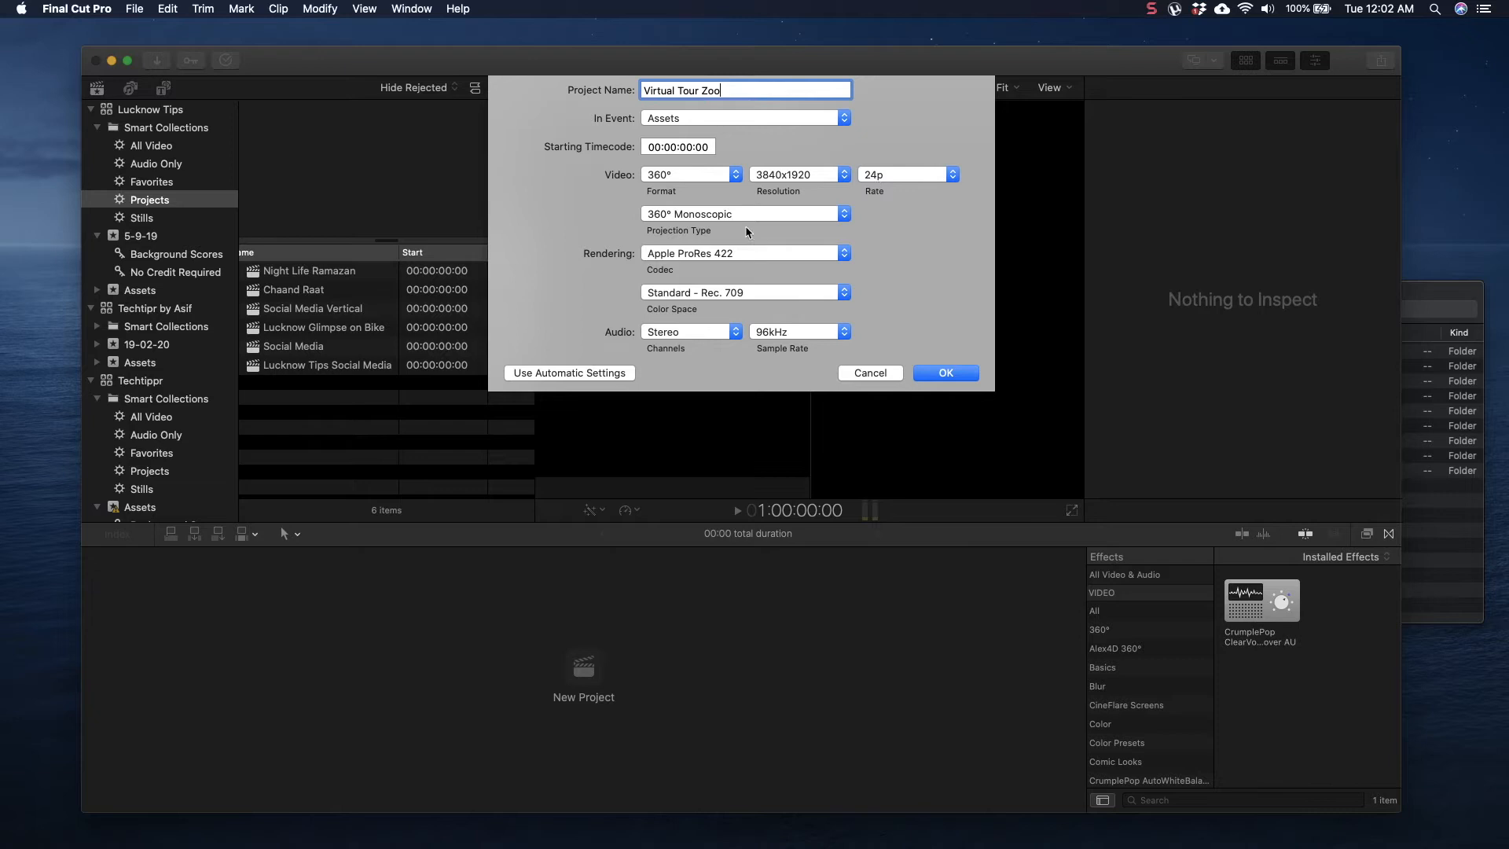
mouse_move(671, 348)
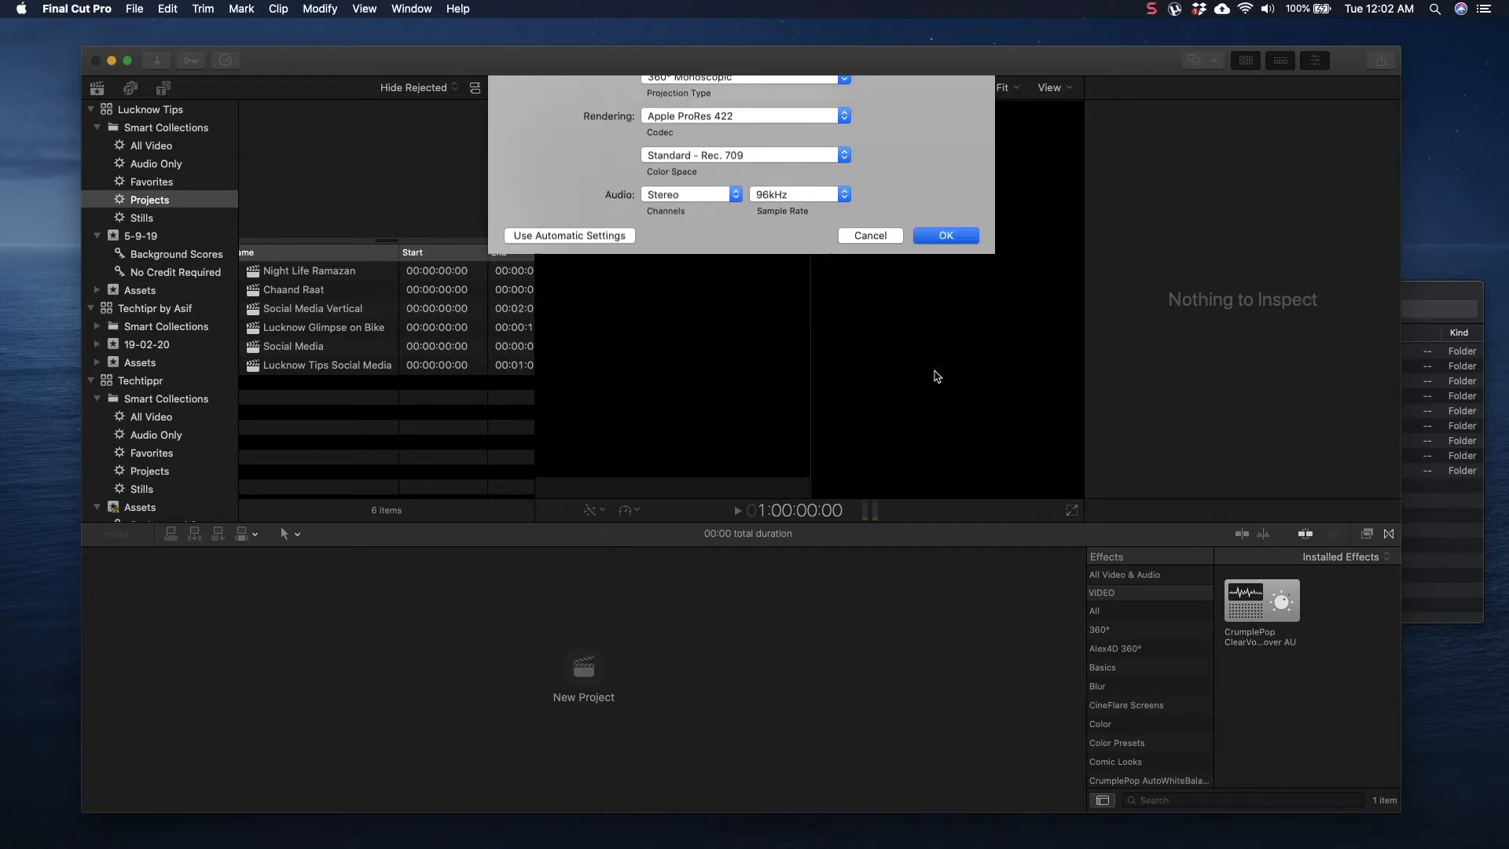
click(943, 235)
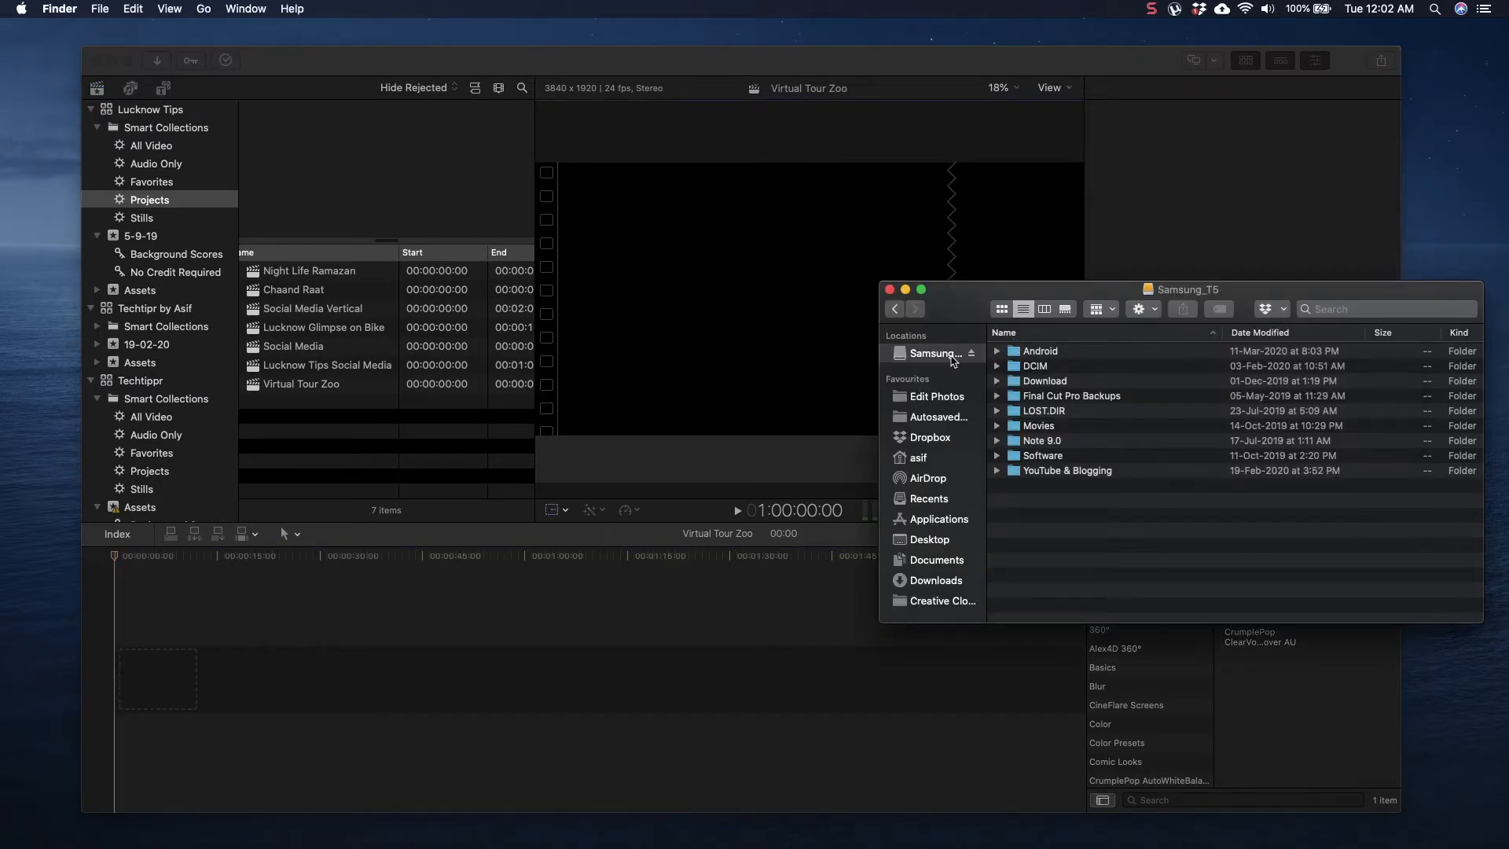
Step: Import the Zoo clips from Samsung_T5 into a new Virtual Tours event
double_click(1067, 471)
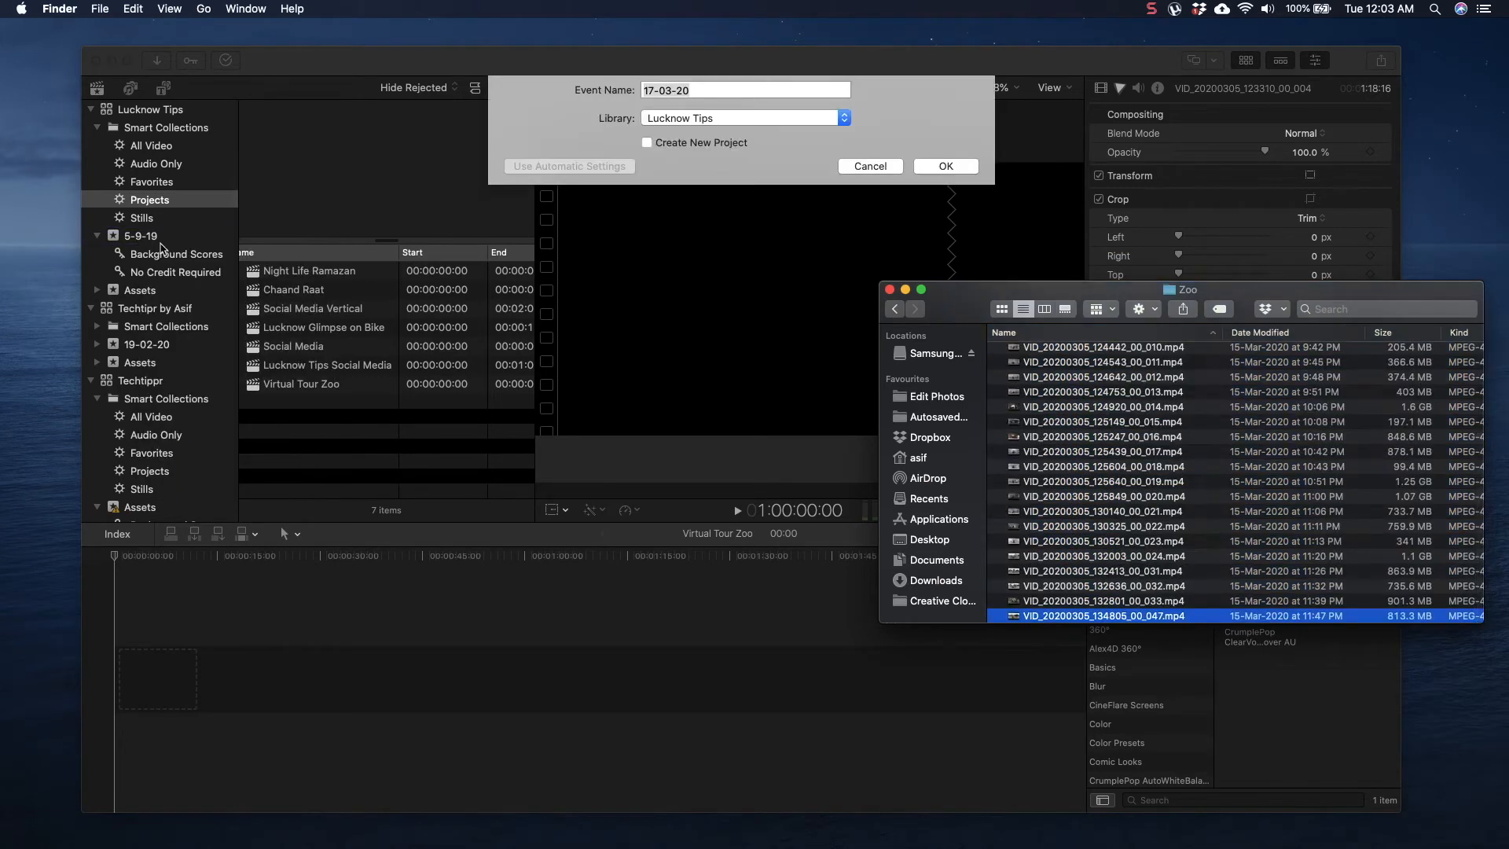
click(944, 166)
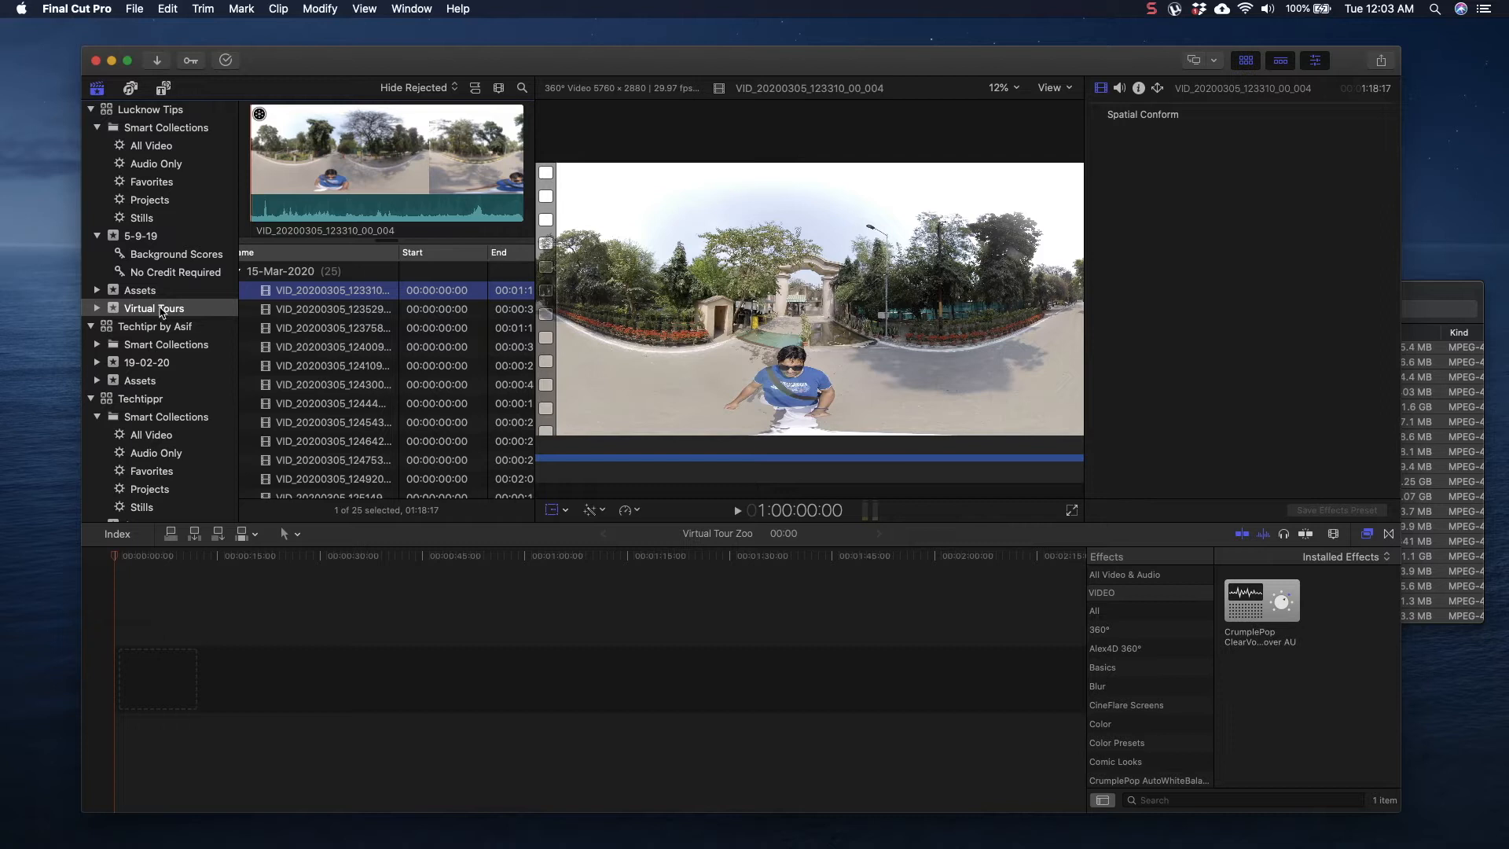
Step: Select all 25 clips in the Virtual Tours event and append them to the timeline
right_click(154, 308)
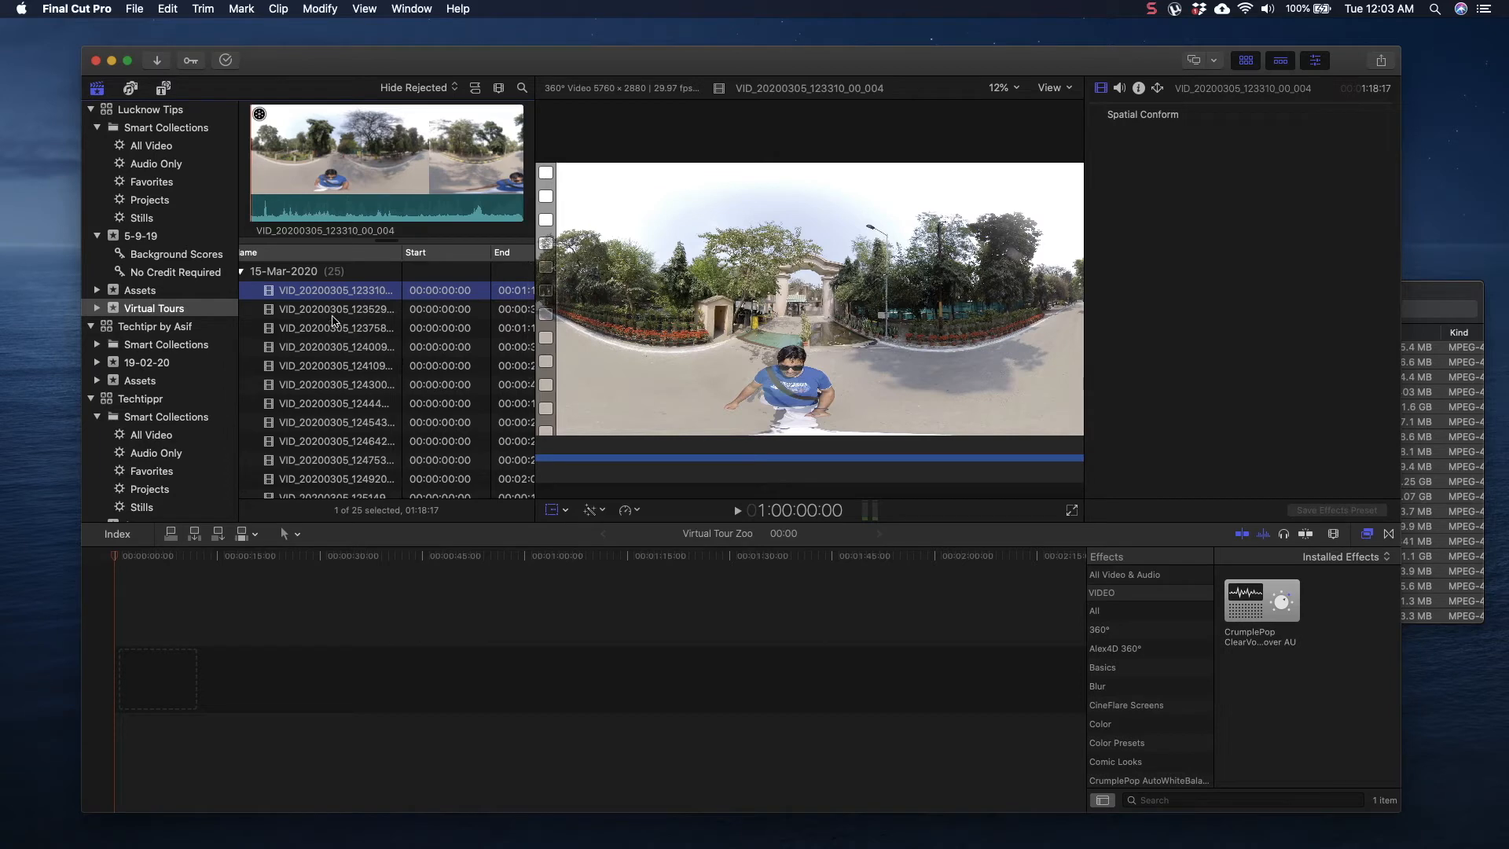
mouse_move(322, 311)
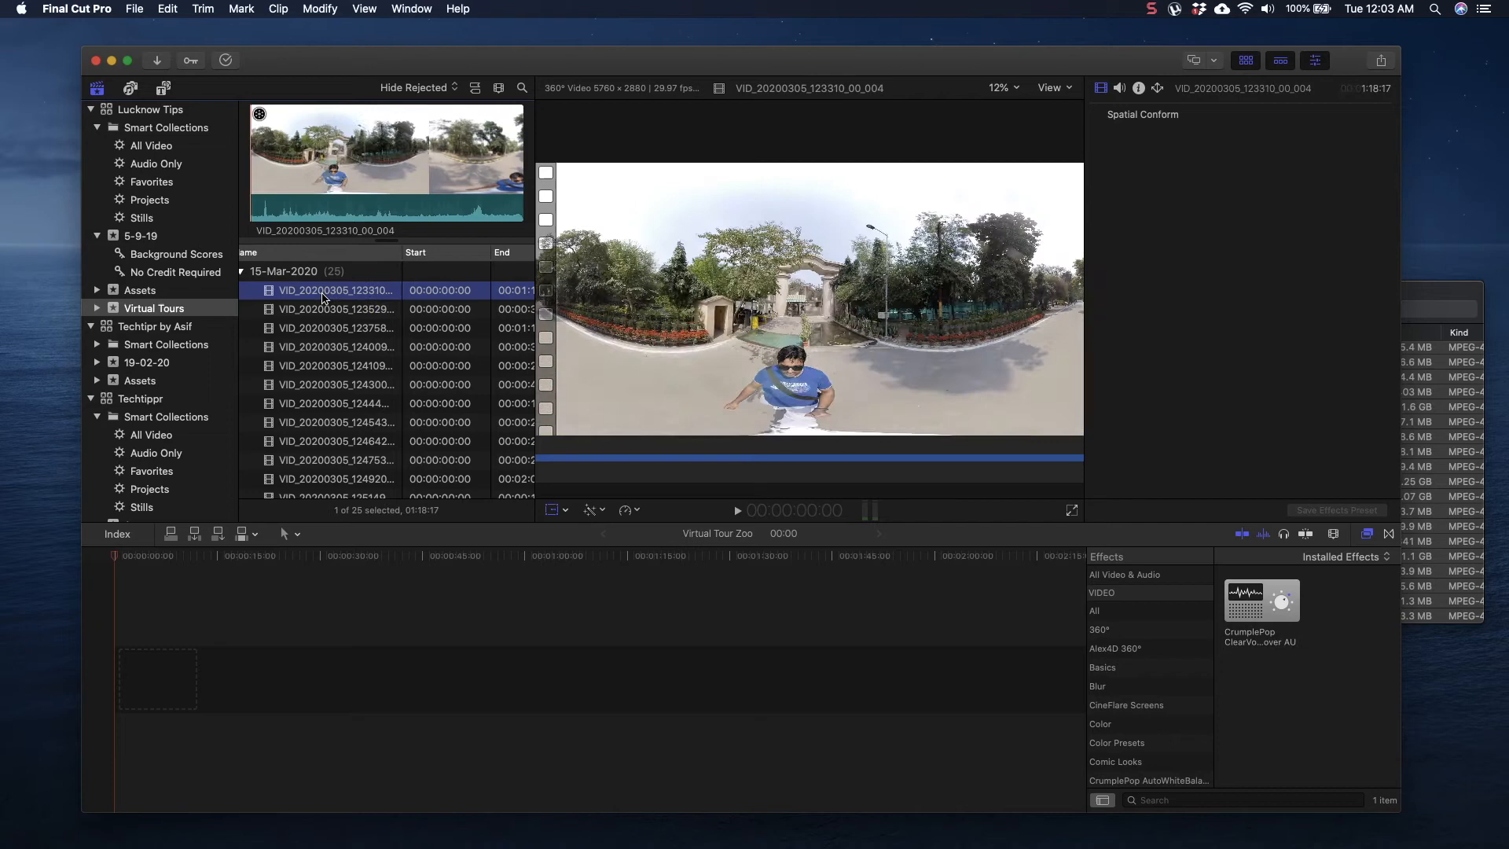
click(337, 308)
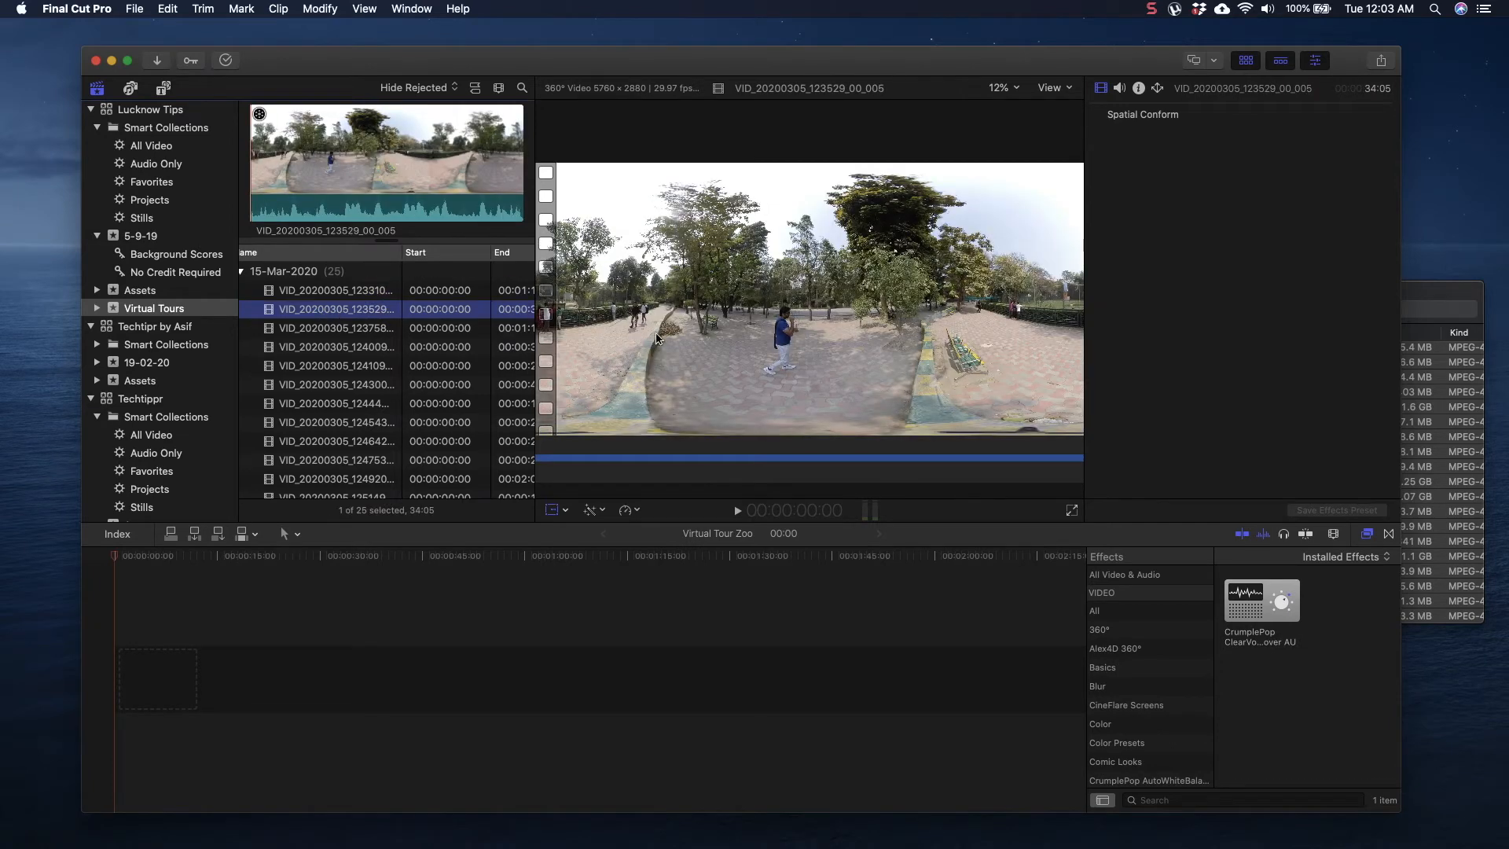
mouse_move(518, 416)
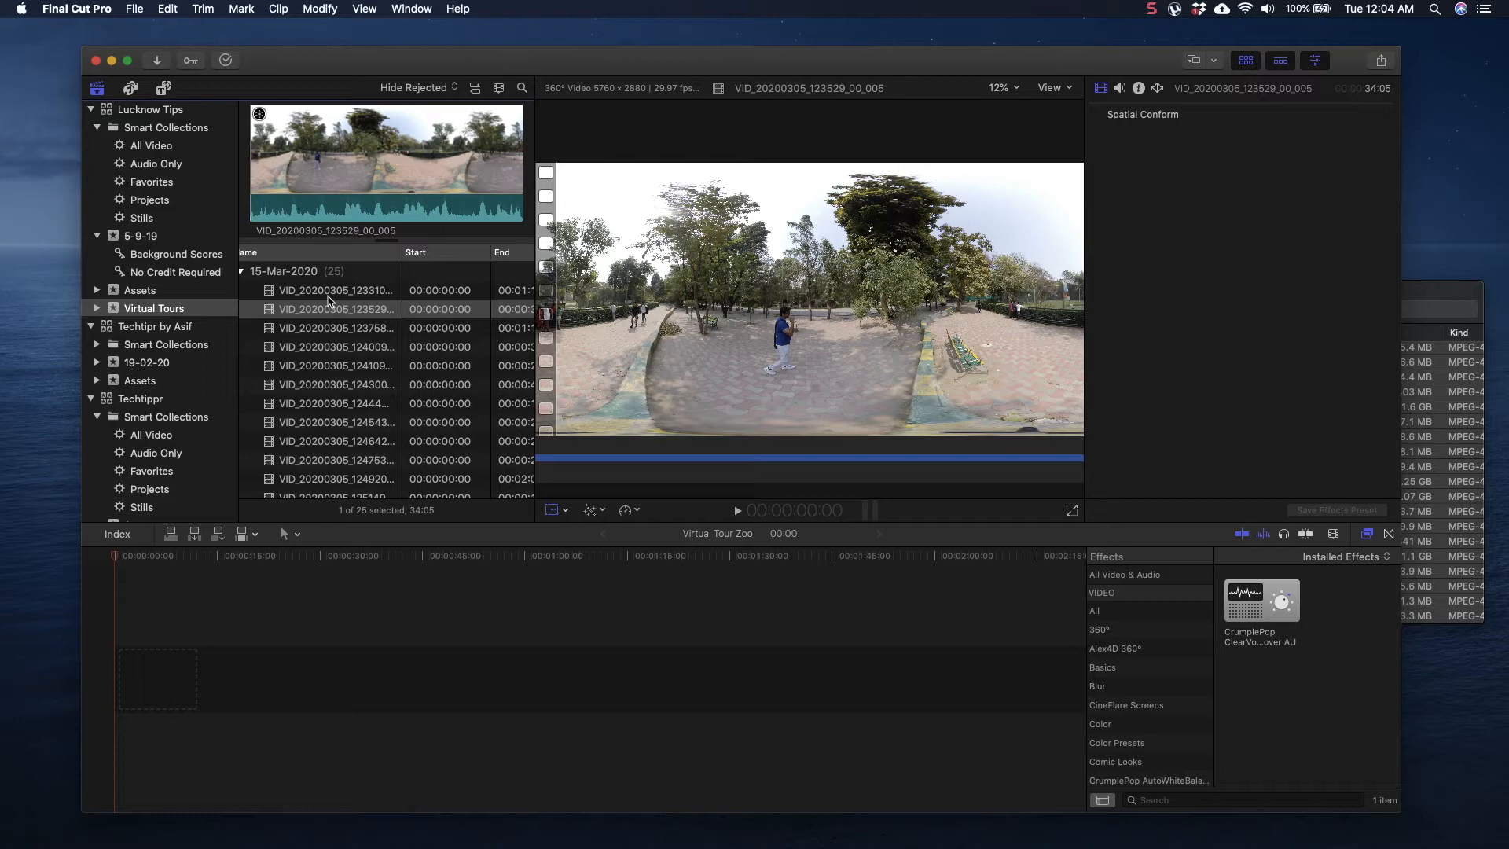
key(cmd+a)
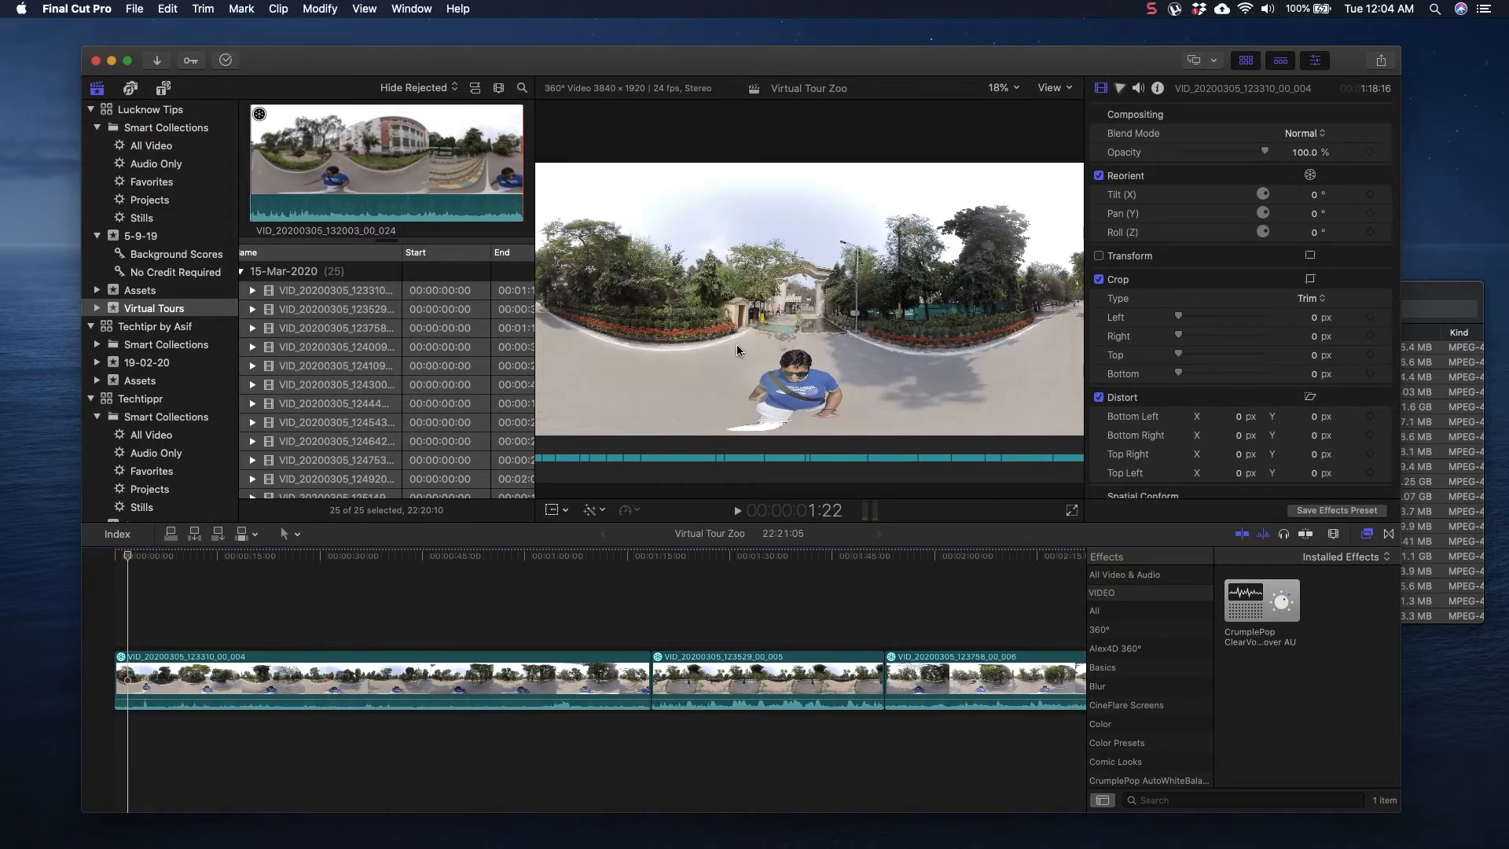
mouse_move(625, 312)
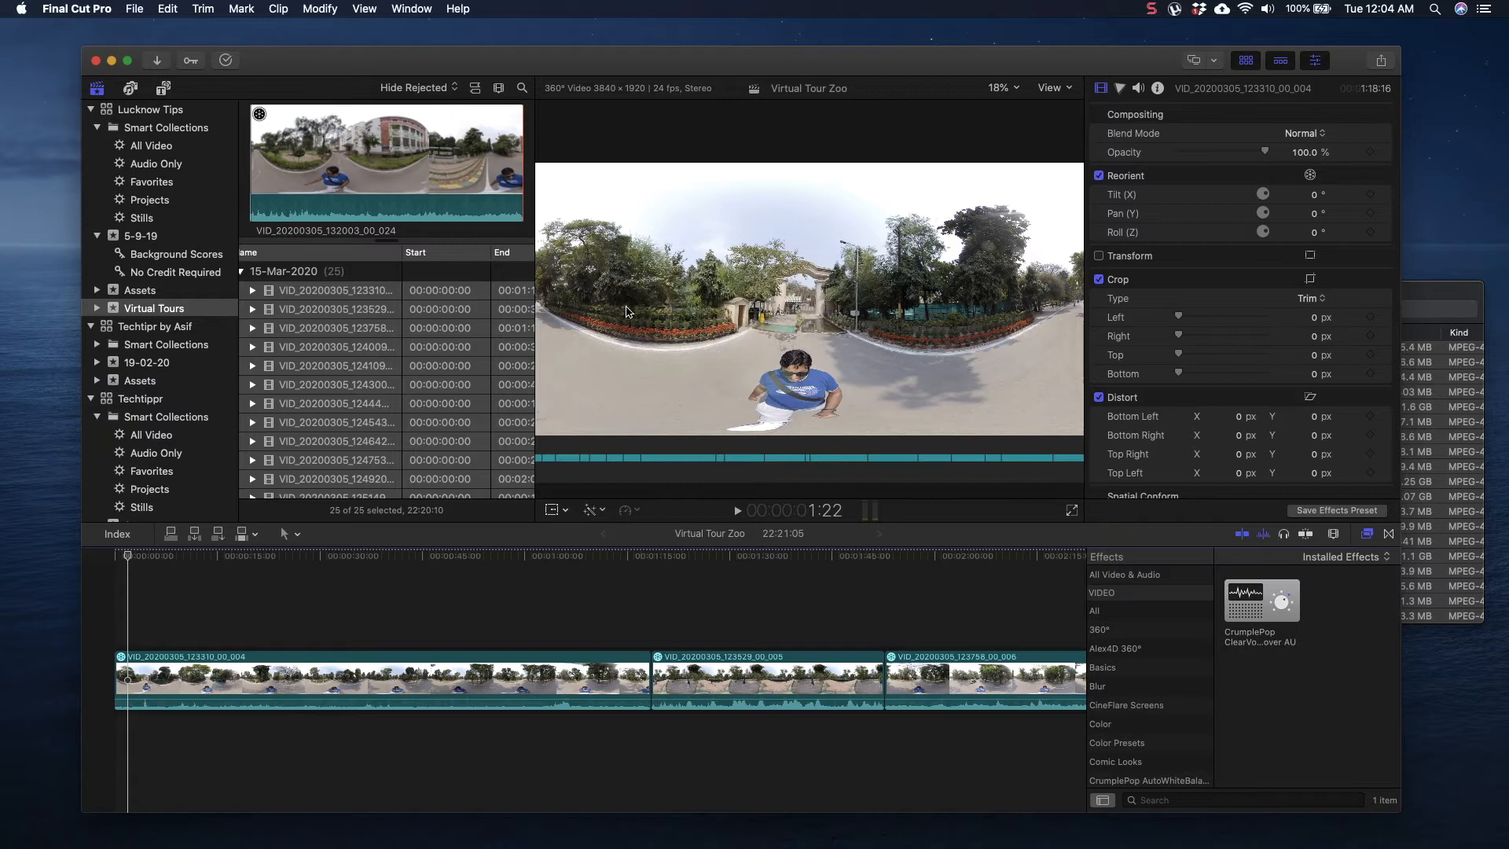
mouse_move(673, 352)
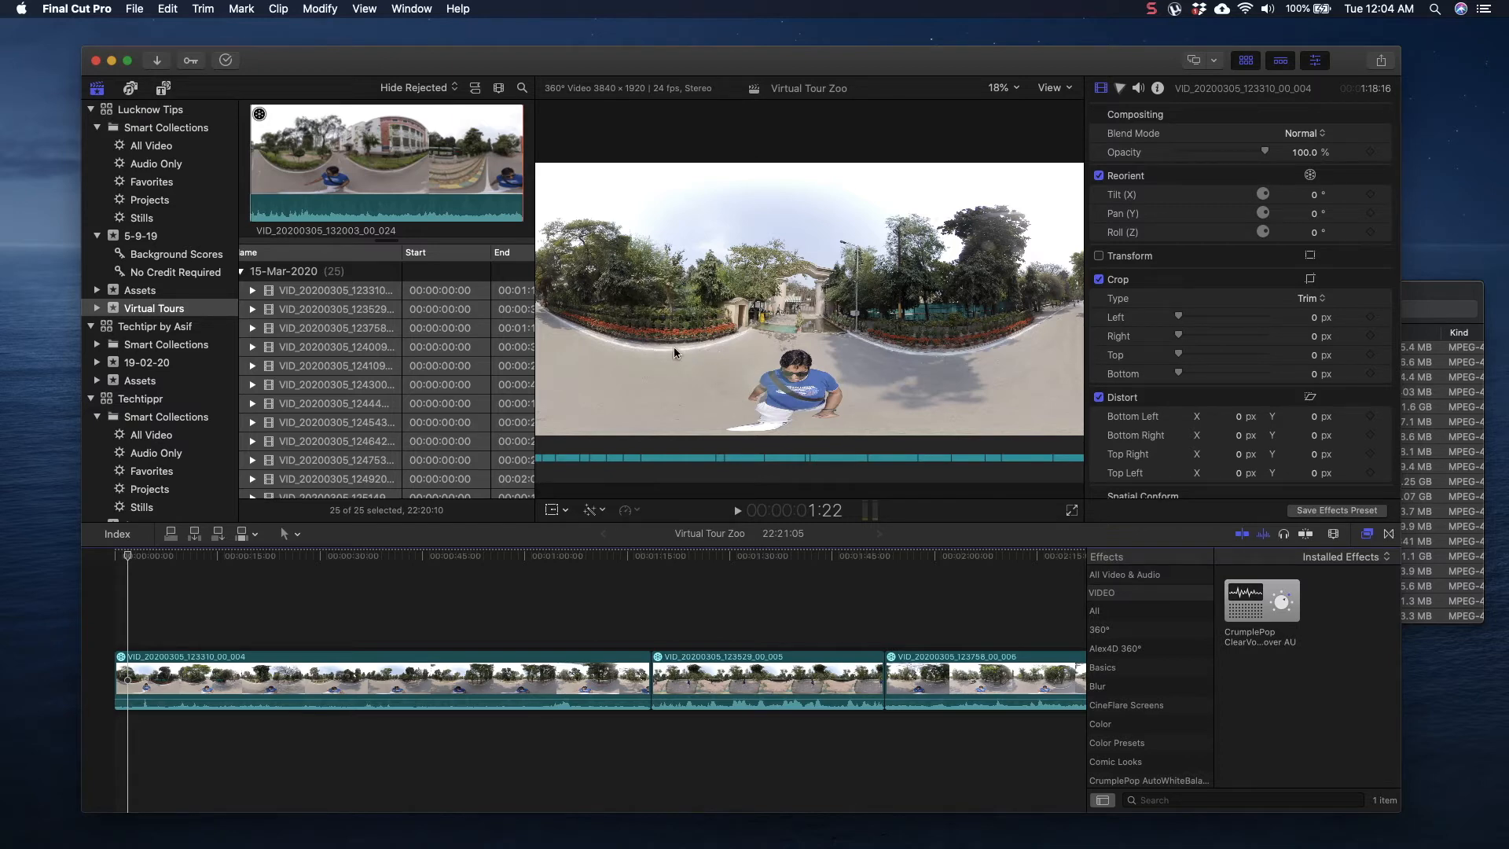
mouse_move(886, 250)
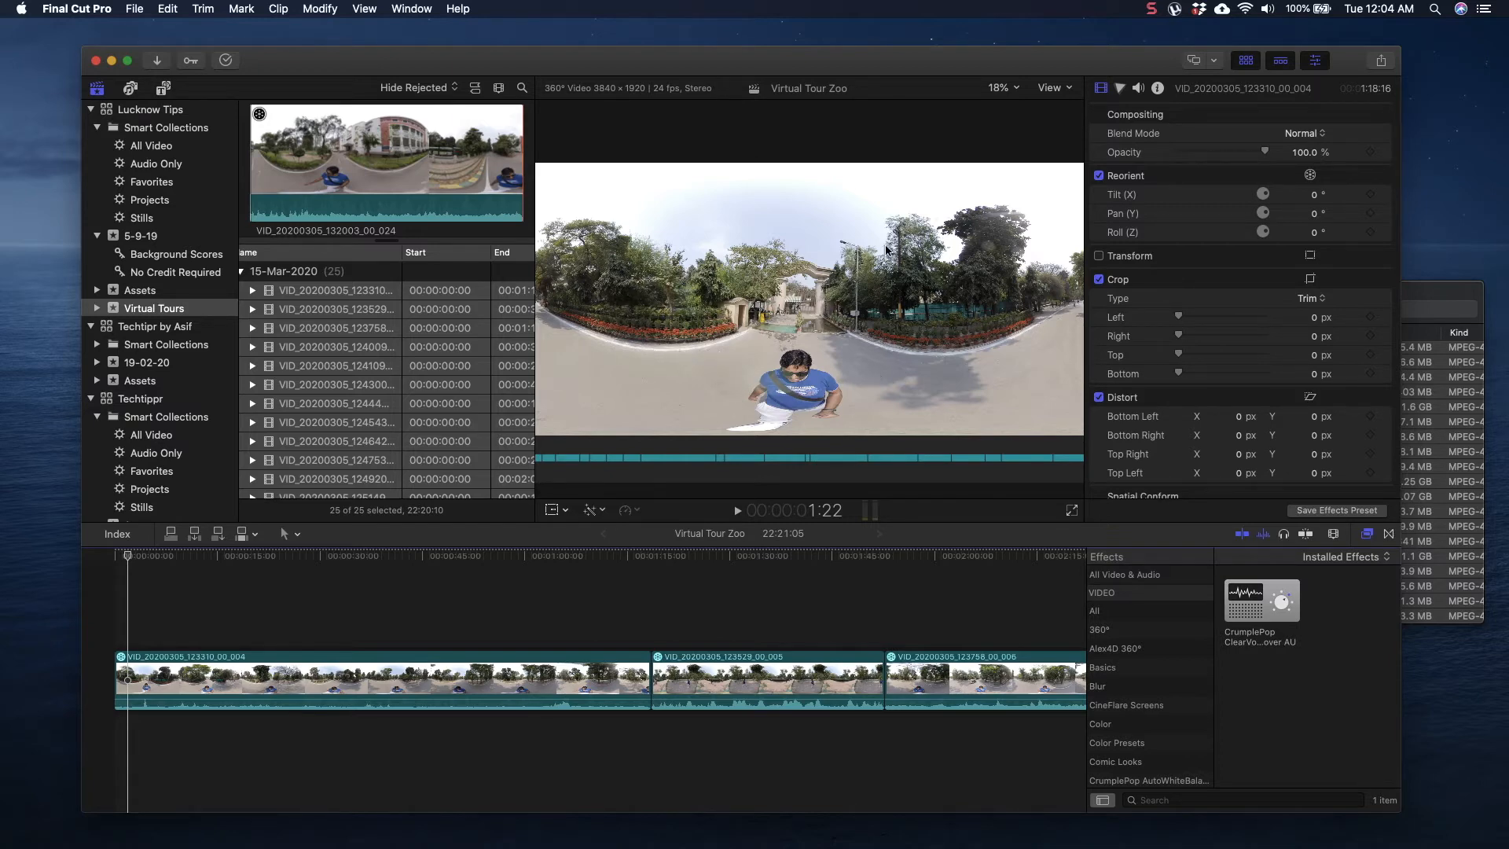
mouse_move(984, 188)
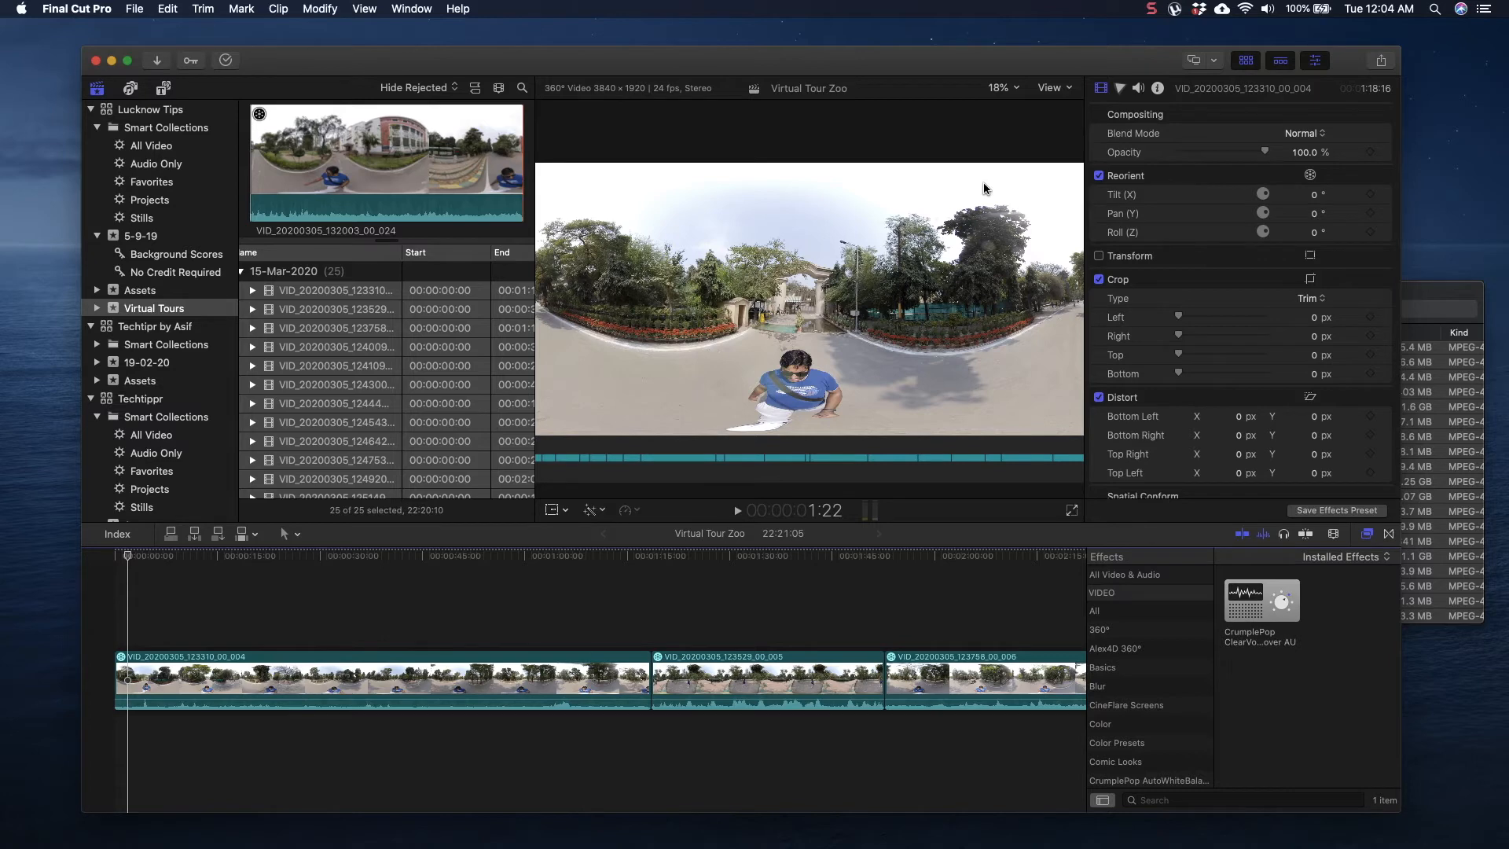
mouse_move(1055, 93)
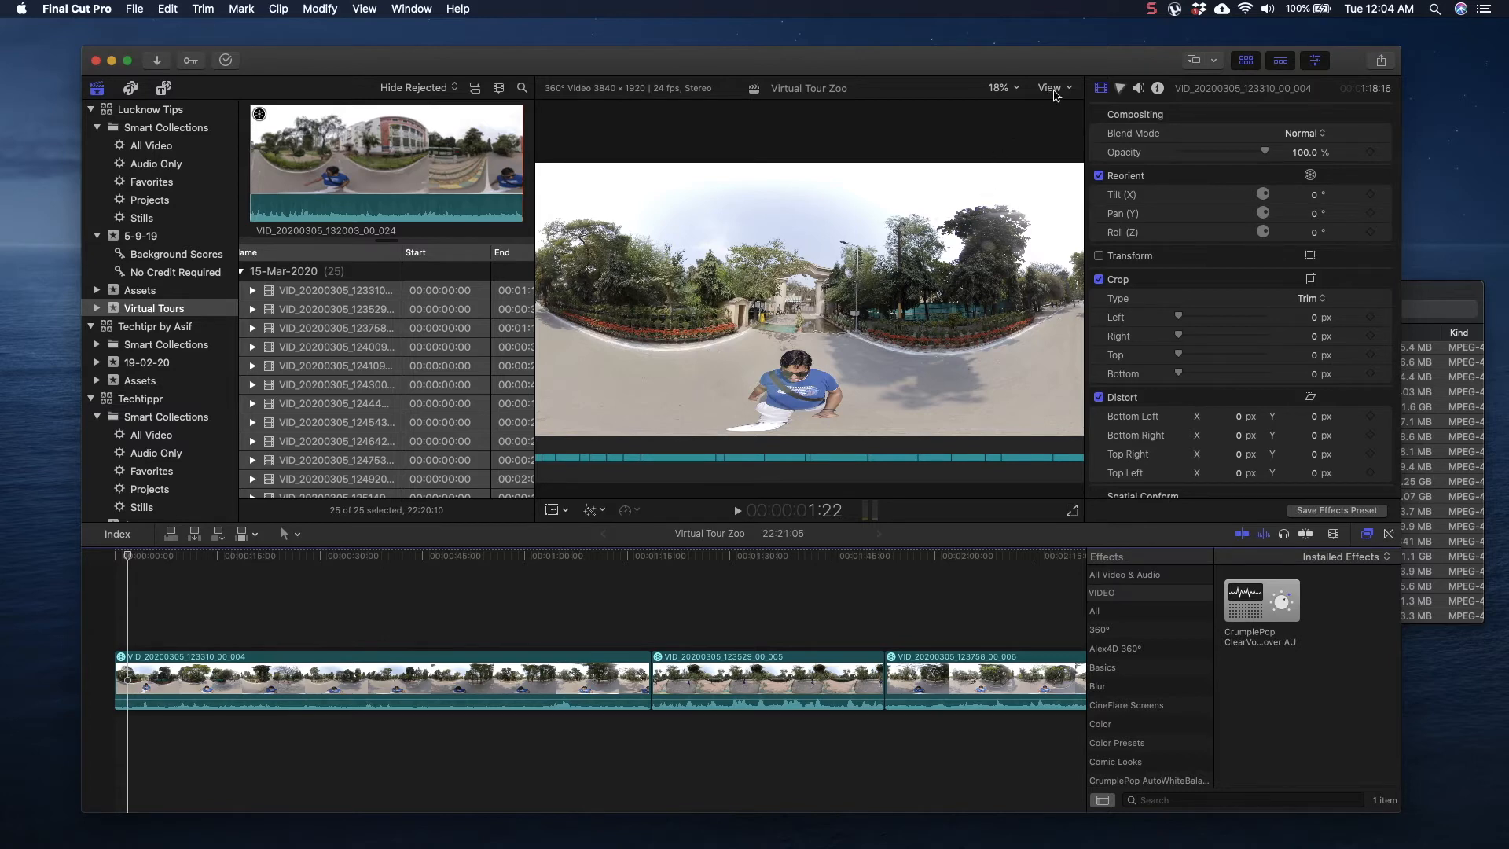
Step: Show the 360° viewer beside the main viewer and look around the footage
click(1050, 87)
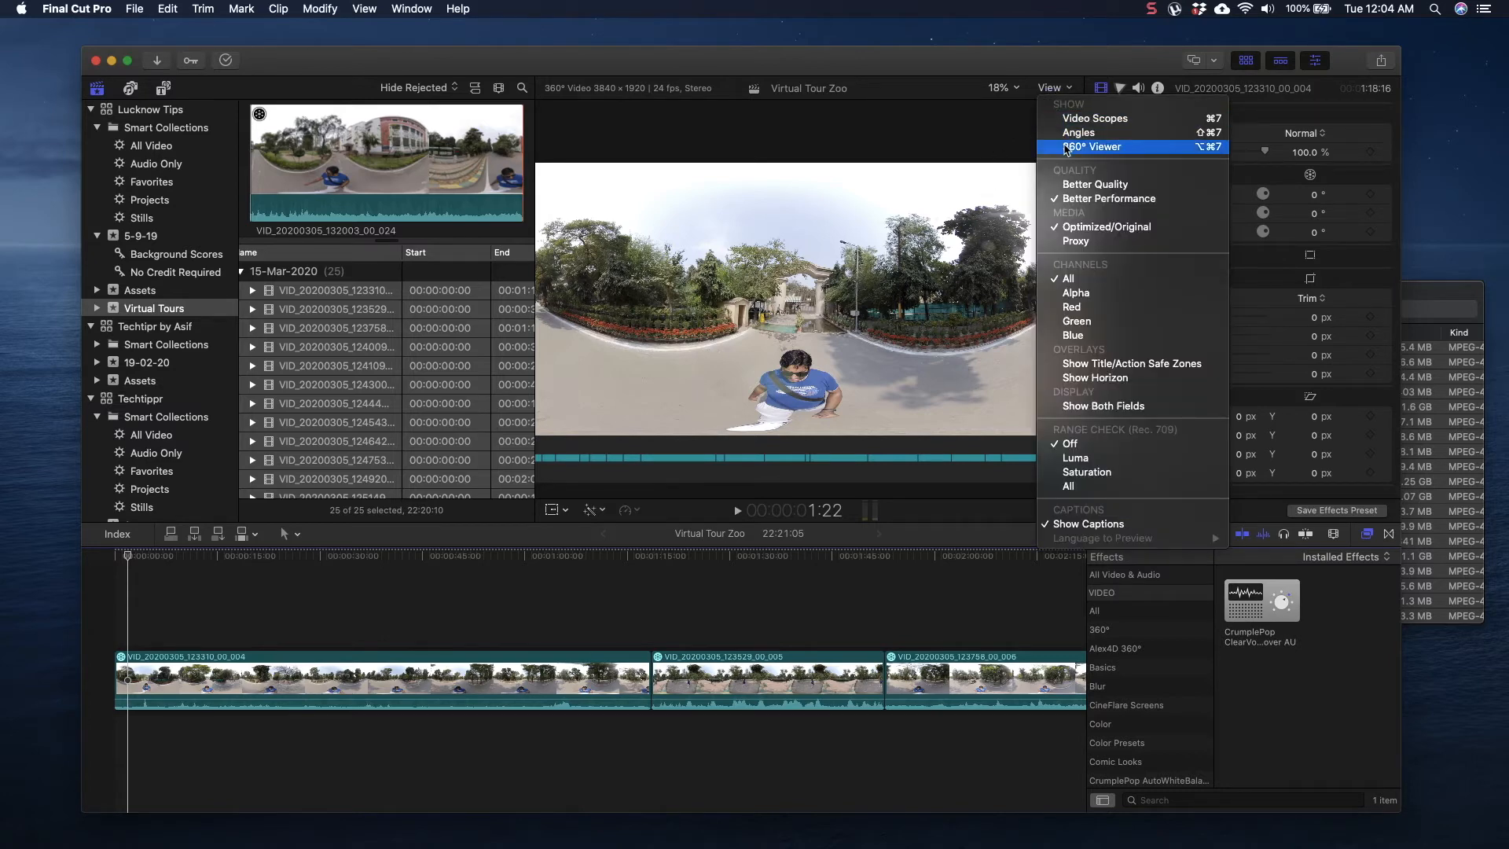
click(1092, 146)
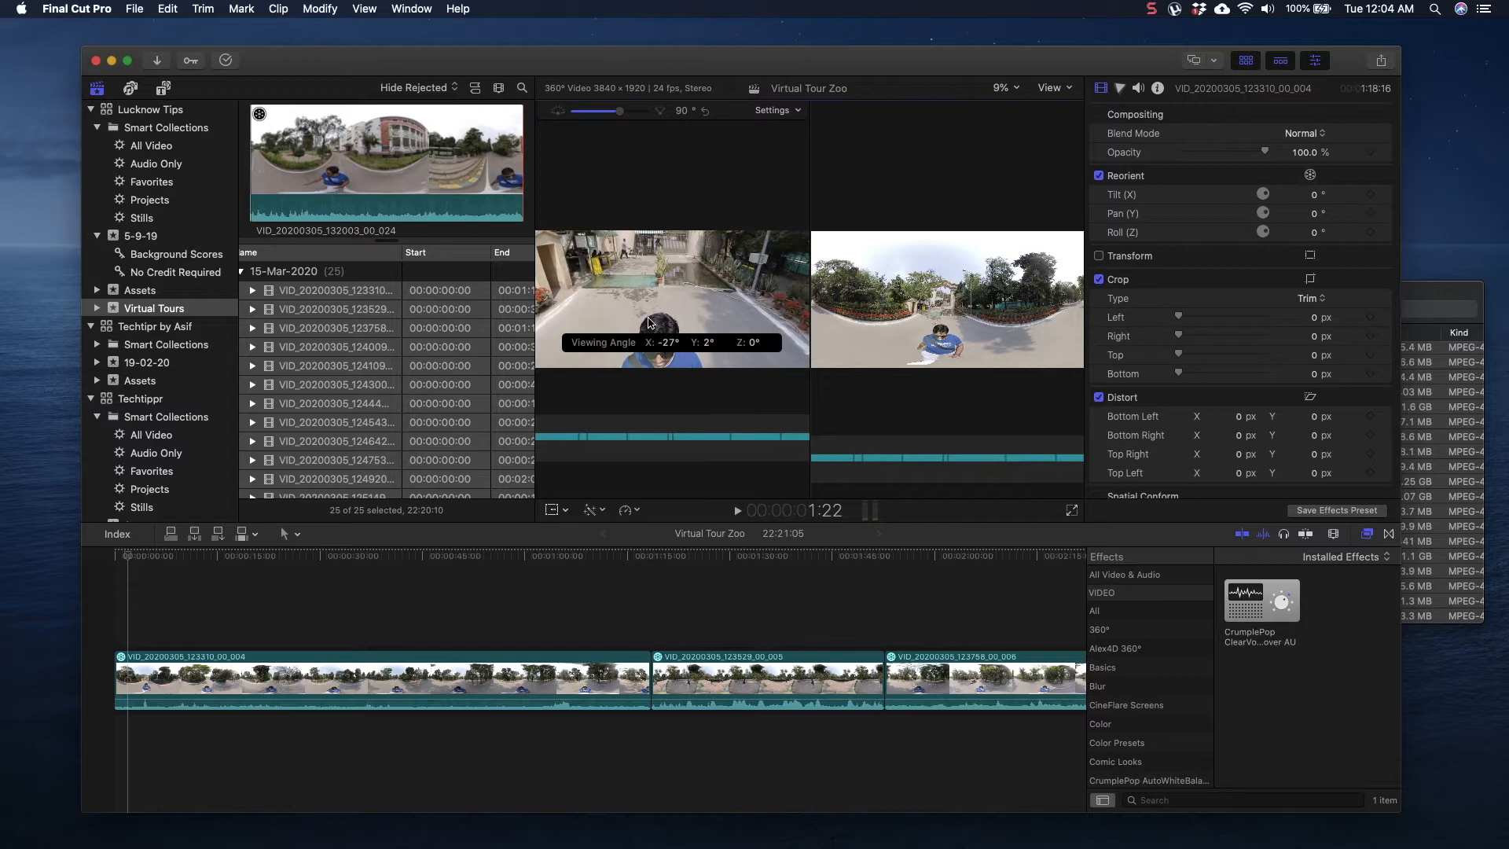
mouse_move(681, 322)
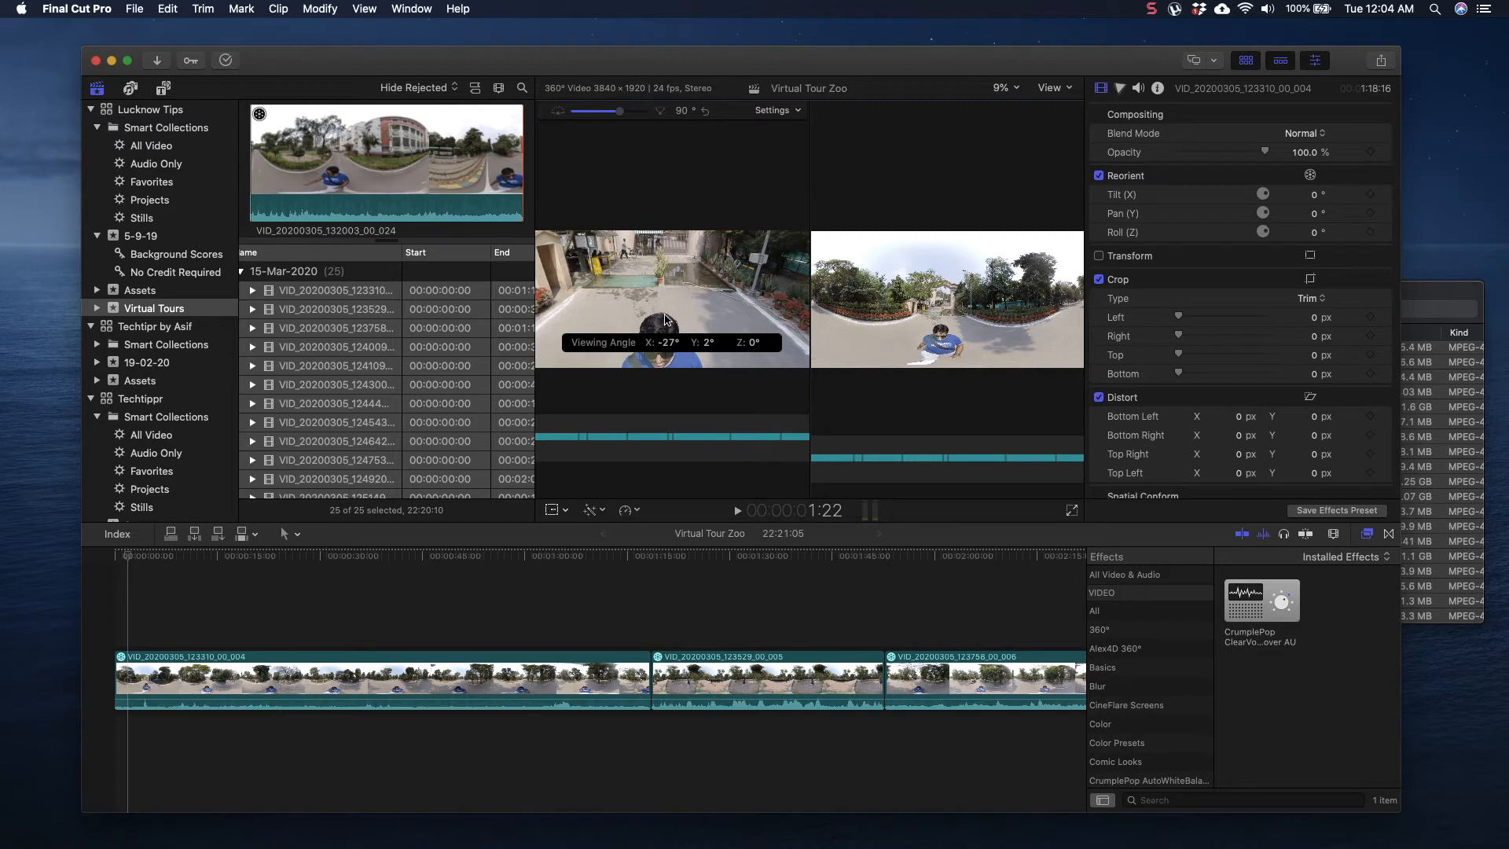
mouse_move(674, 312)
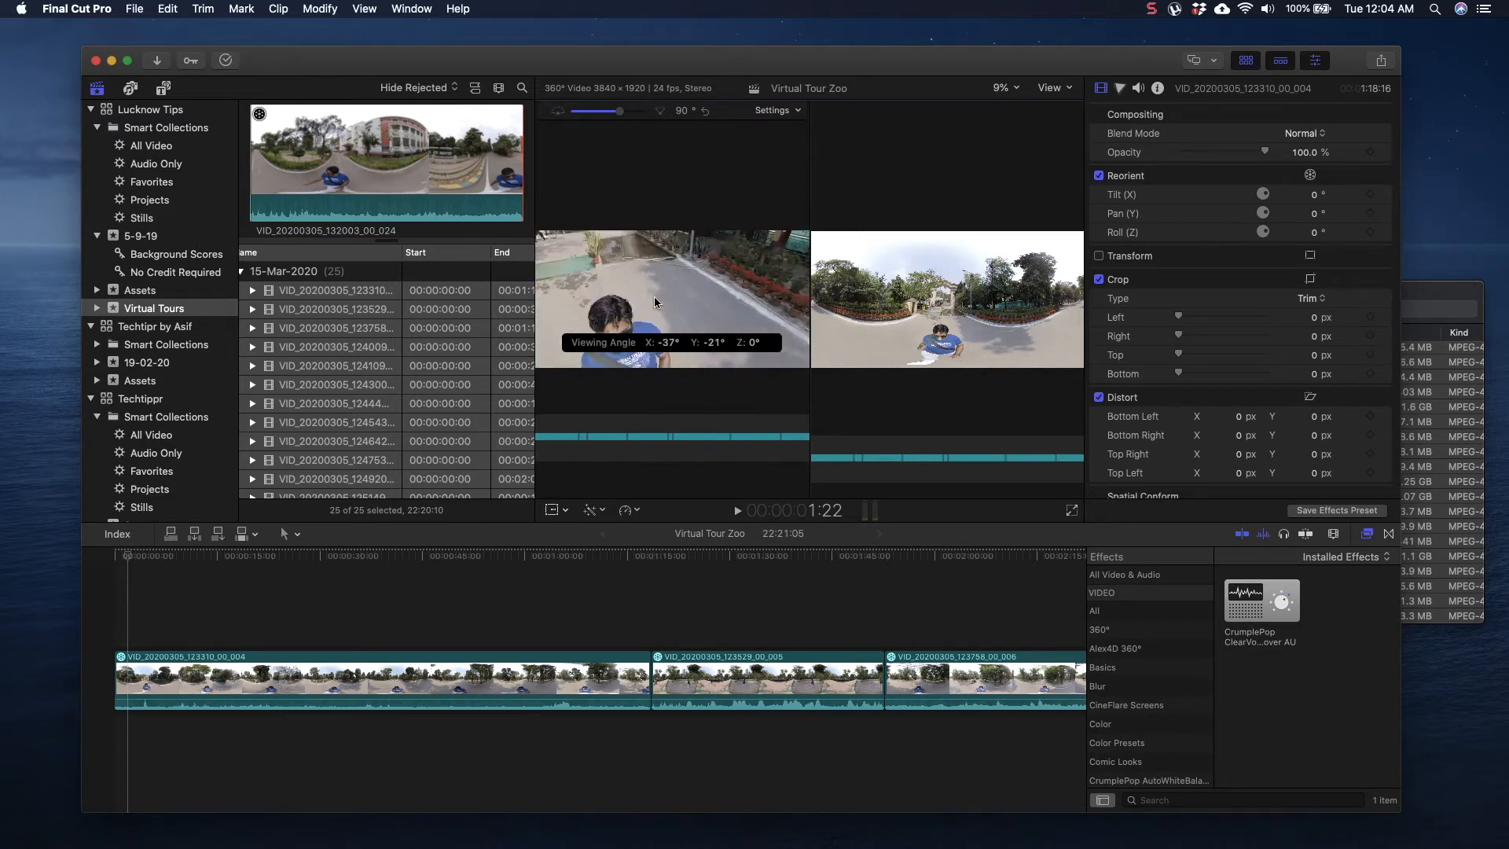
drag(654, 301, 616, 315)
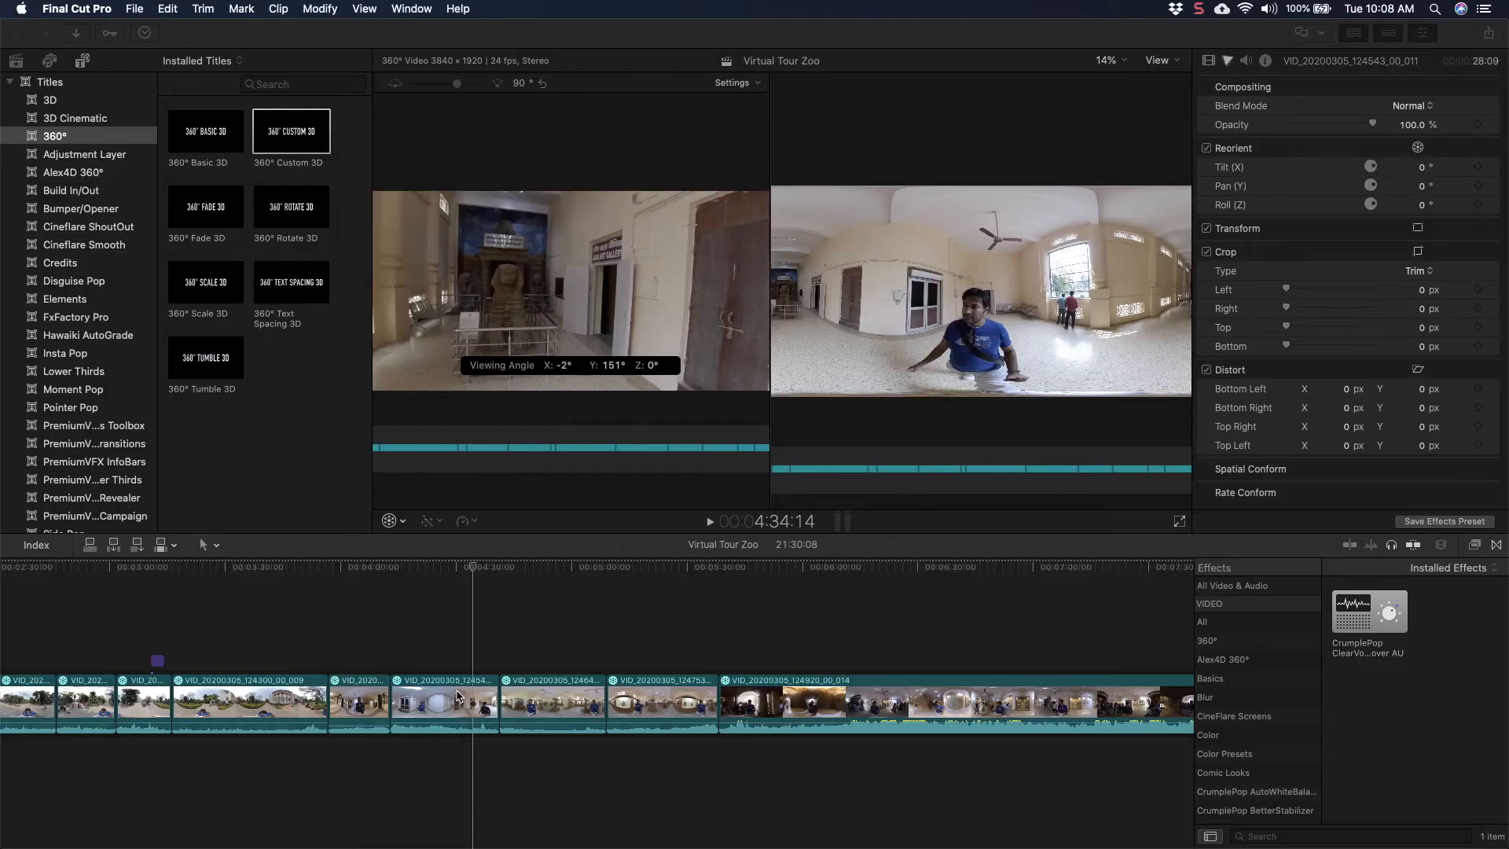
mouse_move(472, 659)
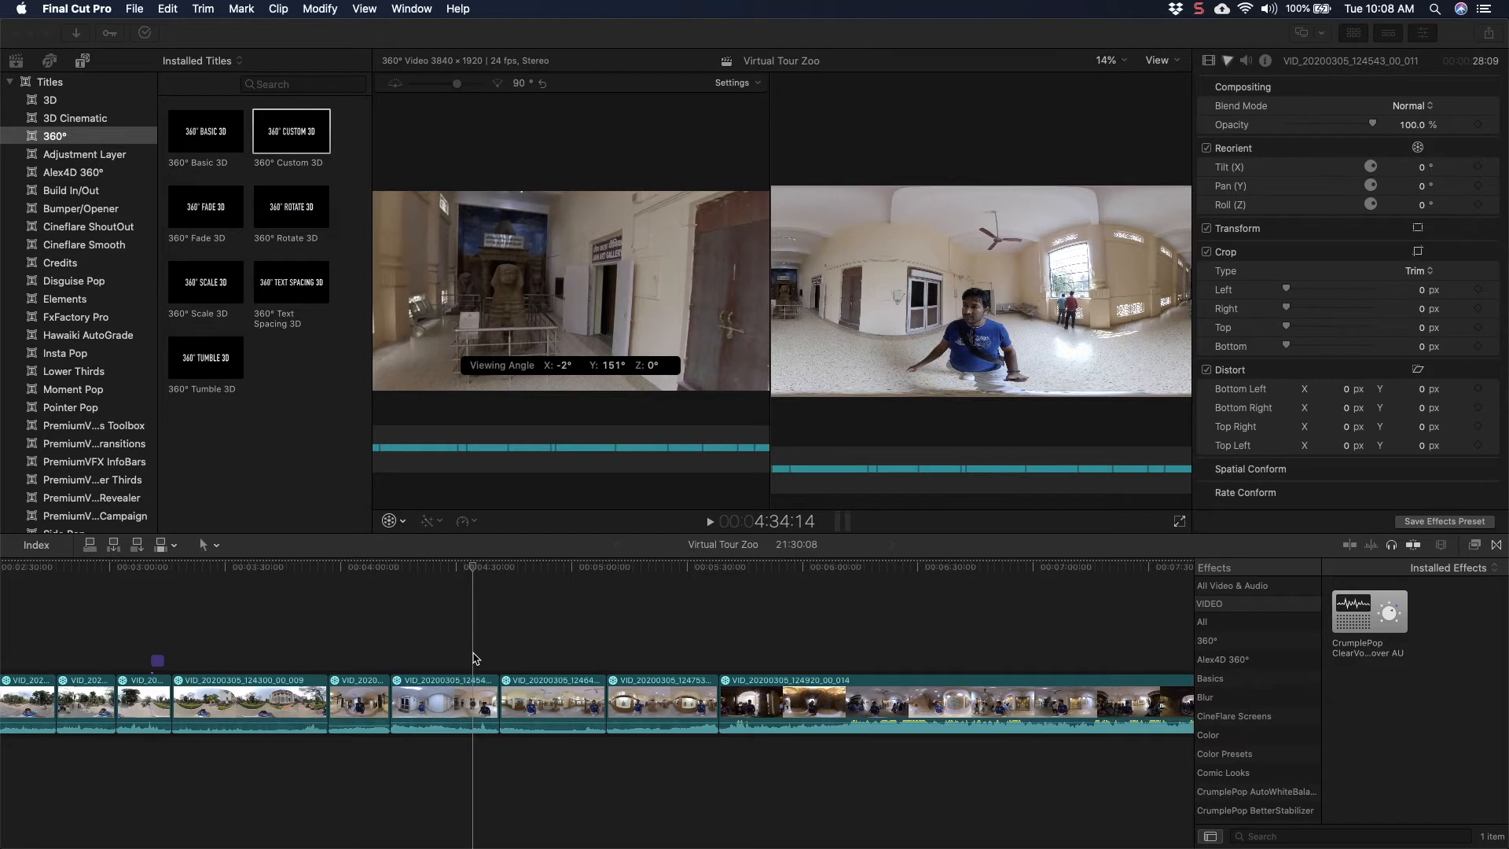
mouse_move(600, 313)
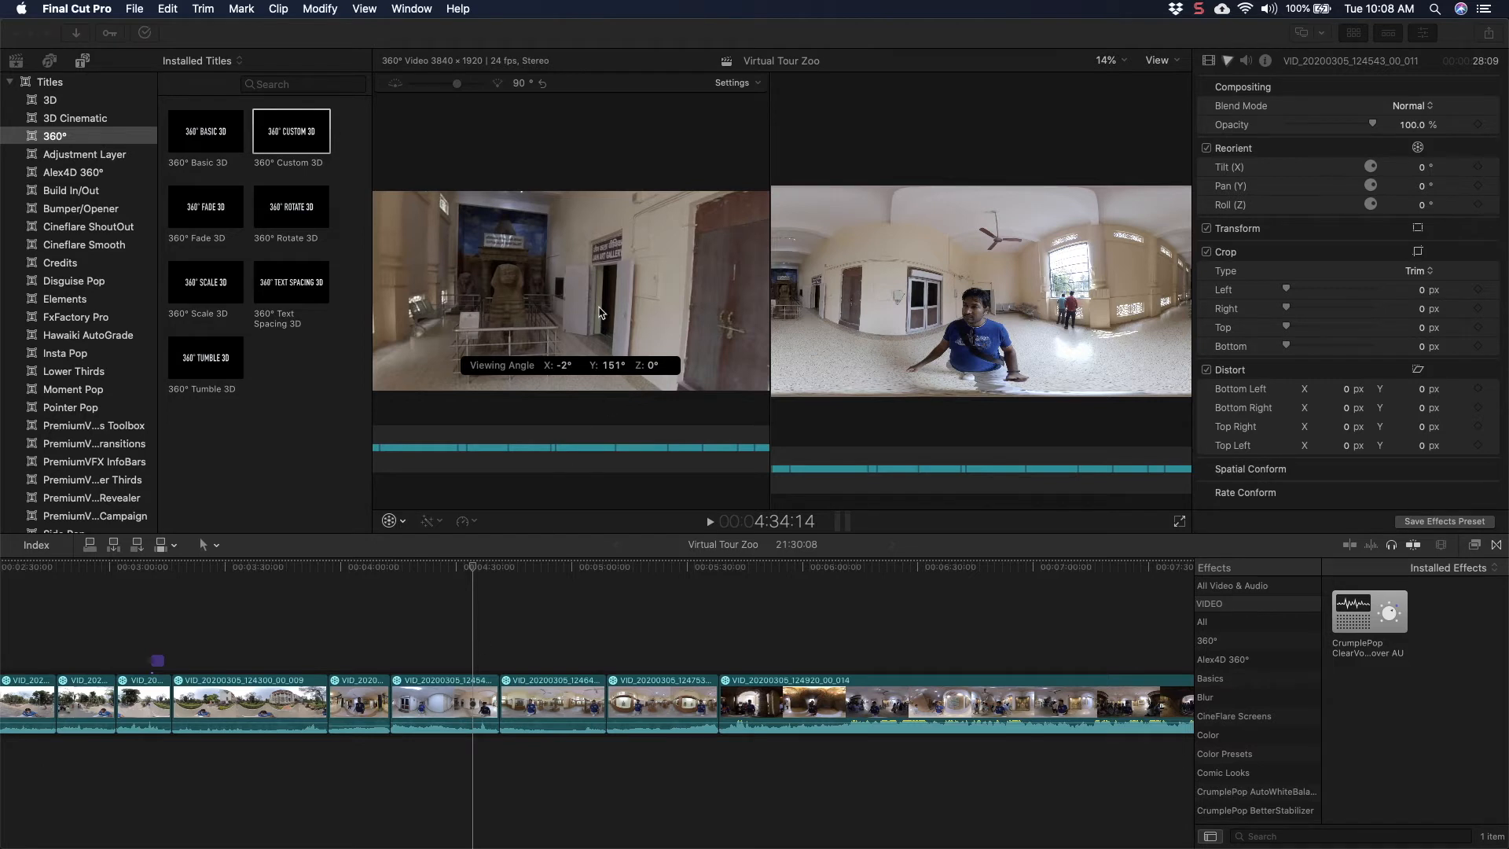
mouse_move(467, 672)
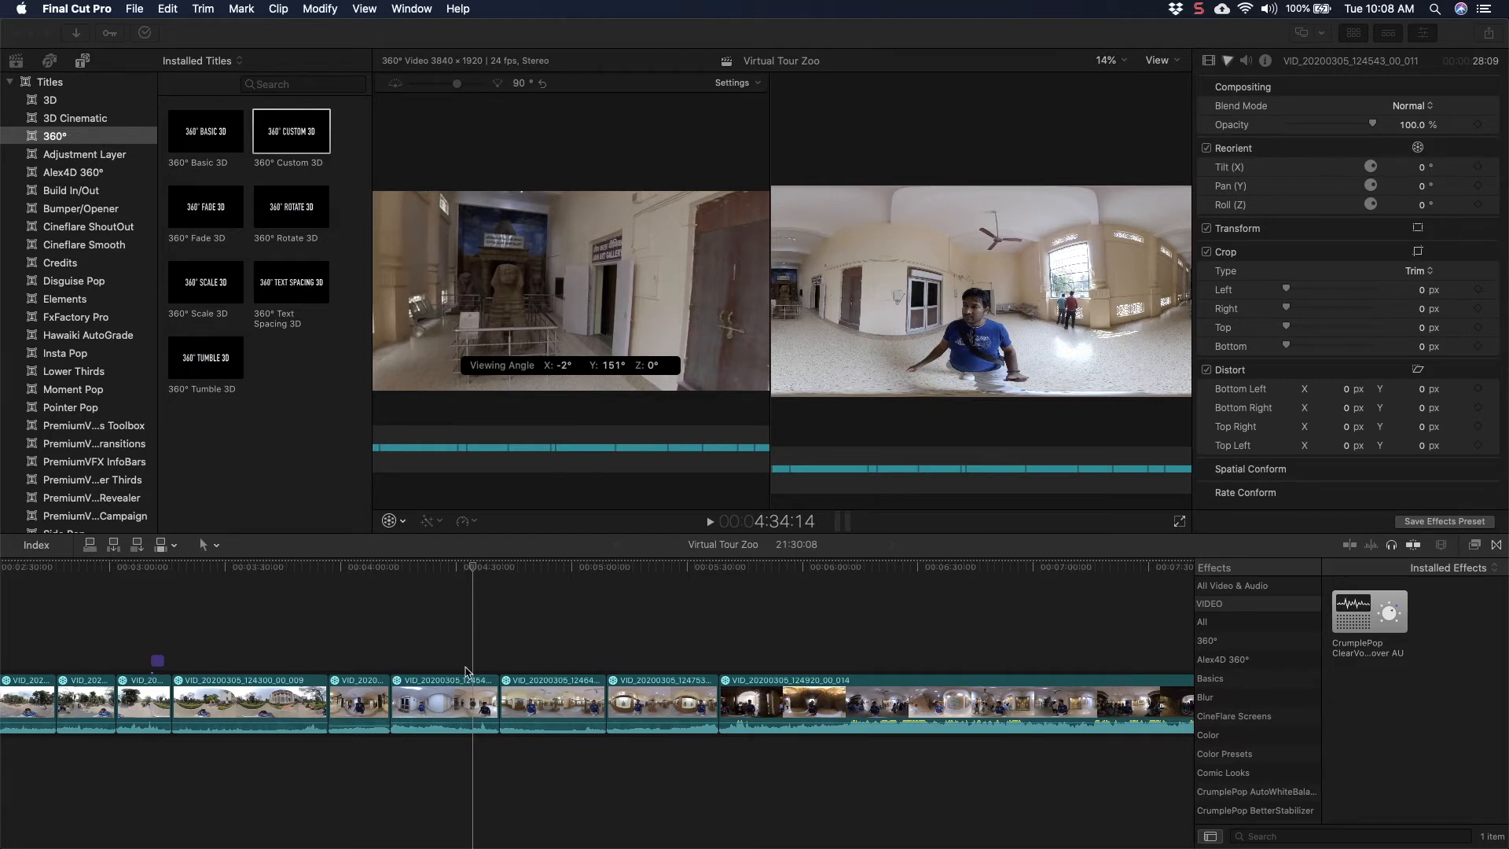
mouse_move(470, 660)
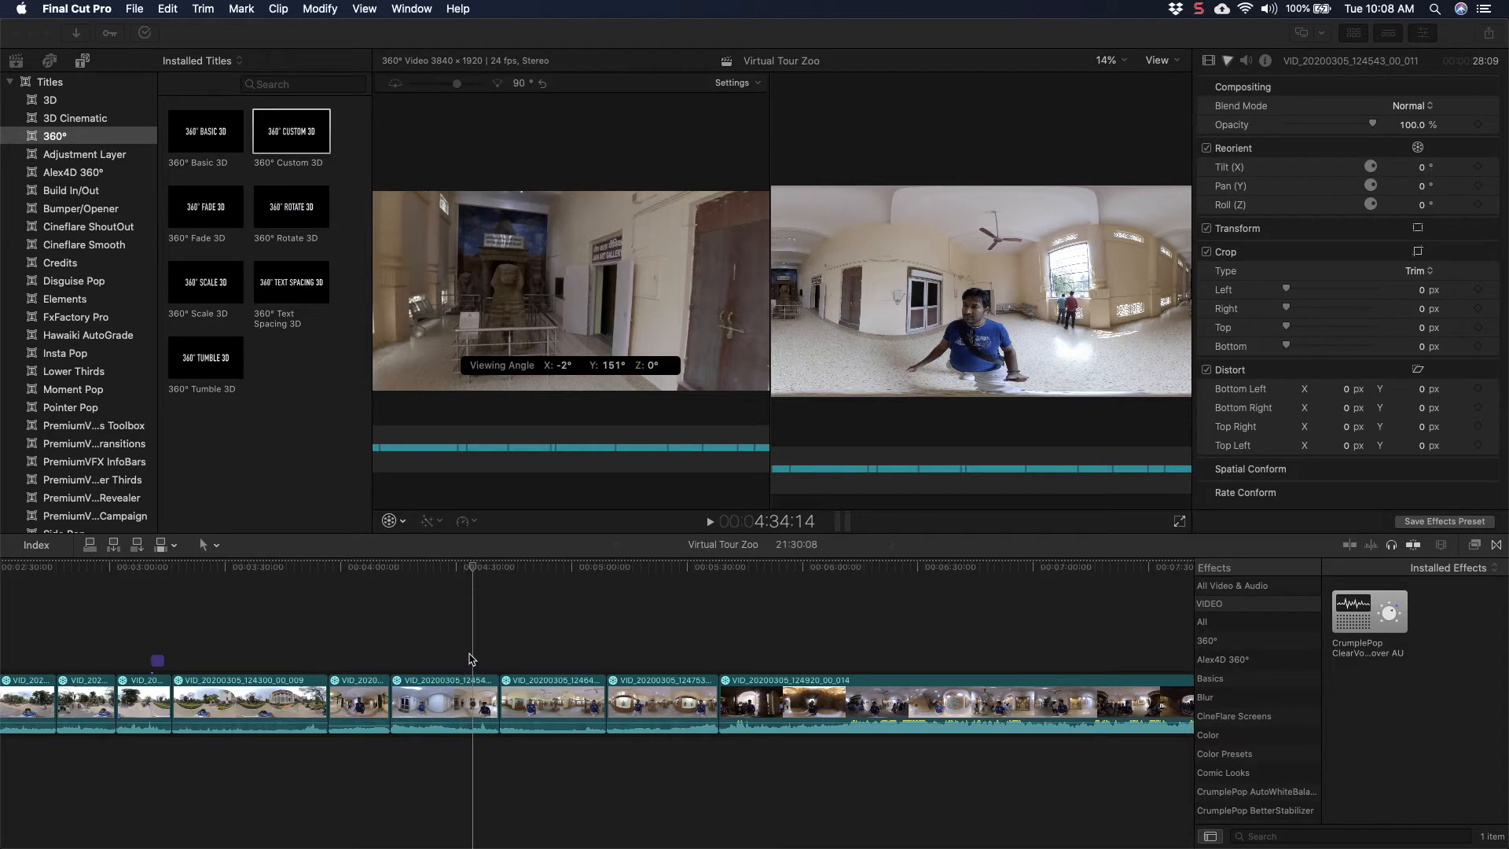
mouse_move(103, 151)
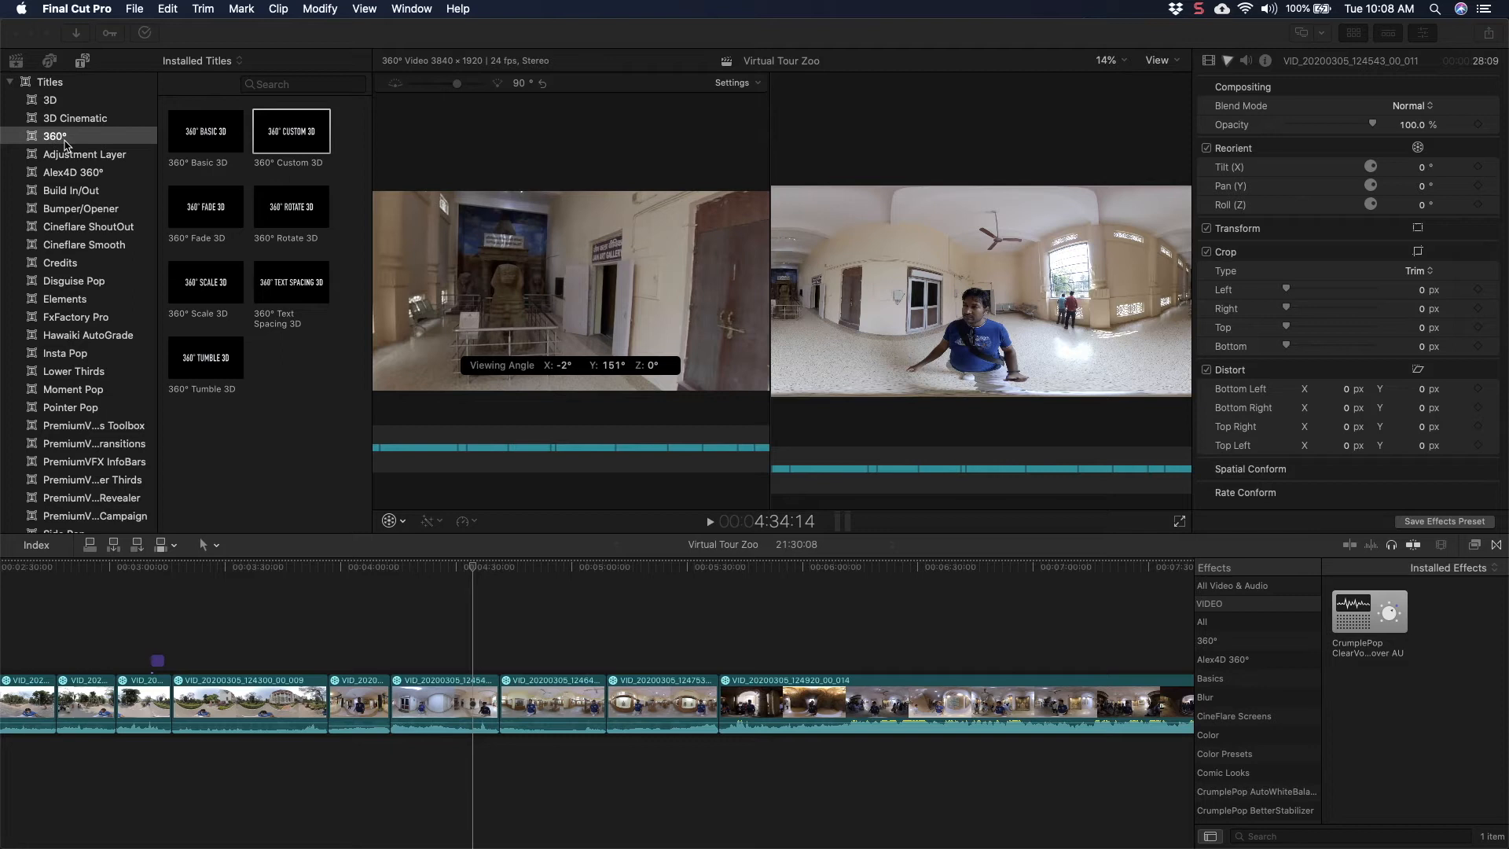
mouse_move(60, 143)
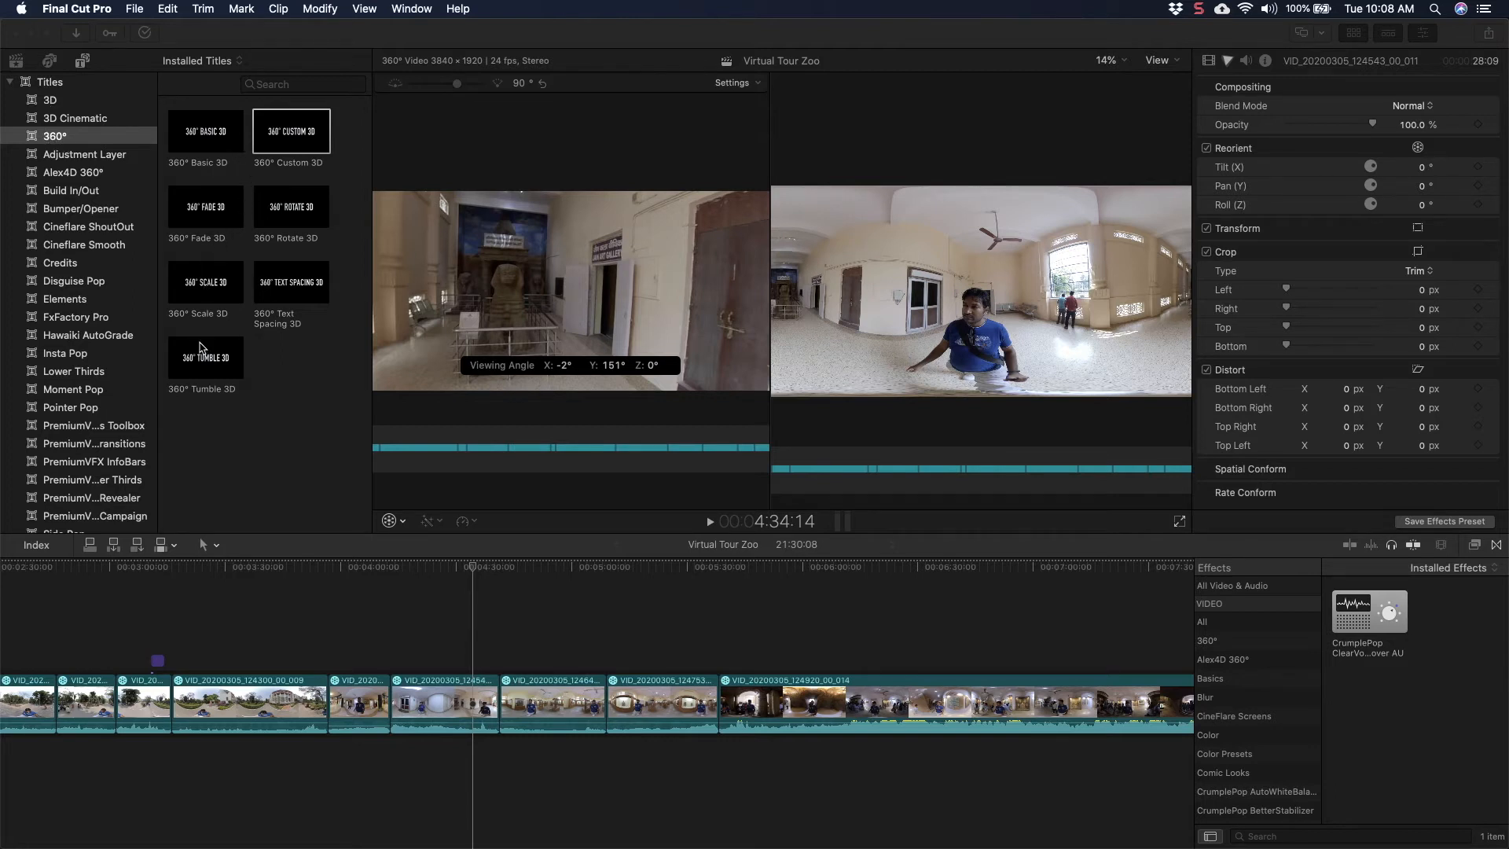
mouse_move(284, 213)
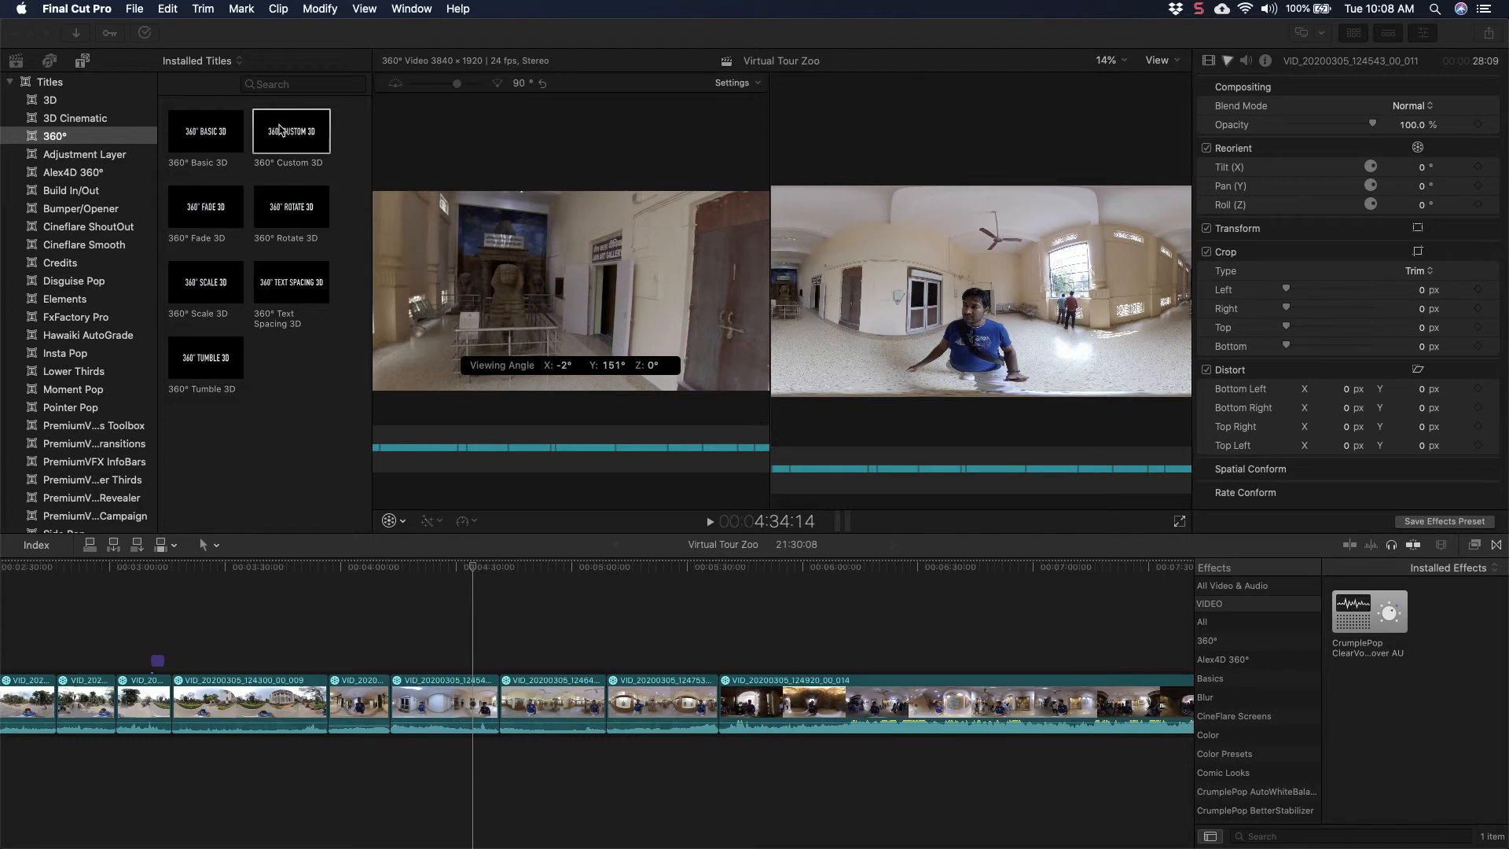
mouse_move(291, 167)
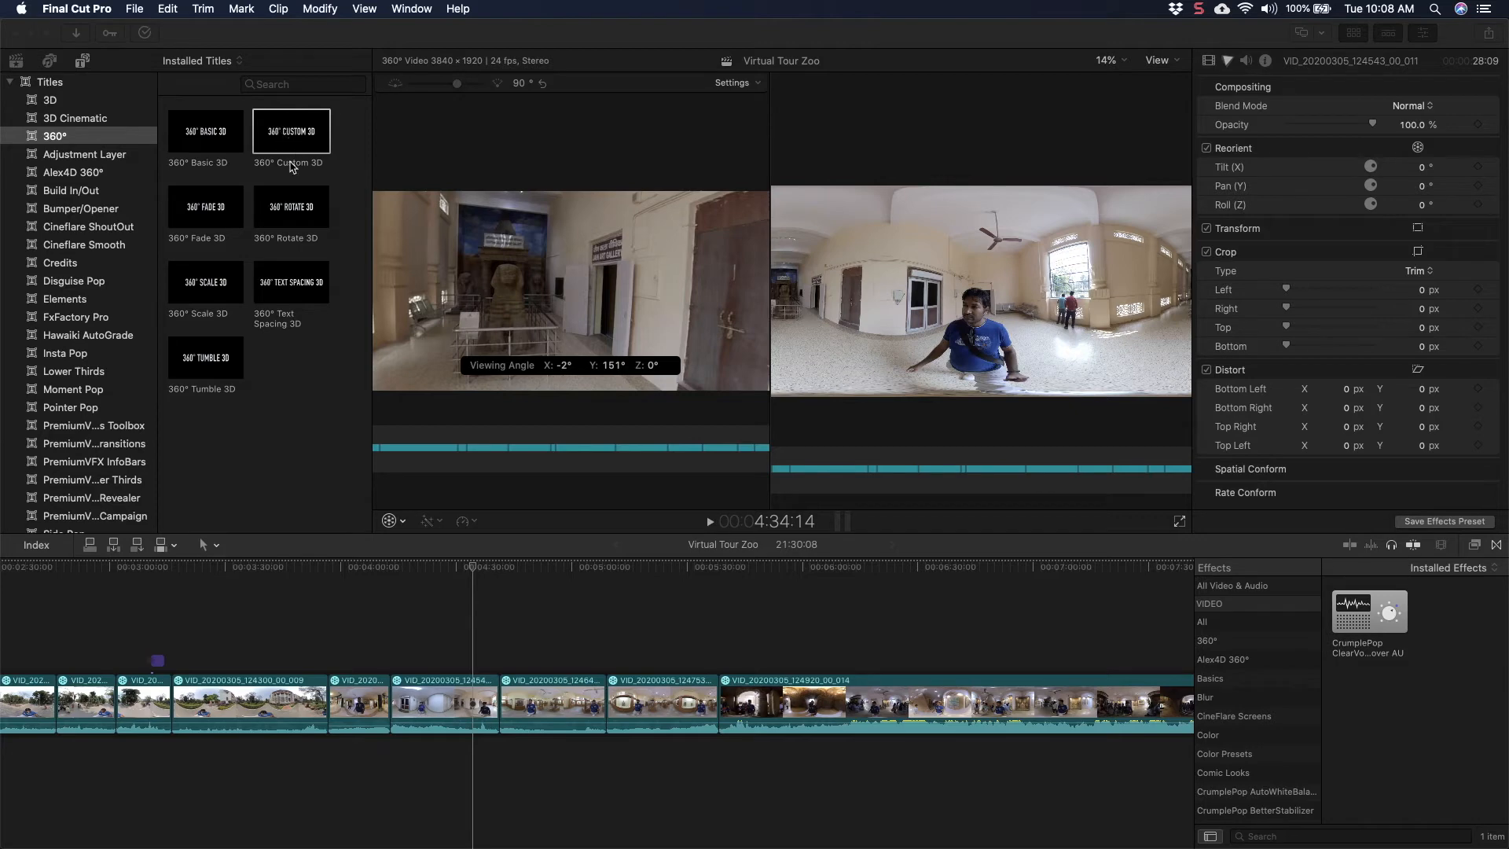
mouse_move(282, 154)
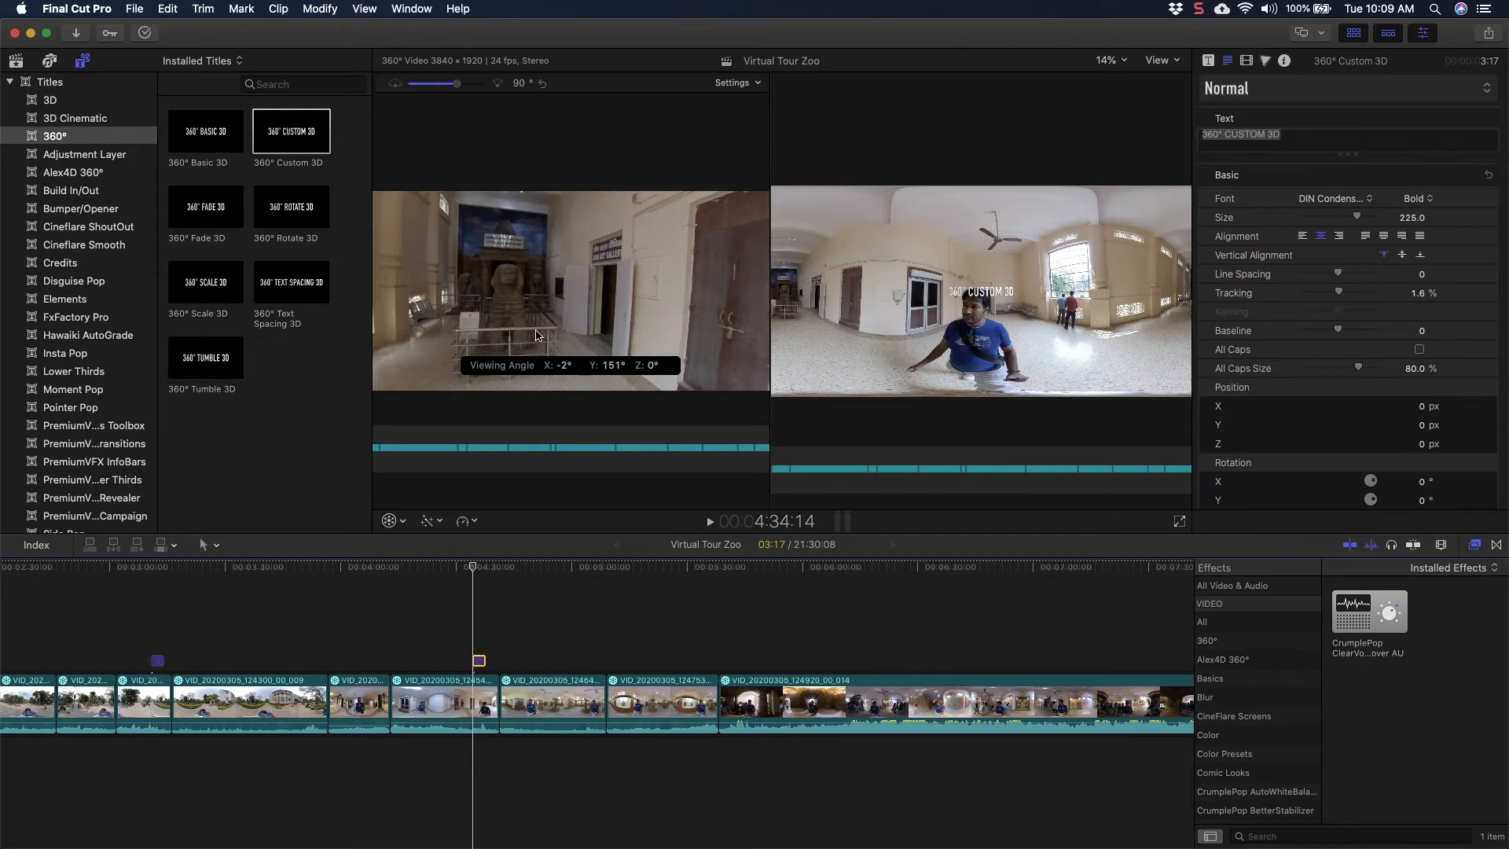
mouse_move(947, 325)
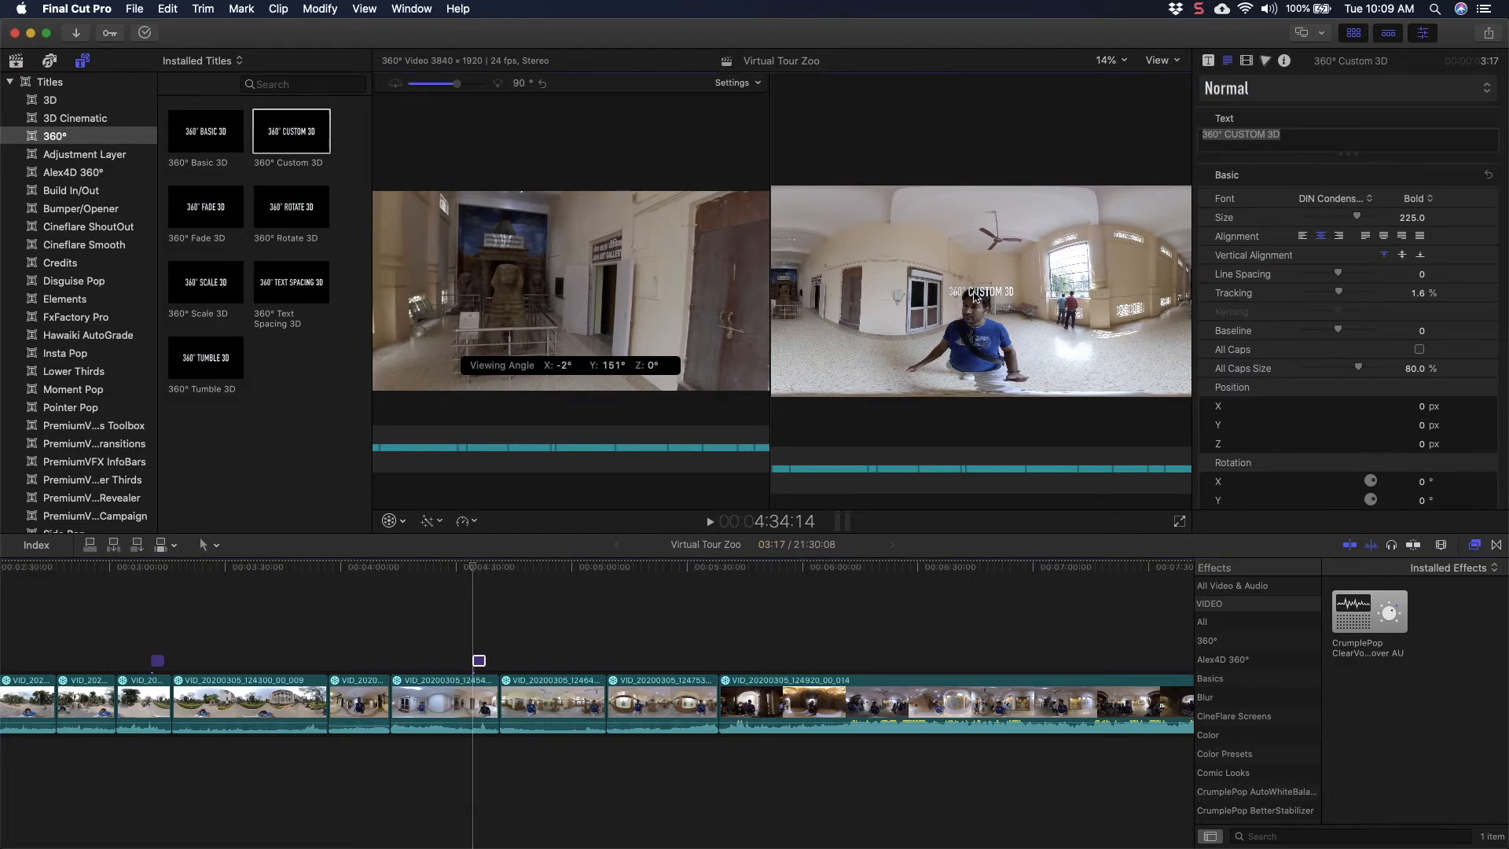
mouse_move(854, 307)
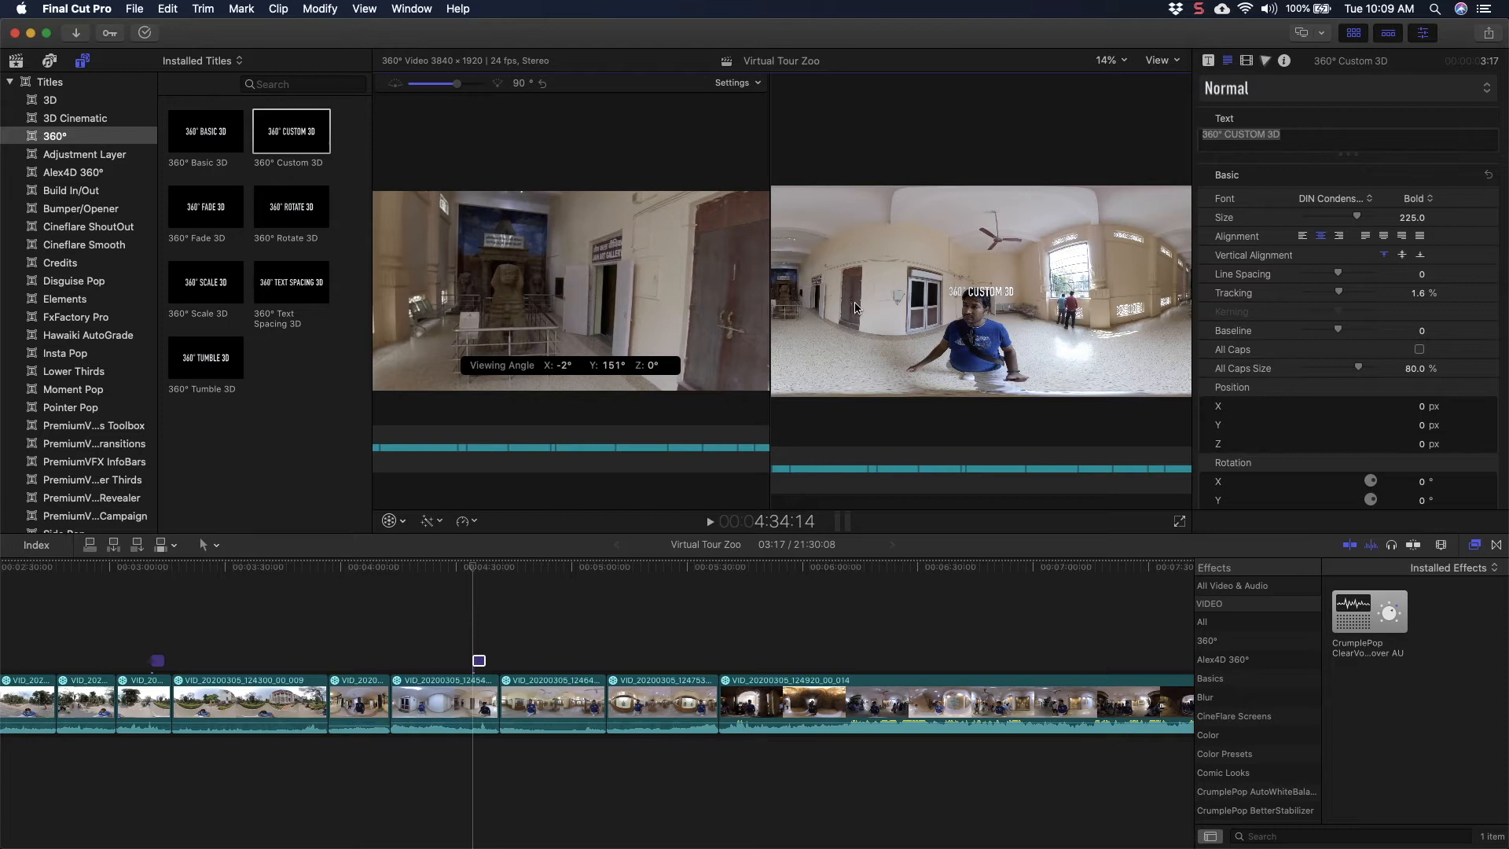
mouse_move(974, 296)
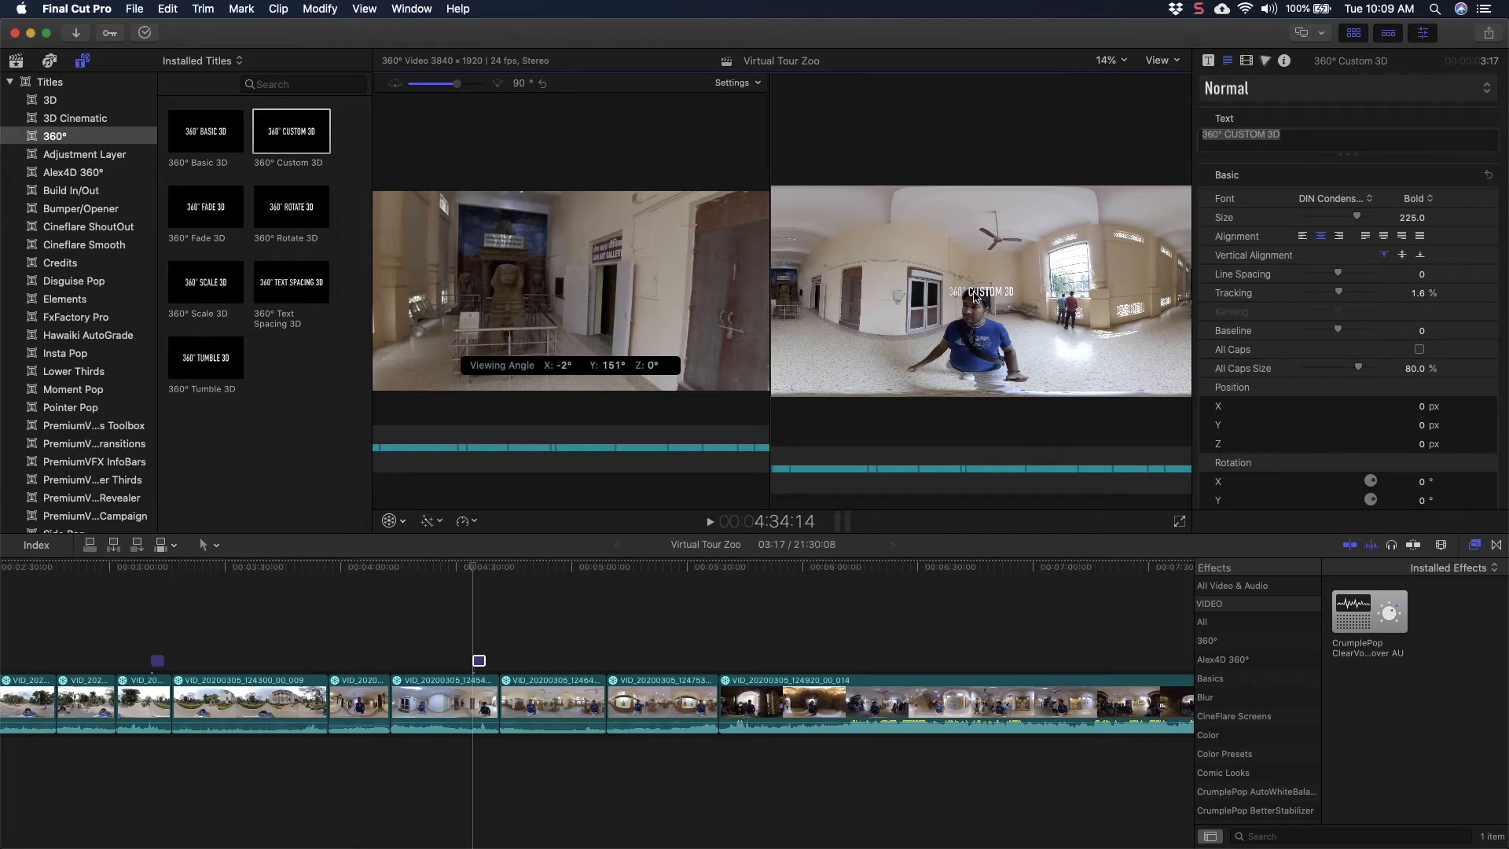
mouse_move(1354, 269)
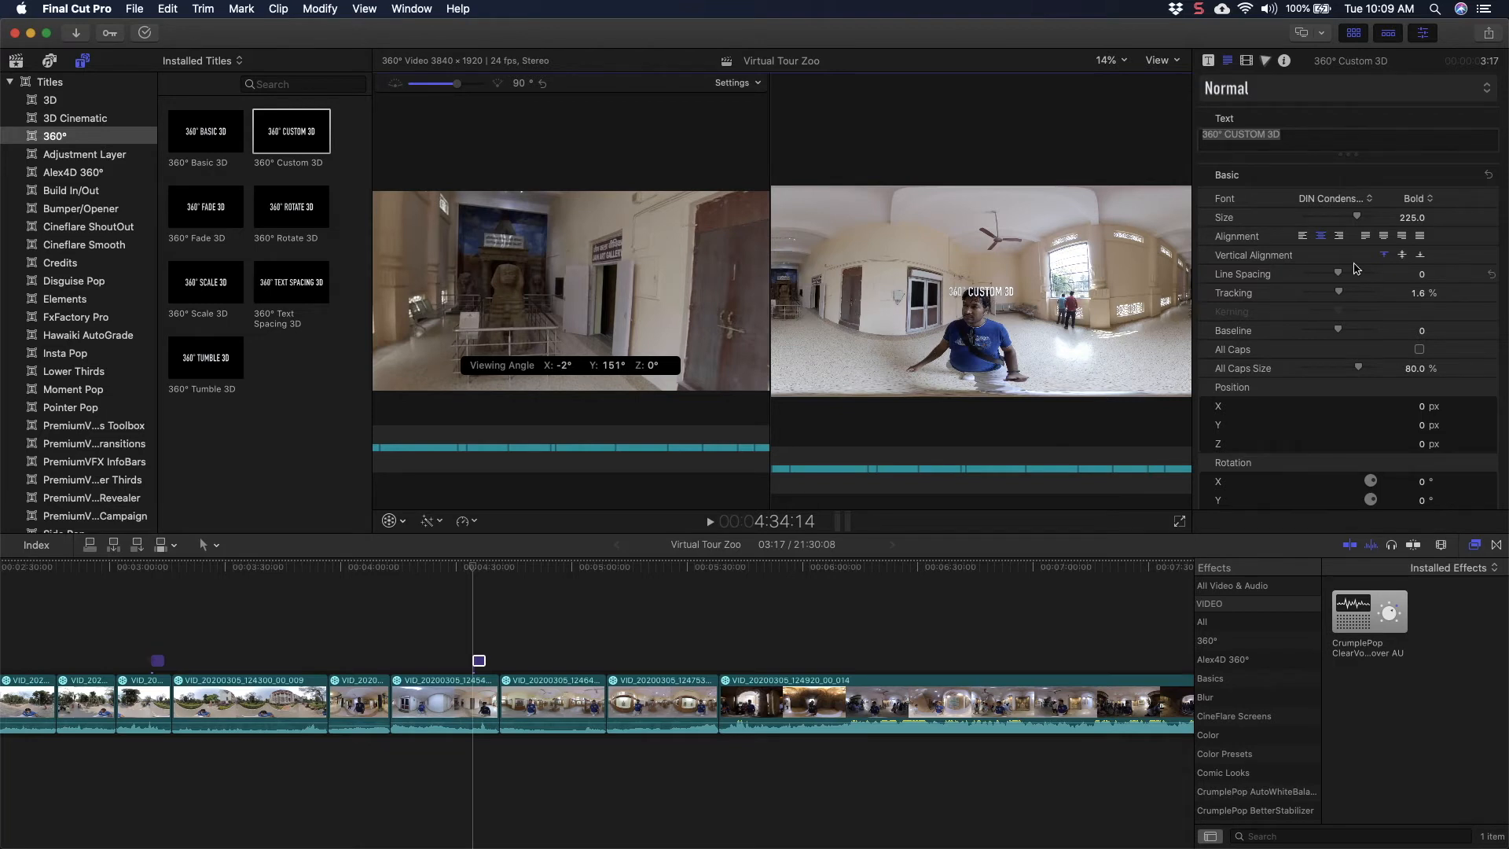
Step: Scroll the 360° Custom 3D title's settings and edit its horizontal position
scroll(down, 3)
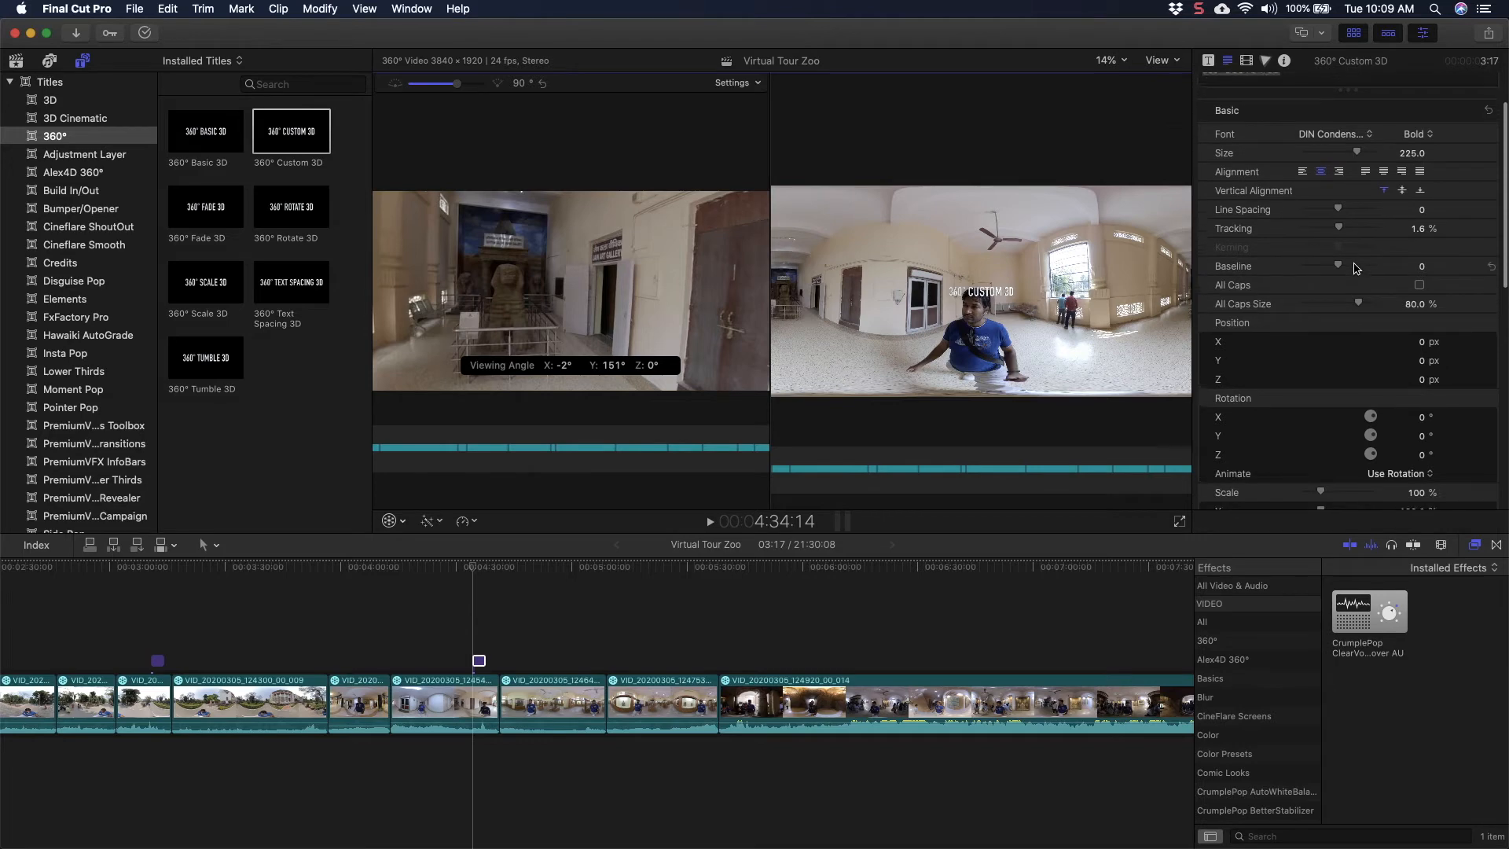
scroll(down, 3)
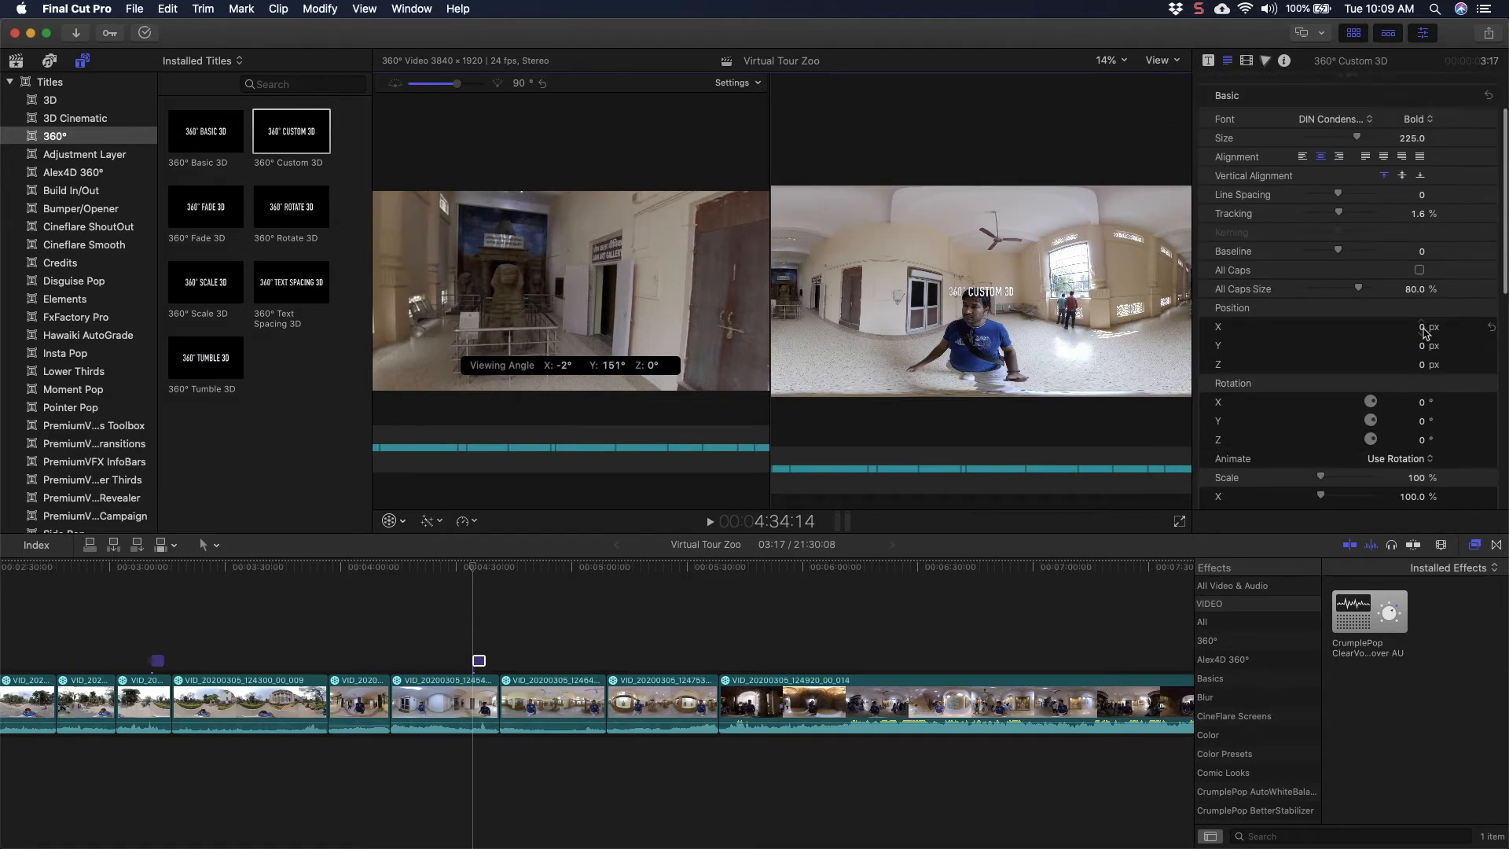
click(1410, 326)
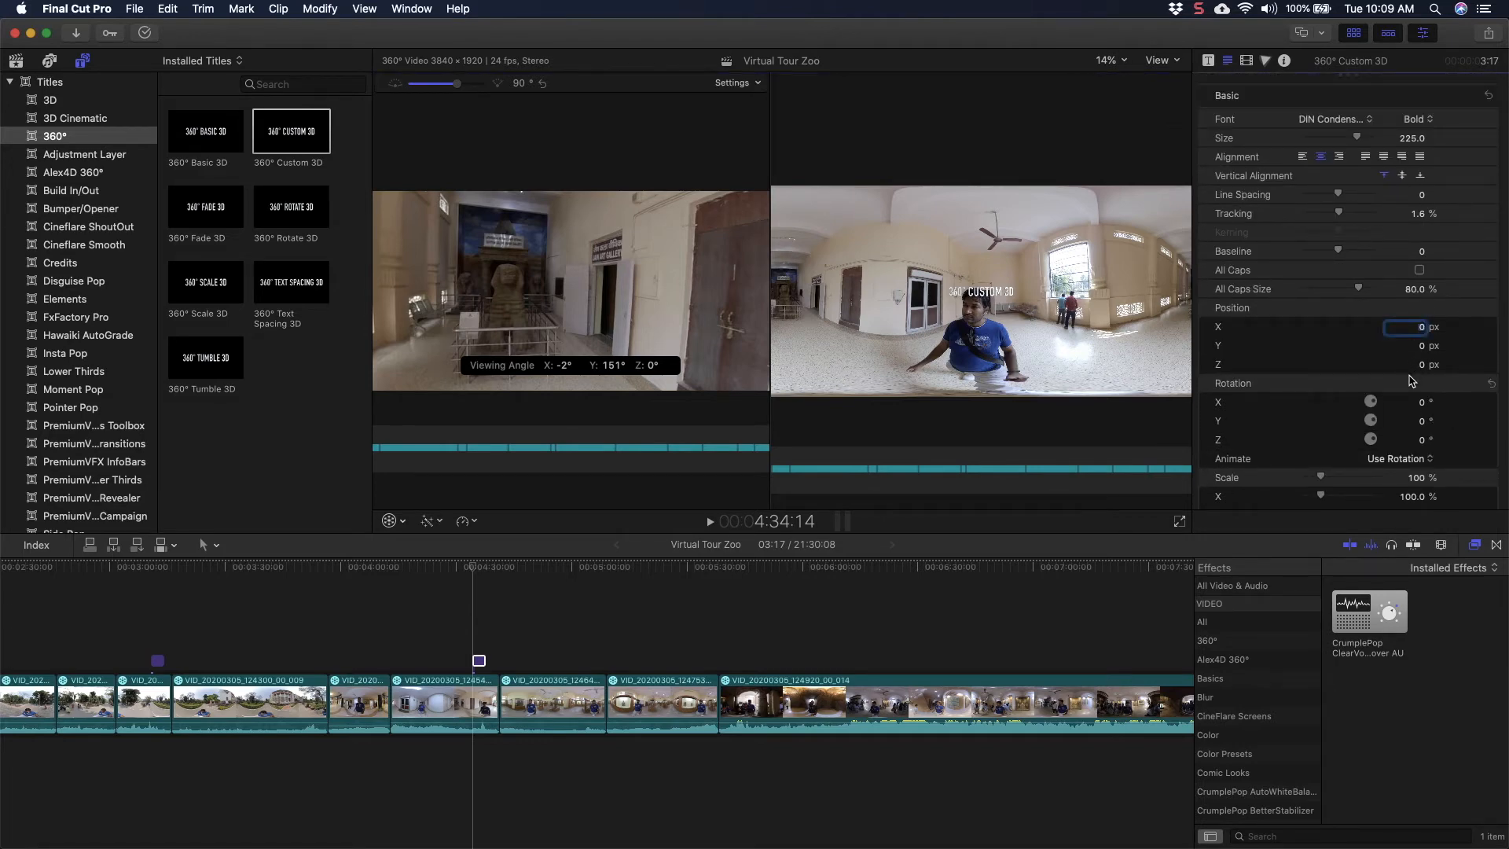
mouse_move(1190, 316)
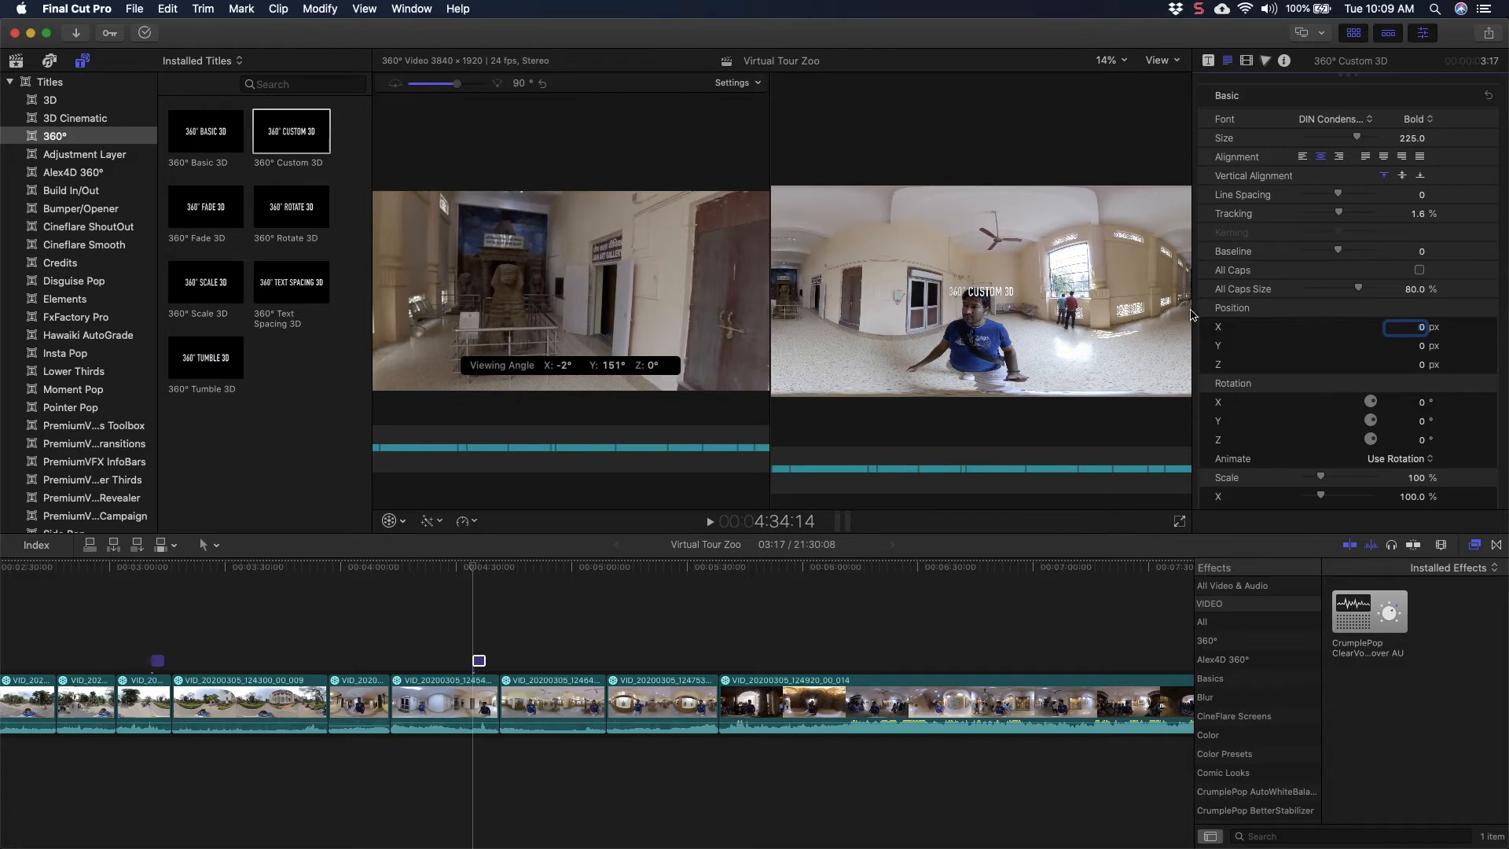
mouse_move(1360, 356)
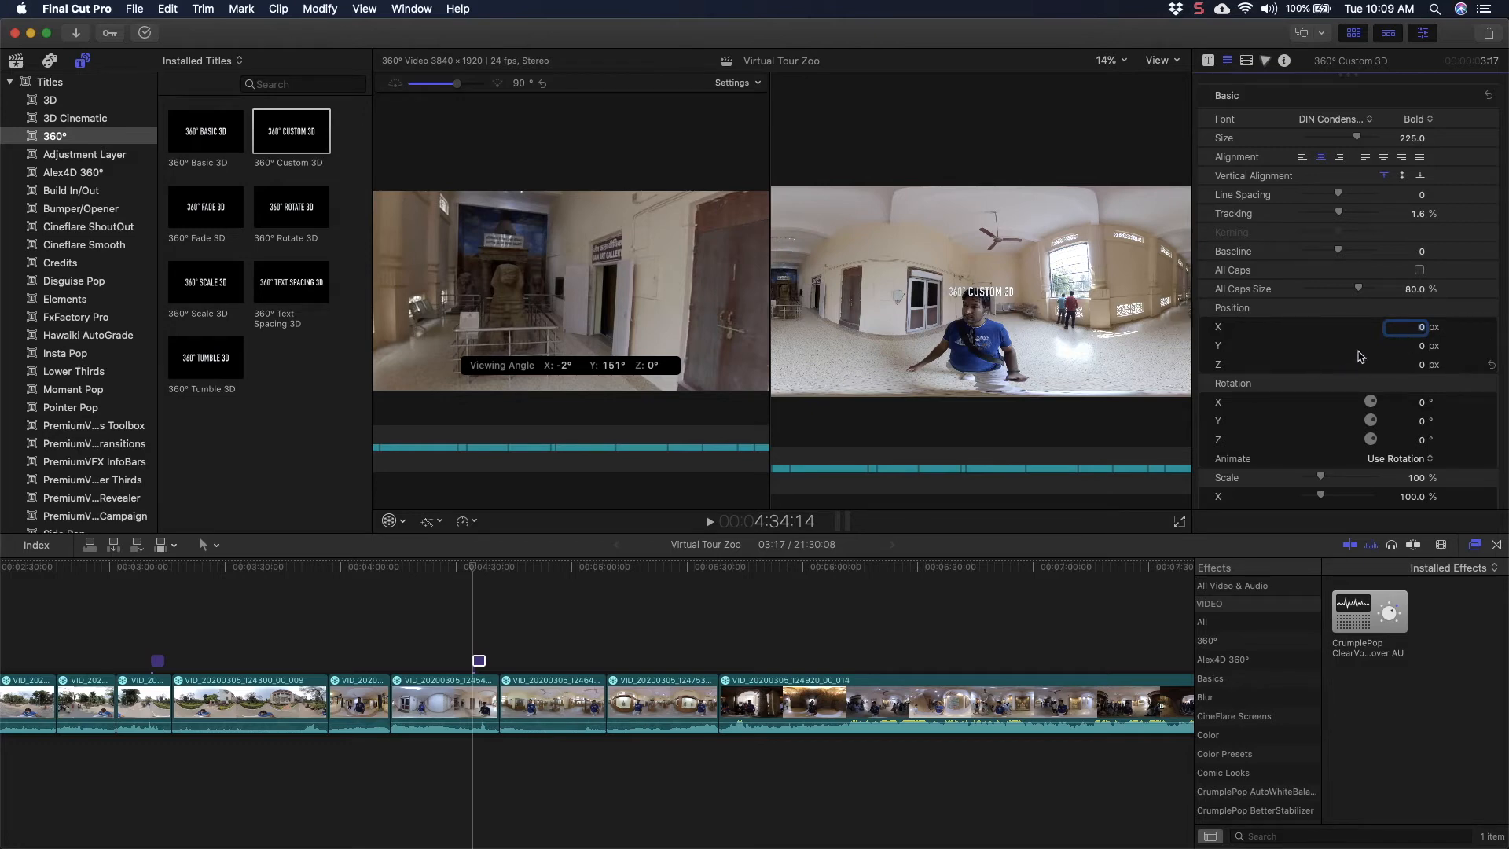
mouse_move(980, 301)
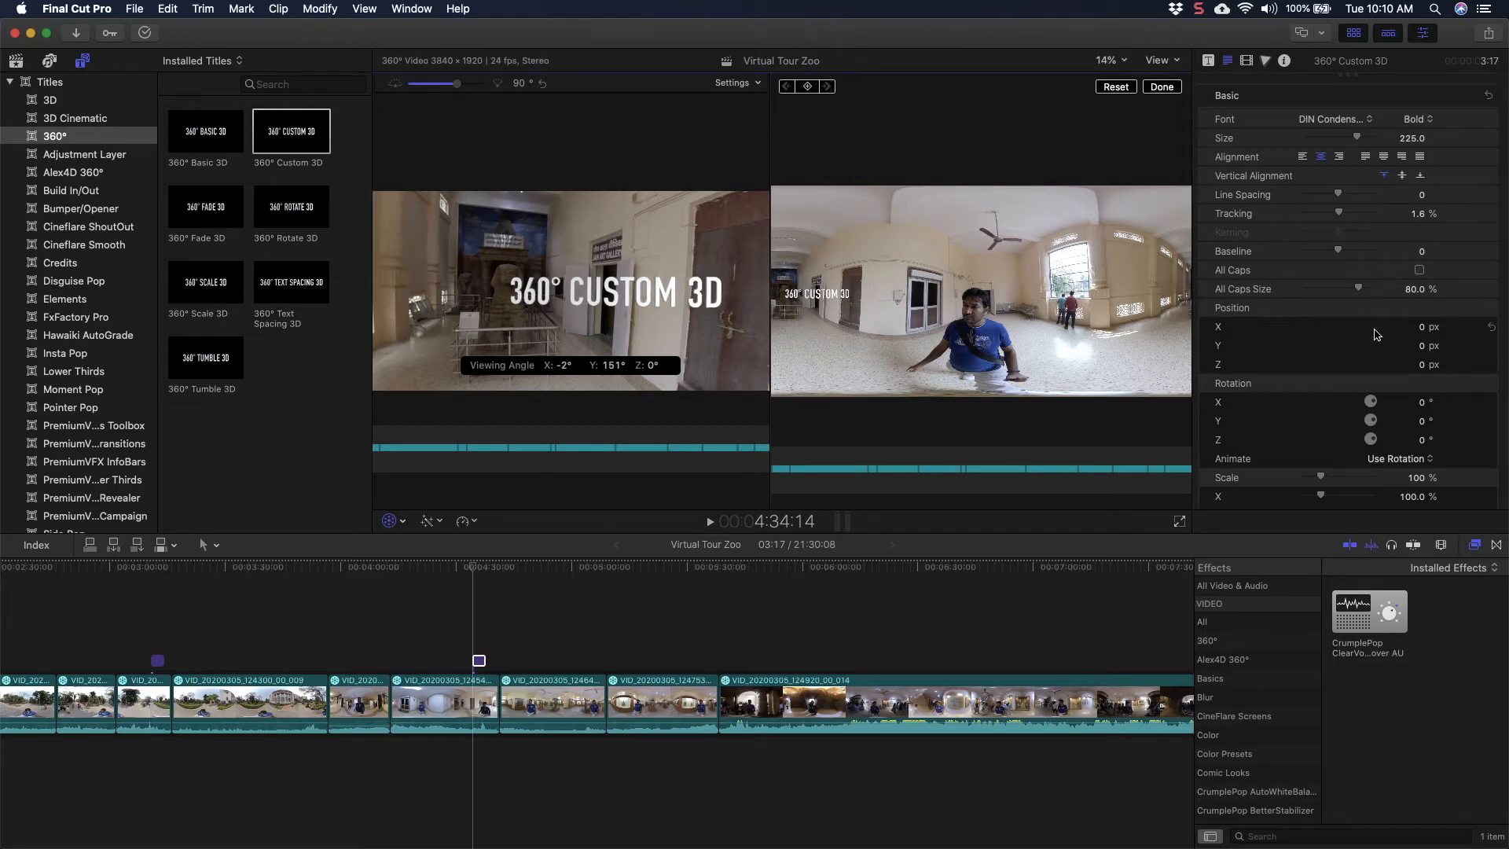
Step: Set the title to 44% scale and size 171, then select its text
scroll(down, 3)
text(44)
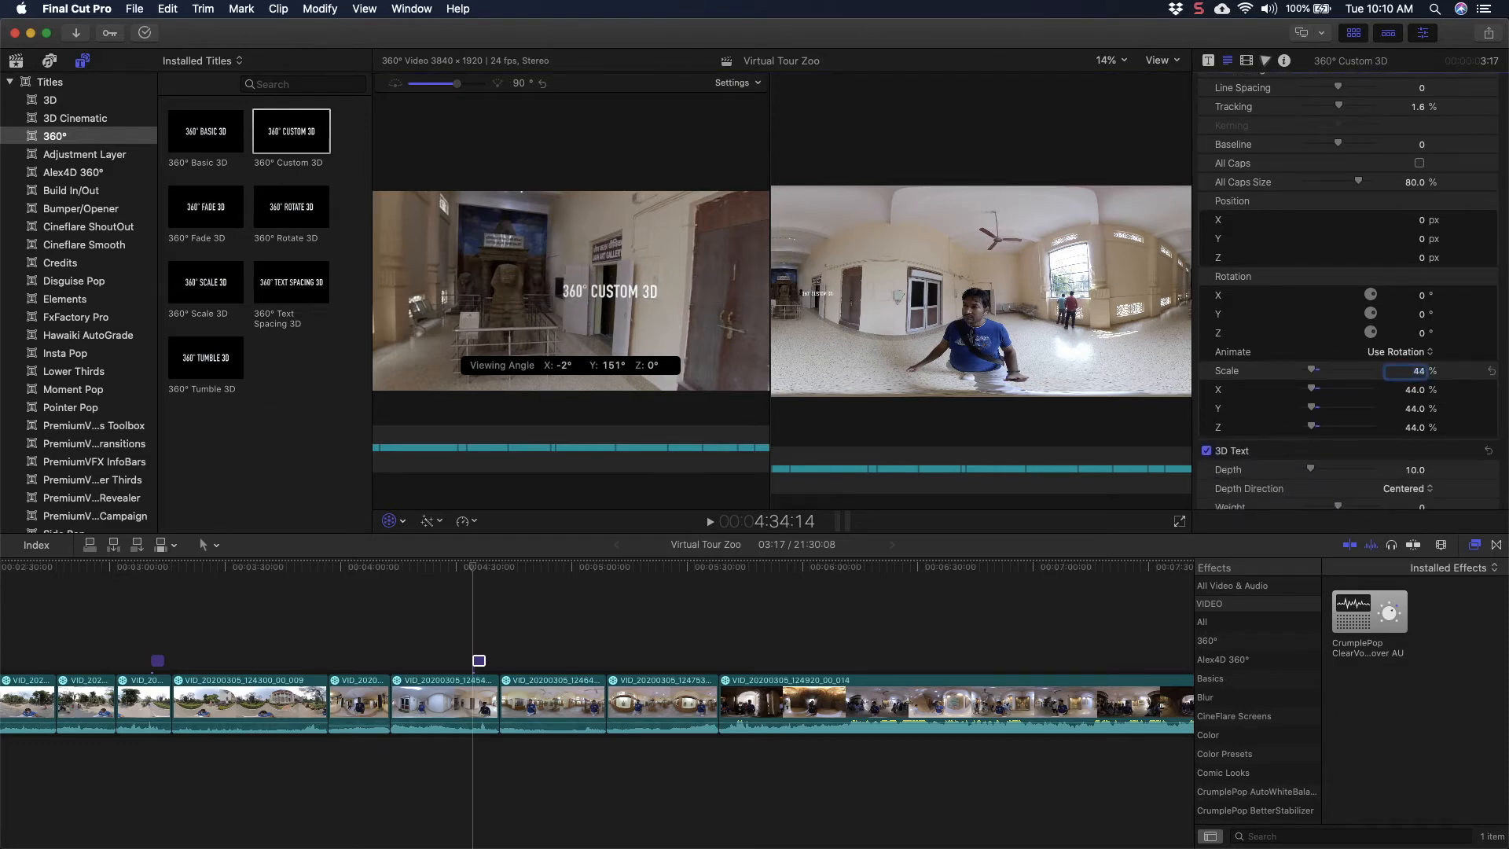
scroll(up, 3)
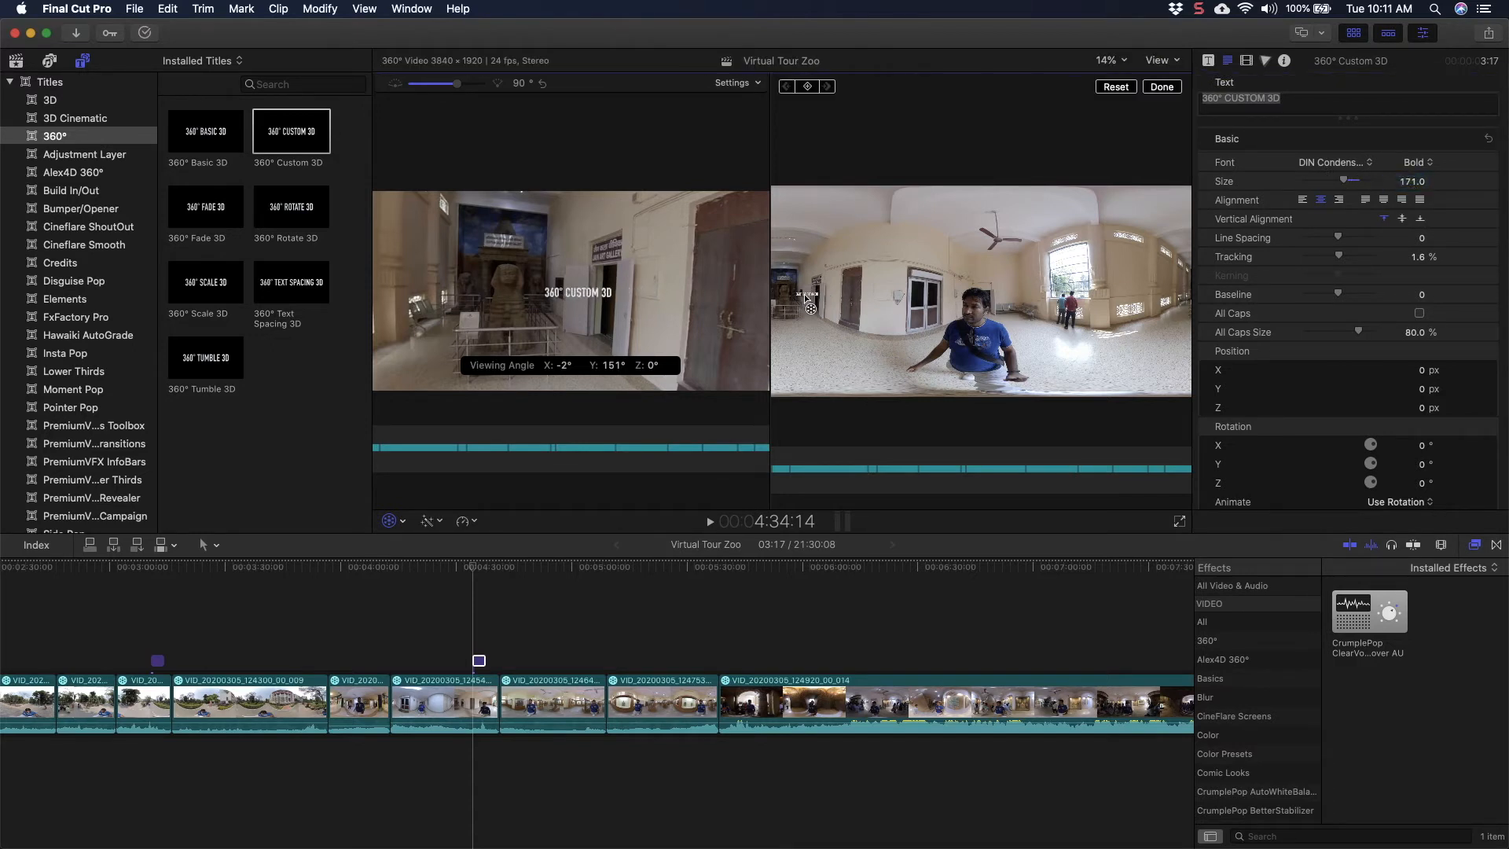
double_click(1240, 98)
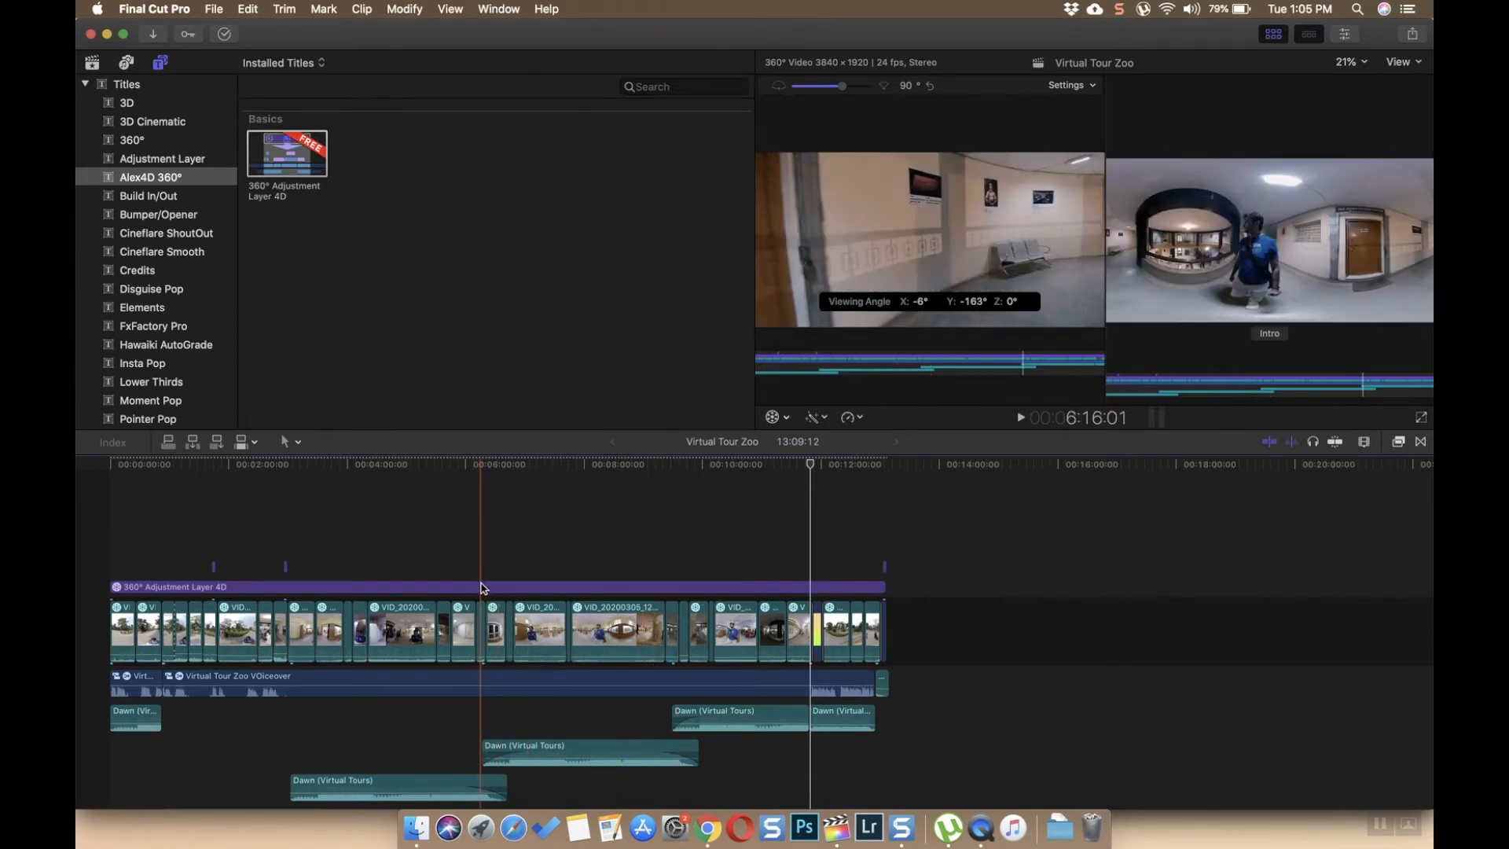
Step: Select the 360° Adjustment Layer 4D clip, then hide the titles library to enlarge the timeline
click(480, 587)
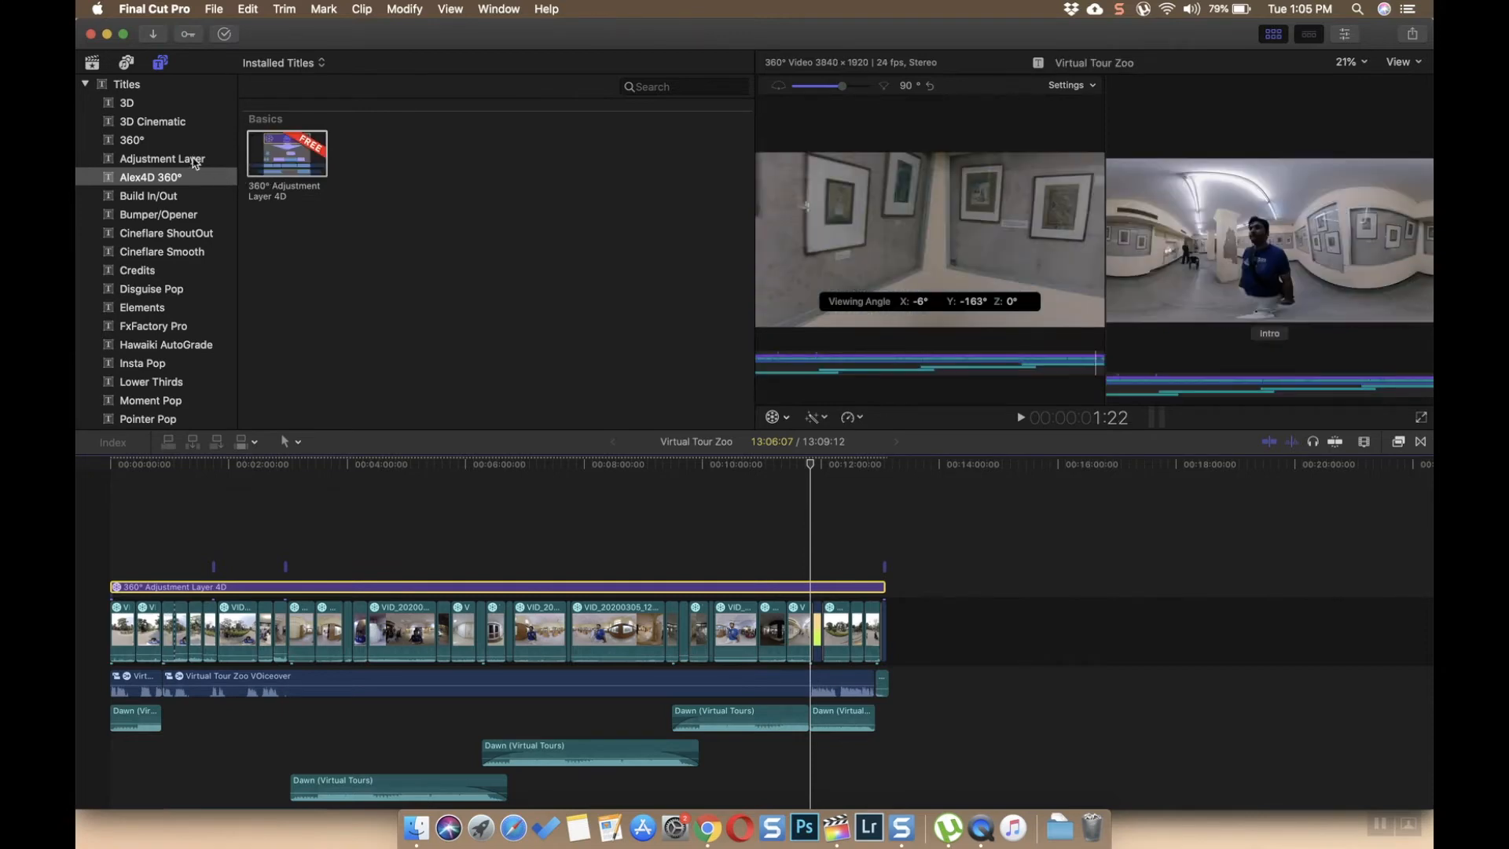
click(162, 158)
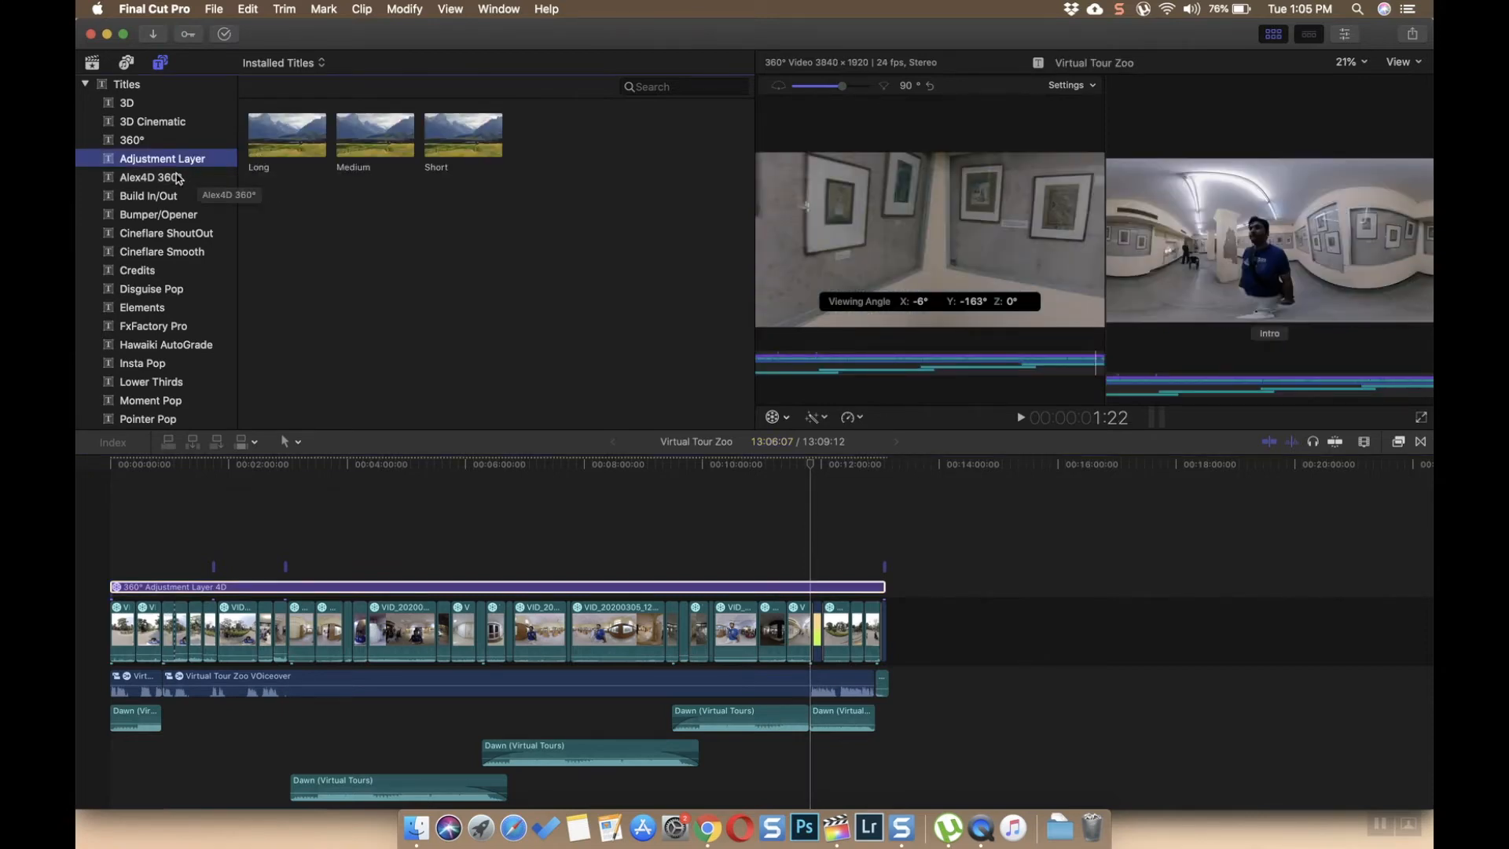
click(151, 177)
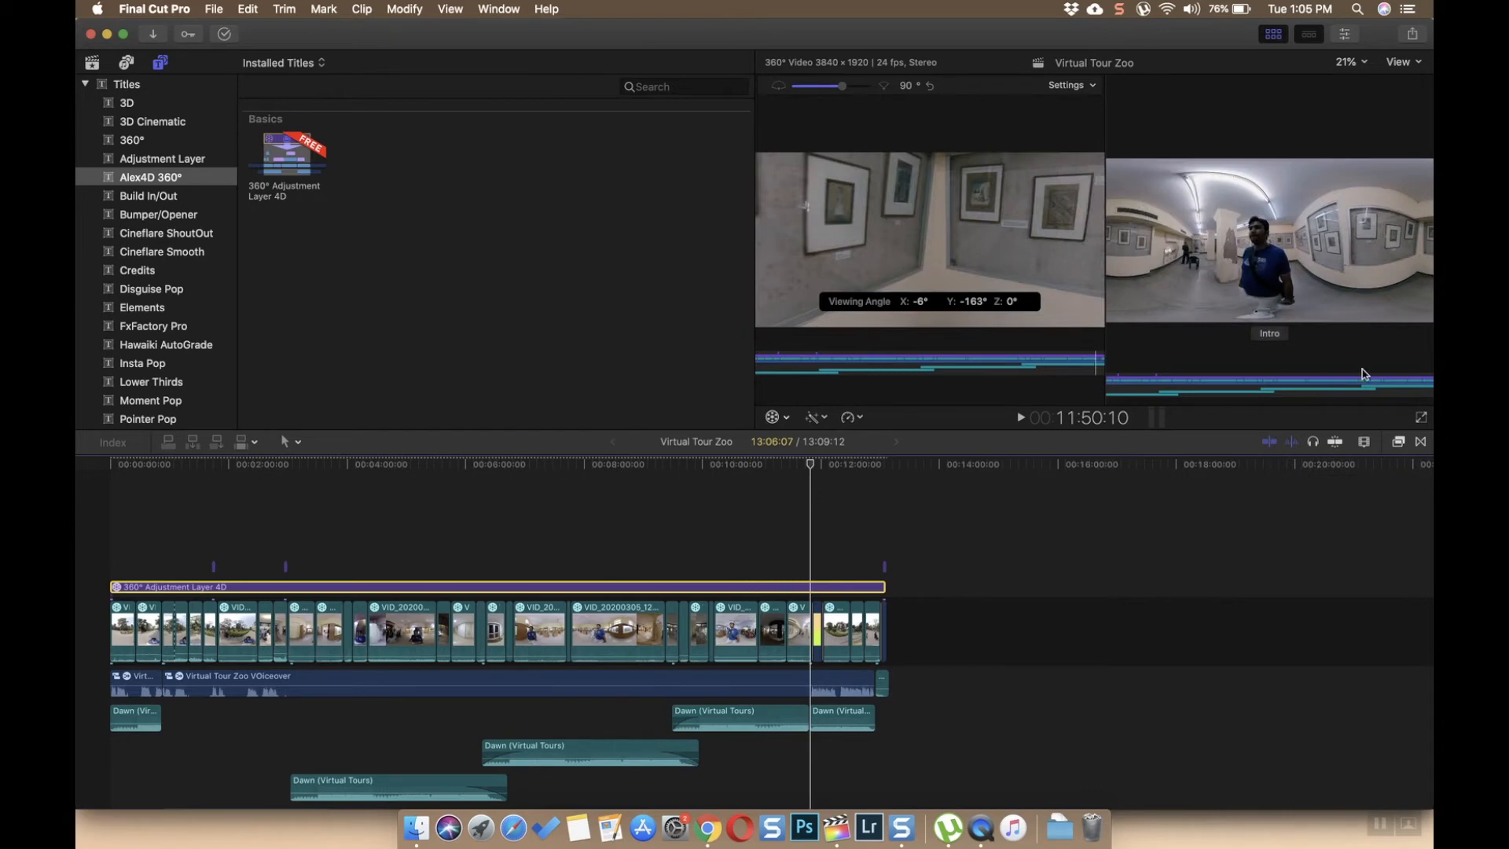
click(1345, 34)
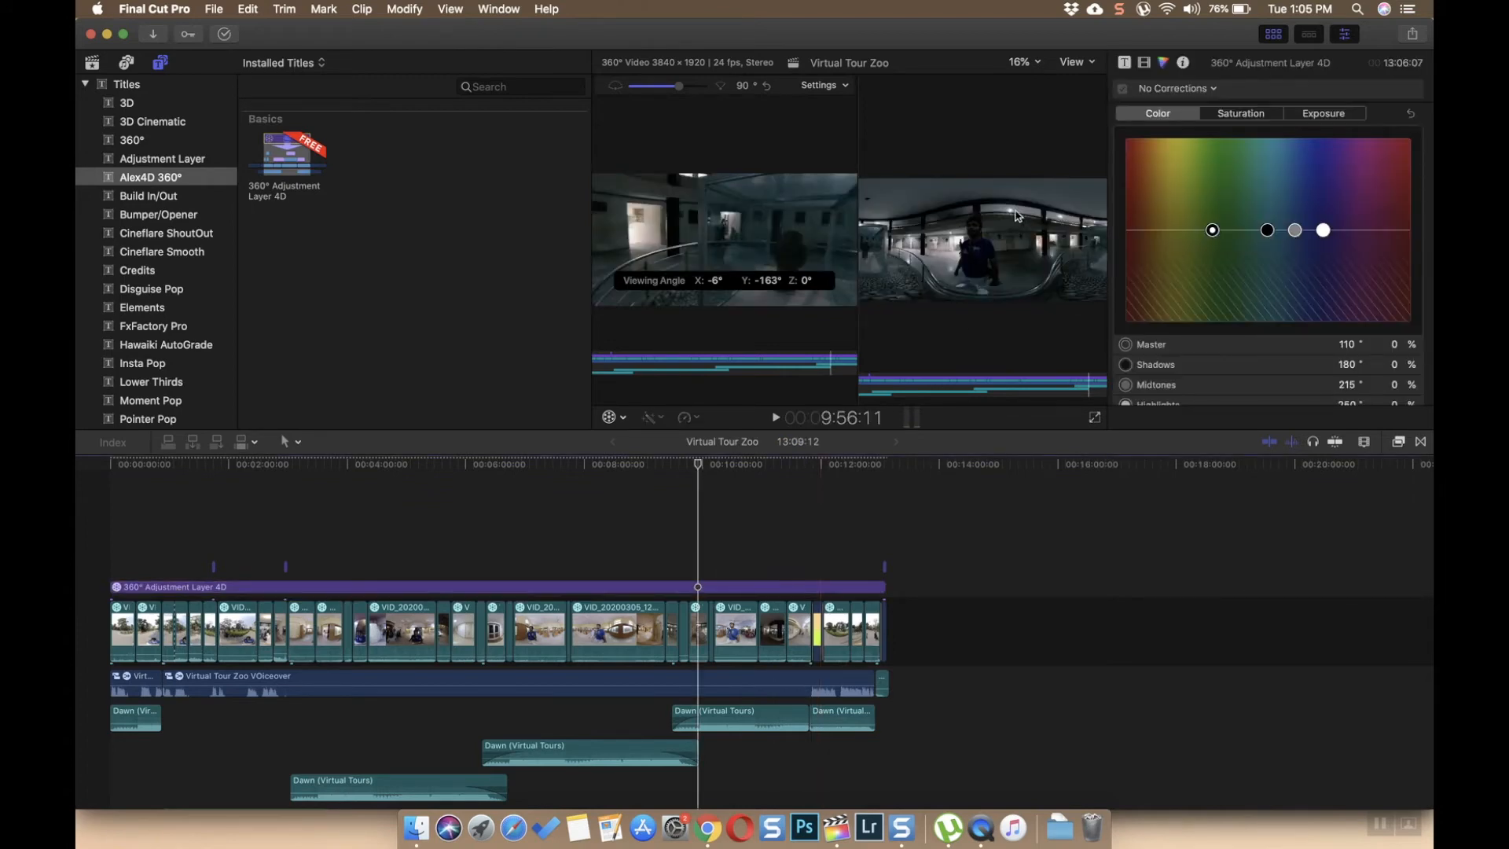
click(1118, 8)
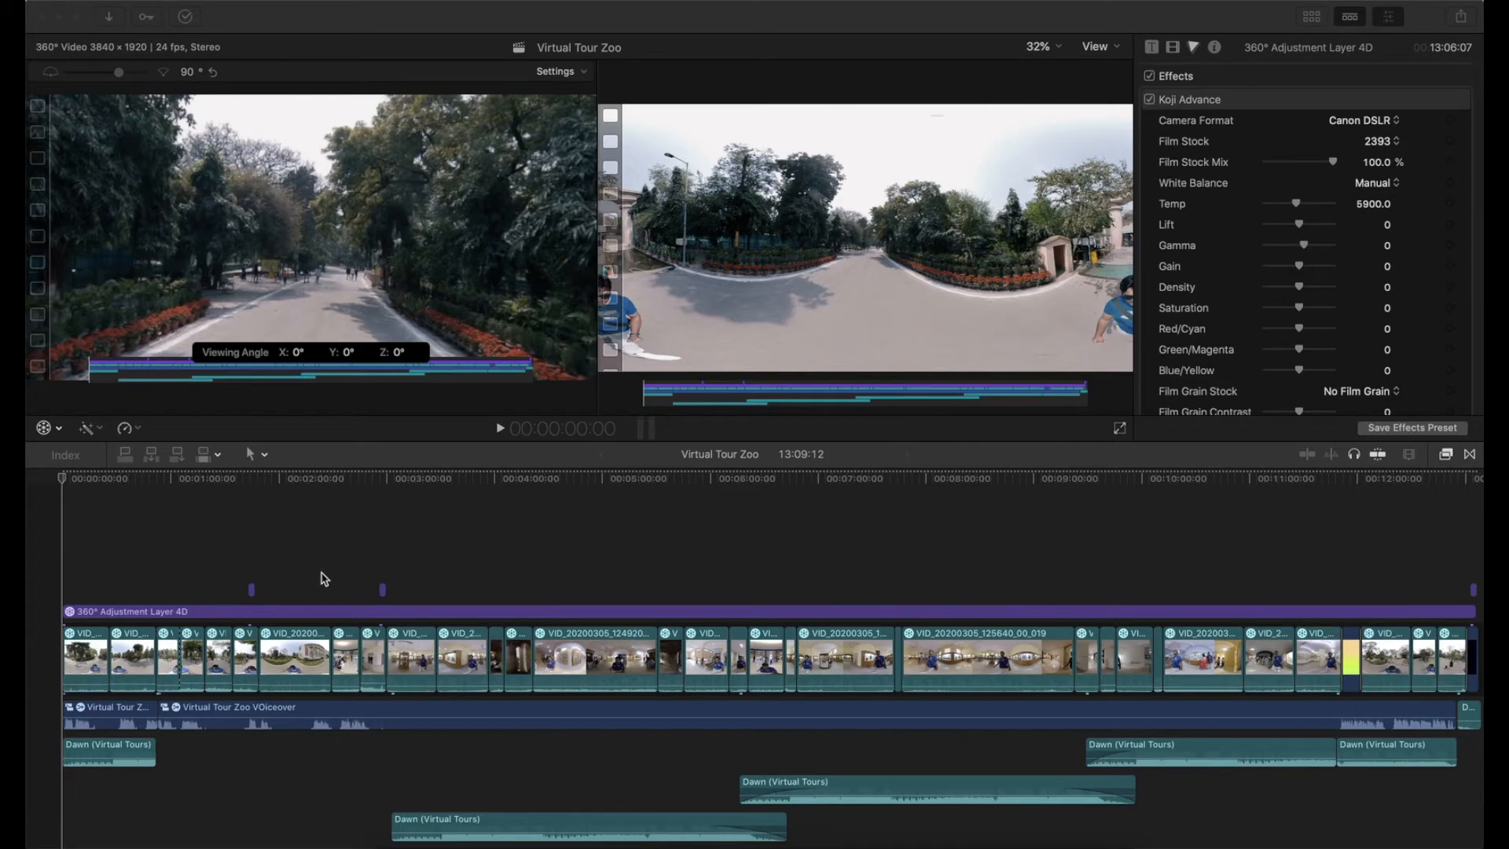
mouse_move(56, 554)
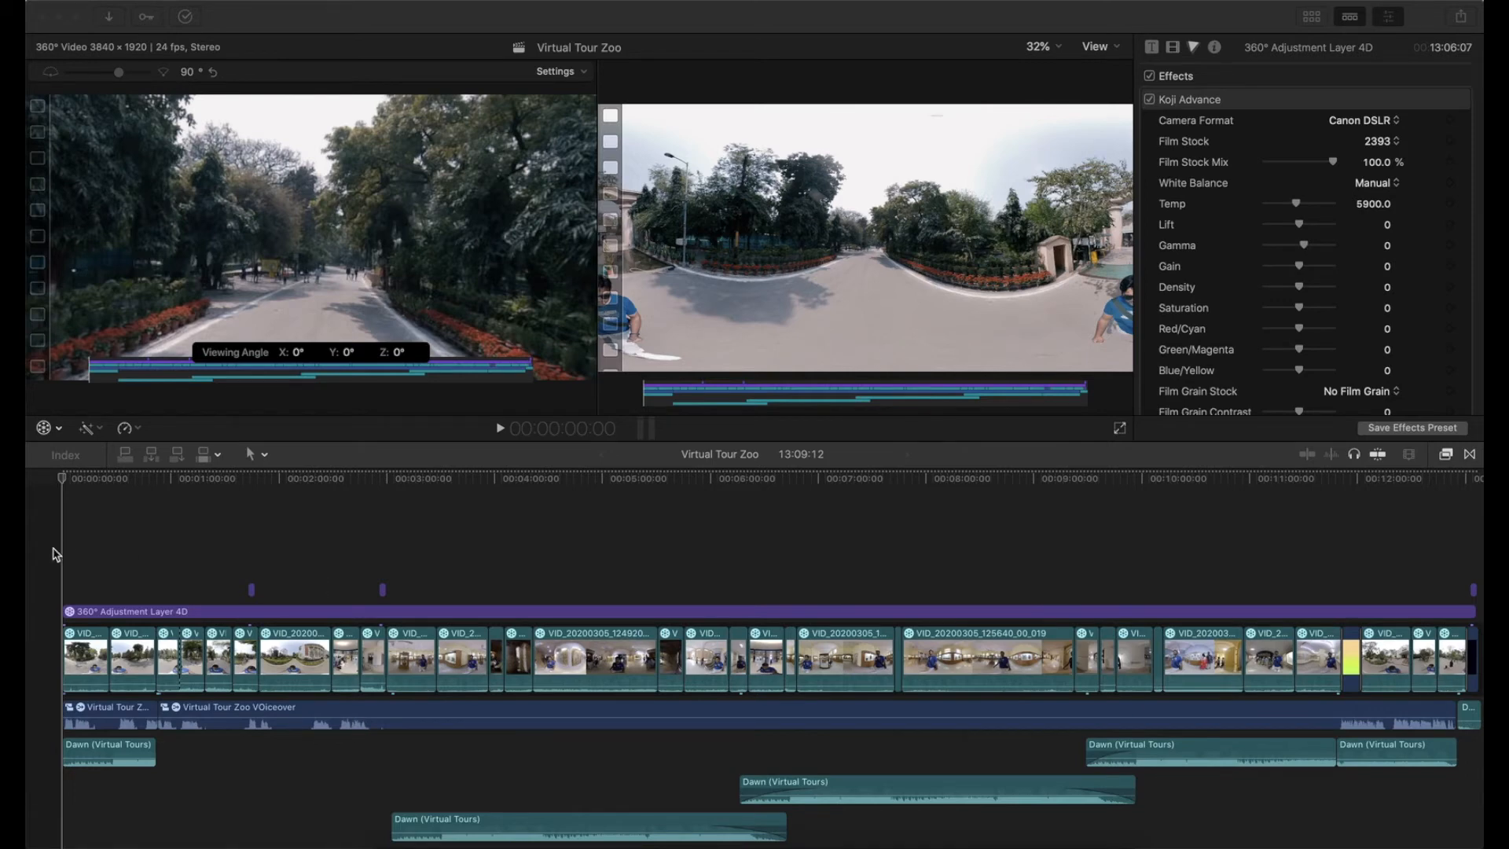
mouse_move(266, 248)
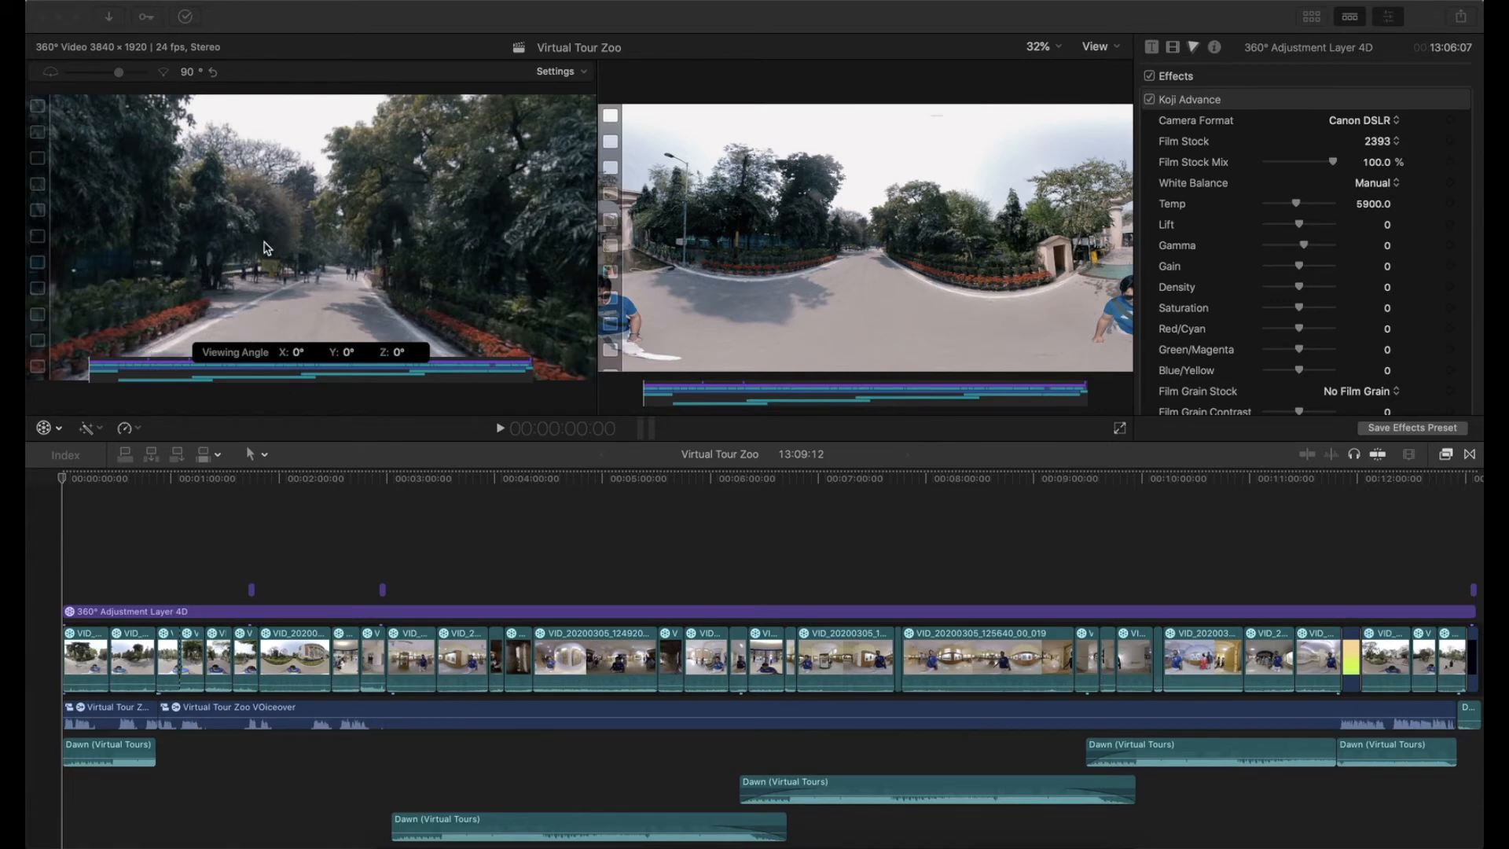
mouse_move(327, 250)
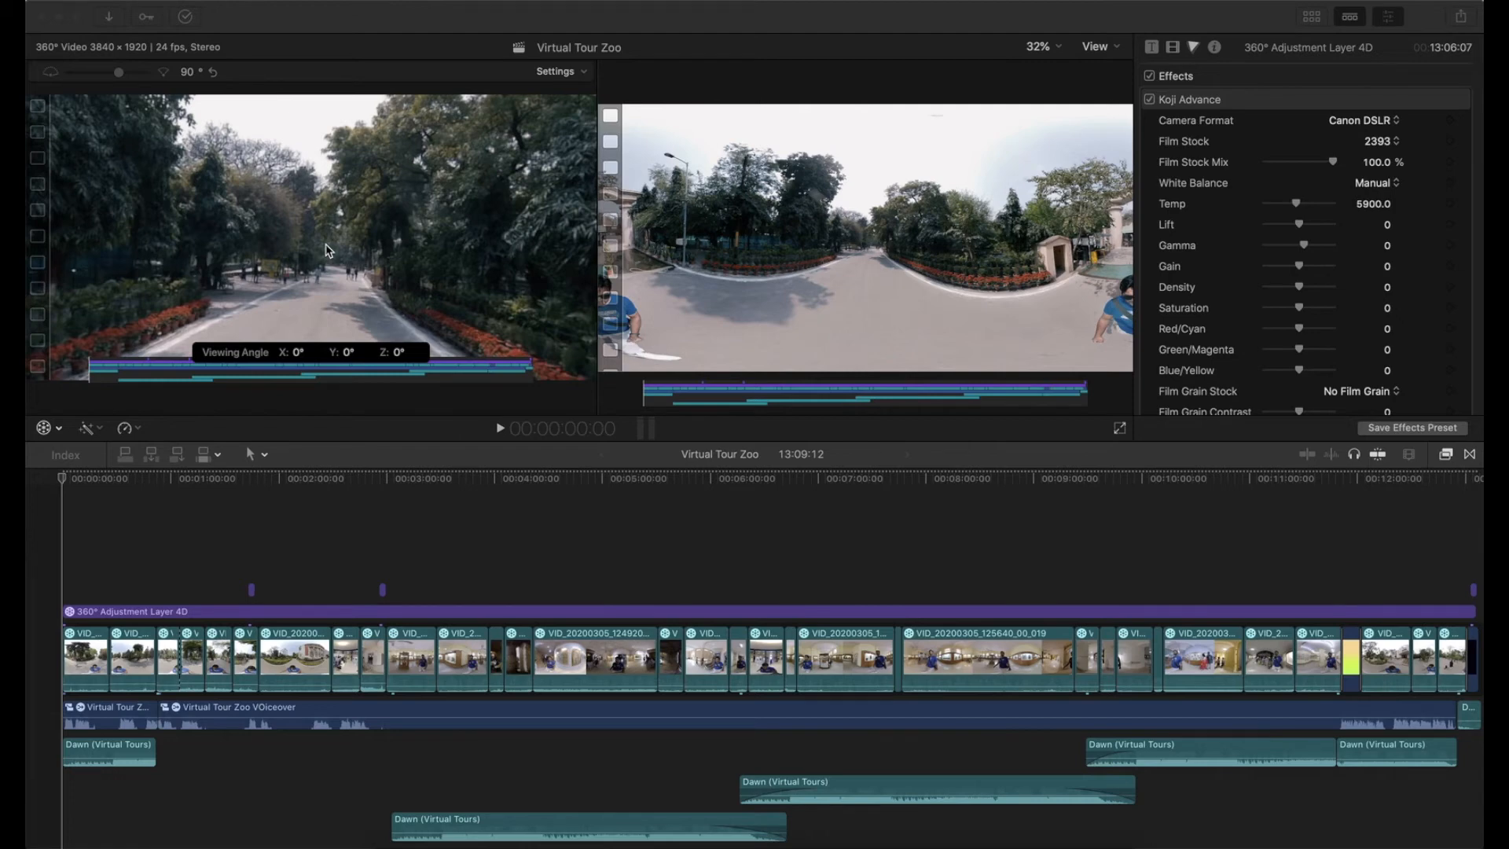
mouse_move(320, 252)
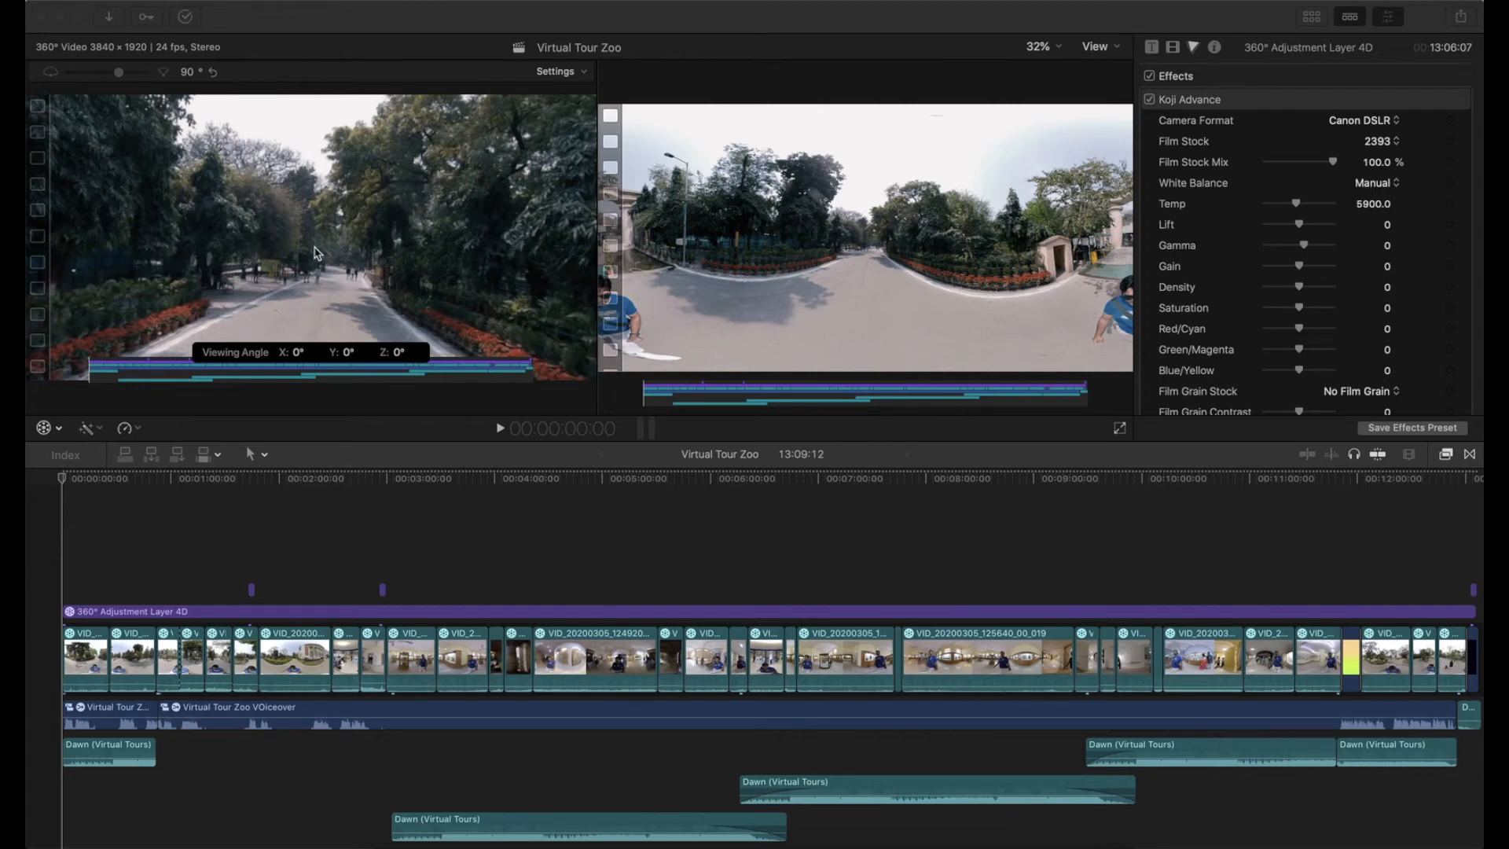
mouse_move(428, 287)
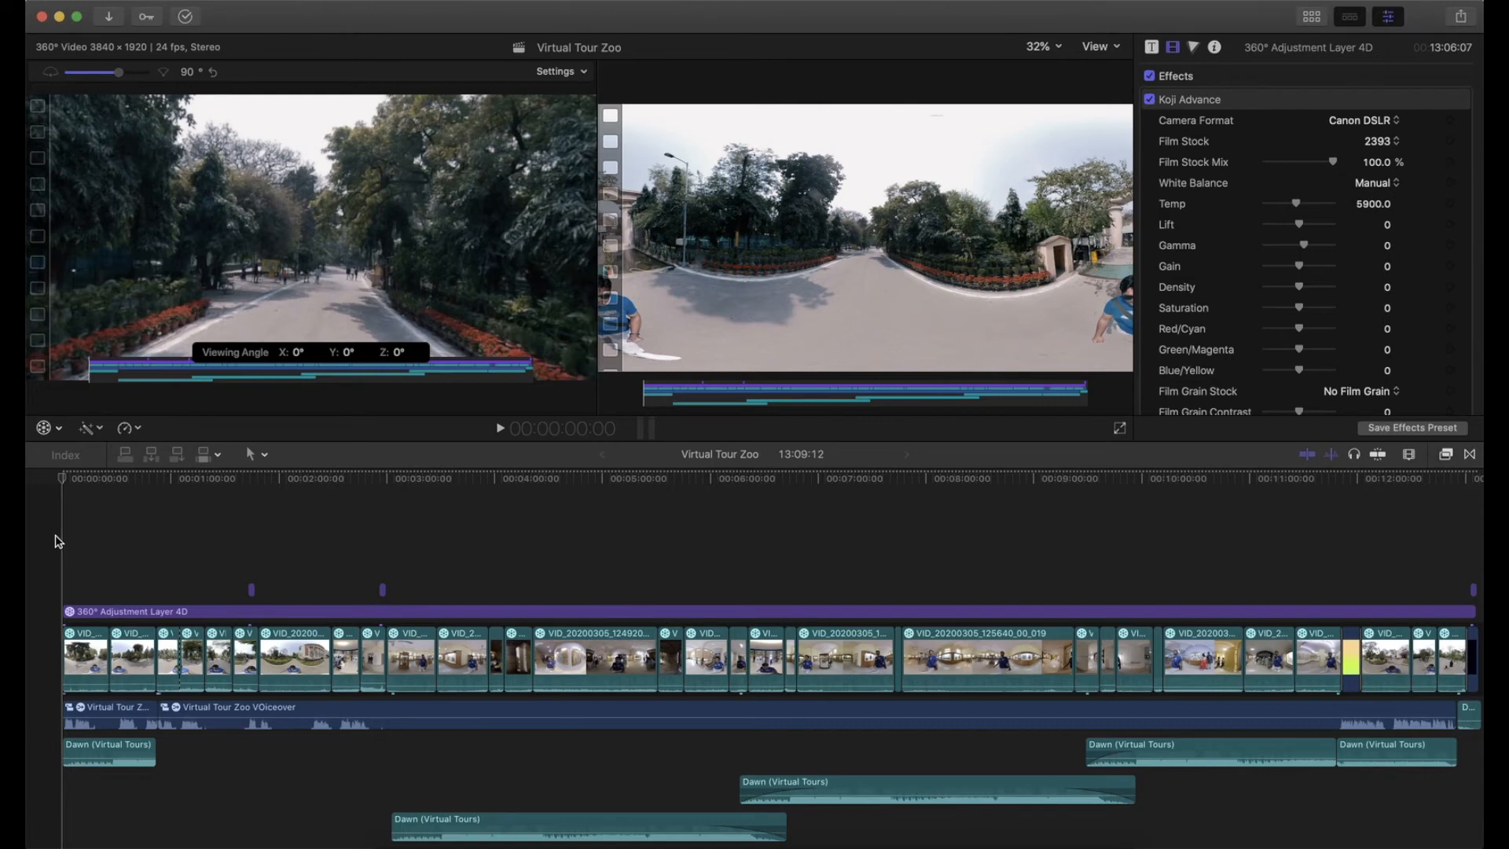
click(500, 428)
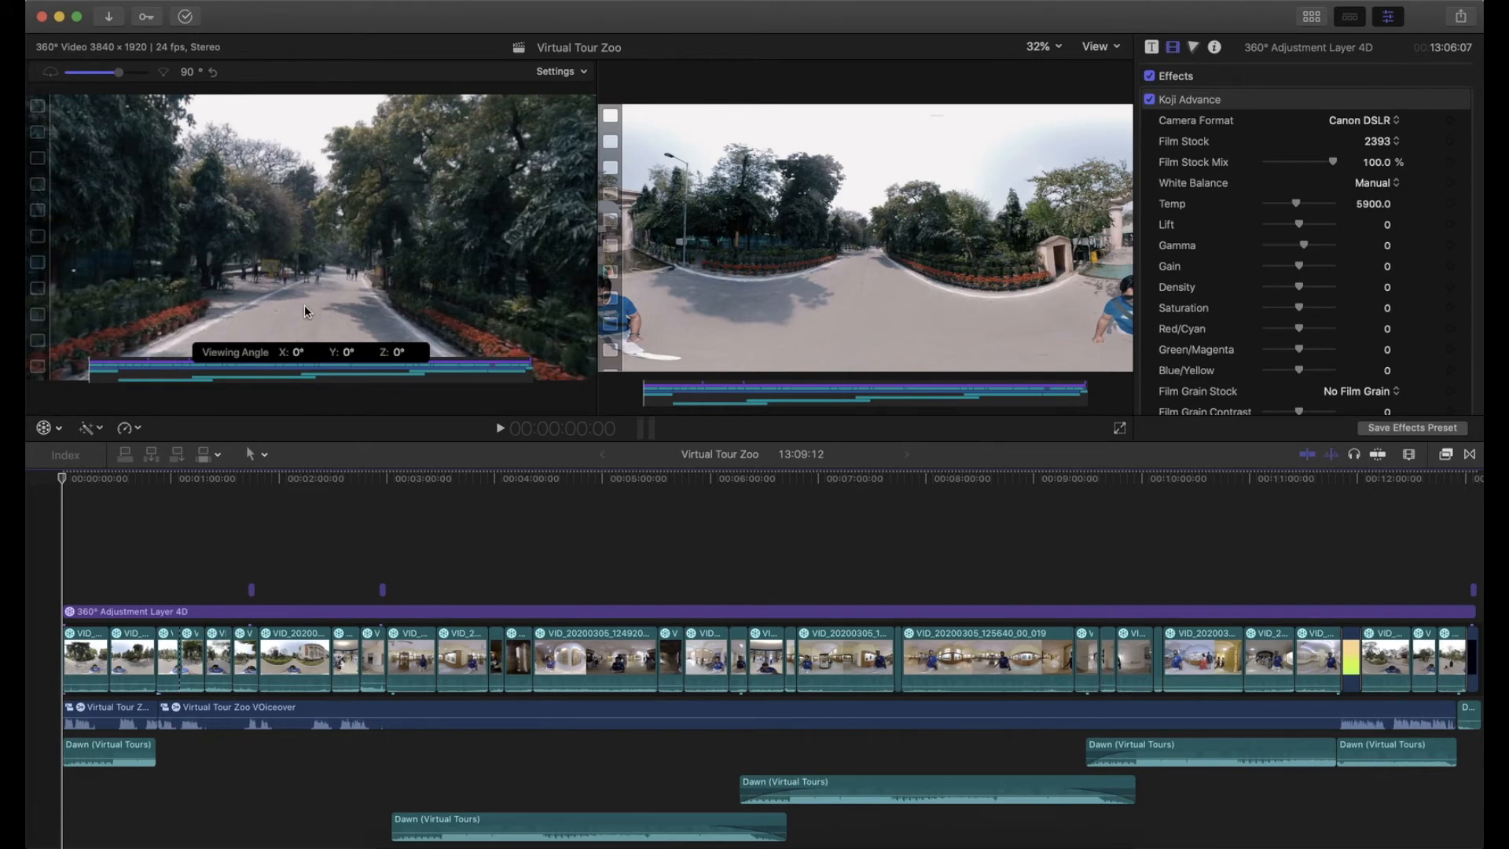
mouse_move(451, 295)
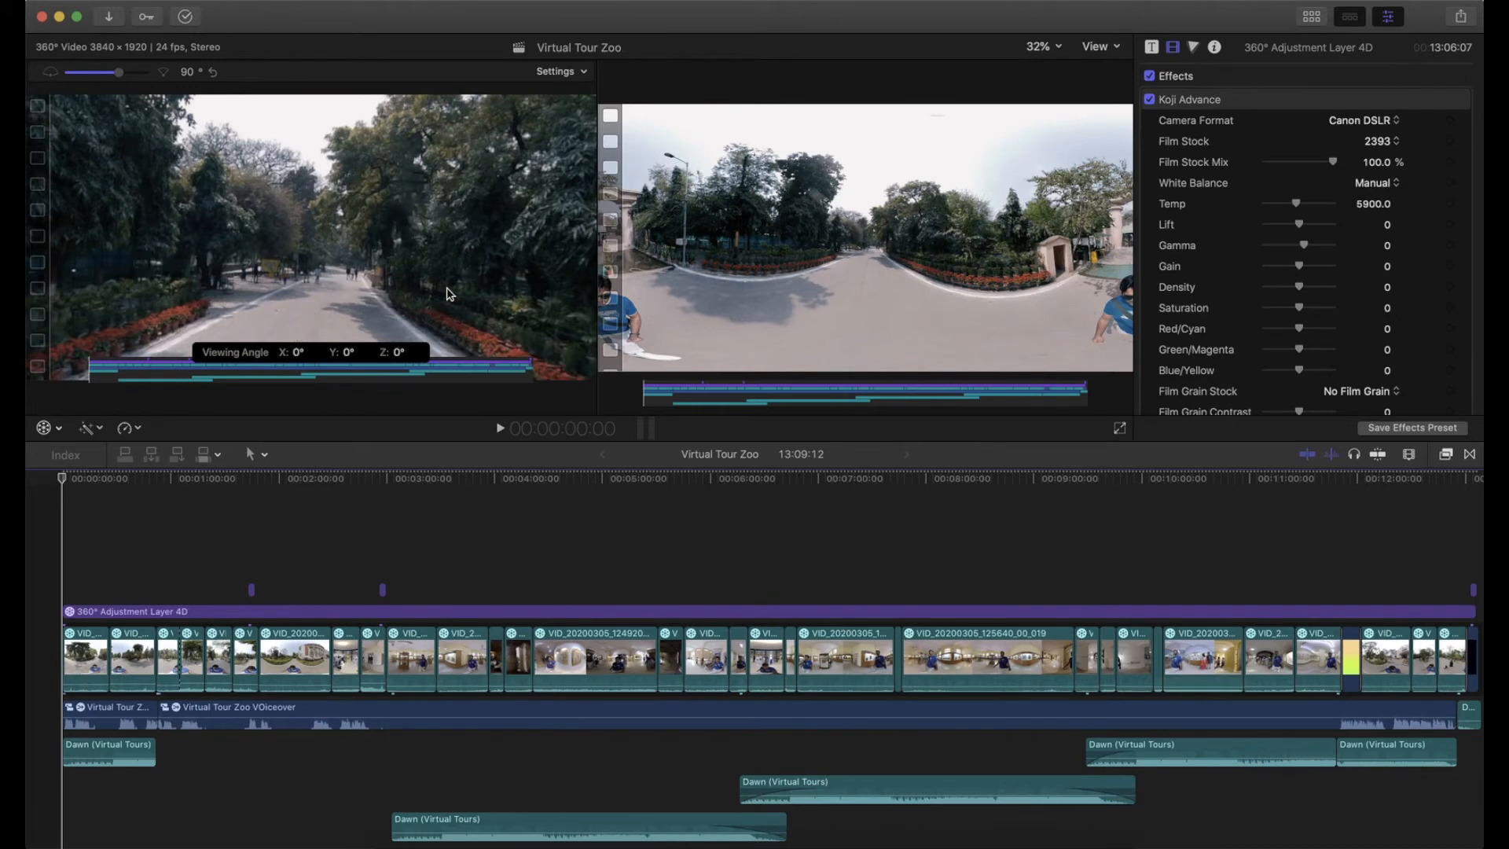
mouse_move(1193, 244)
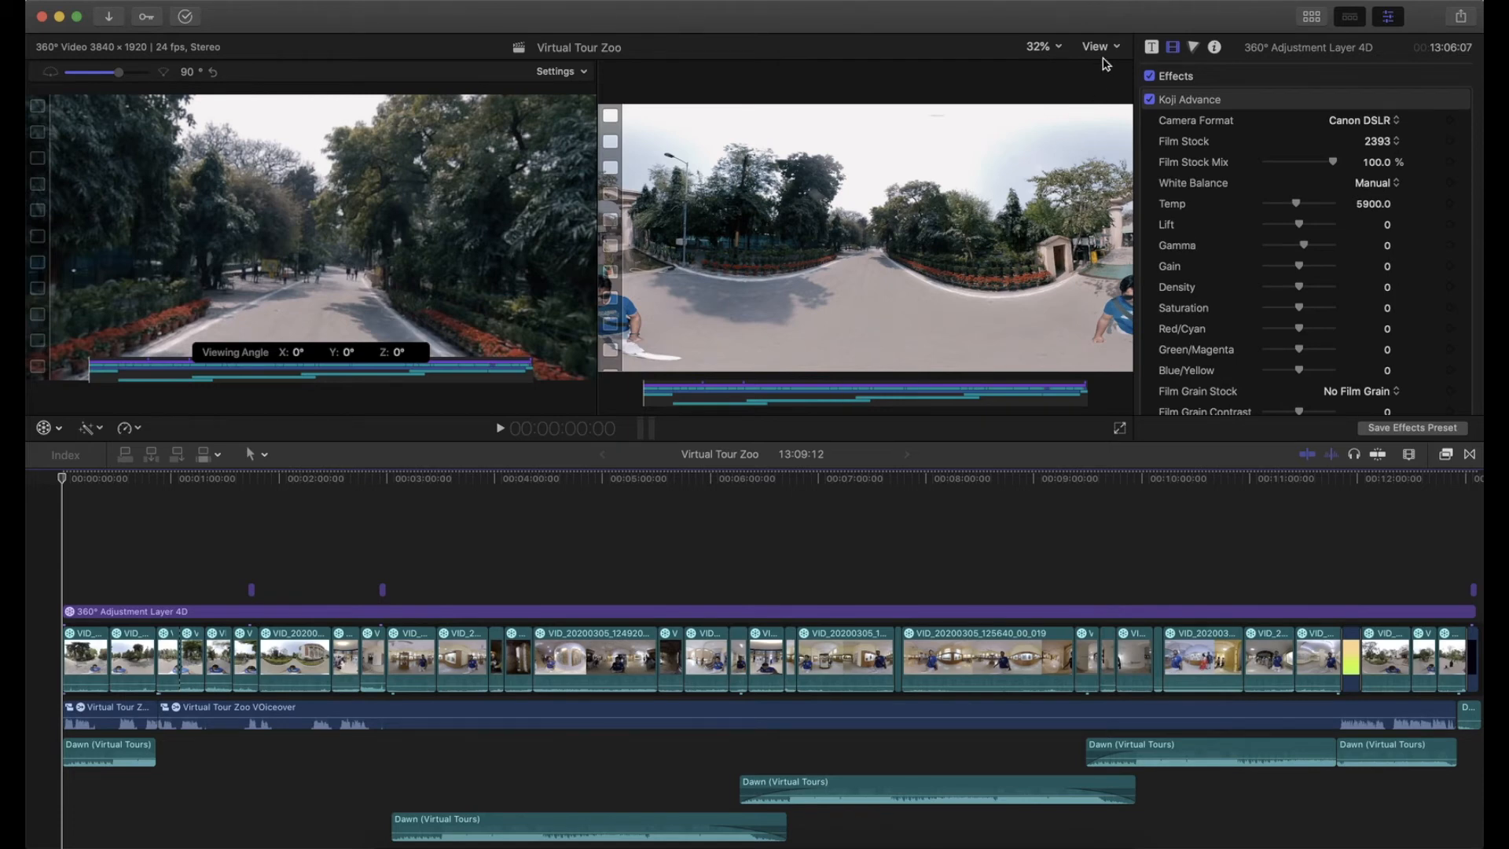
Step: Choose Show Horizon from the viewer's display options to overlay horizon guide lines
click(1096, 46)
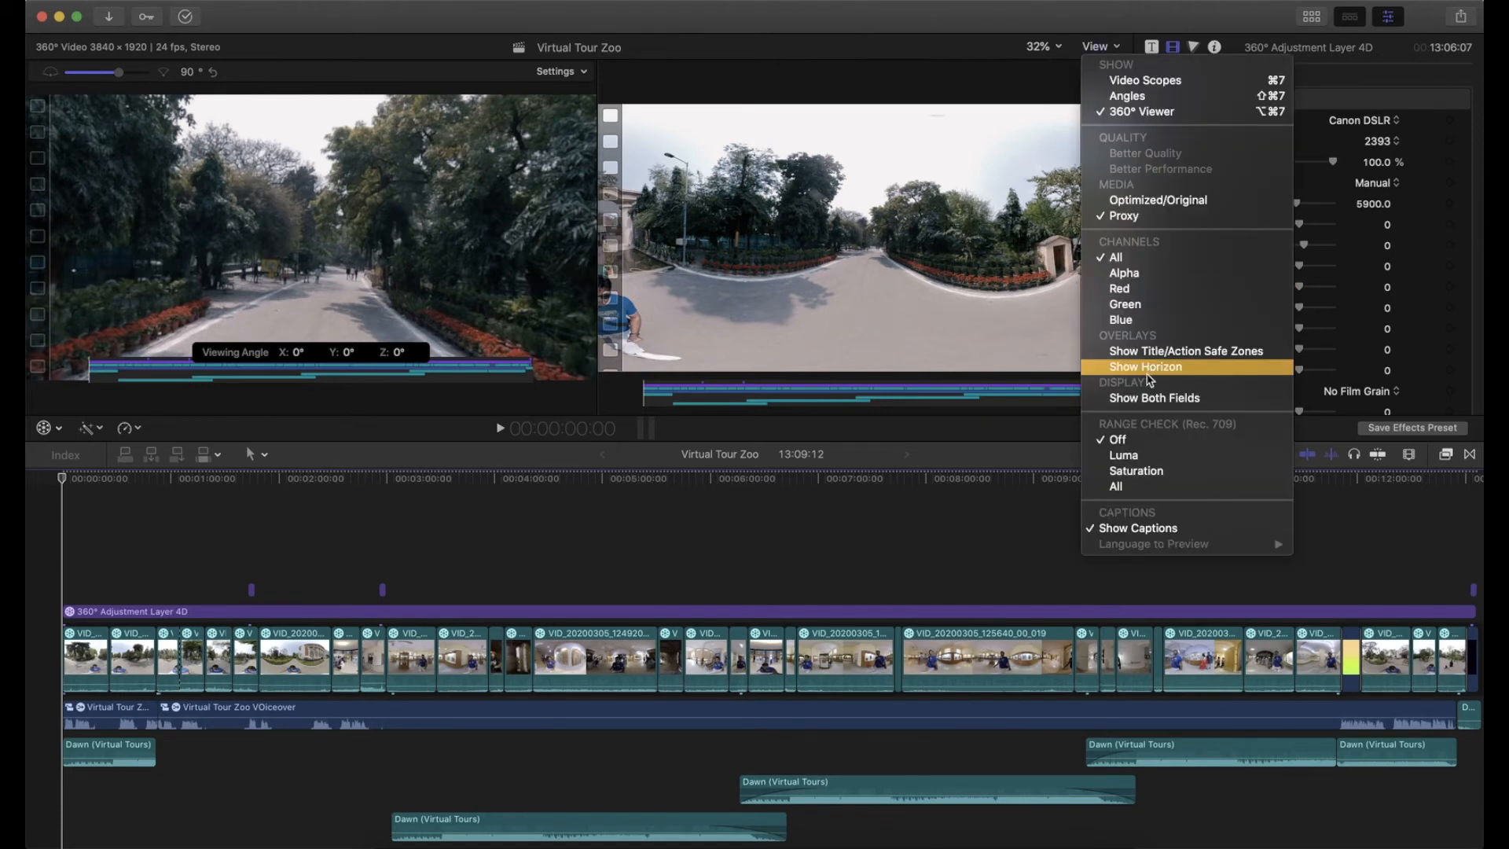
mouse_move(1153, 376)
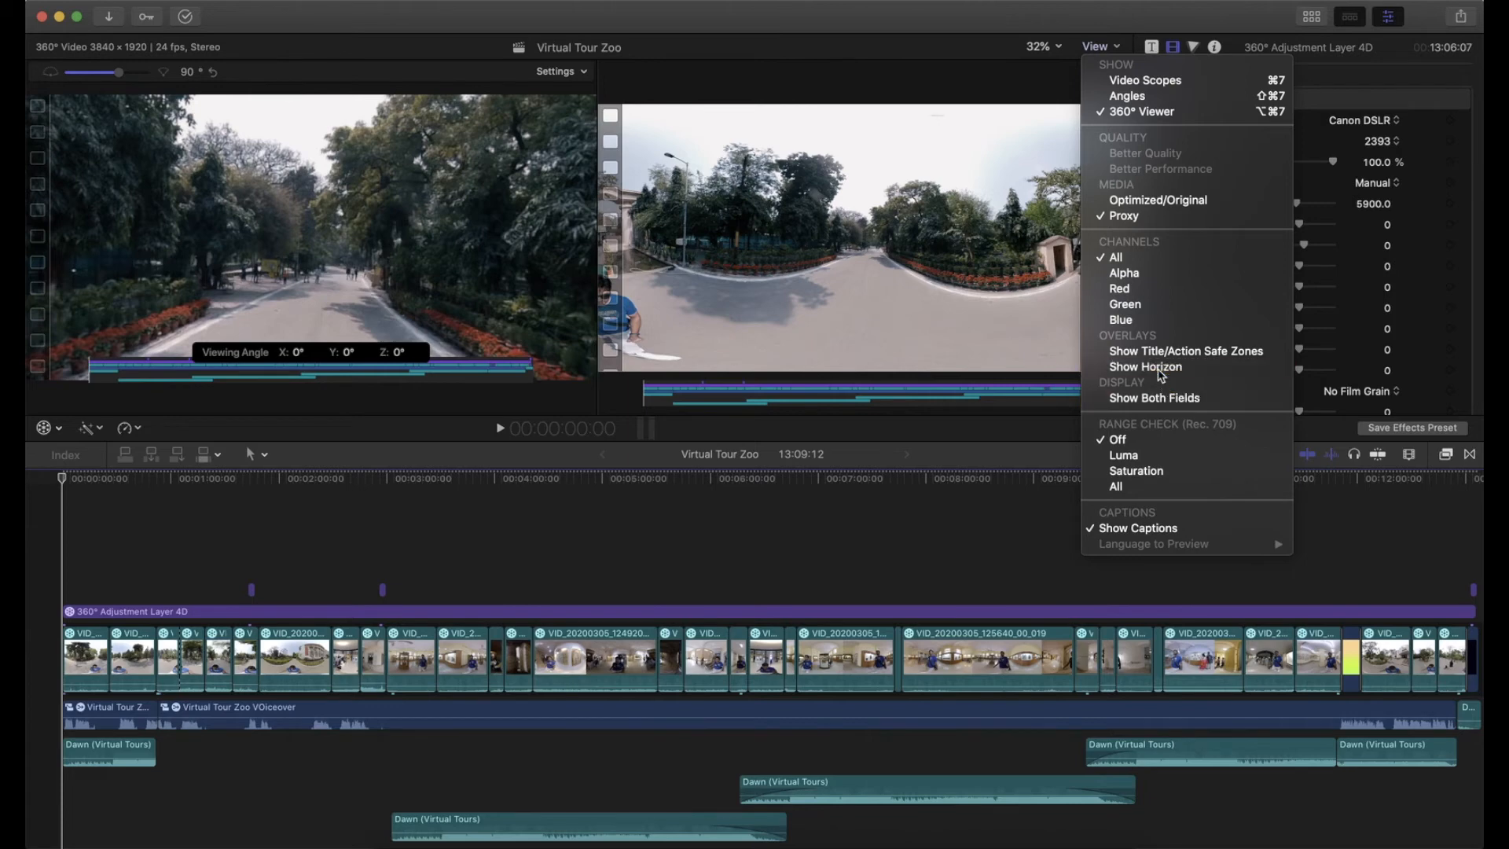
click(1144, 367)
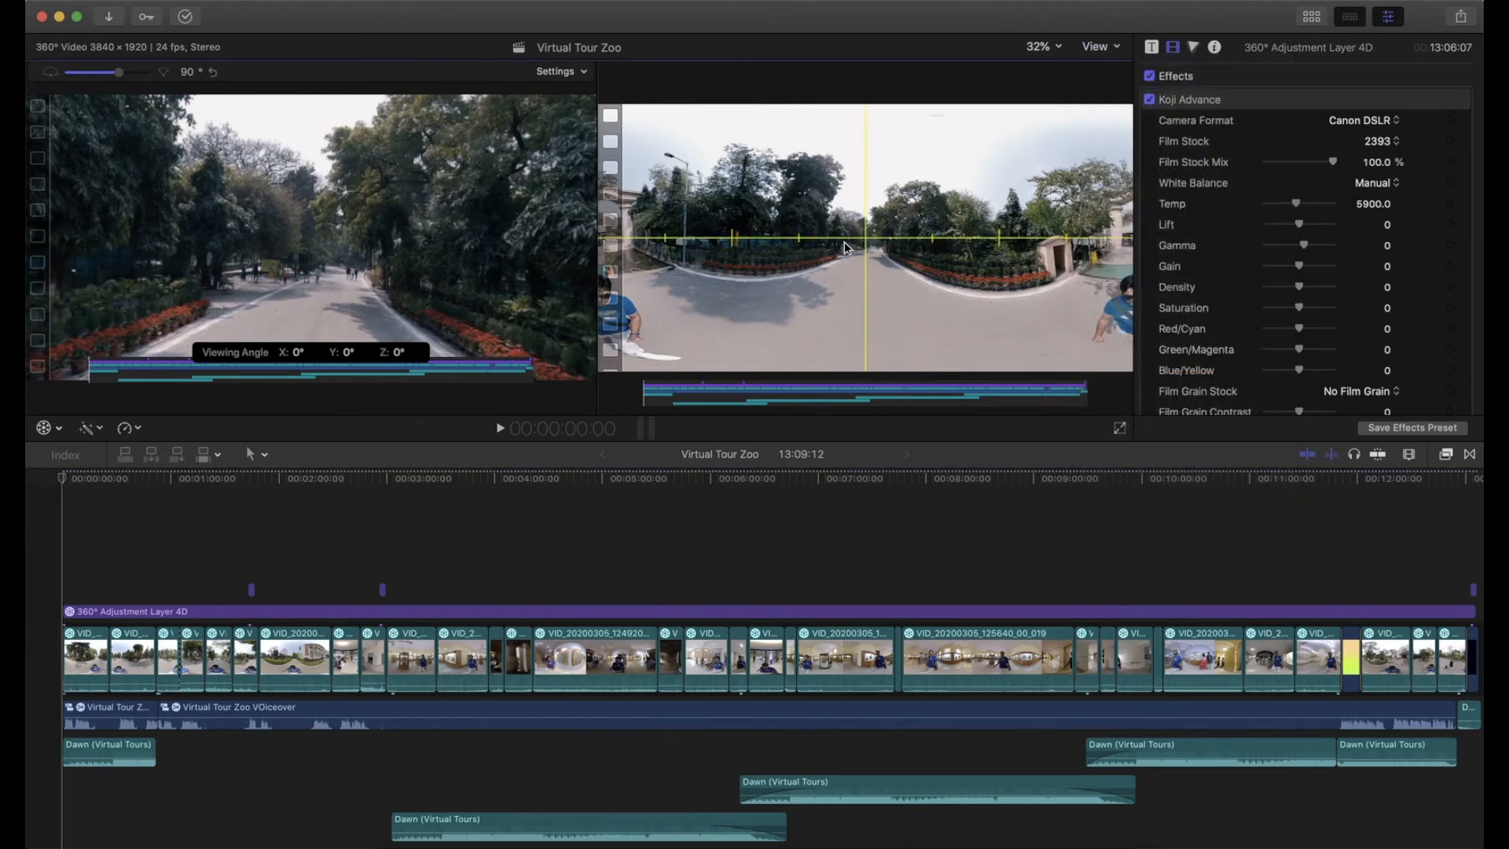
mouse_move(856, 255)
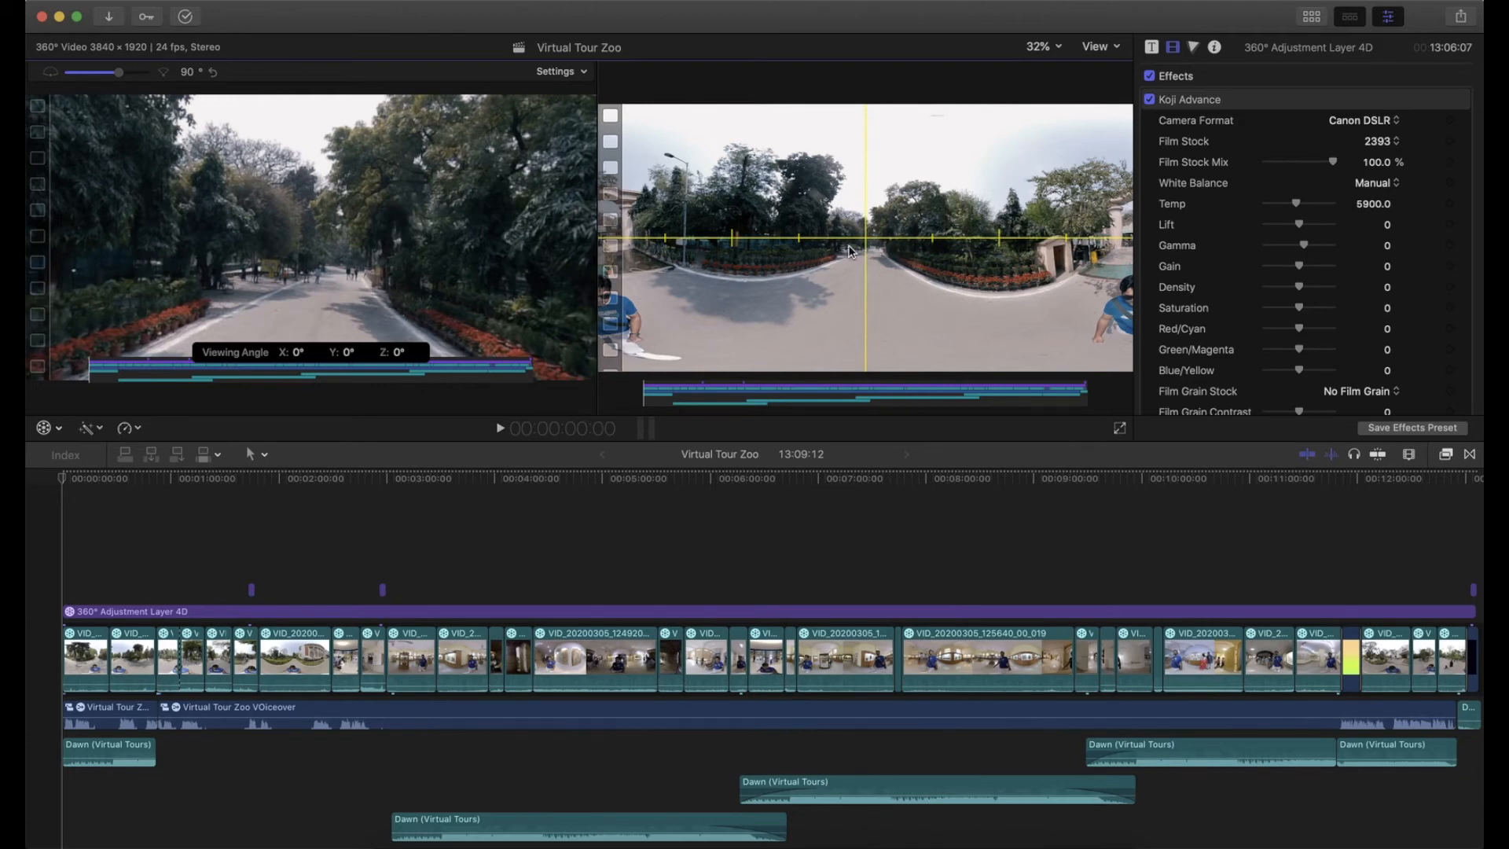
mouse_move(812, 257)
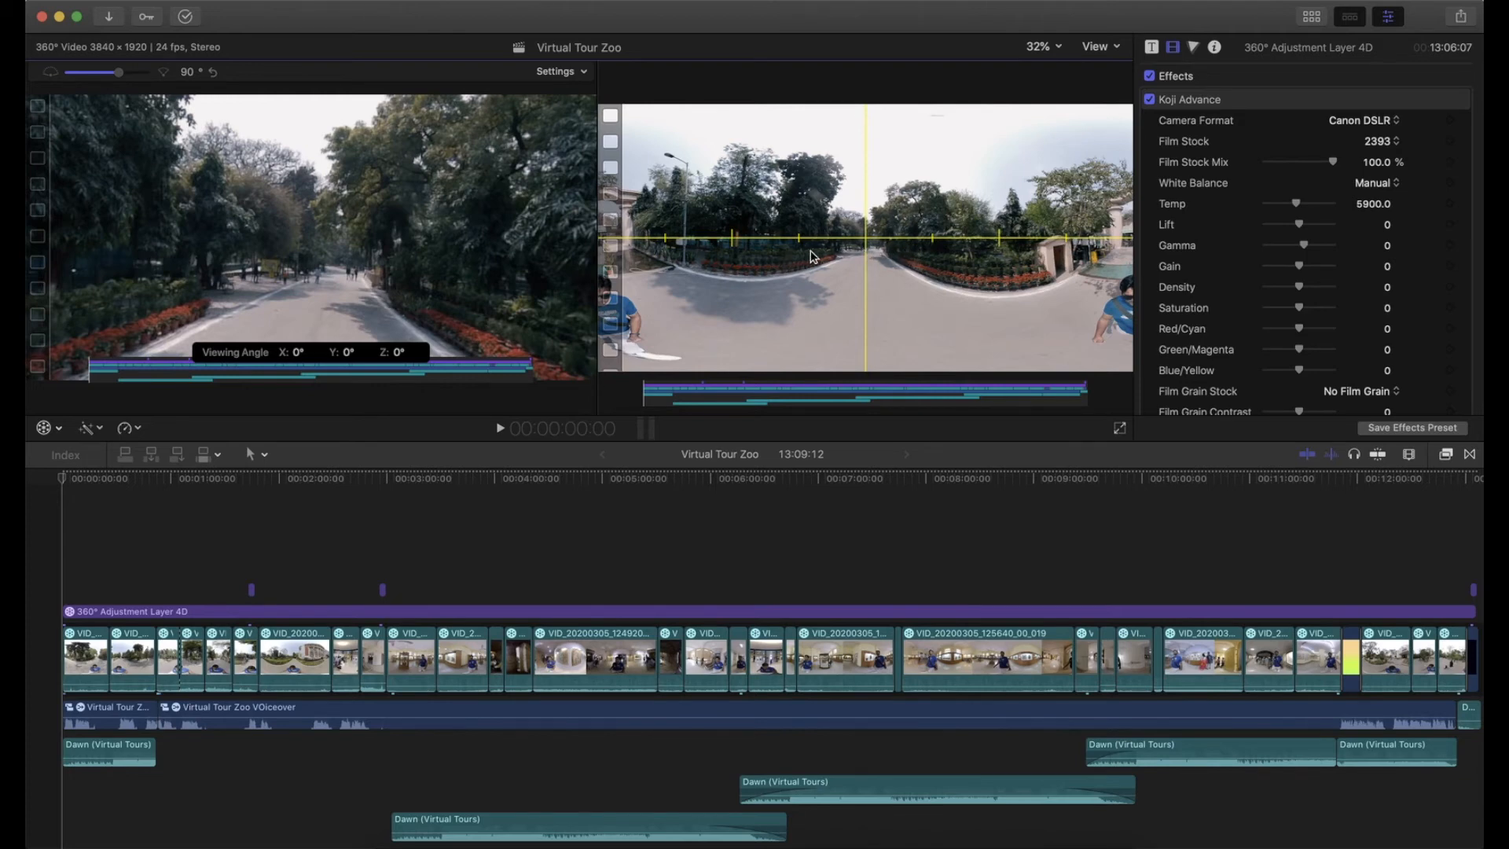
mouse_move(902, 252)
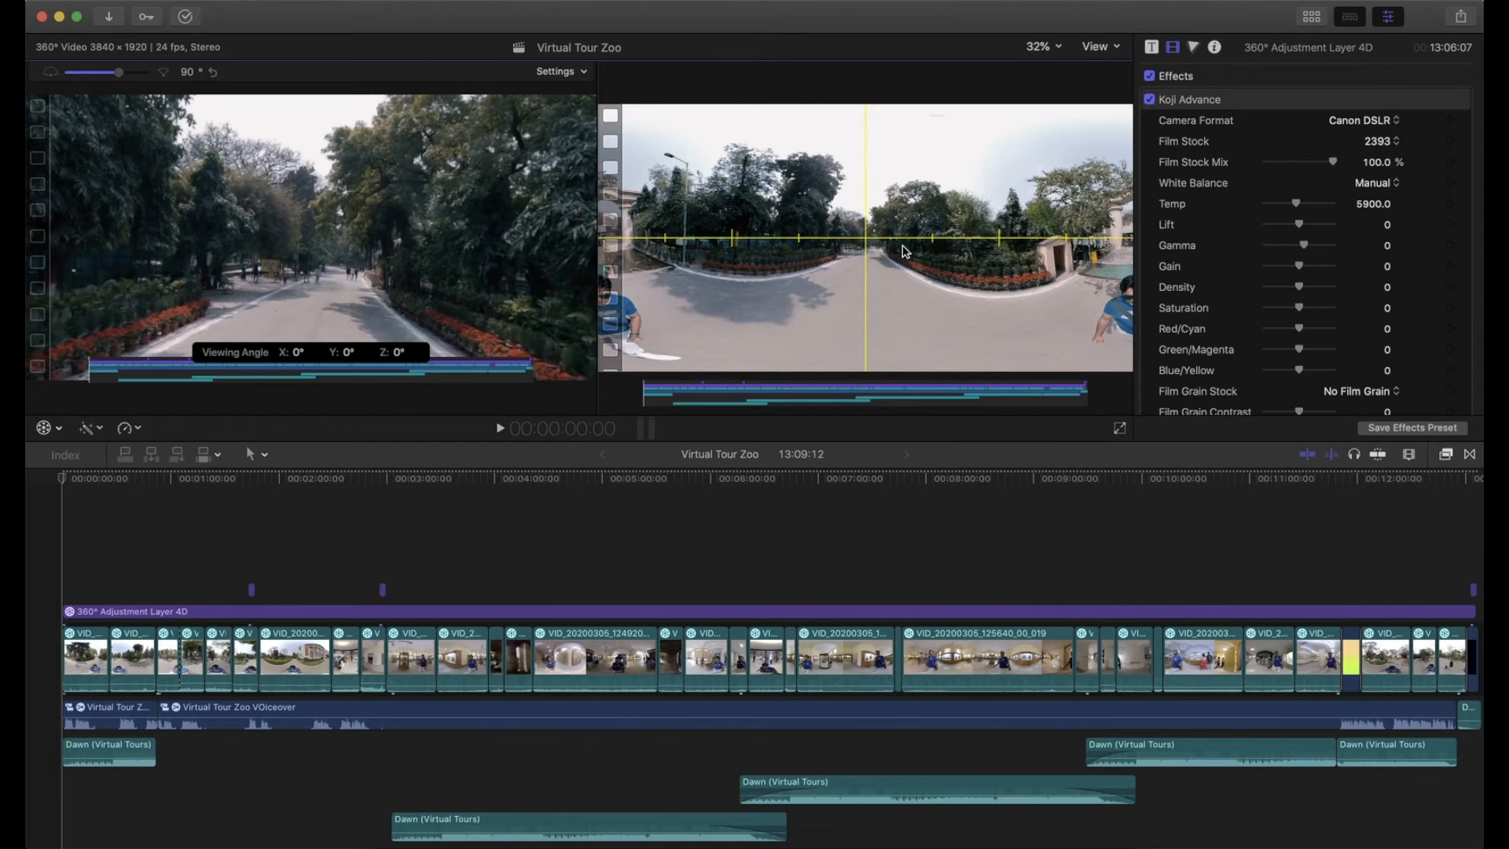
mouse_move(1159, 254)
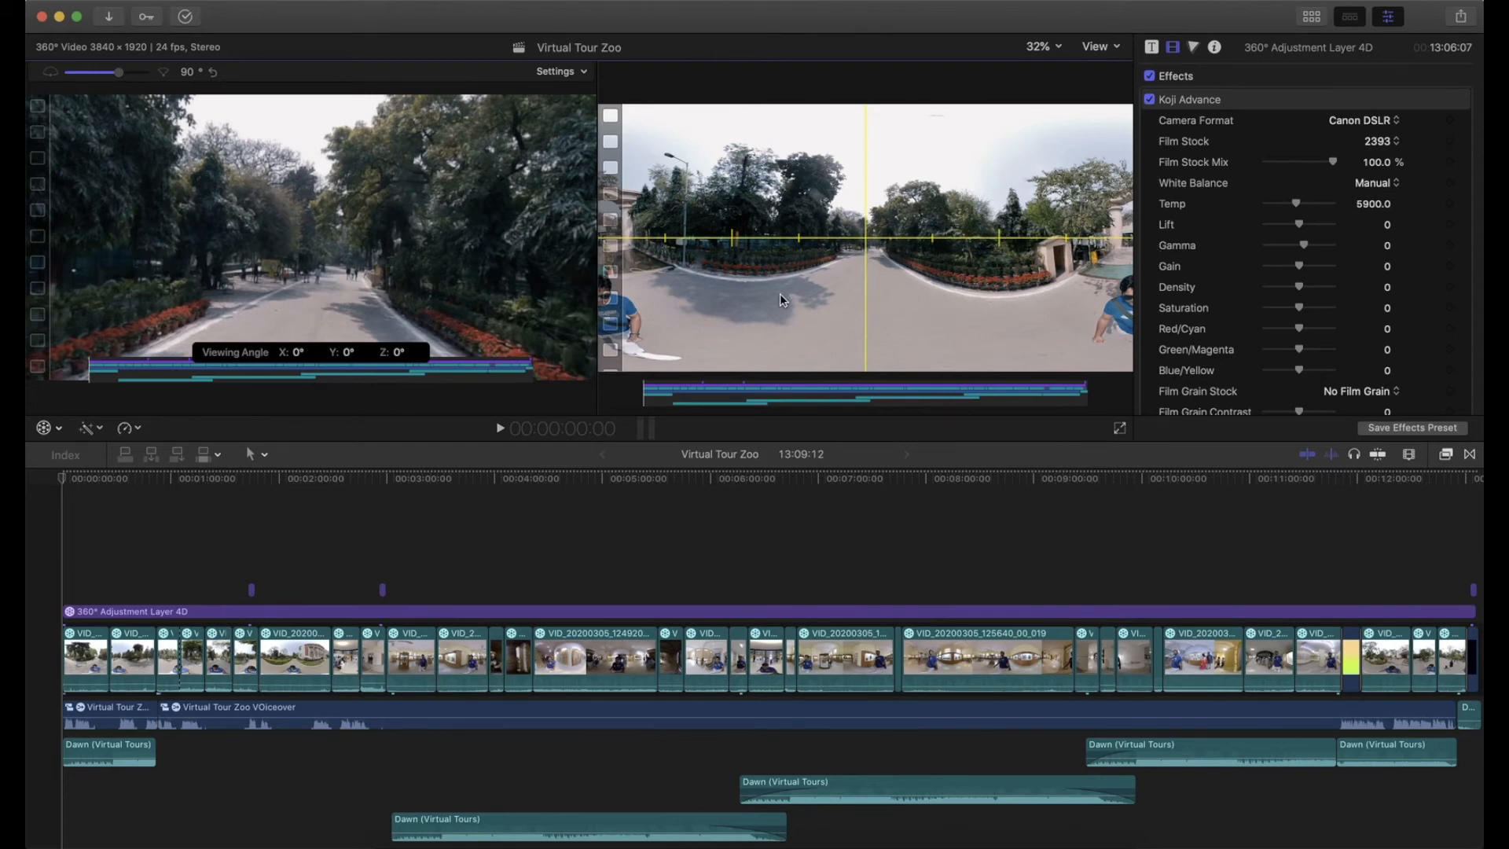
mouse_move(562, 279)
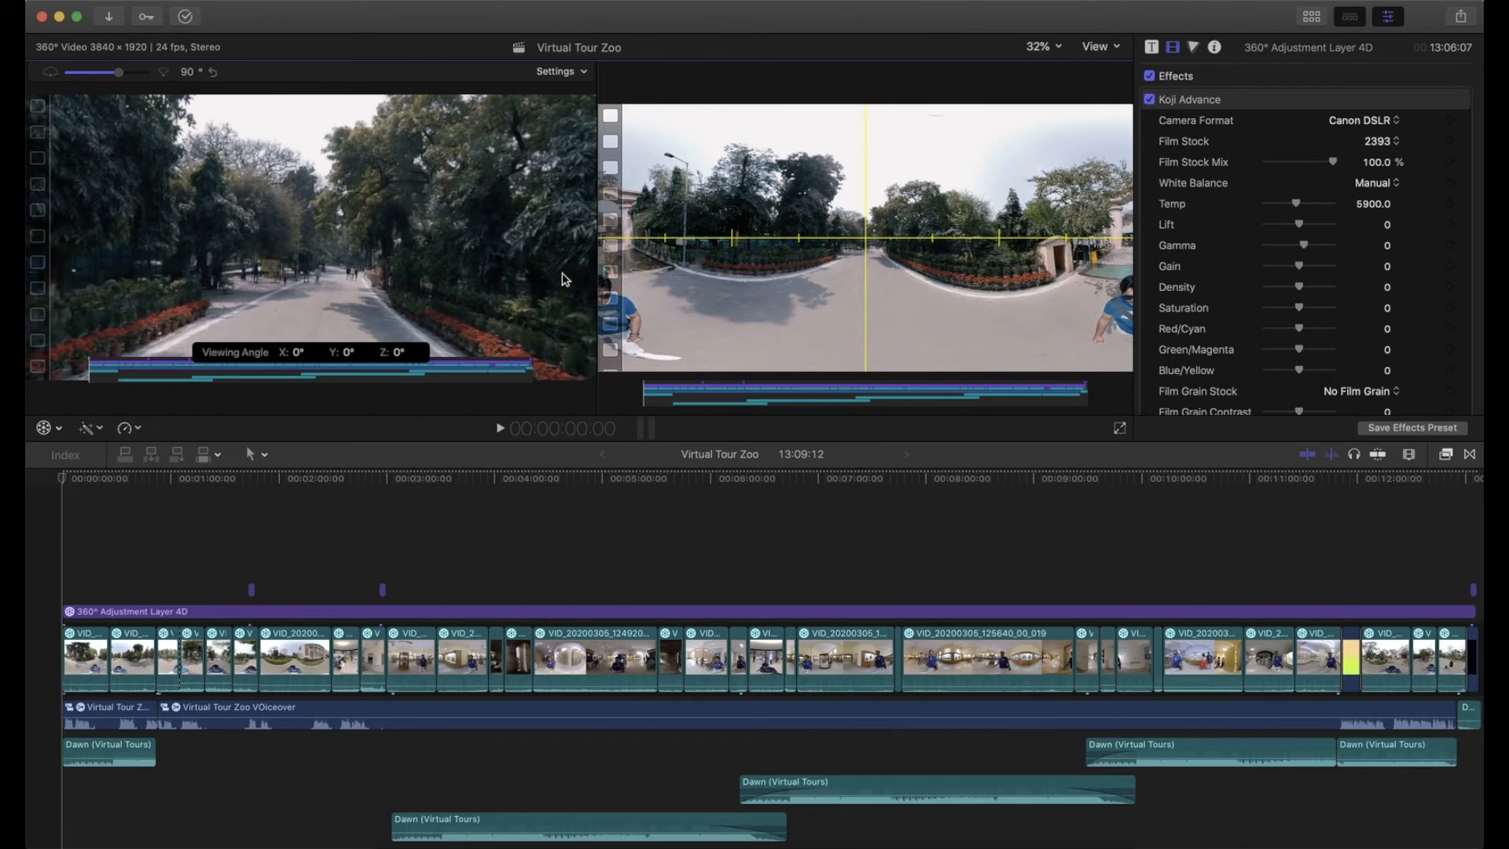
mouse_move(617, 293)
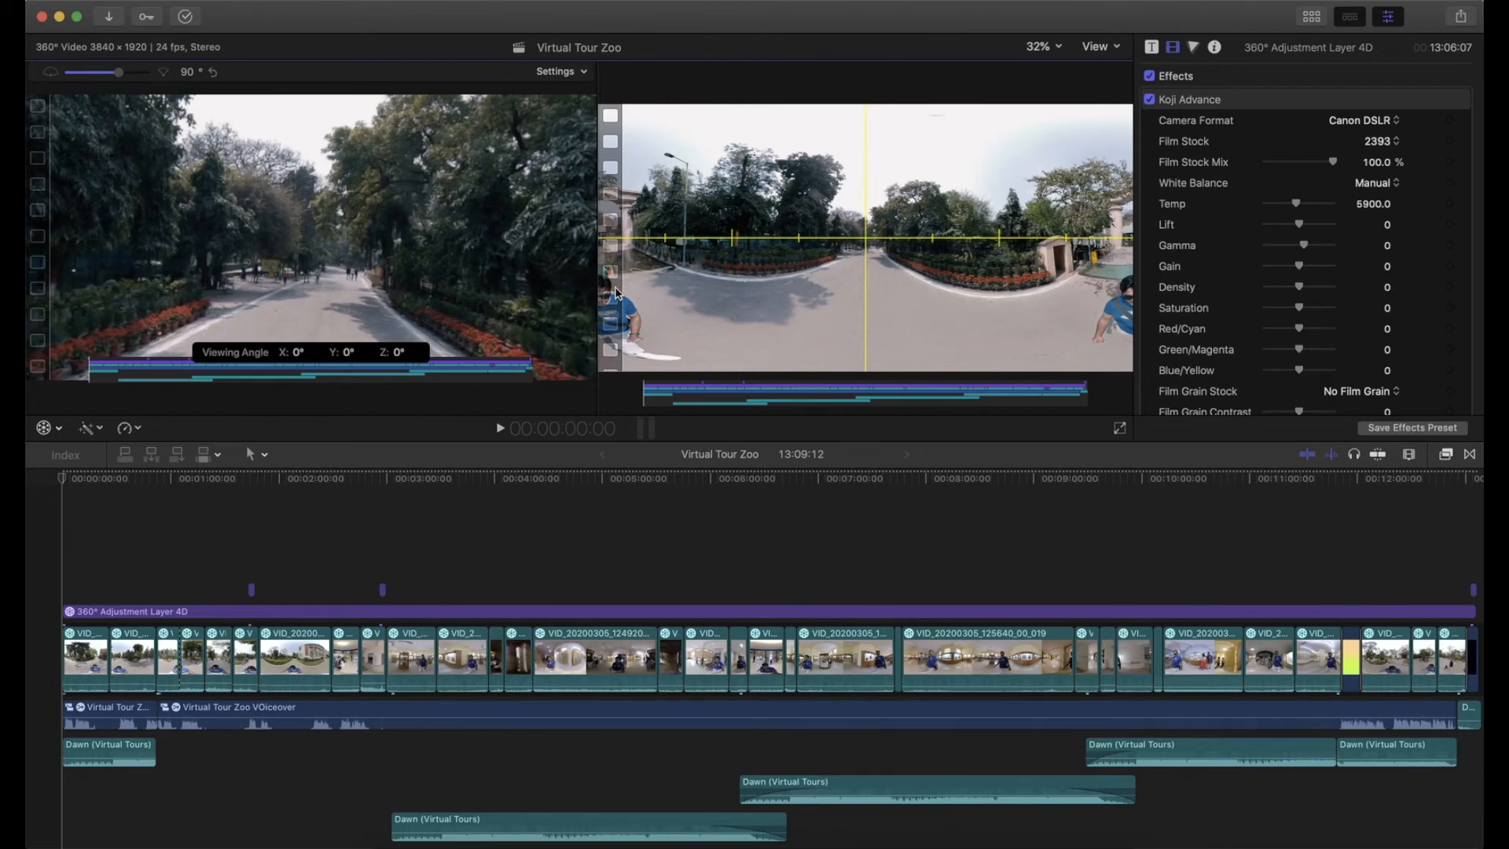
mouse_move(540, 293)
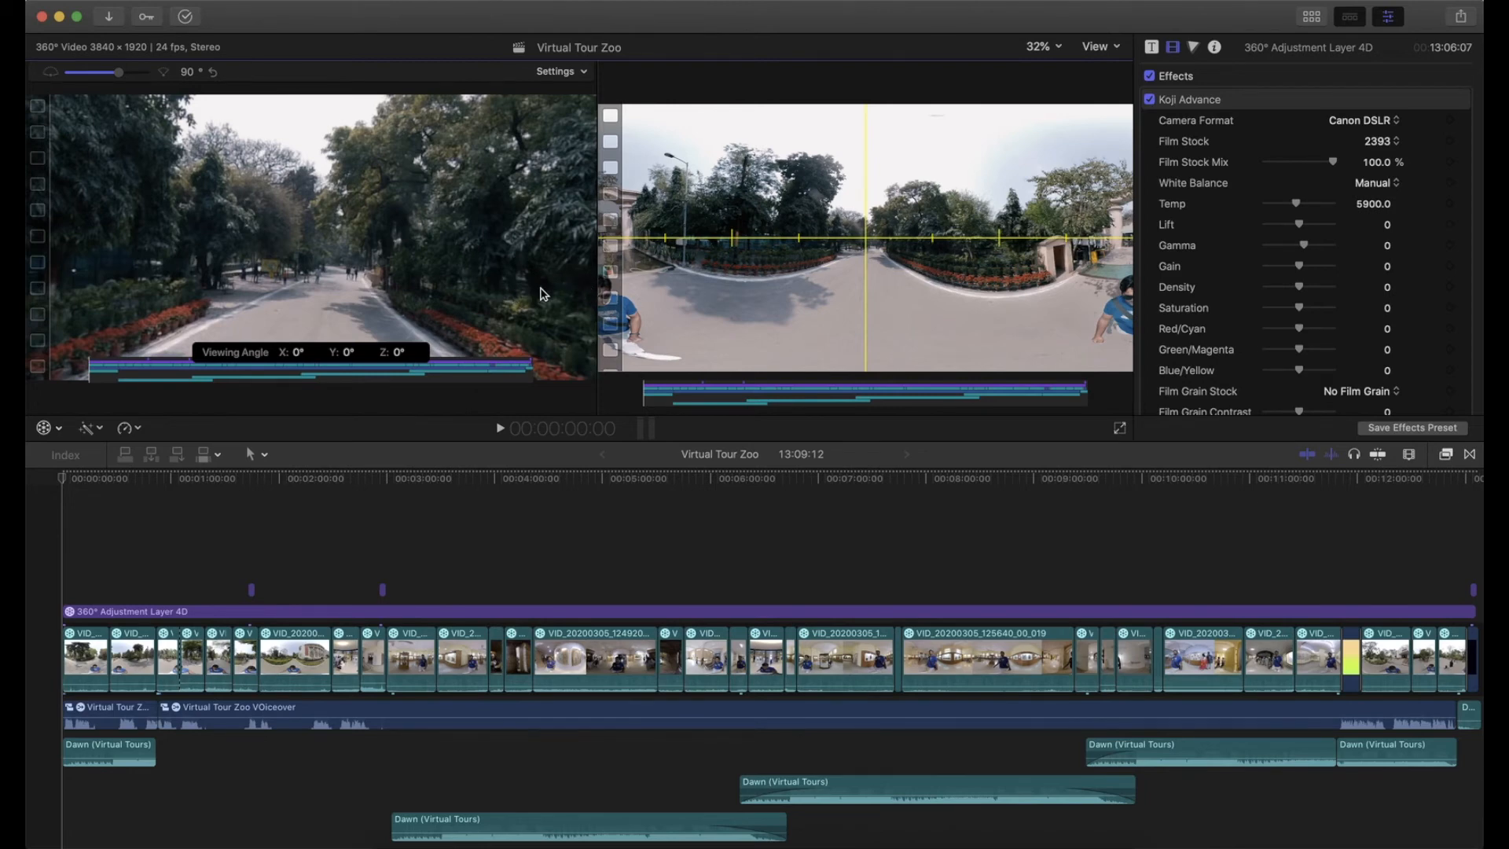
Step: Switch the viewer's on-screen transform mode to Reorient for the 360° footage
click(87, 427)
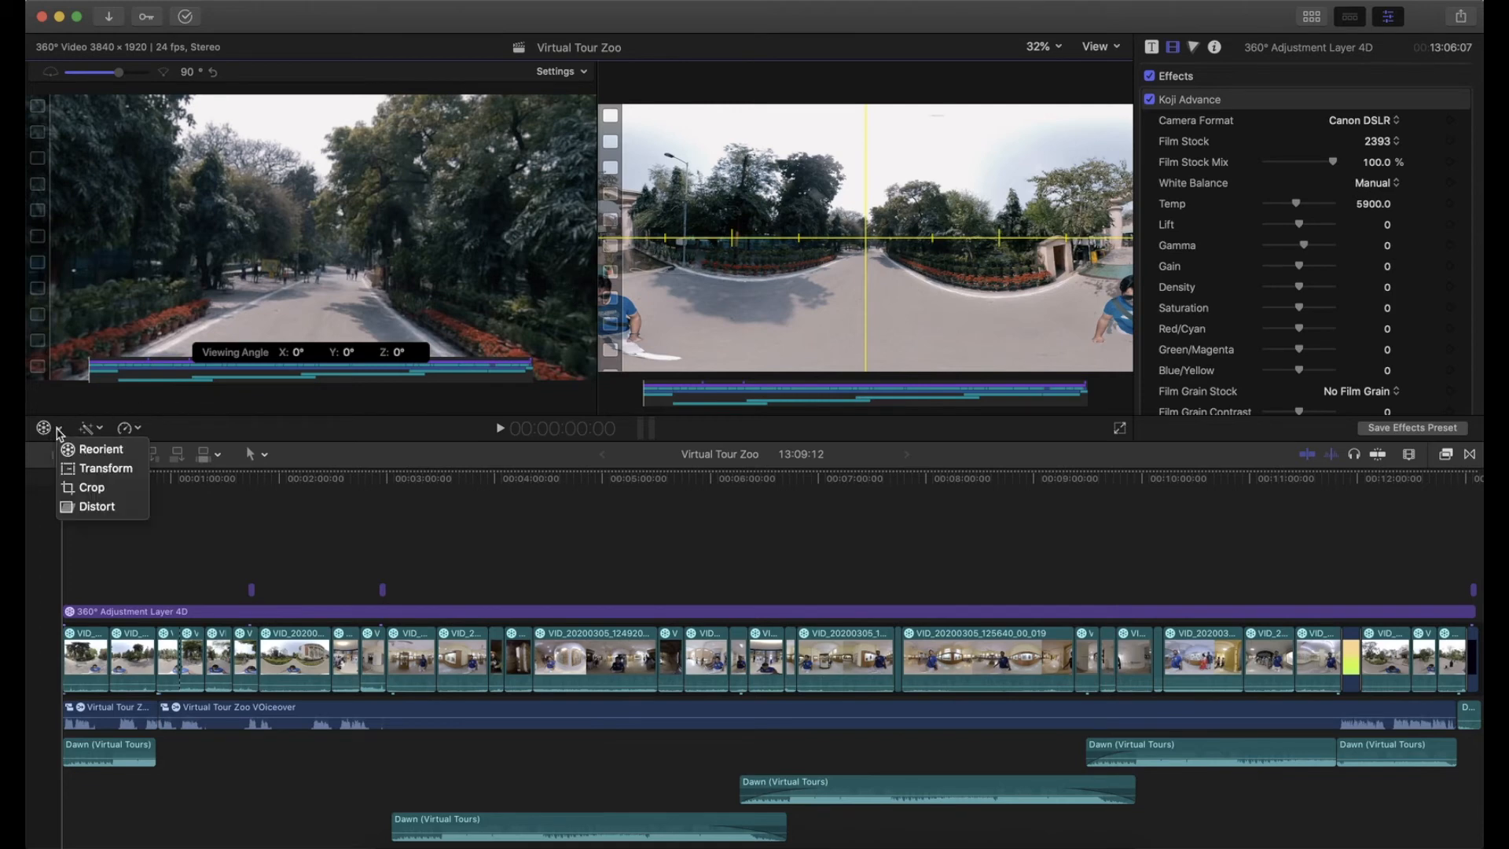
click(100, 449)
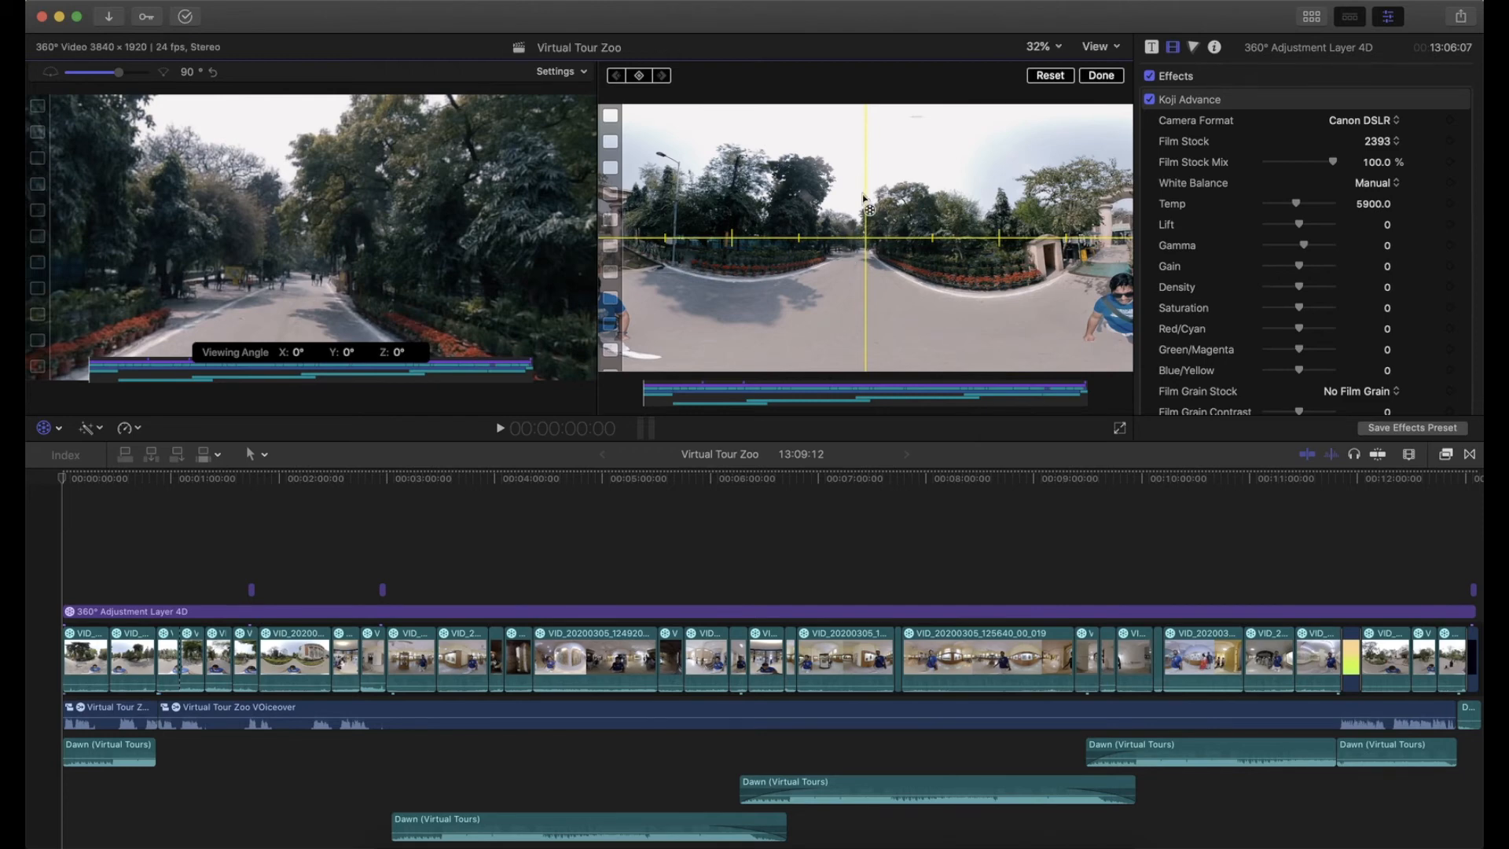
mouse_move(854, 277)
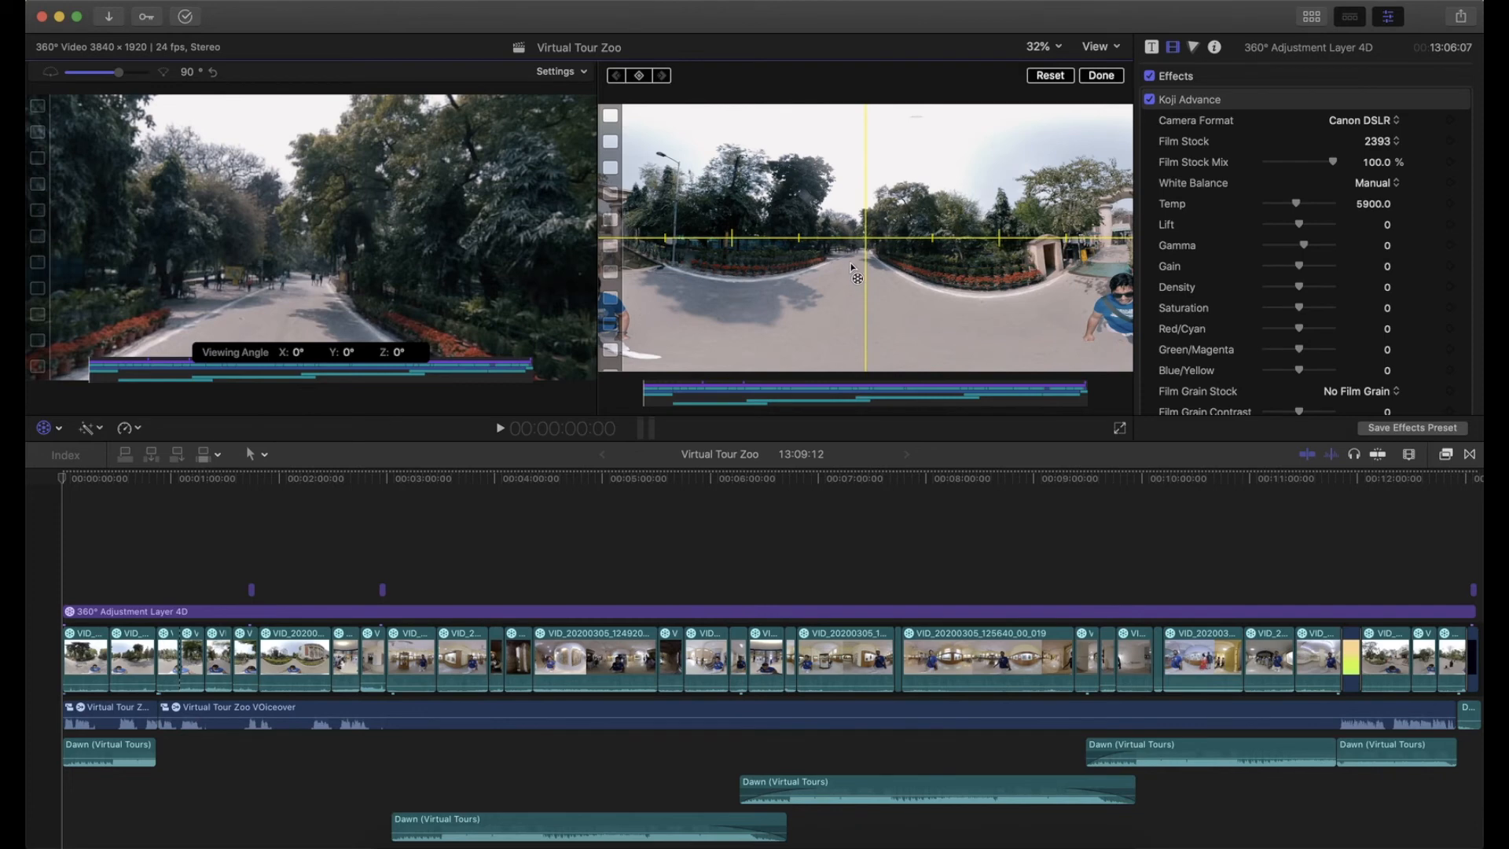
mouse_move(849, 245)
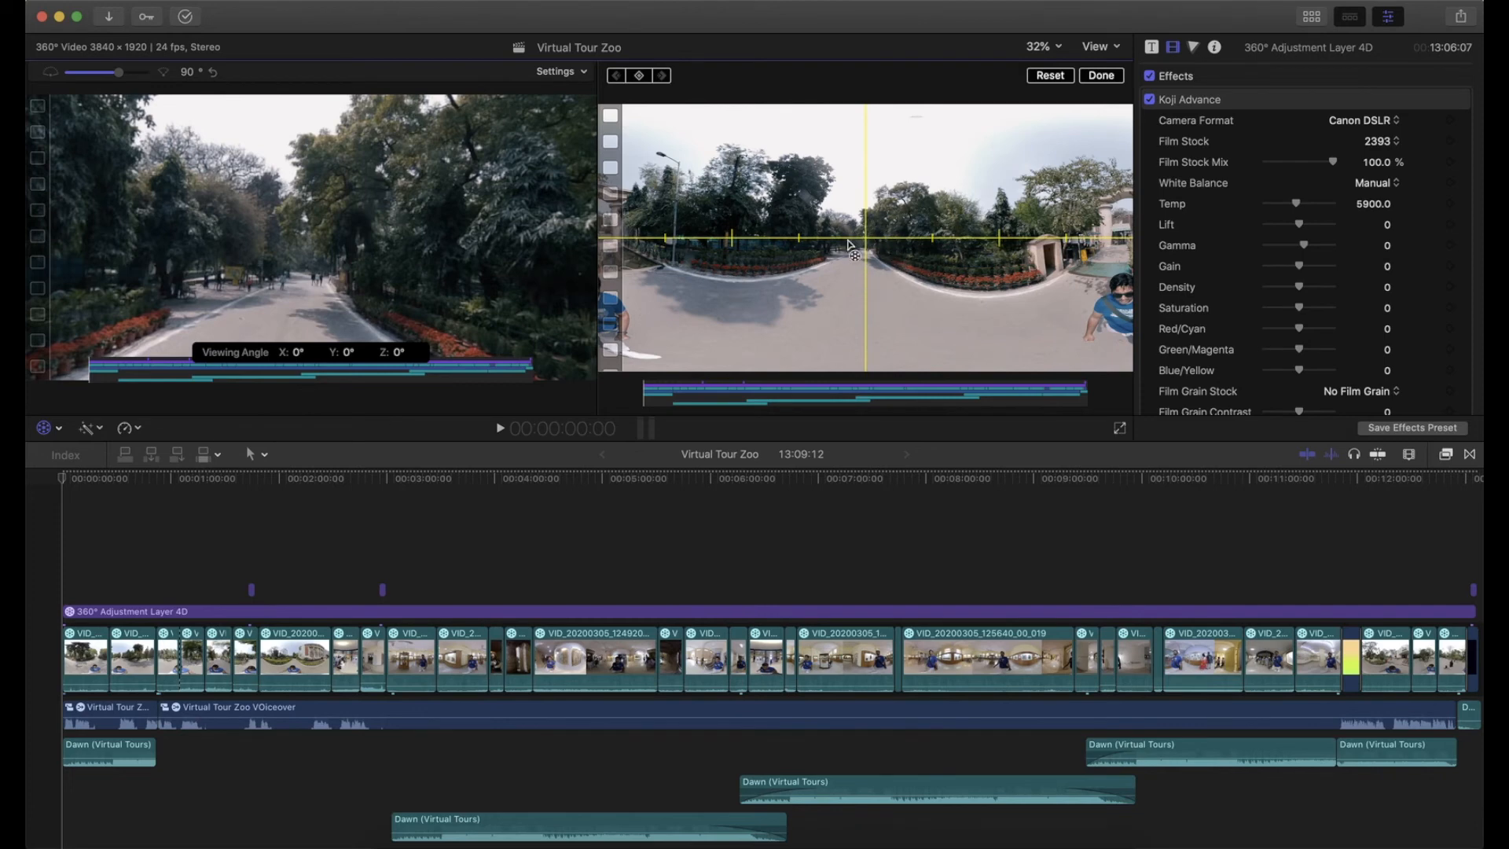
mouse_move(862, 276)
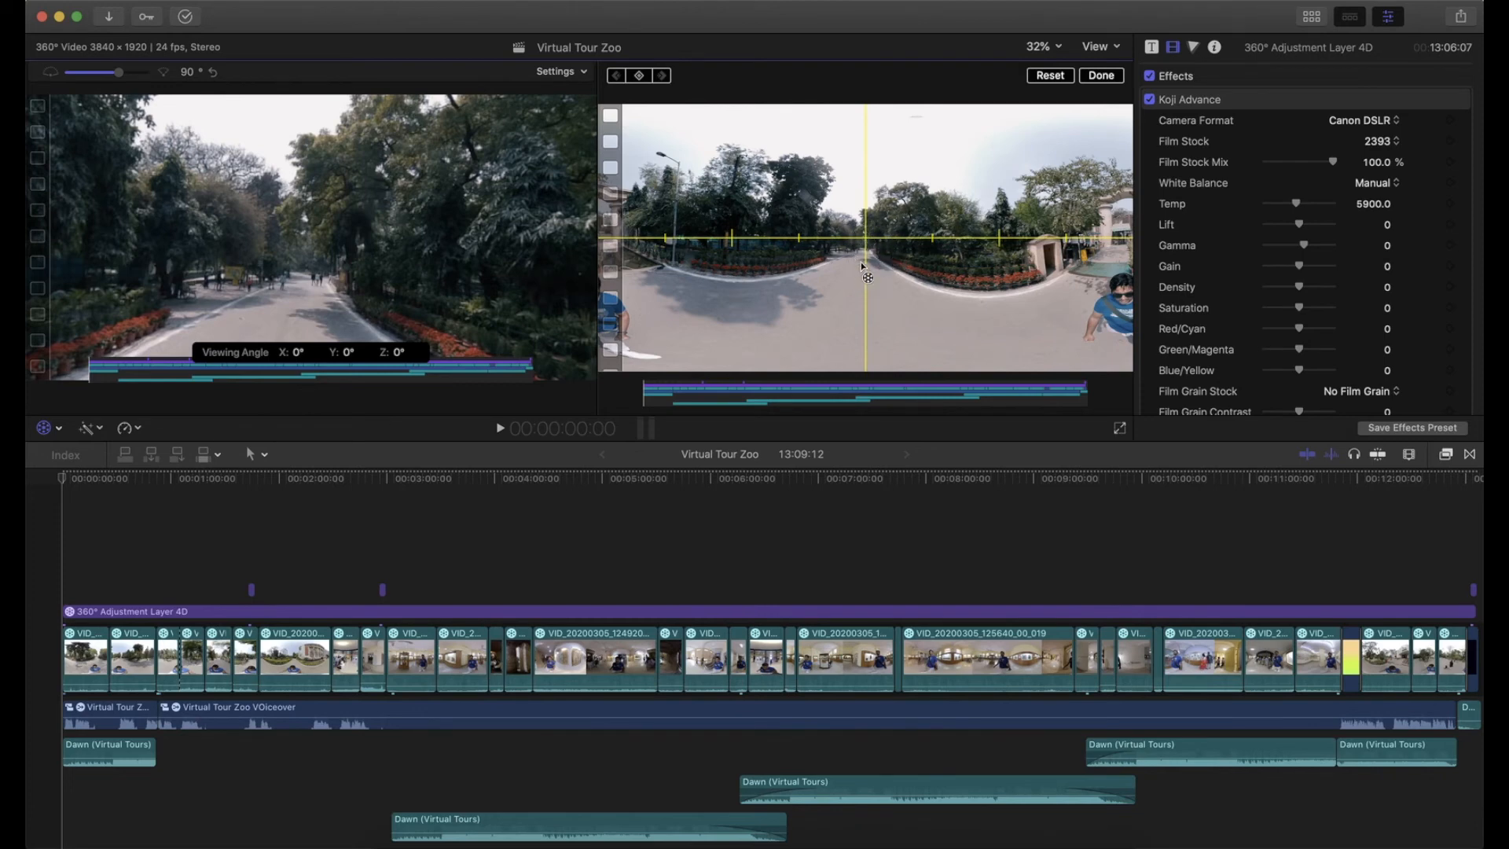
mouse_move(955, 246)
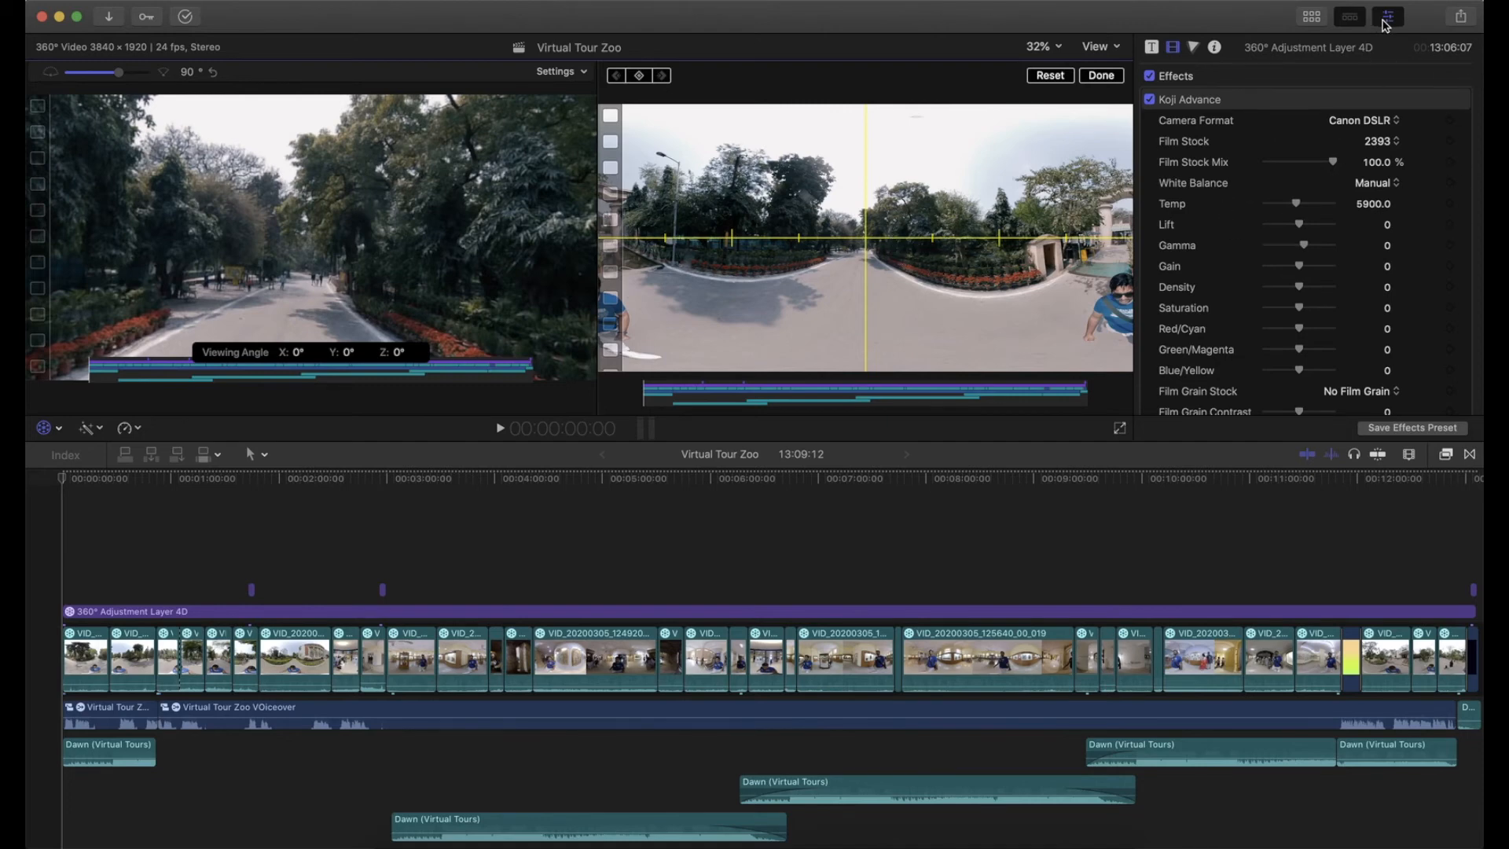
mouse_move(1170, 43)
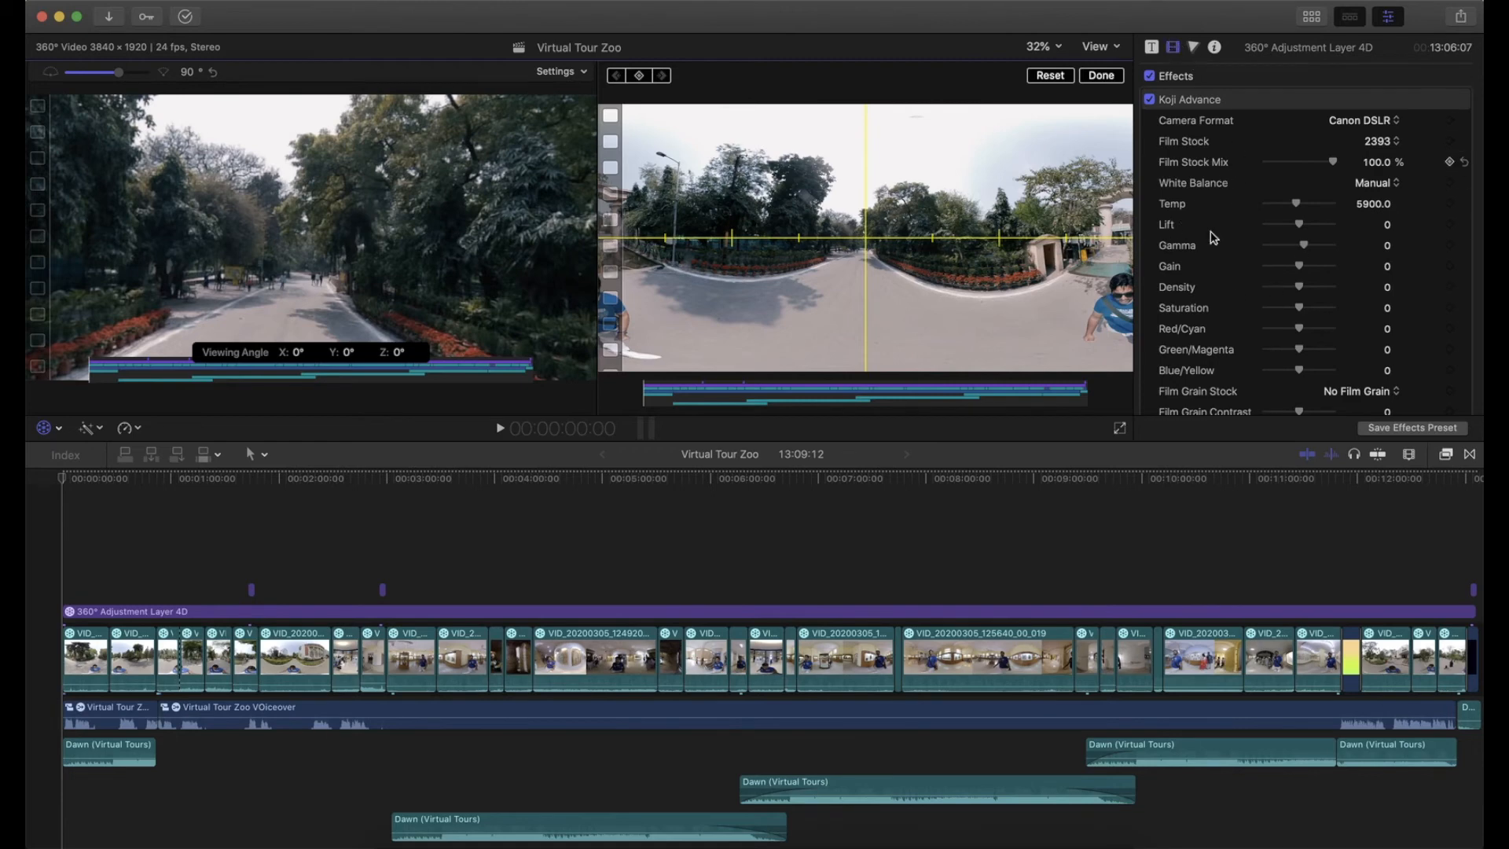
Step: Select the tour's first clip and set its Reorient Tilt value to 1.0
scroll(down, 3)
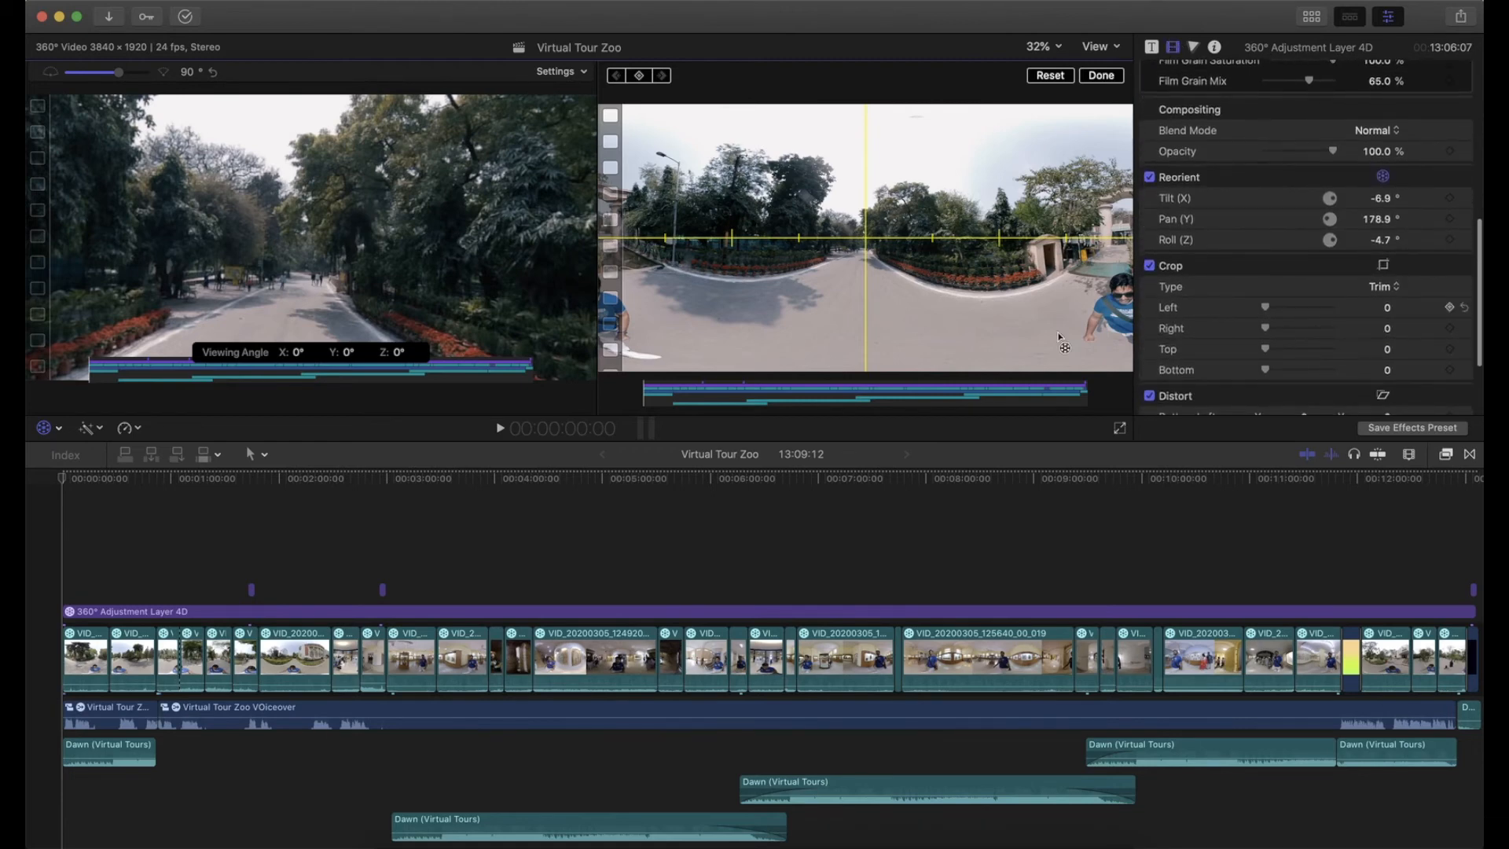
click(85, 659)
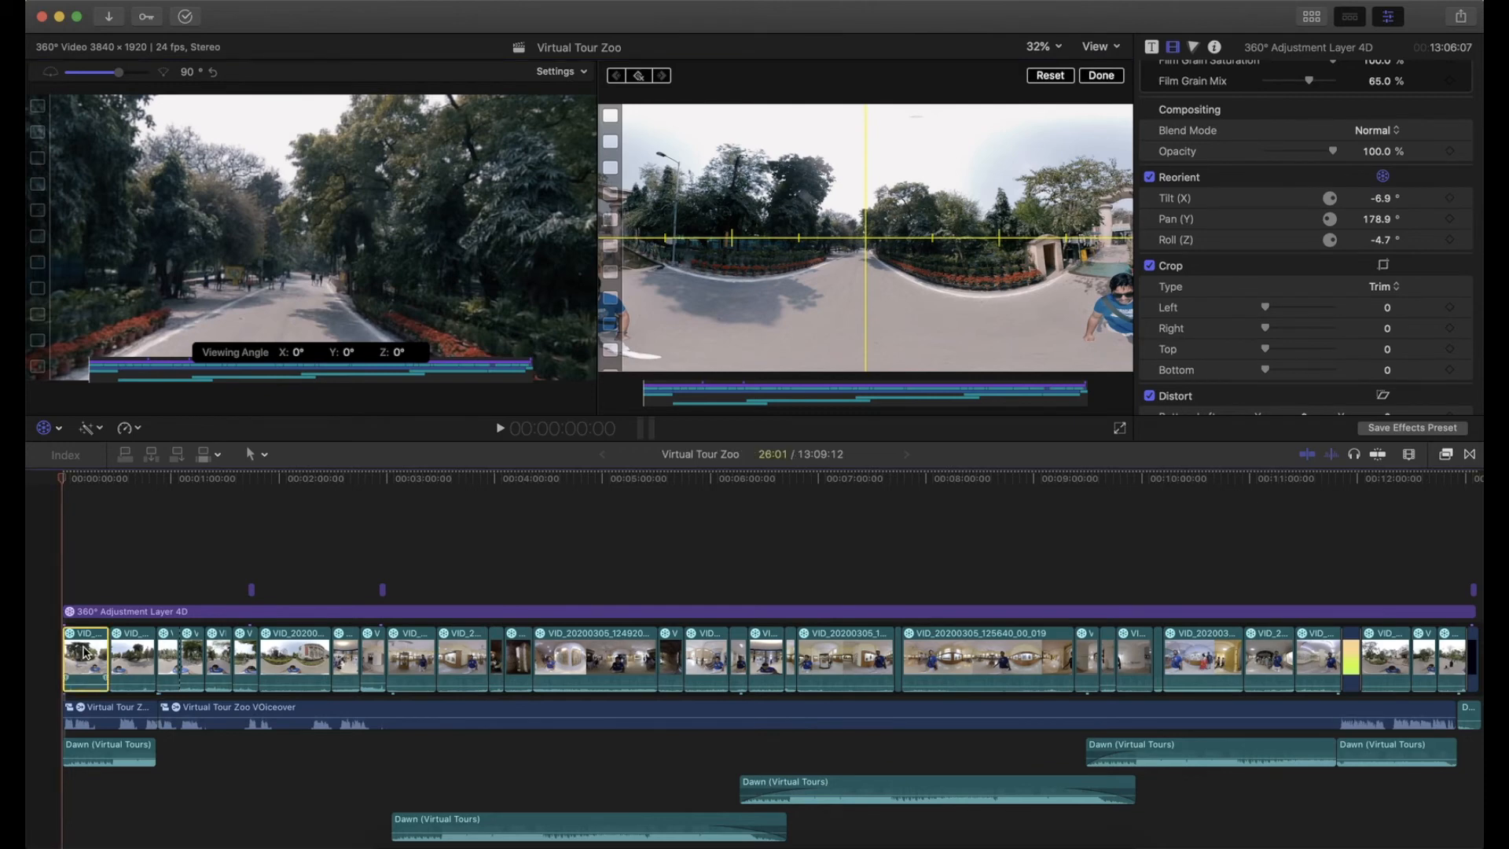
click(85, 659)
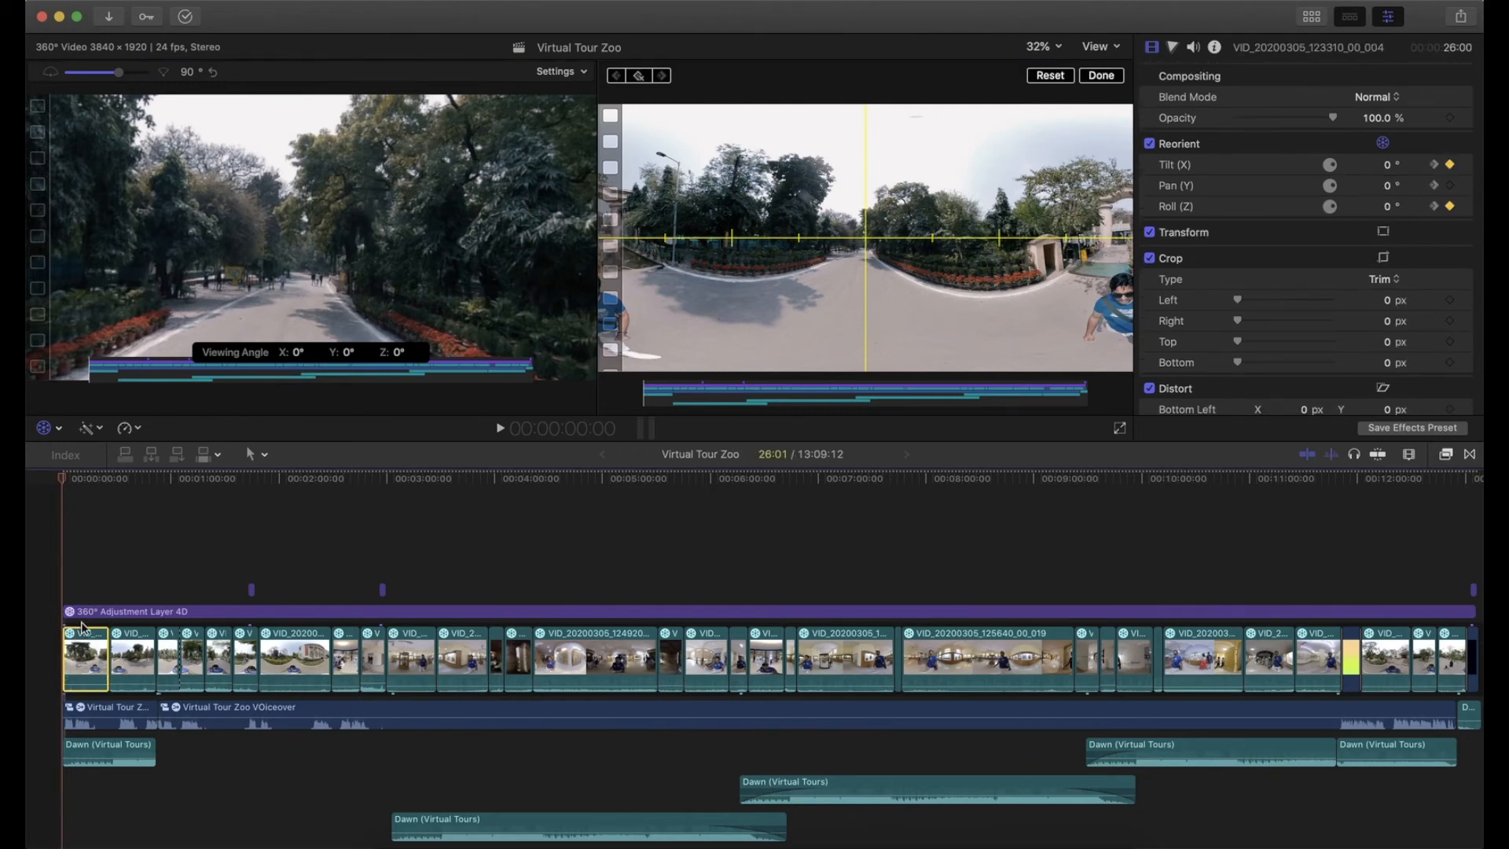
mouse_move(604, 361)
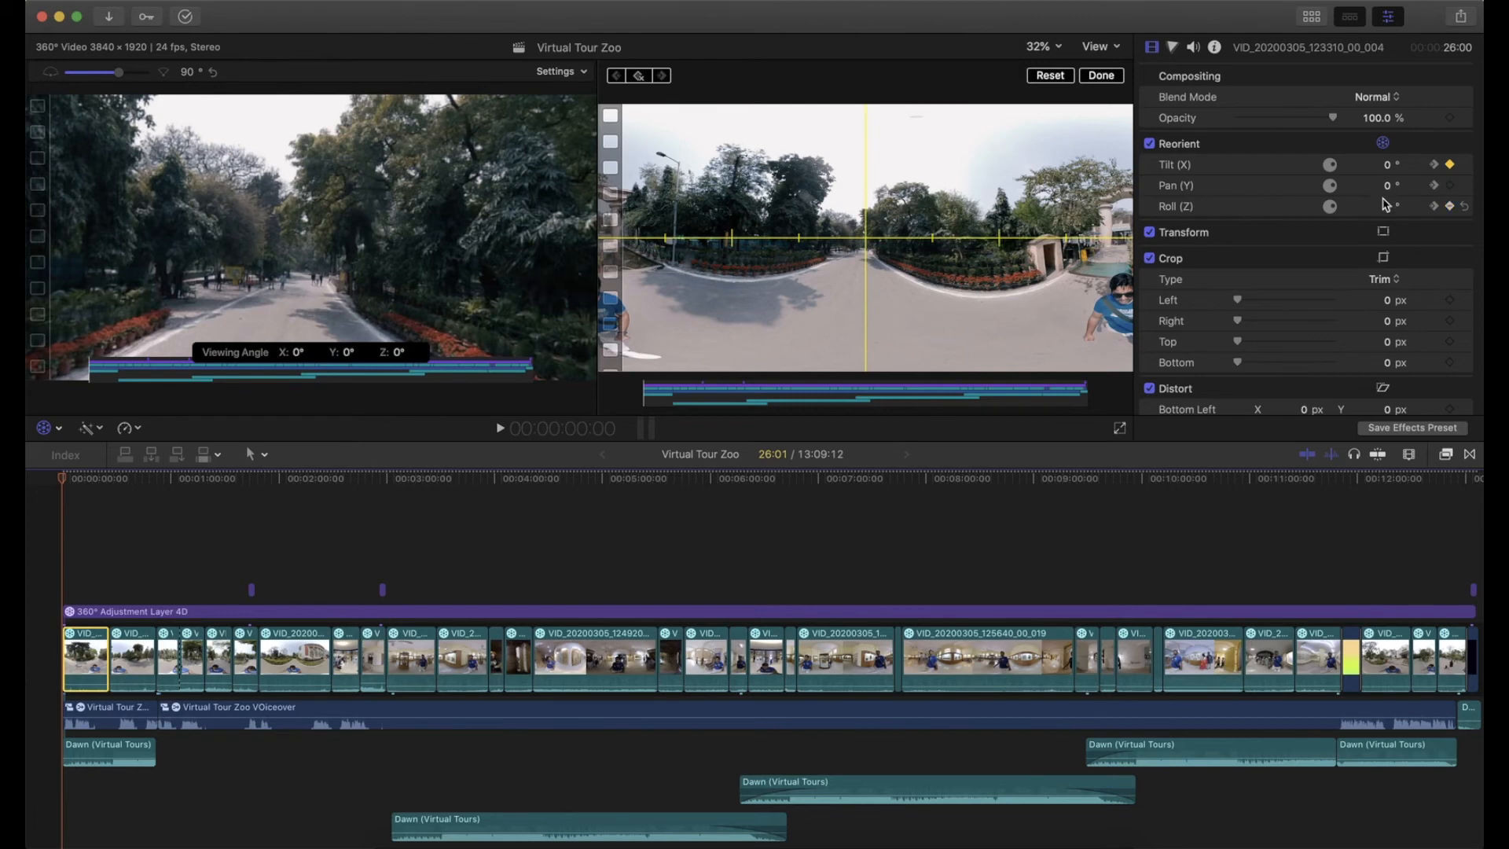
mouse_move(1385, 218)
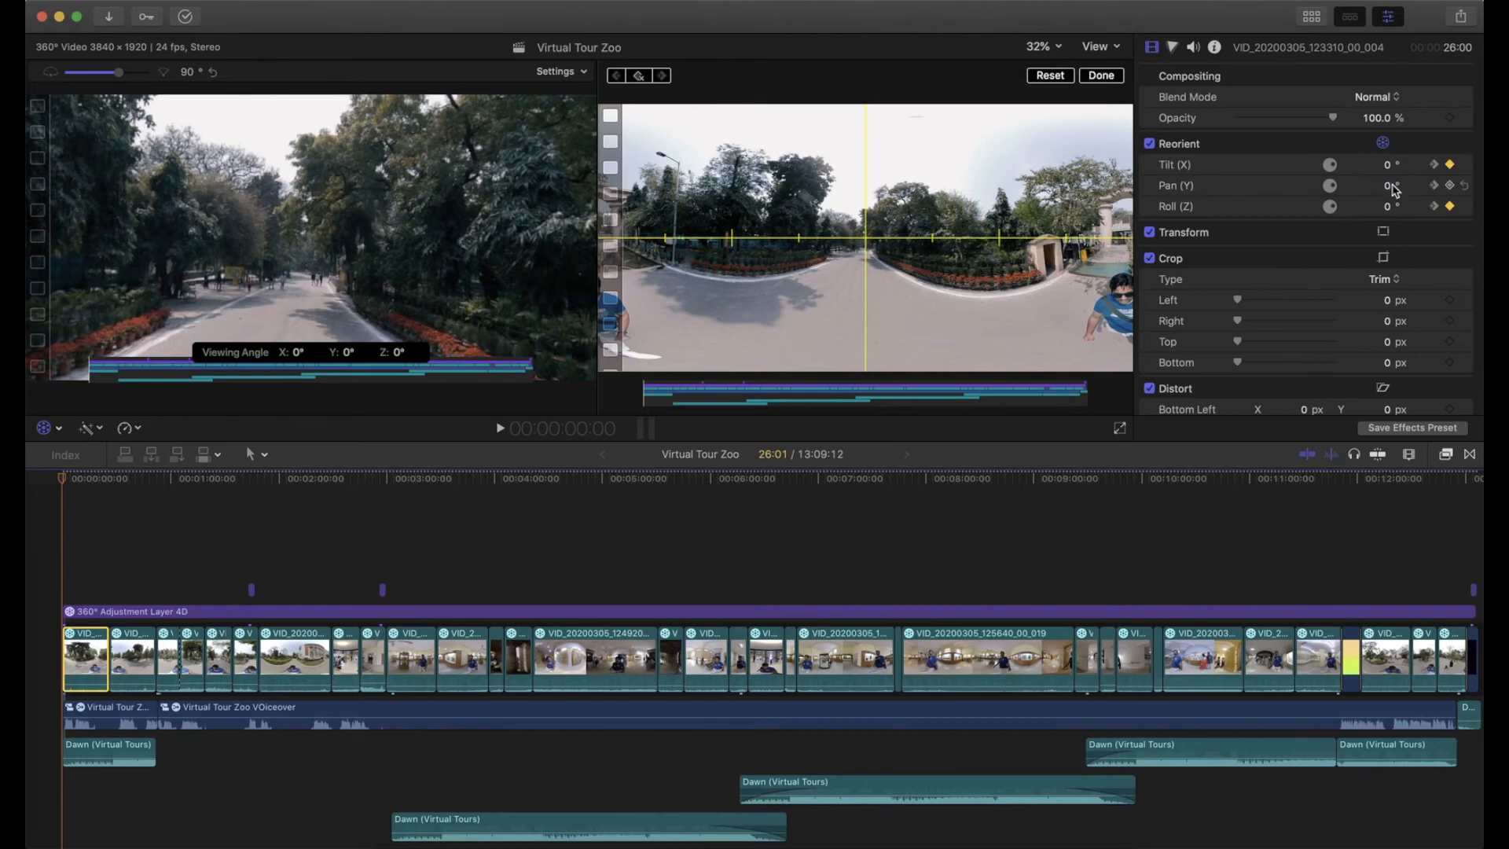
mouse_move(1378, 196)
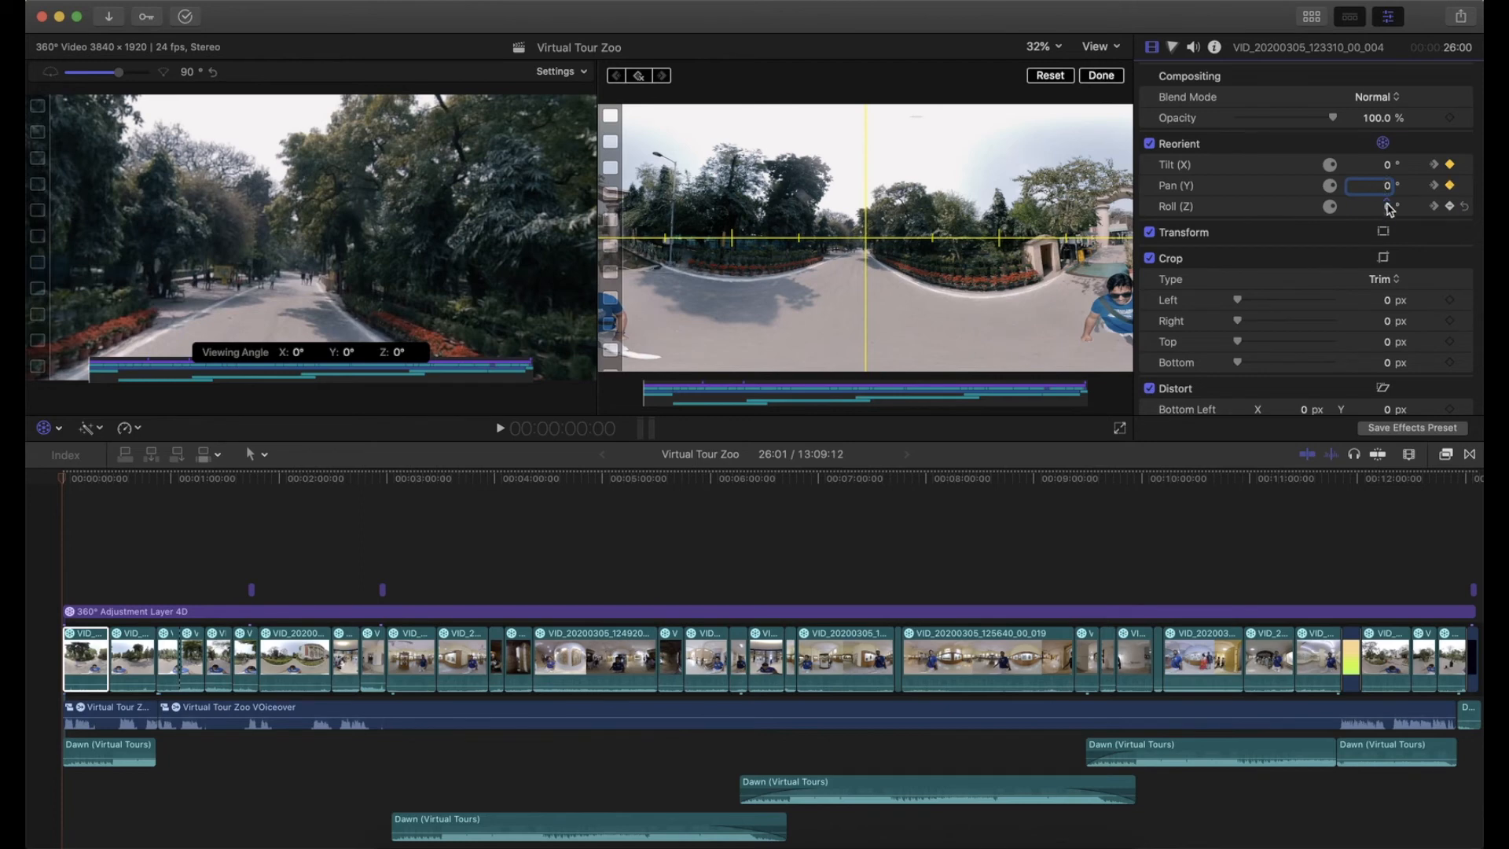
click(1371, 164)
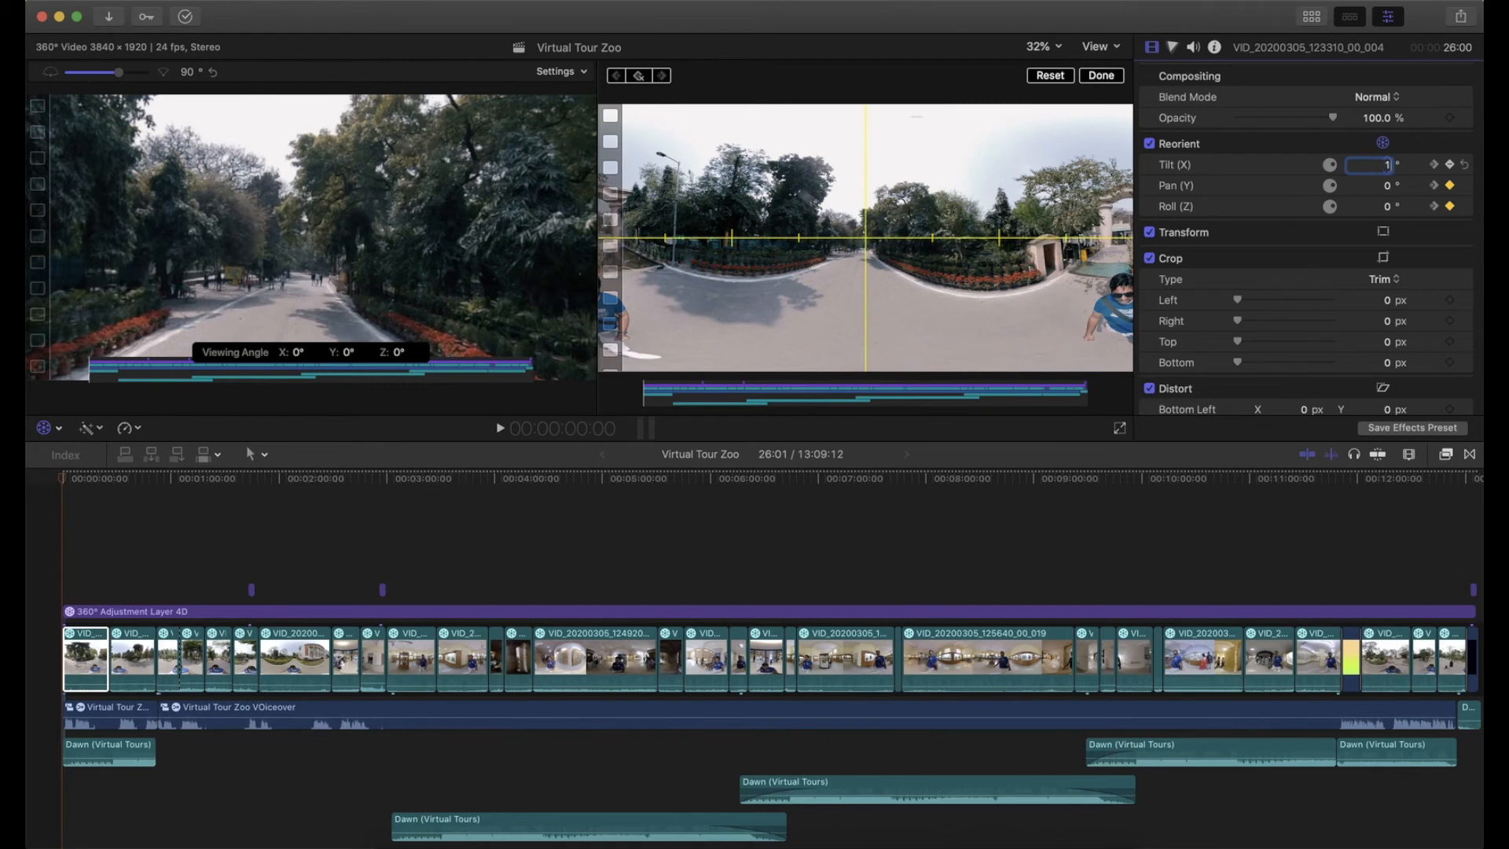
text(1.0)
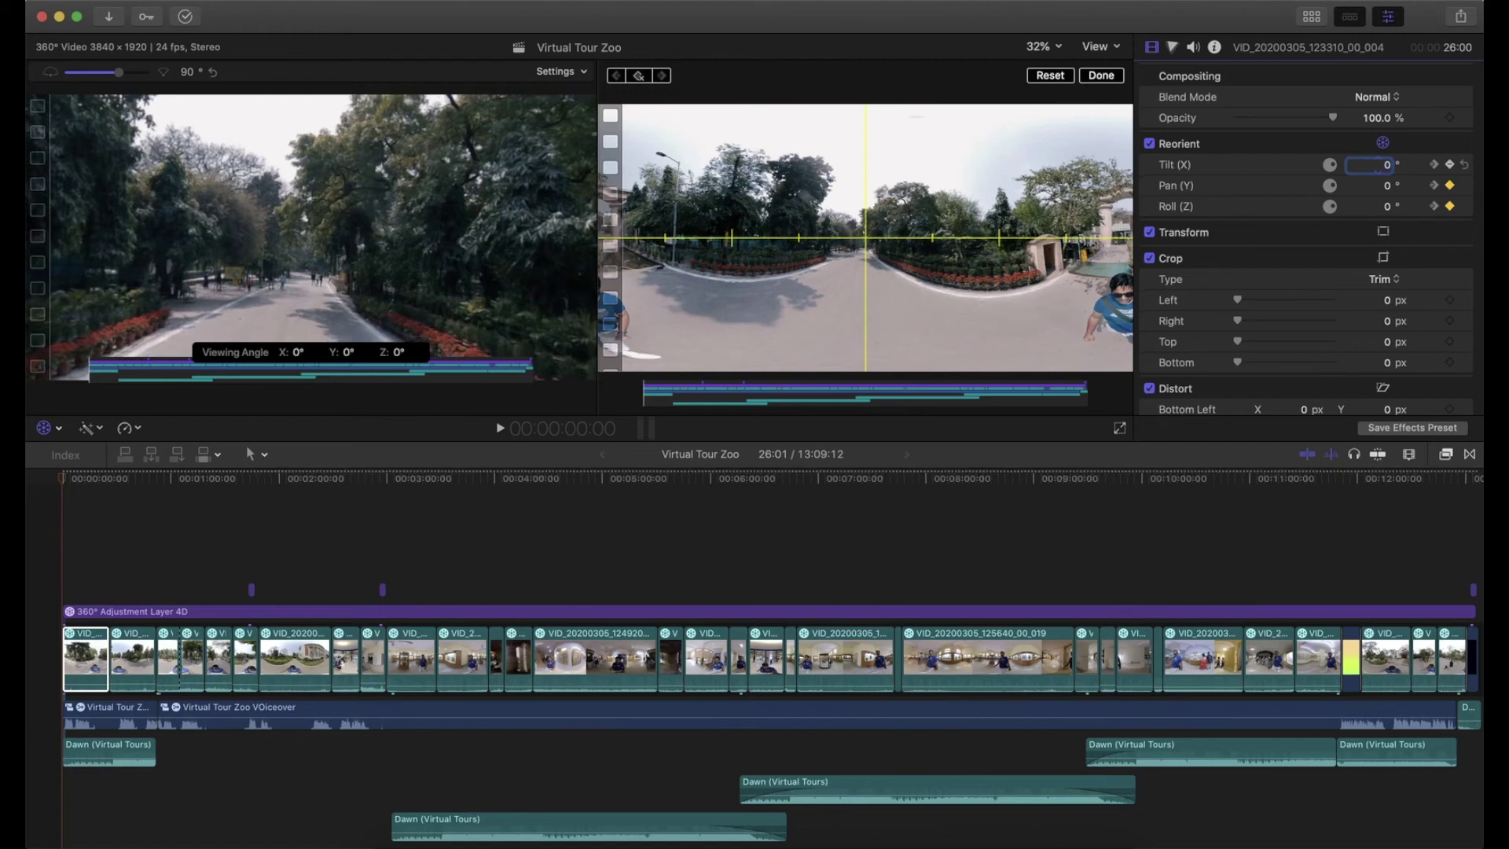
click(1367, 206)
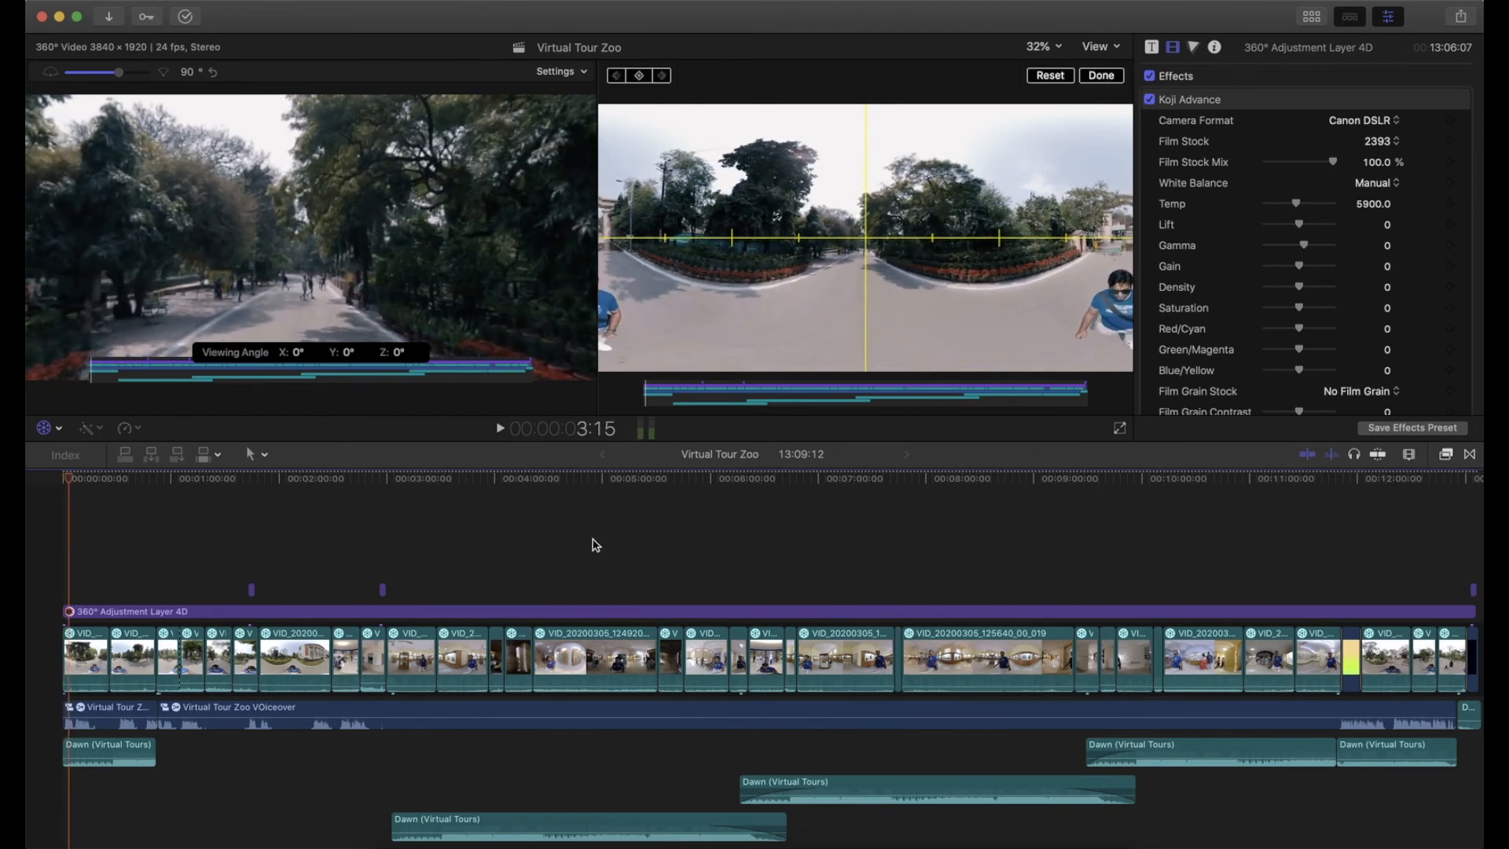
mouse_move(594, 573)
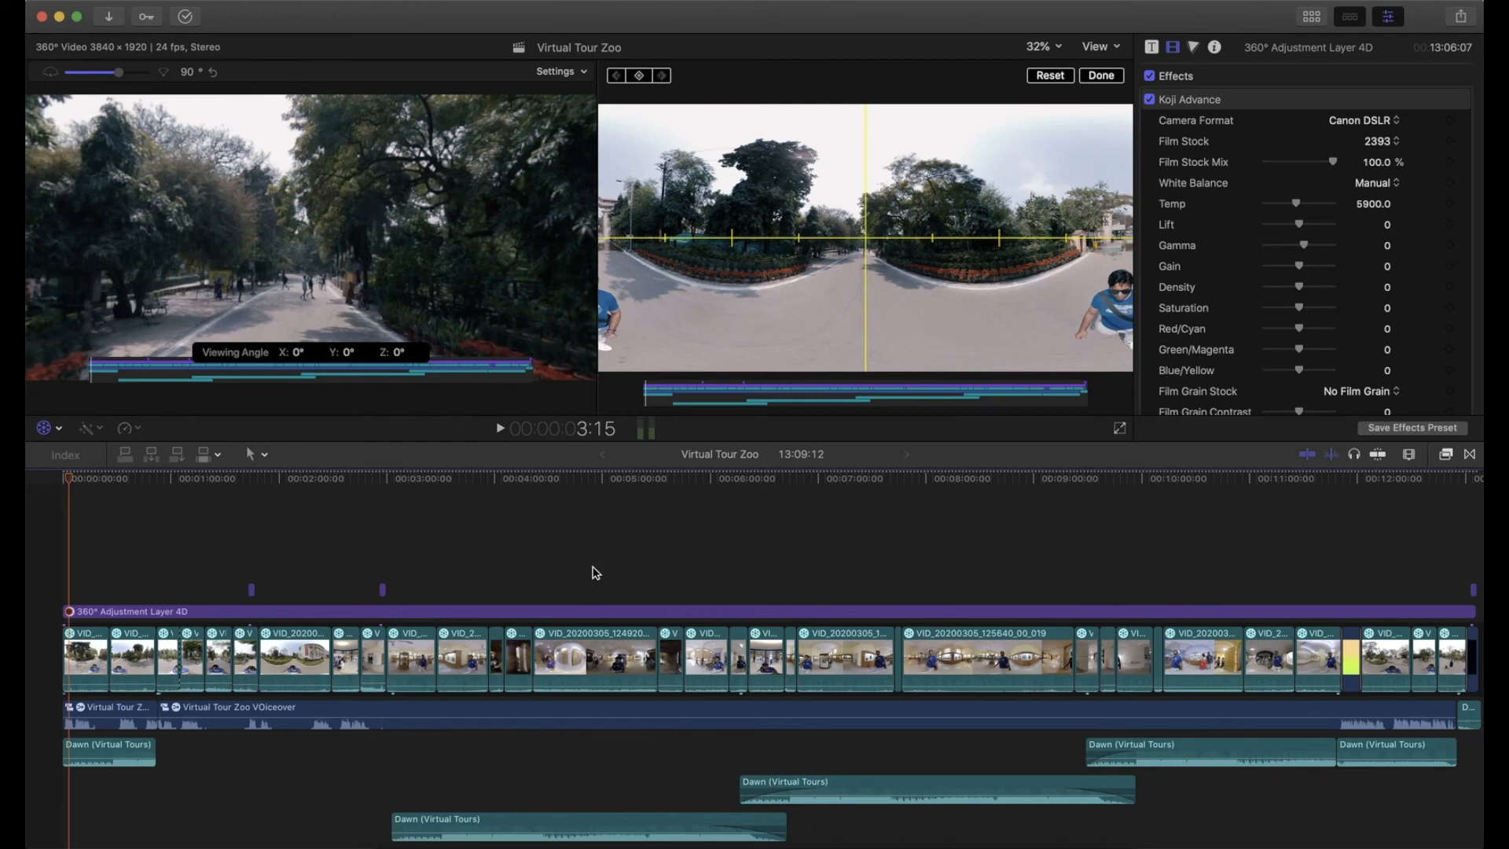
mouse_move(749, 498)
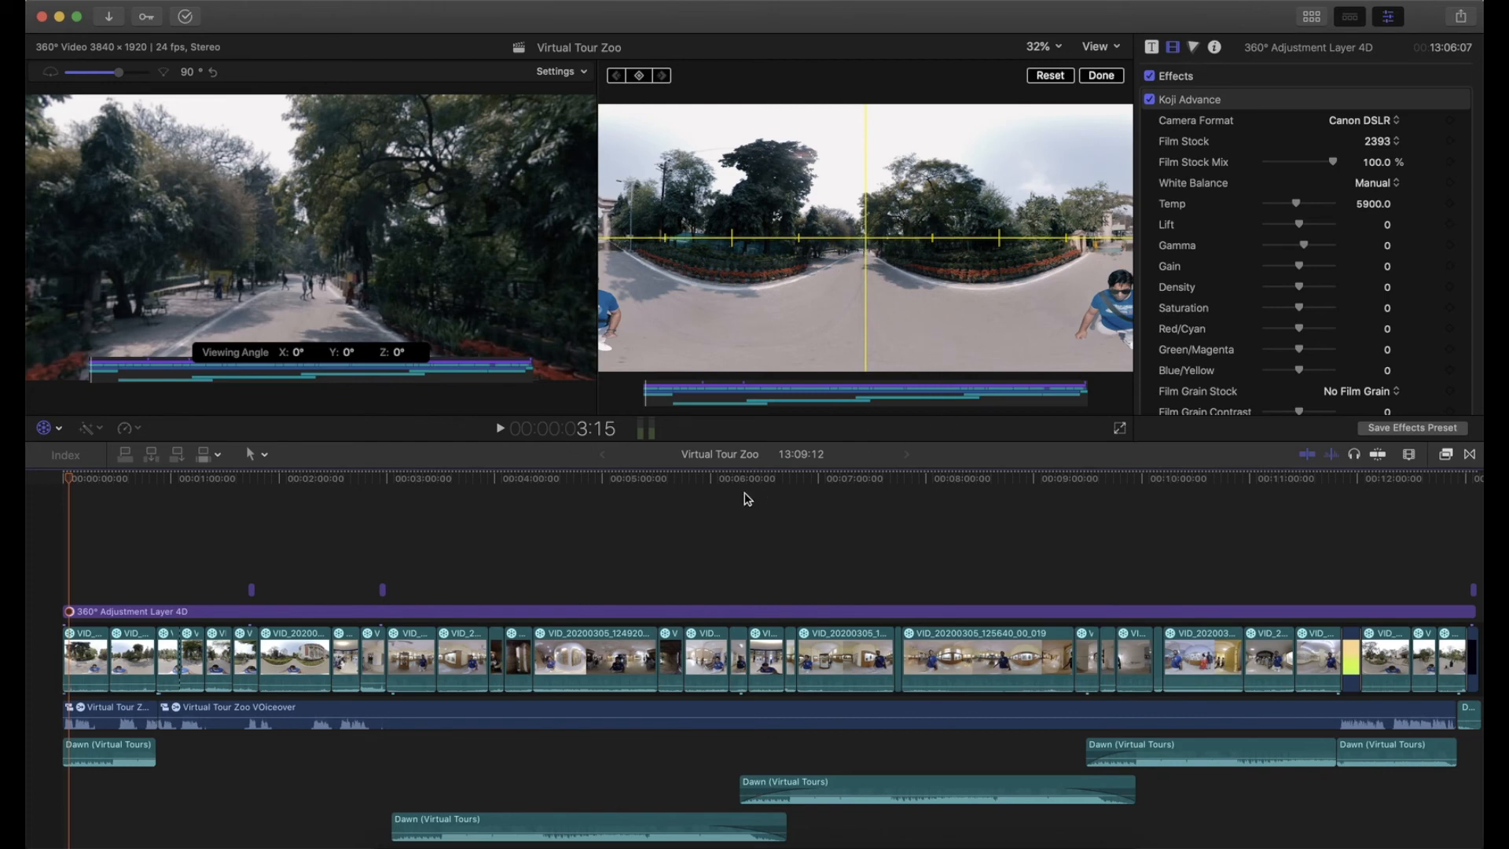
mouse_move(734, 427)
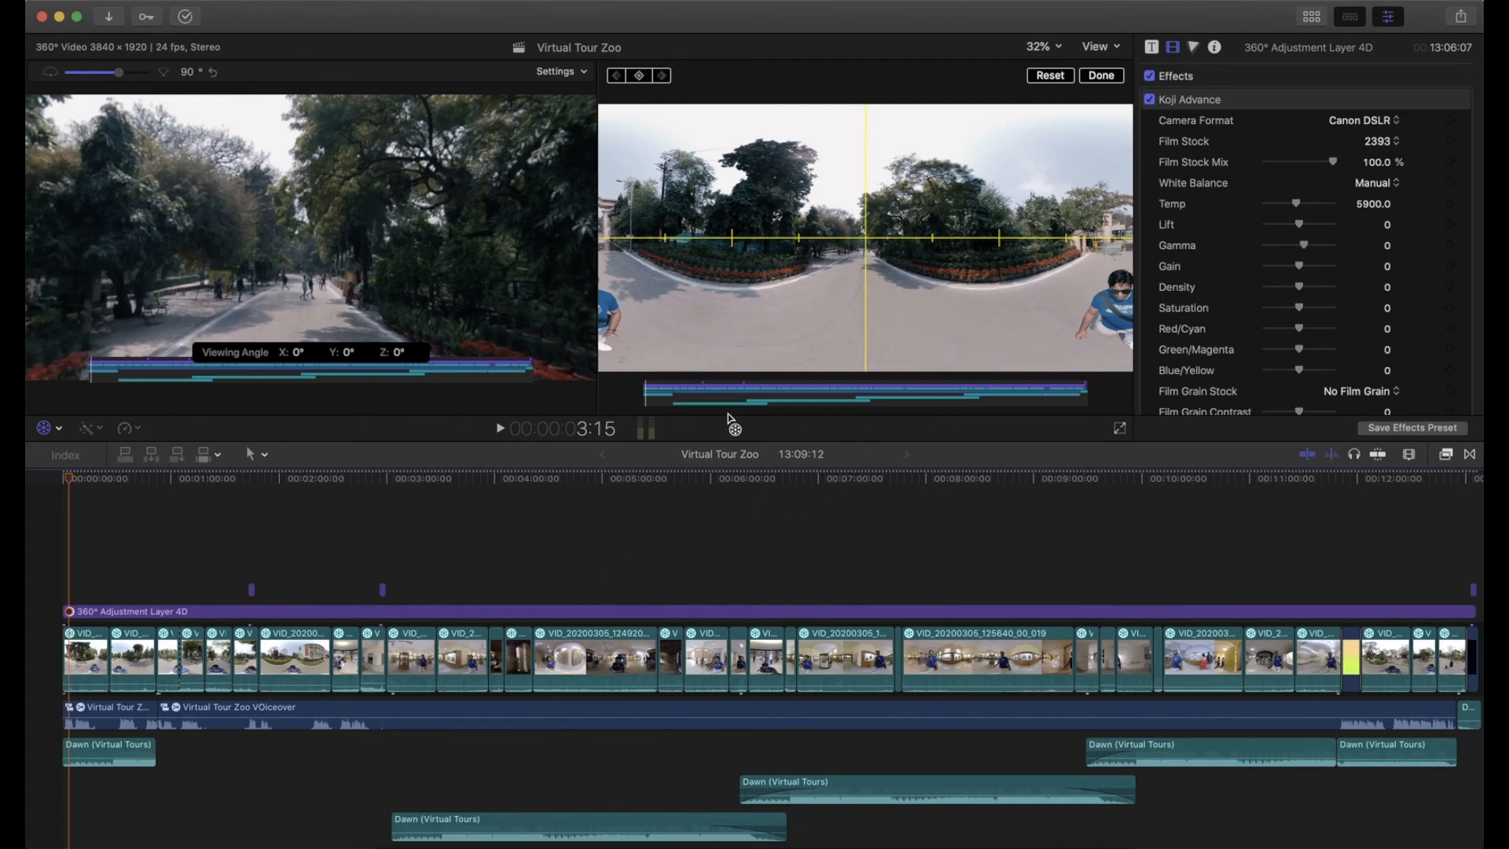
click(1100, 76)
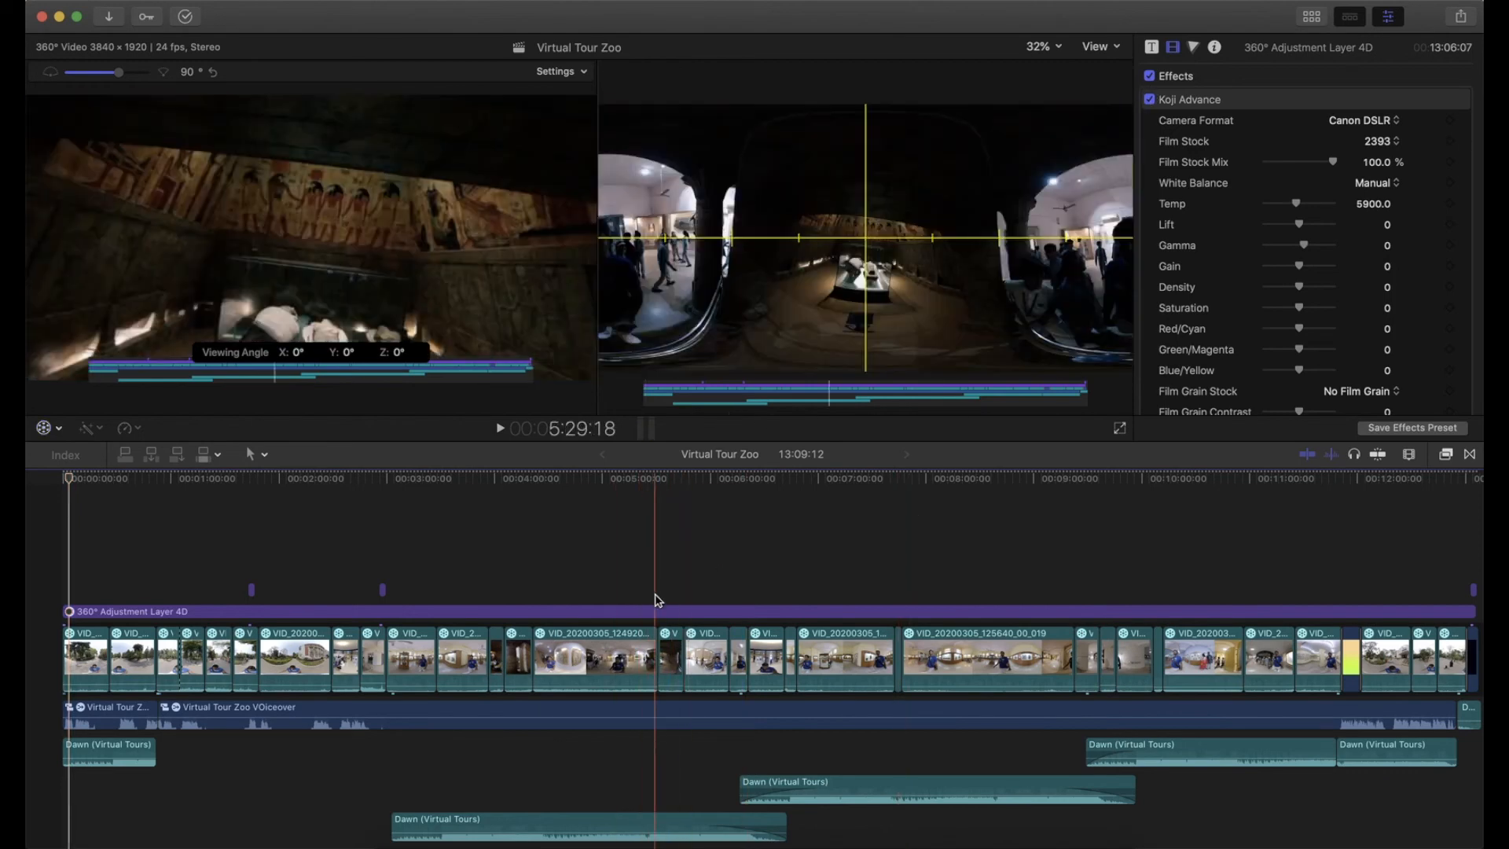
scroll(down, 3)
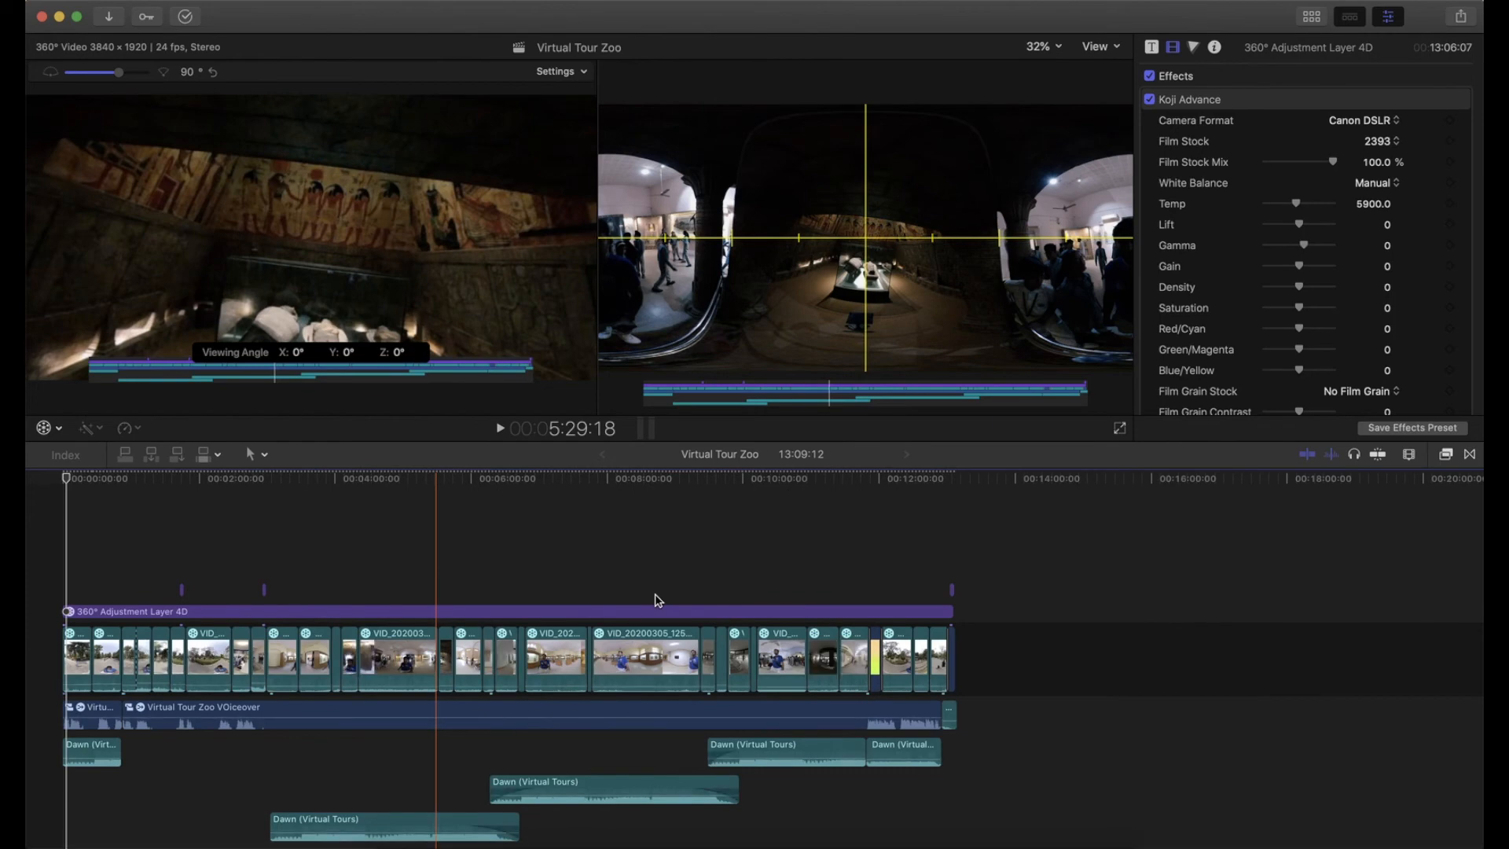
click(220, 479)
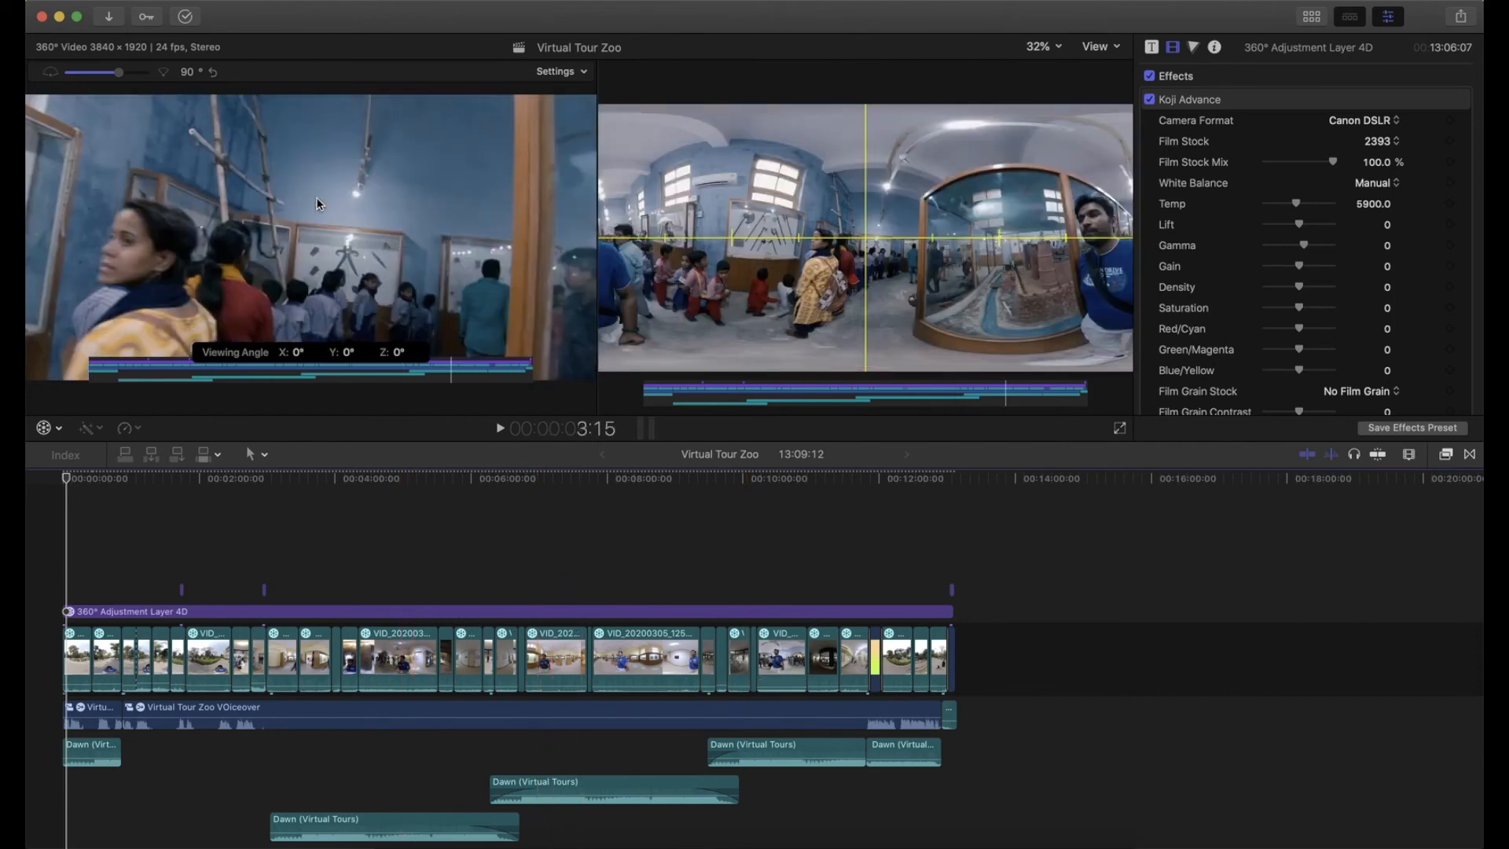
click(183, 10)
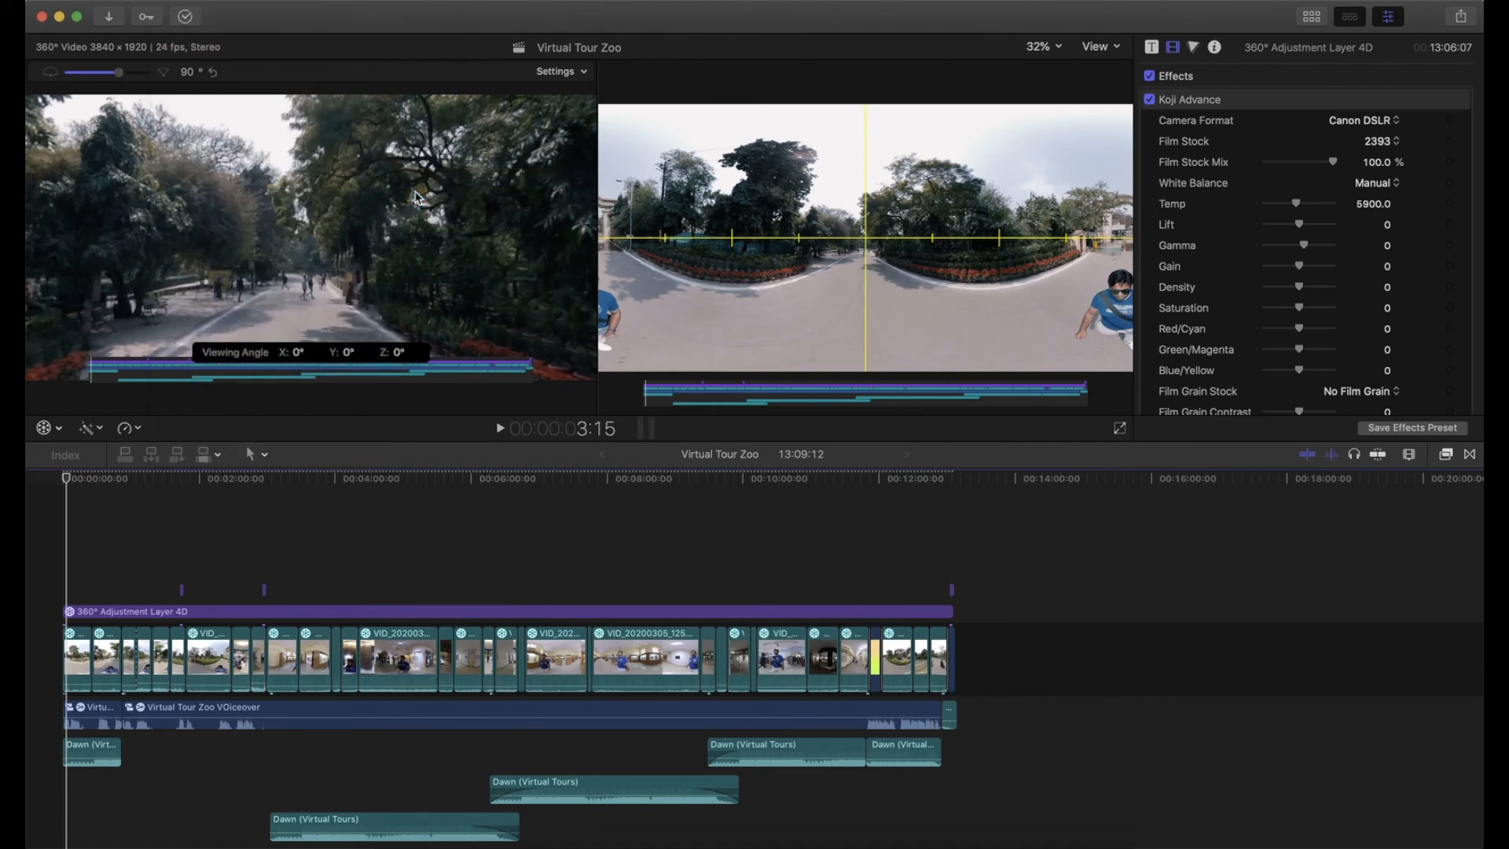
mouse_move(561, 218)
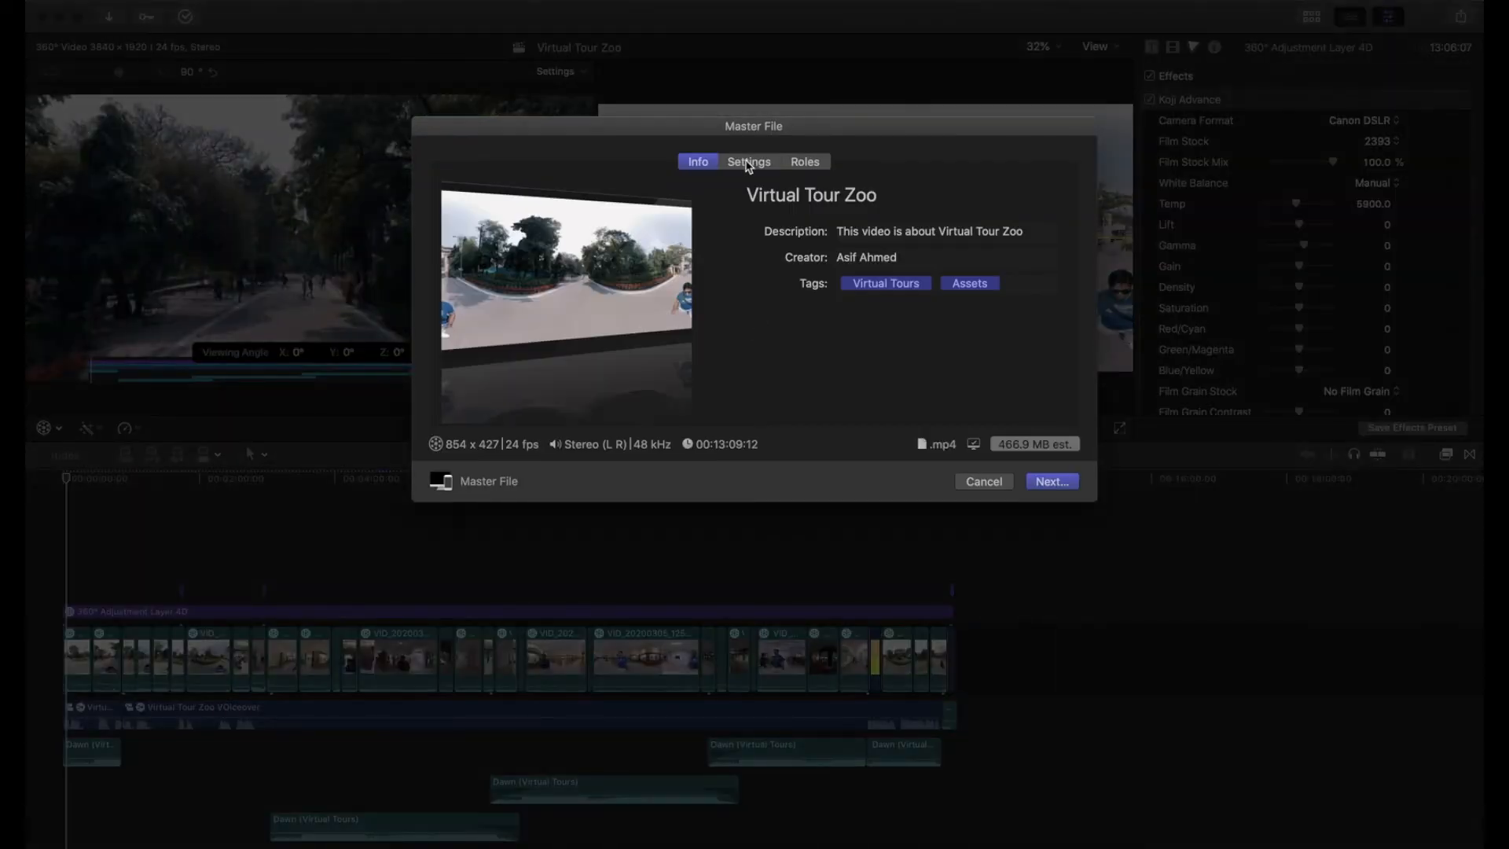
Step: In the Settings tab, choose 3840 x 1920 resolution and keep H.264 Faster Encode
click(747, 160)
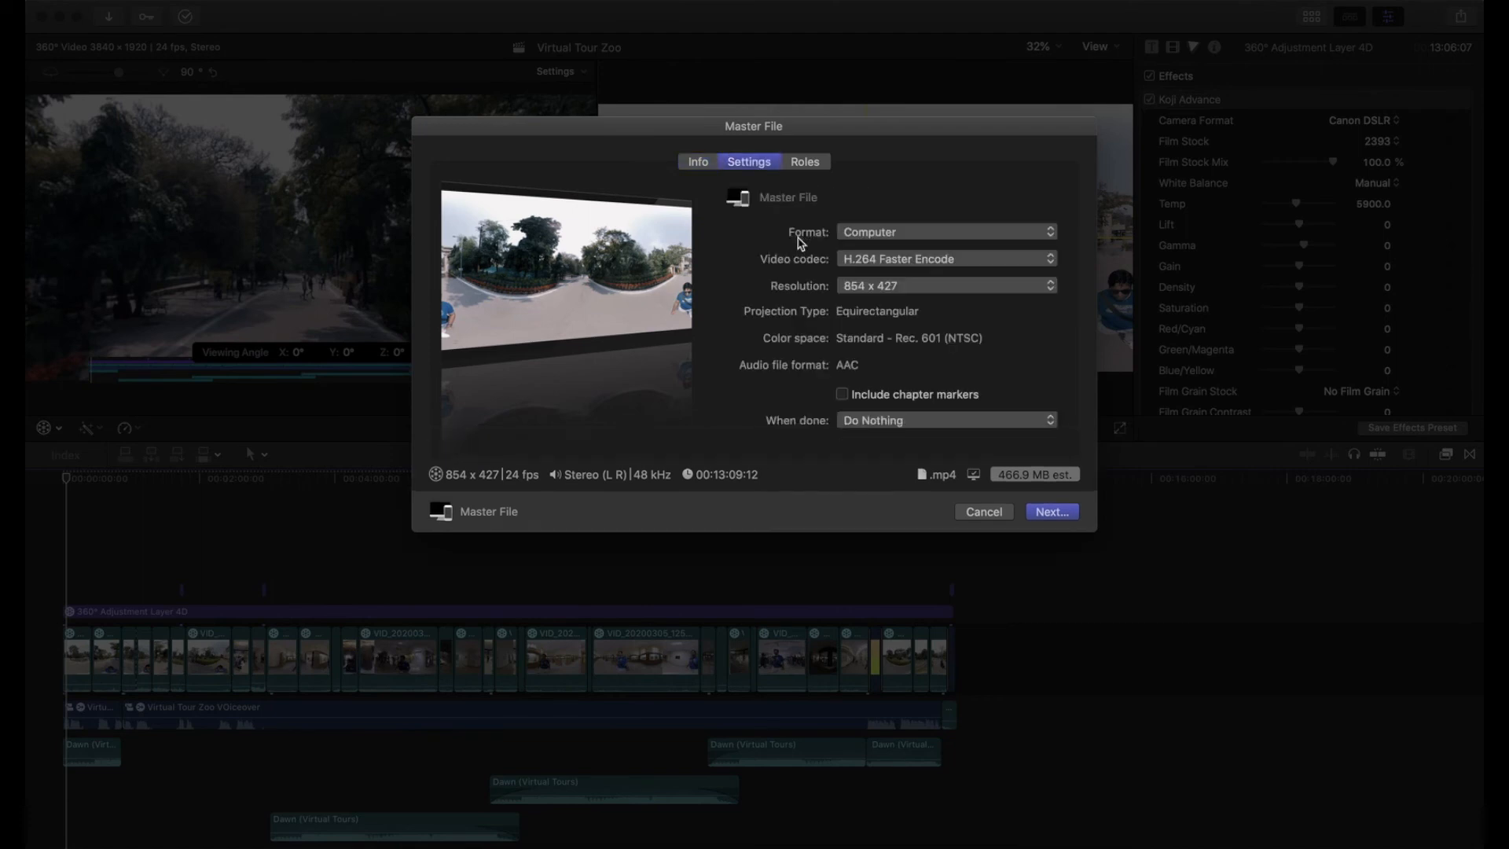
click(943, 284)
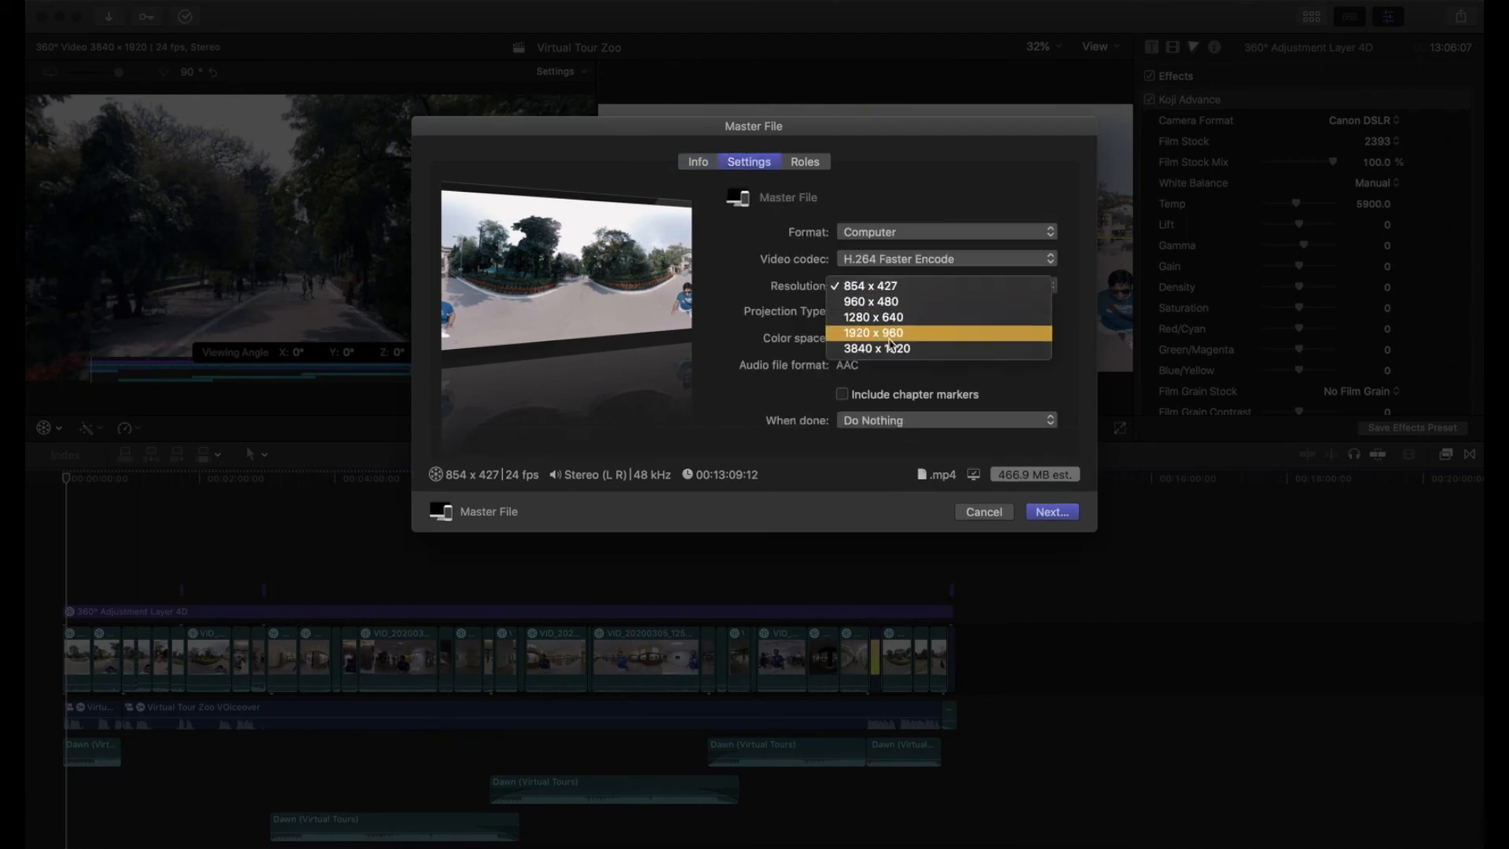
mouse_move(870, 332)
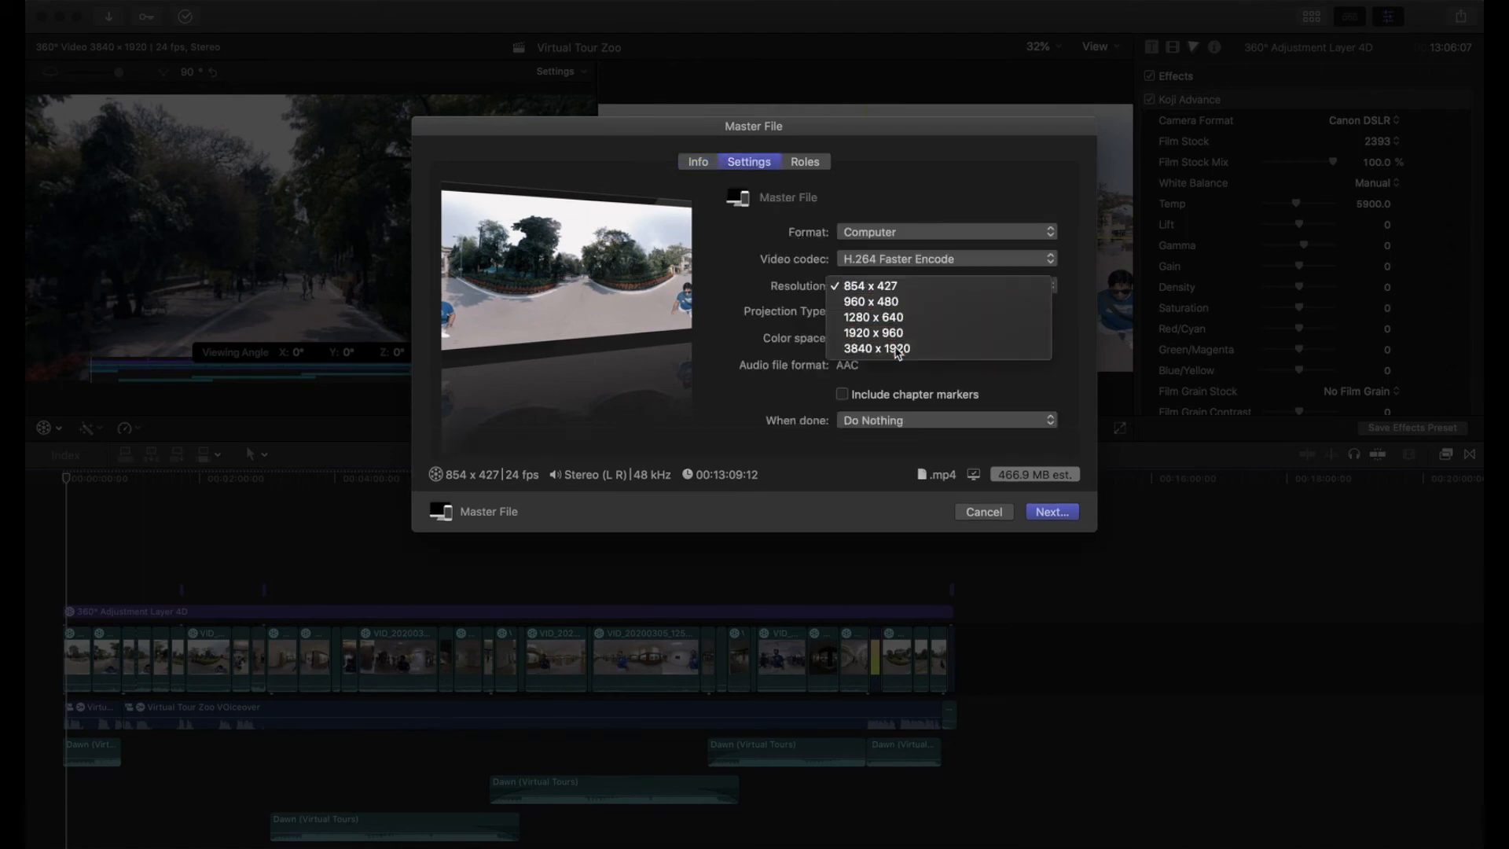
click(874, 348)
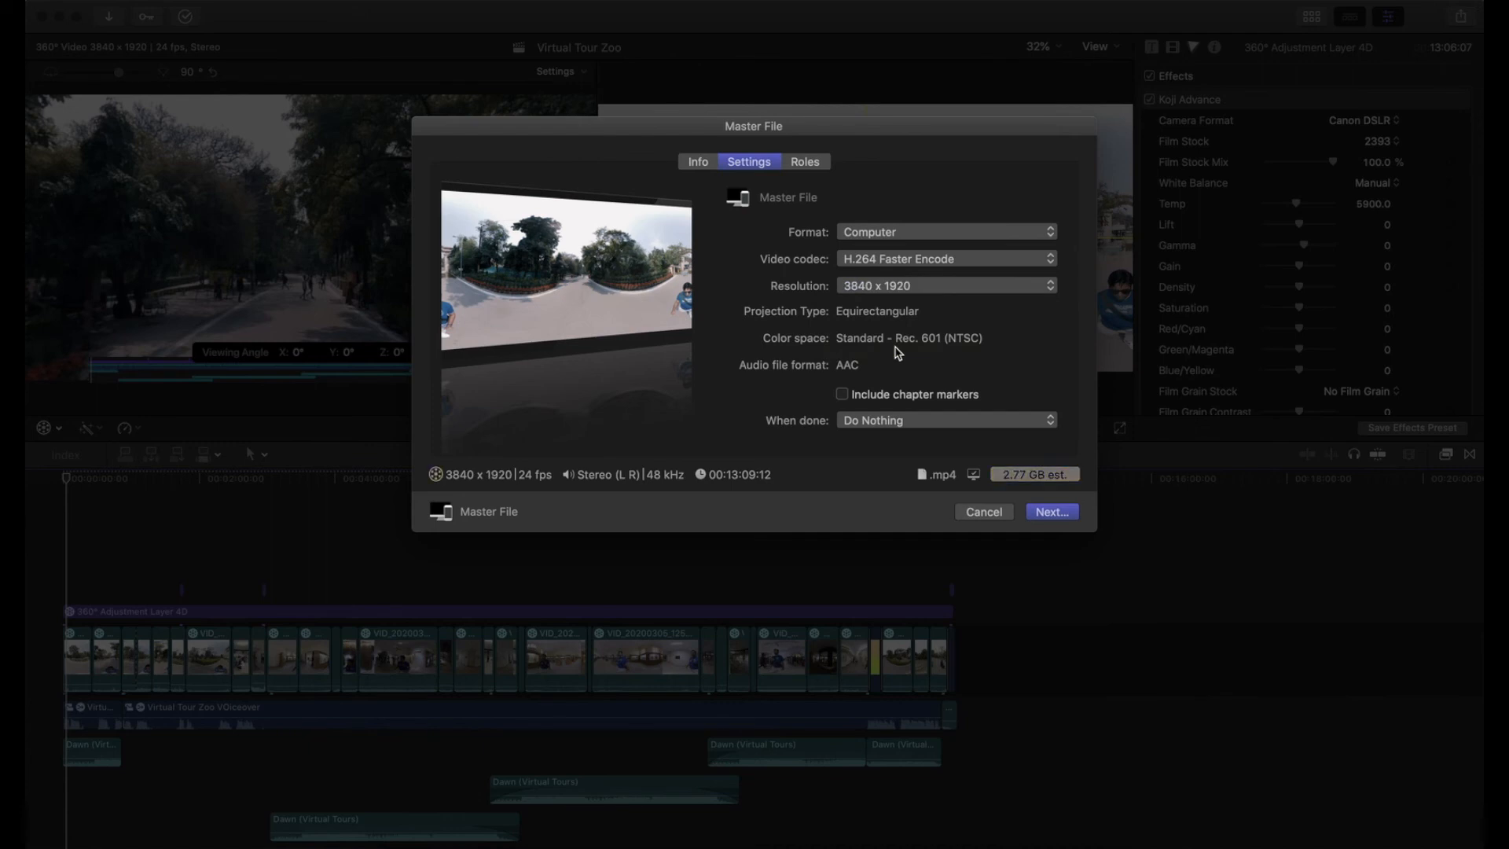
click(943, 258)
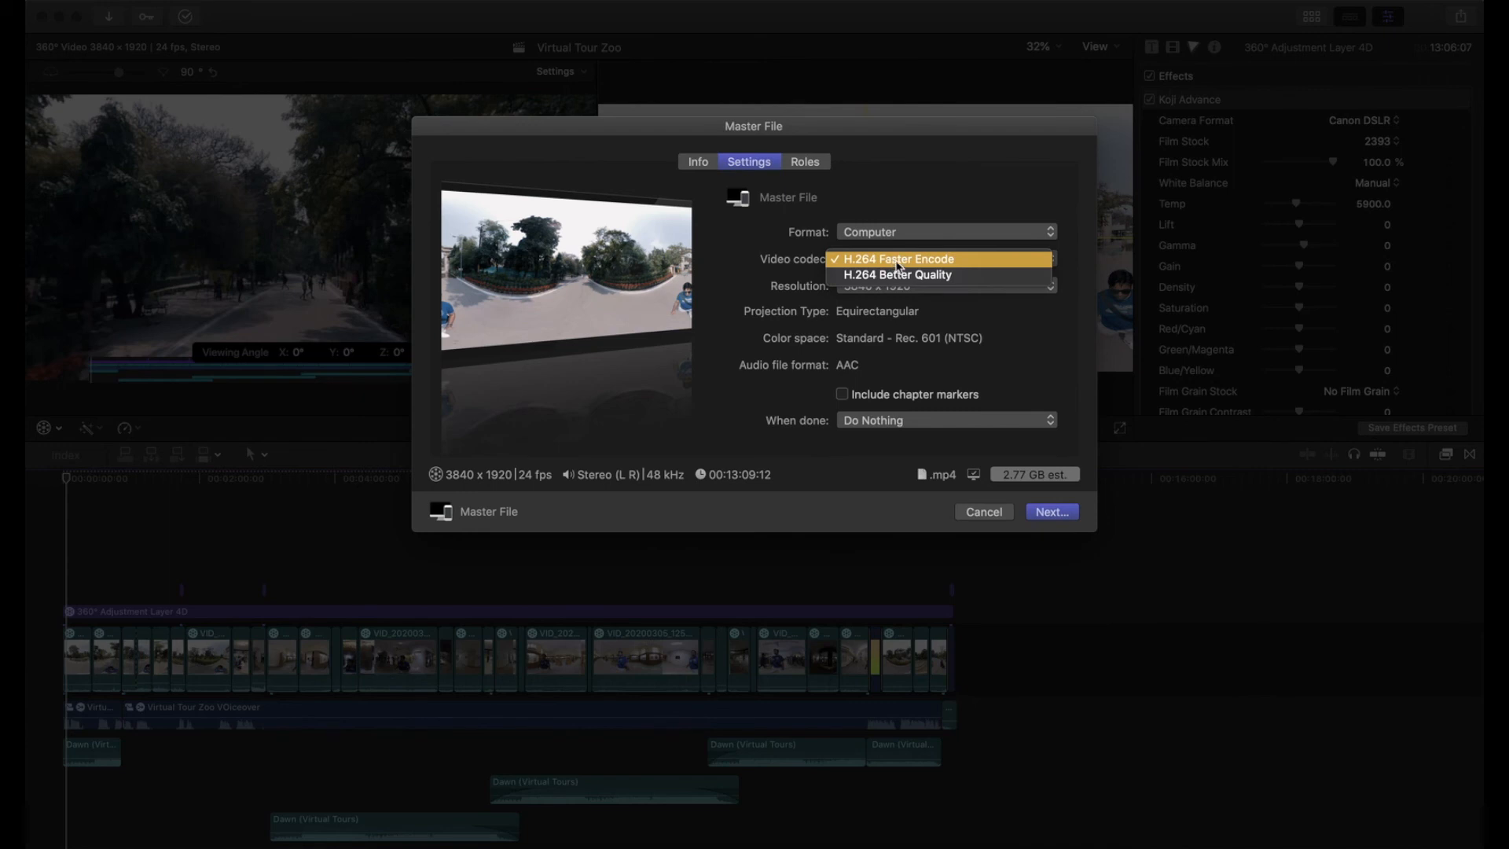
click(895, 258)
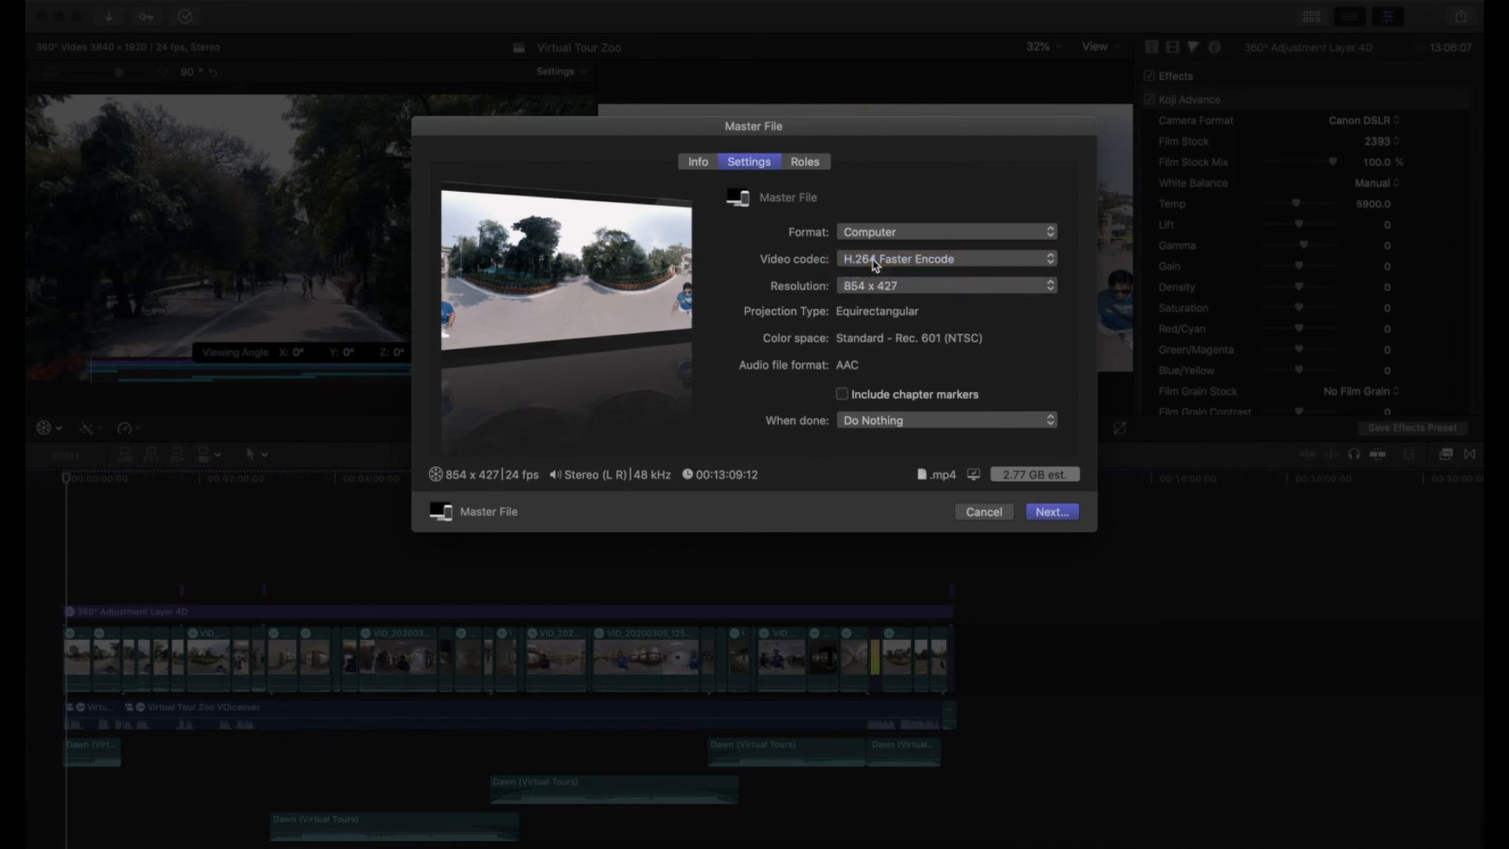
click(944, 284)
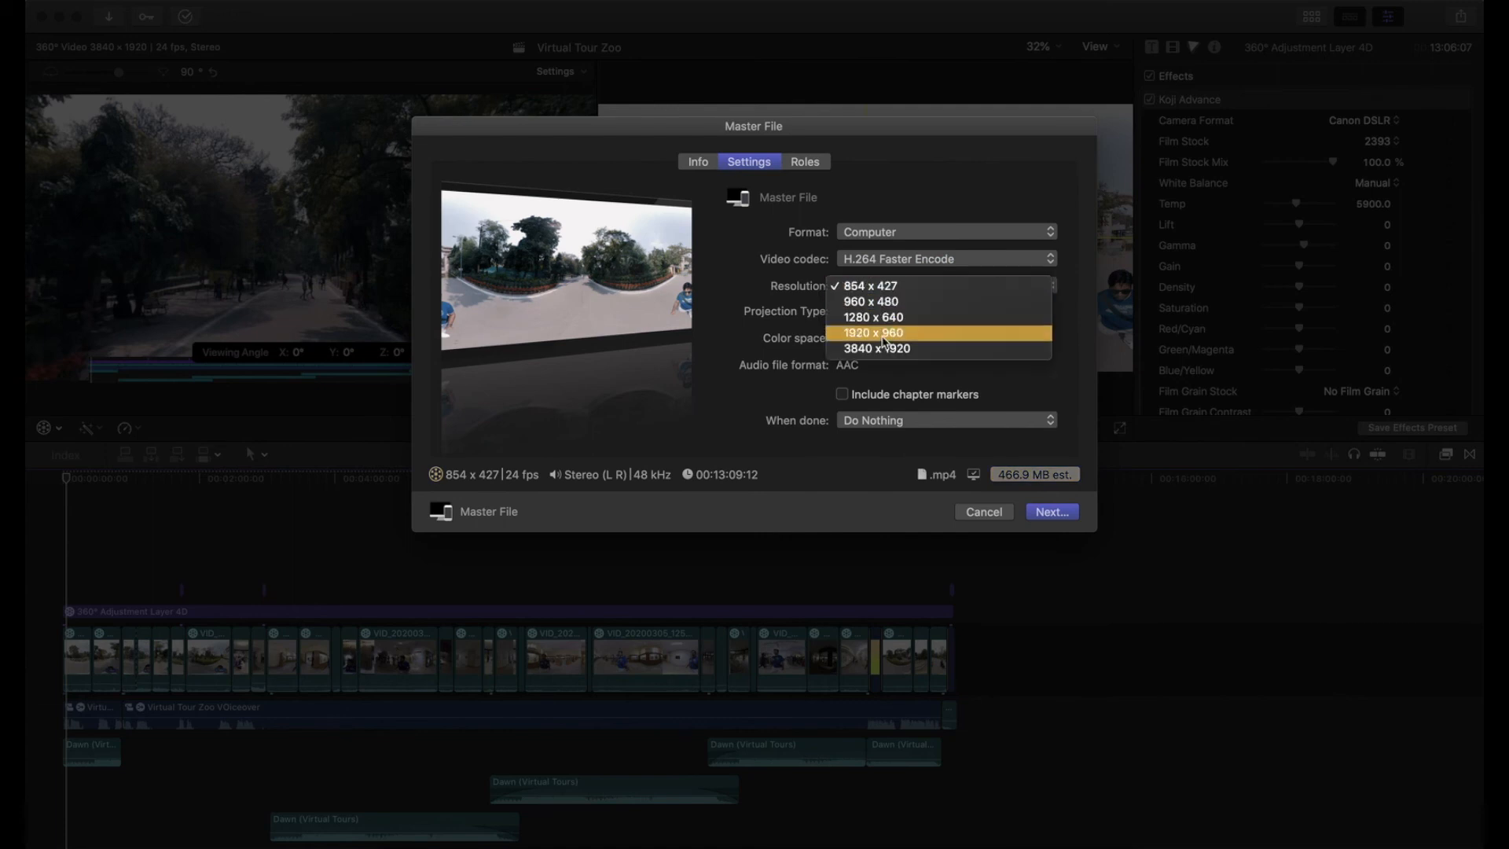
click(875, 348)
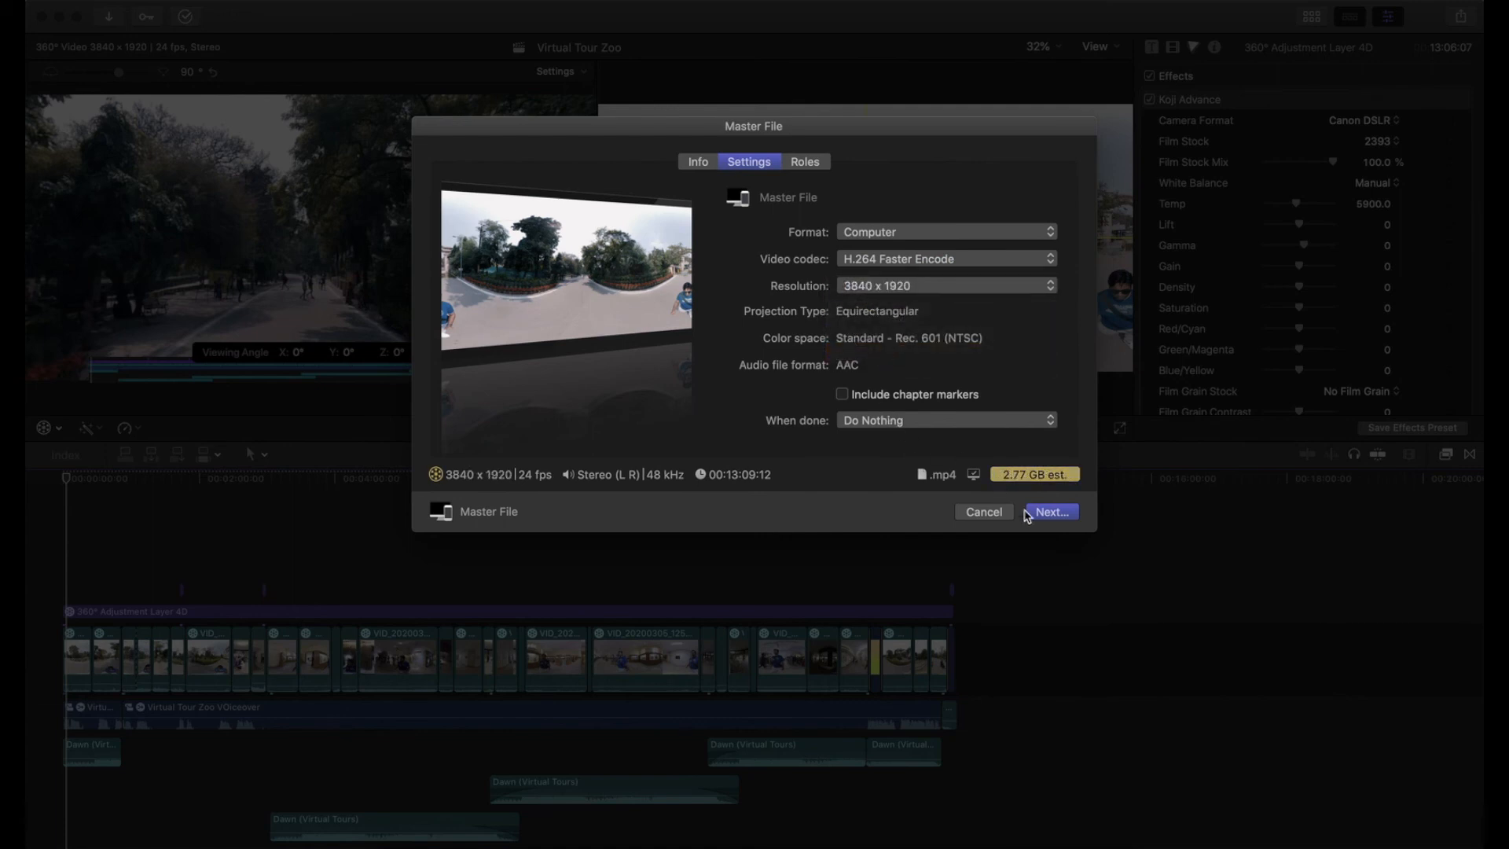
mouse_move(657, 361)
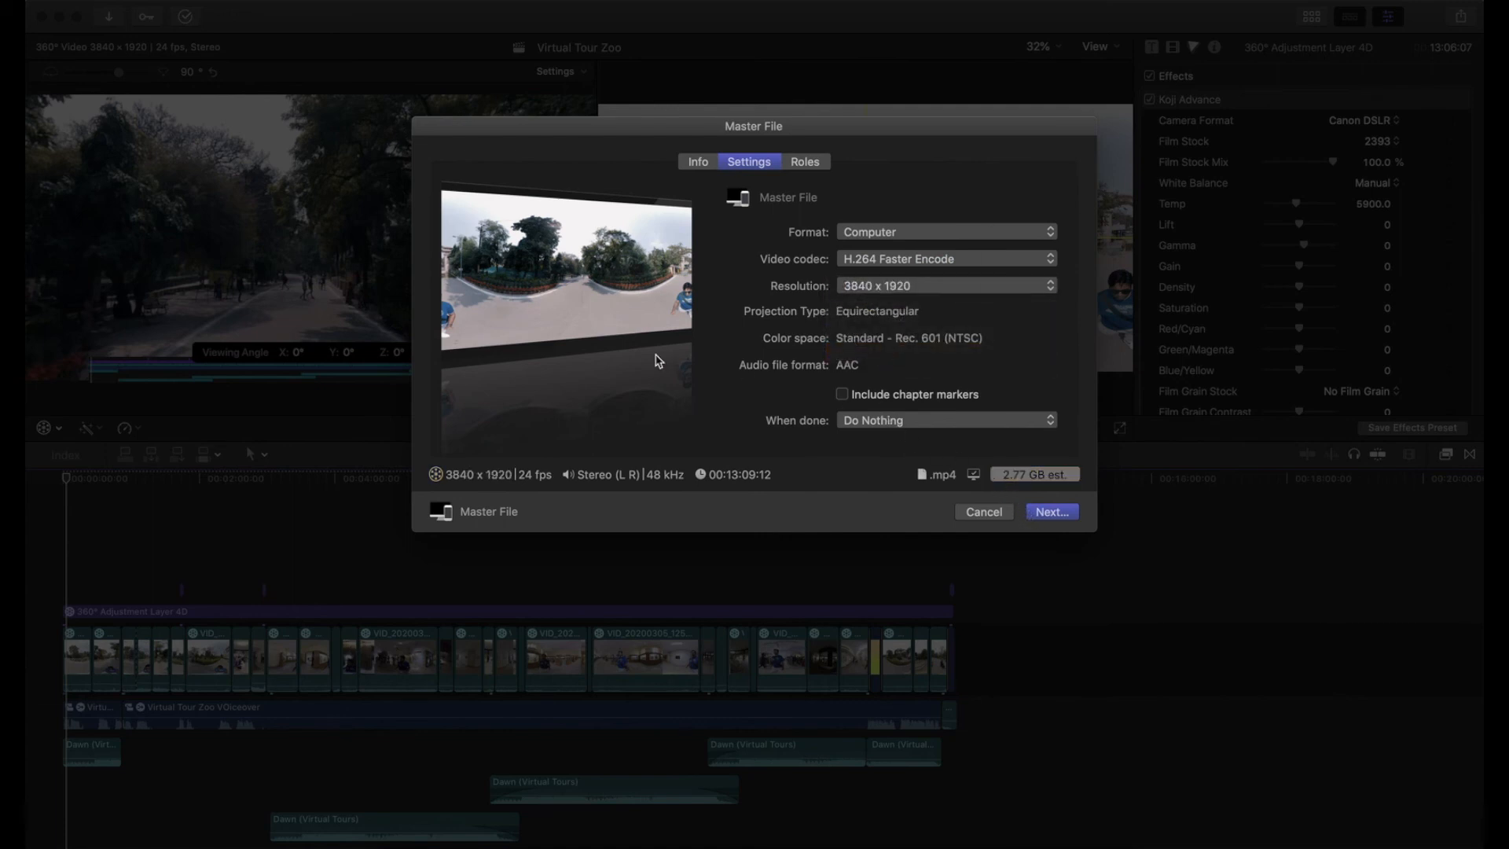